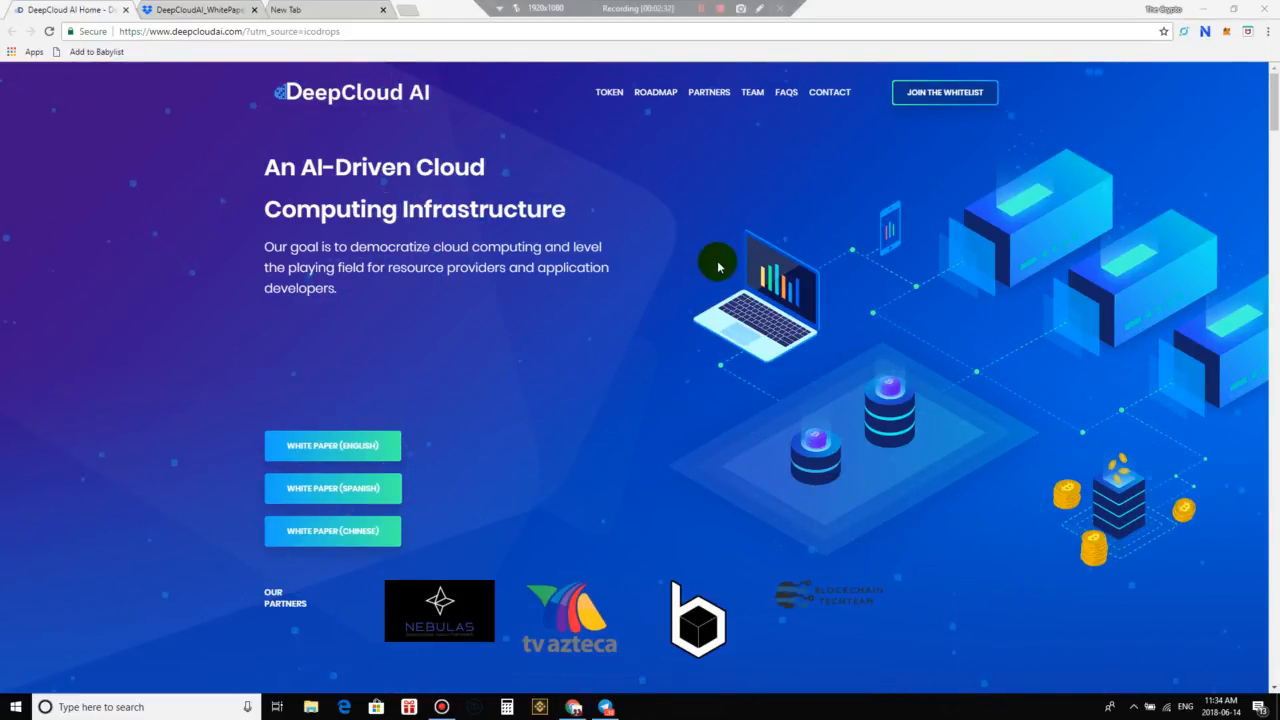
mouse_move(743, 188)
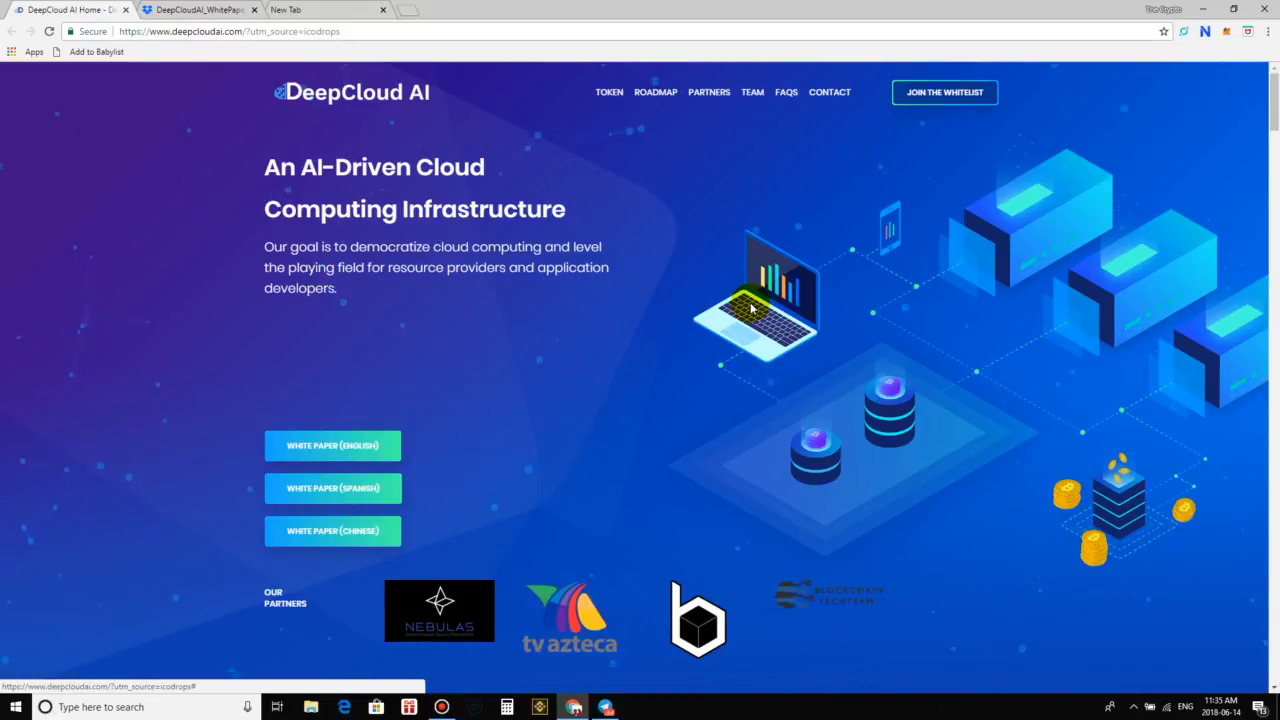
mouse_move(715, 545)
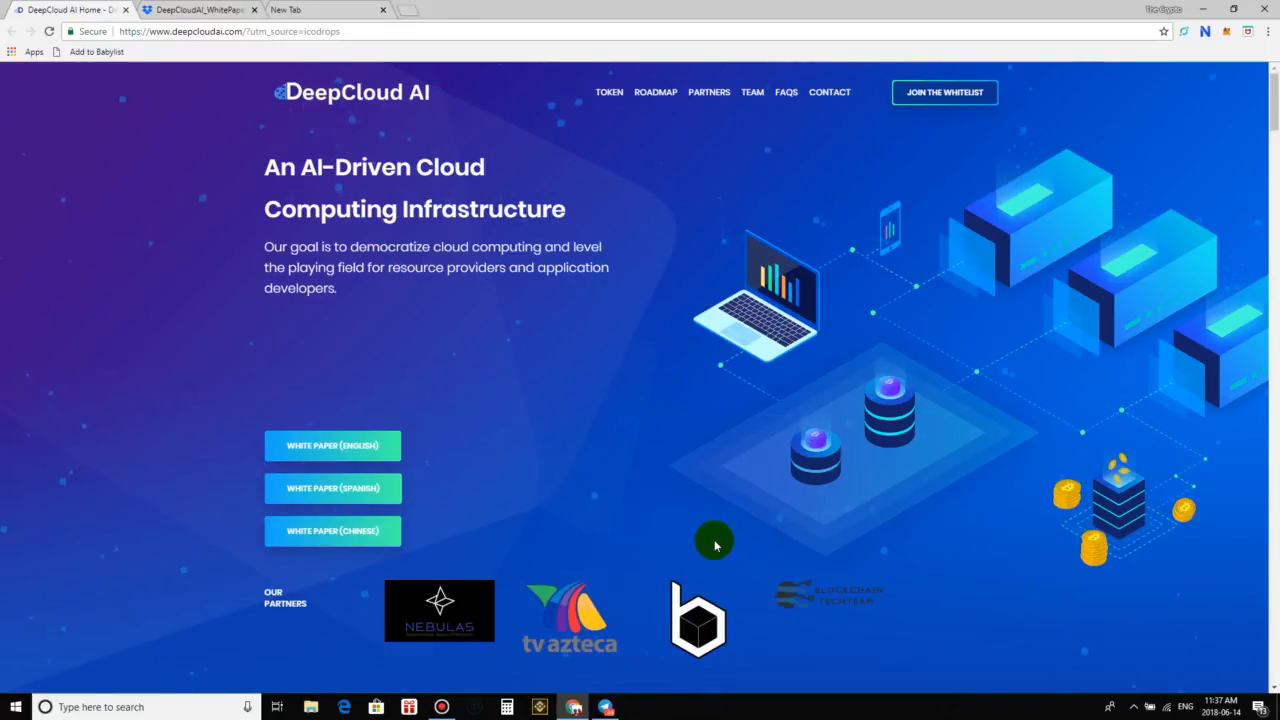
mouse_move(828, 240)
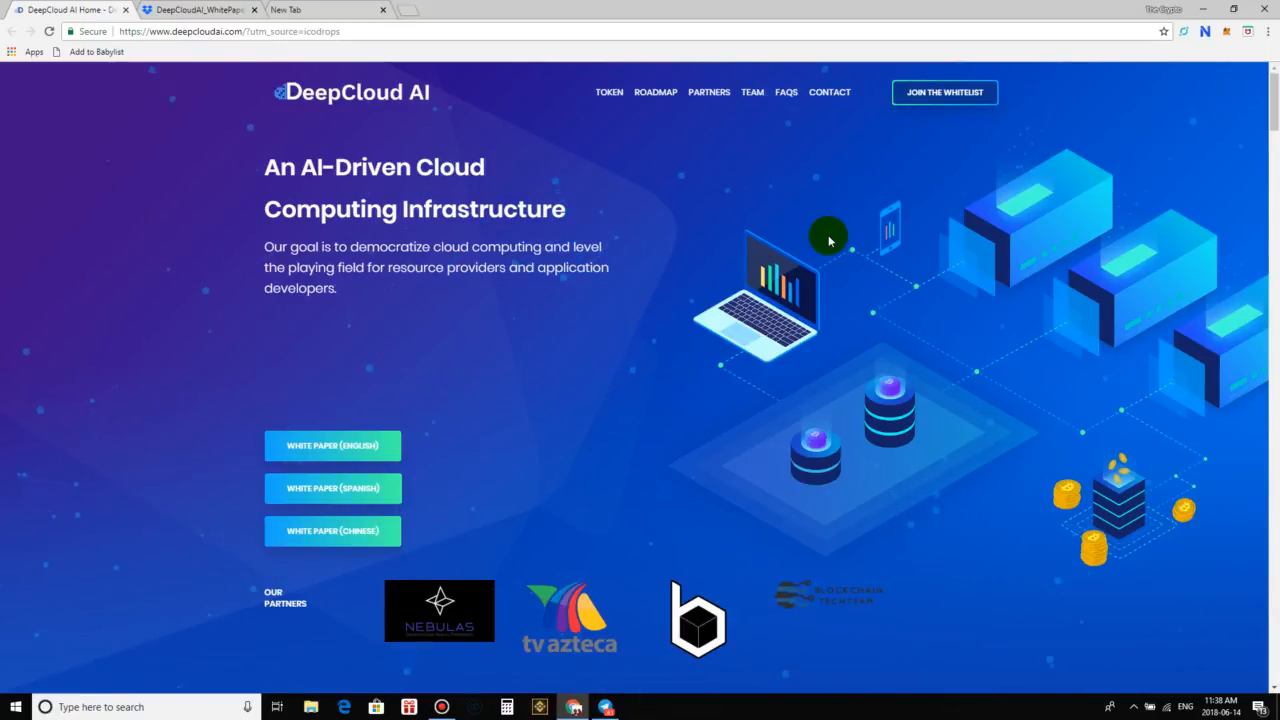
mouse_move(345, 240)
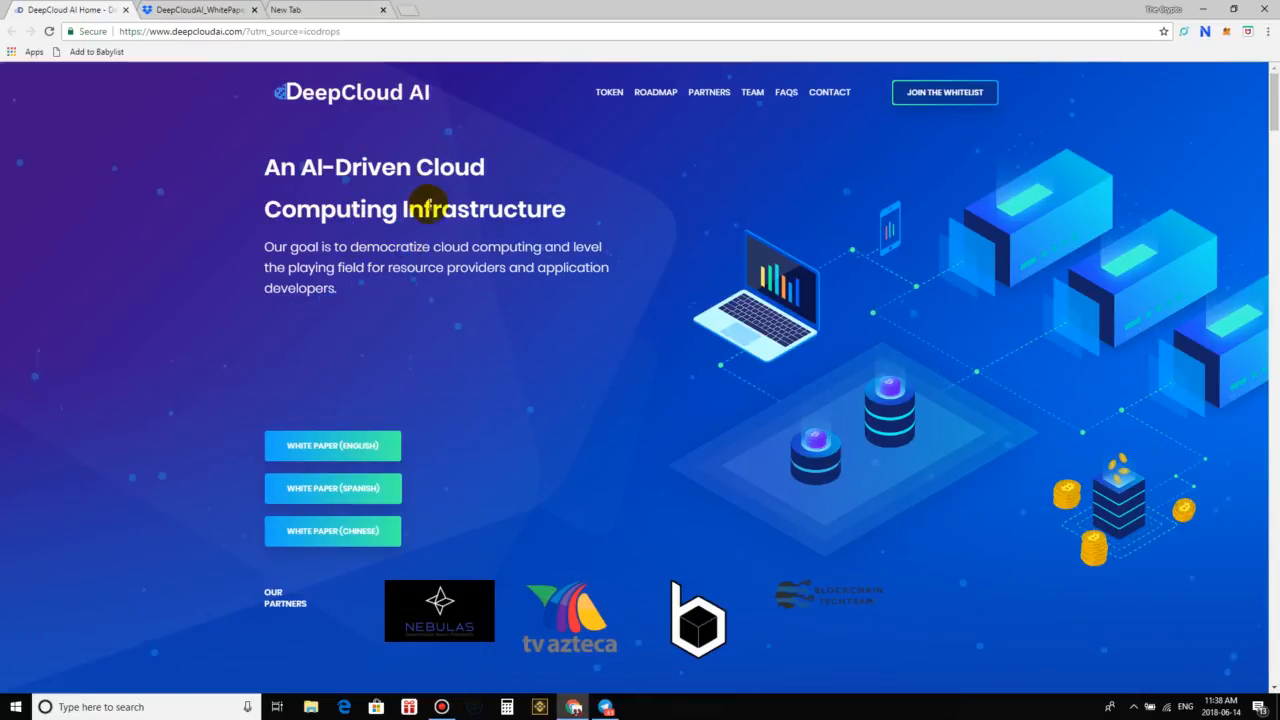
mouse_move(333, 445)
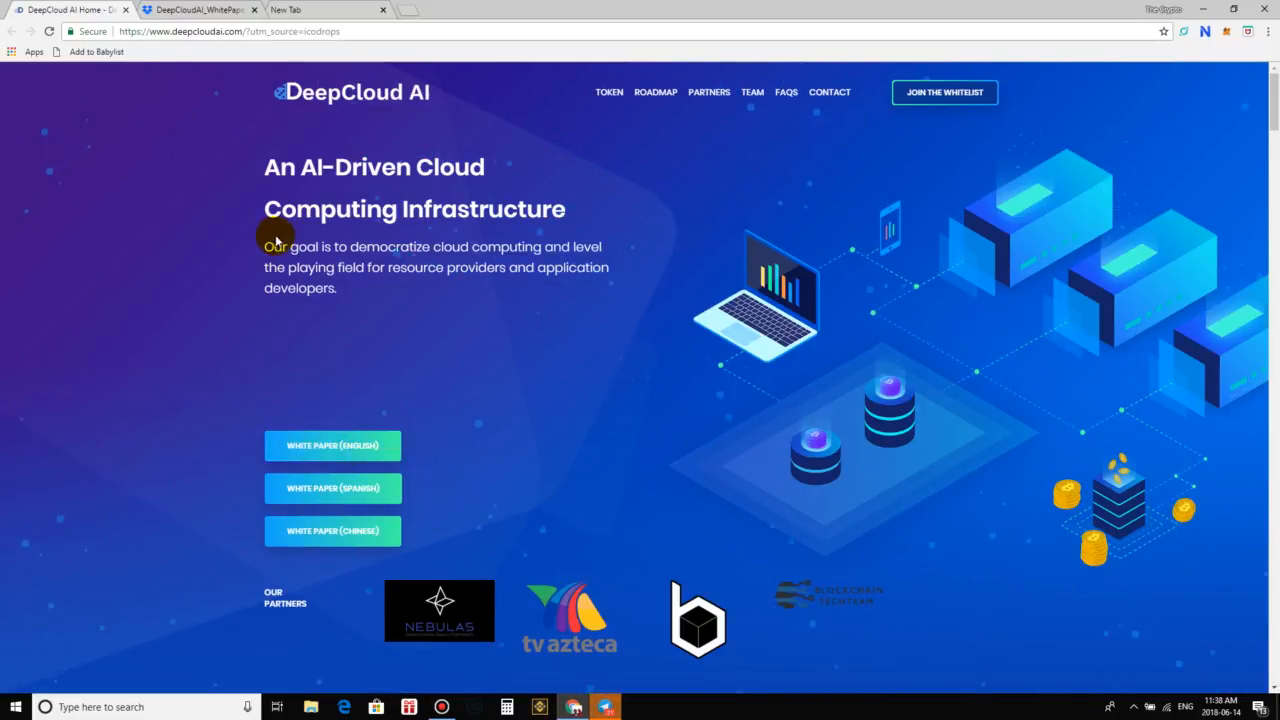
mouse_move(383, 300)
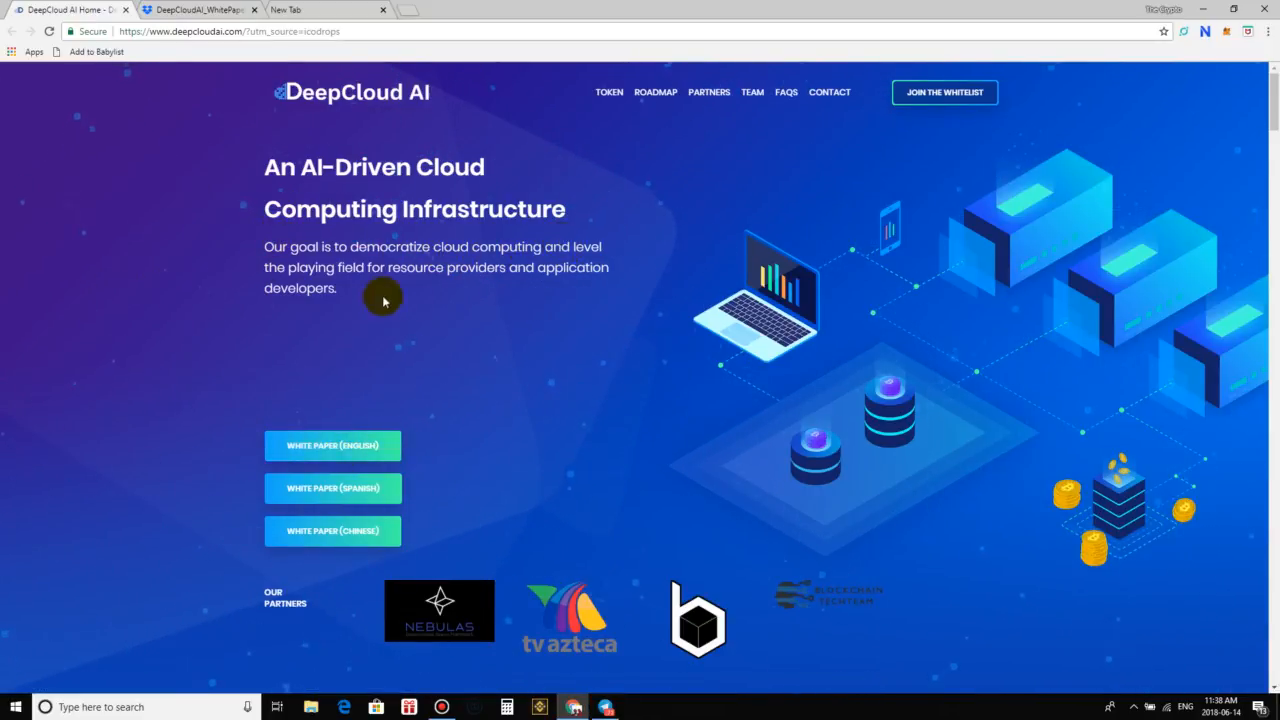
mouse_move(575, 246)
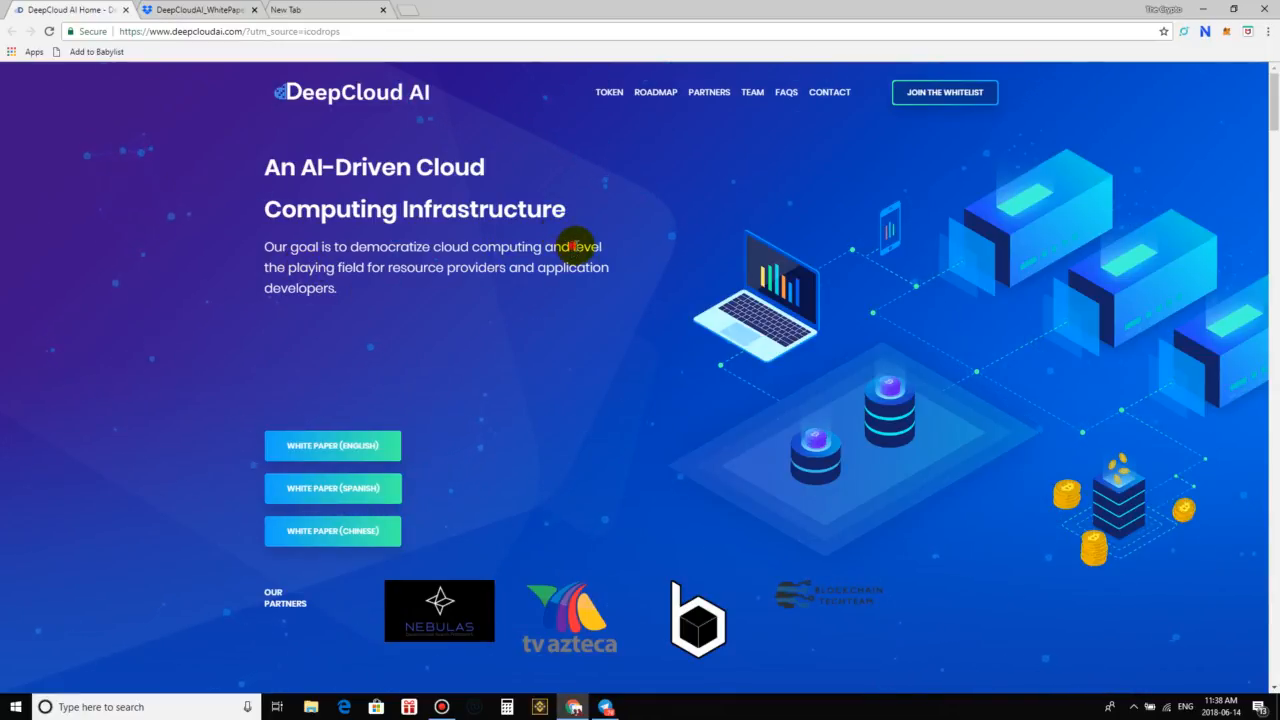
mouse_move(393, 232)
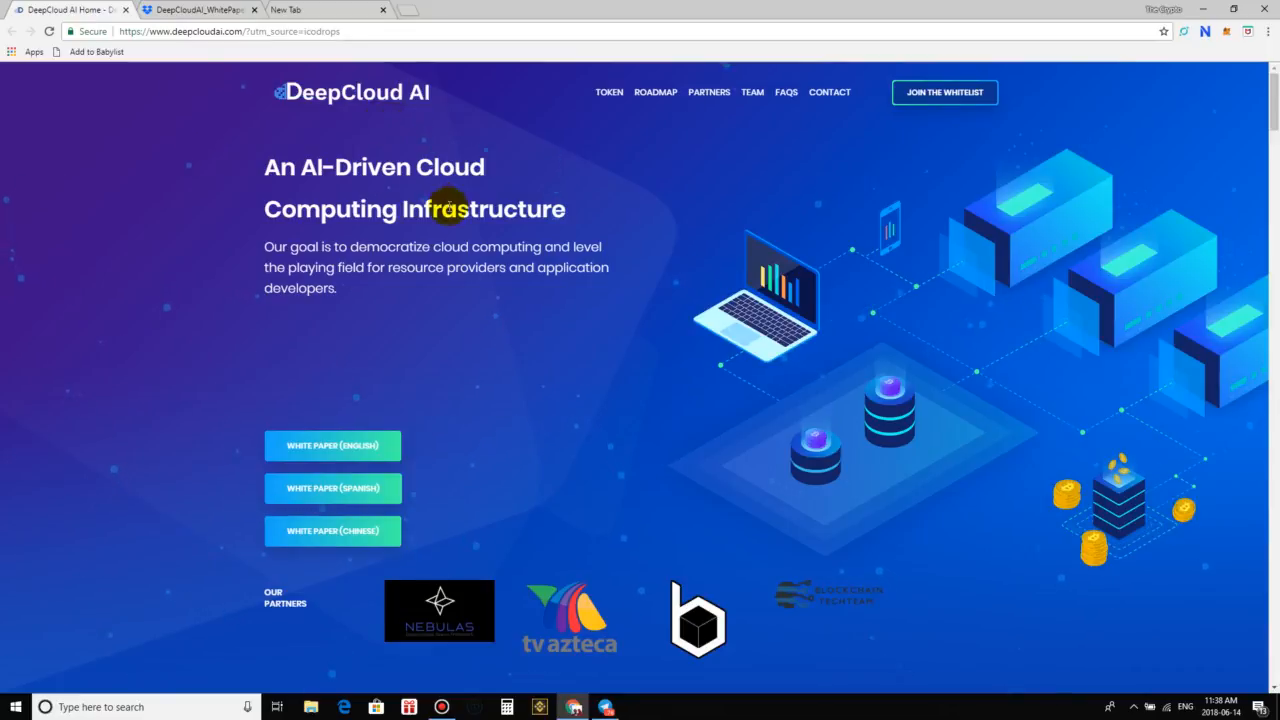
mouse_move(613, 382)
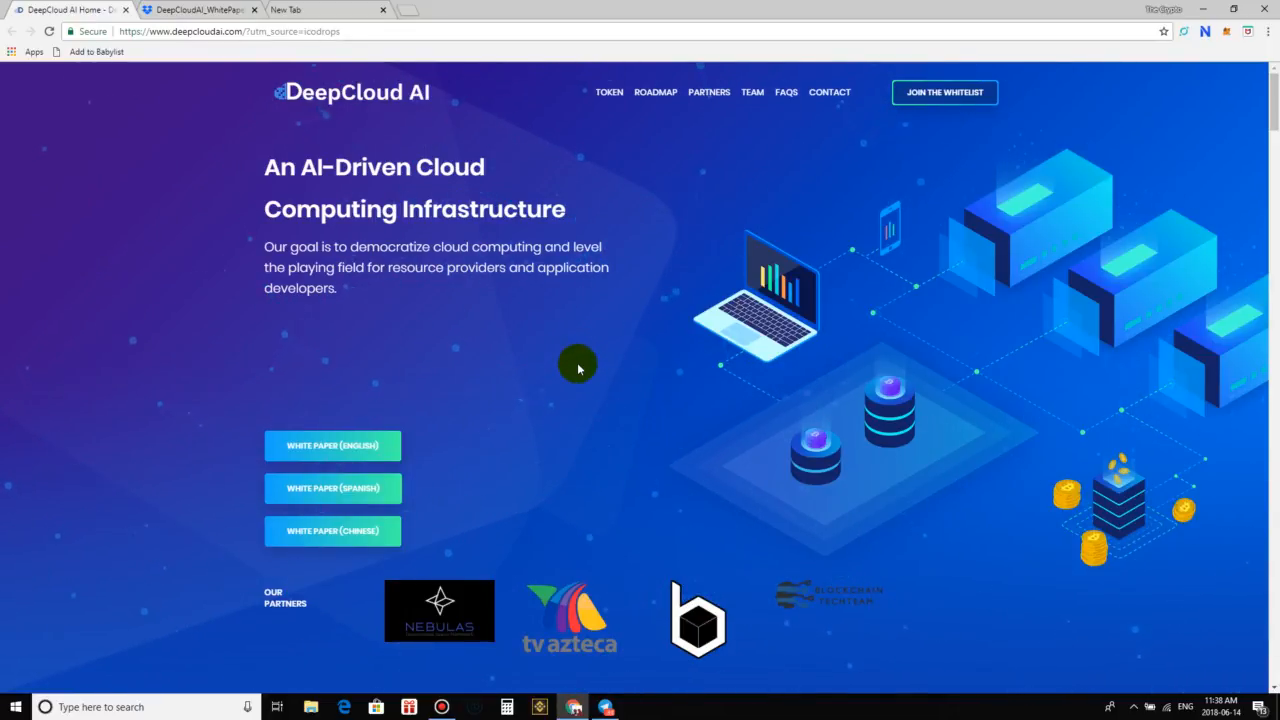
mouse_move(454, 458)
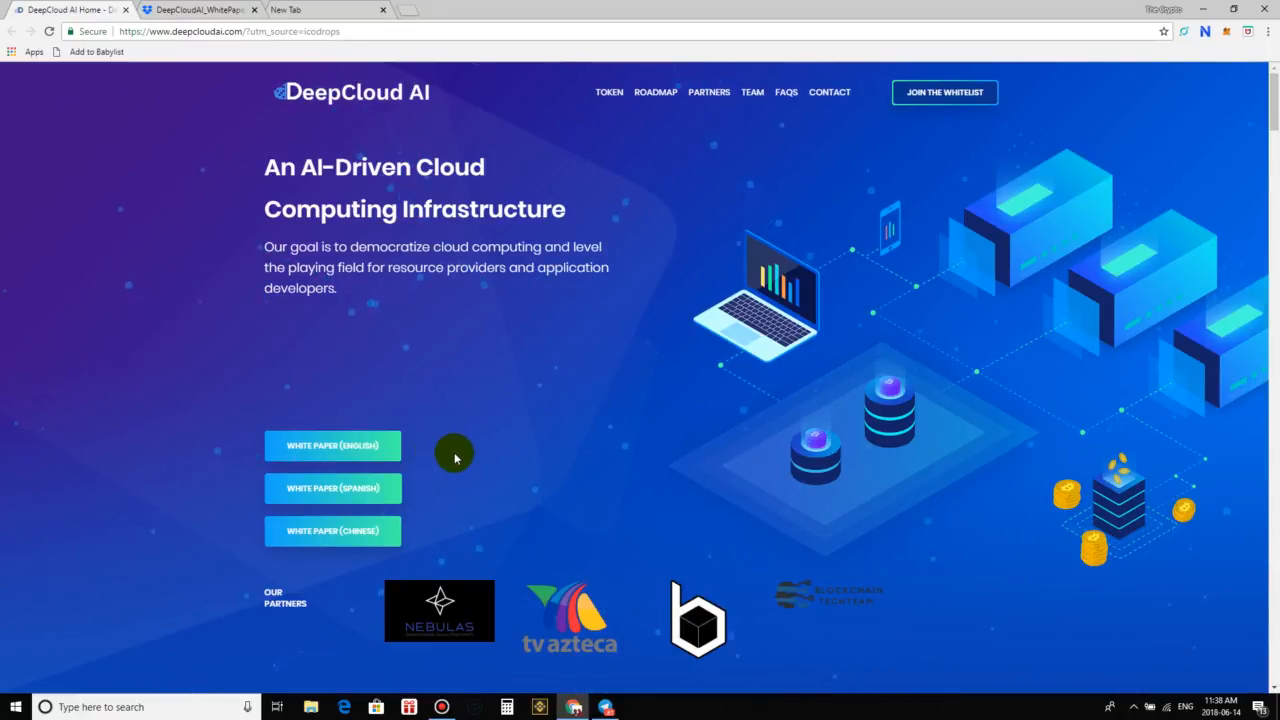
Bring up the DeepCloud AI whitepaper and scroll to page 12, 'How the Platform works'
scroll("down", 3)
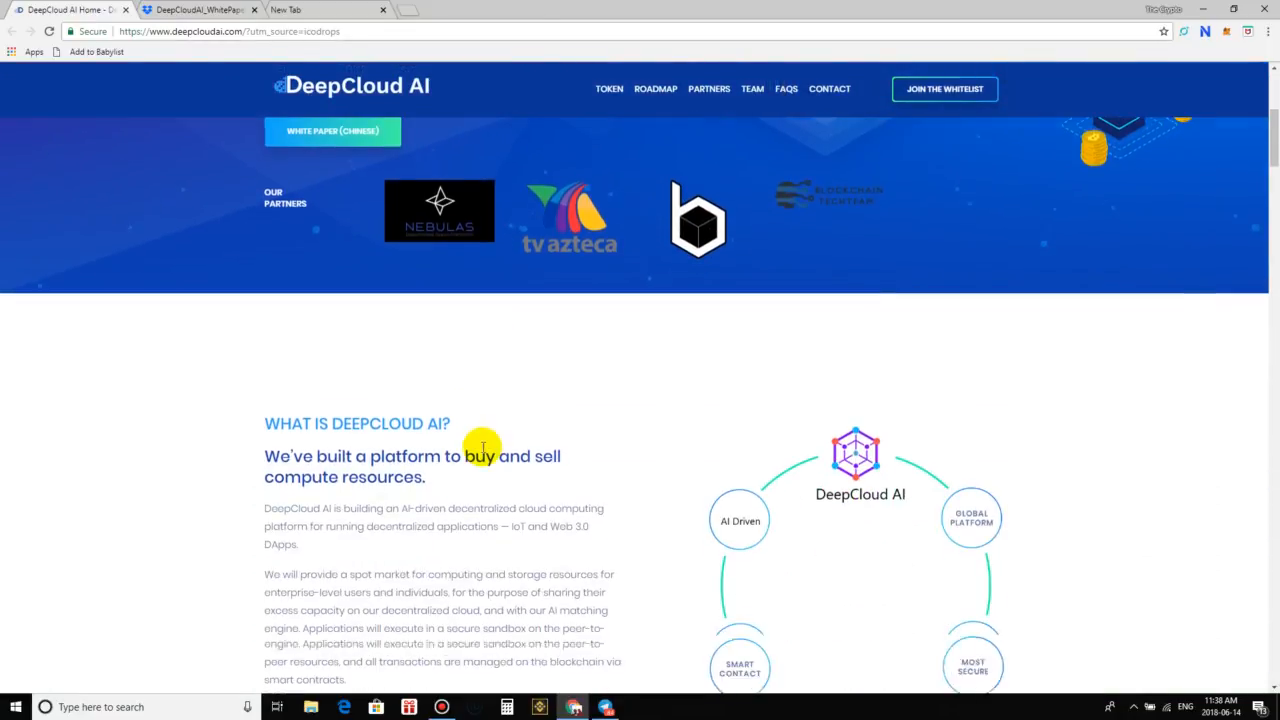
scroll("up", 3)
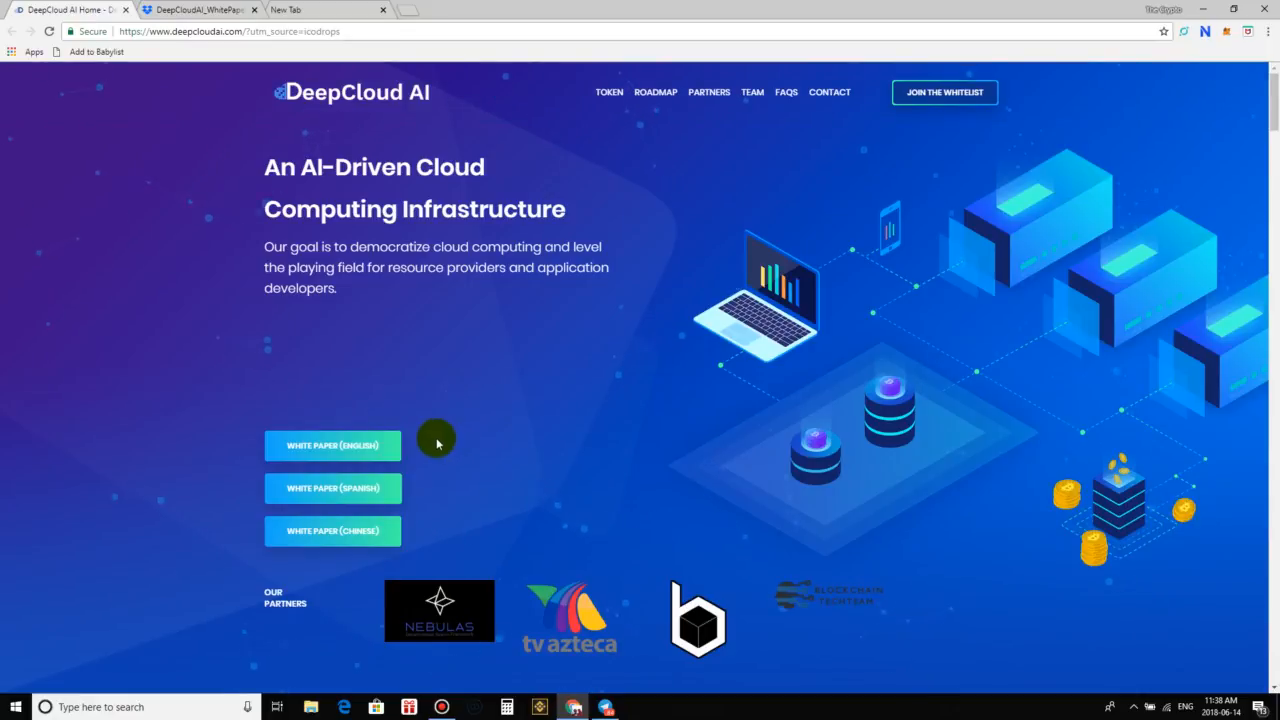
mouse_move(415, 393)
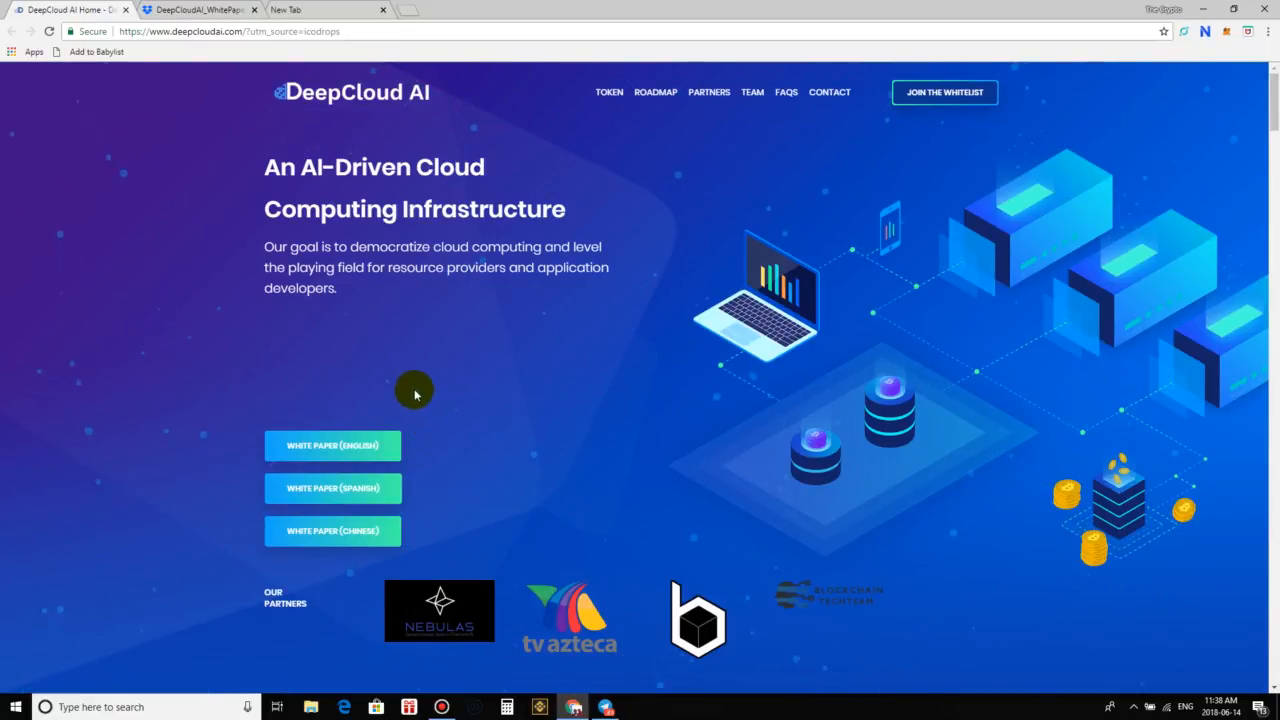
mouse_move(333, 445)
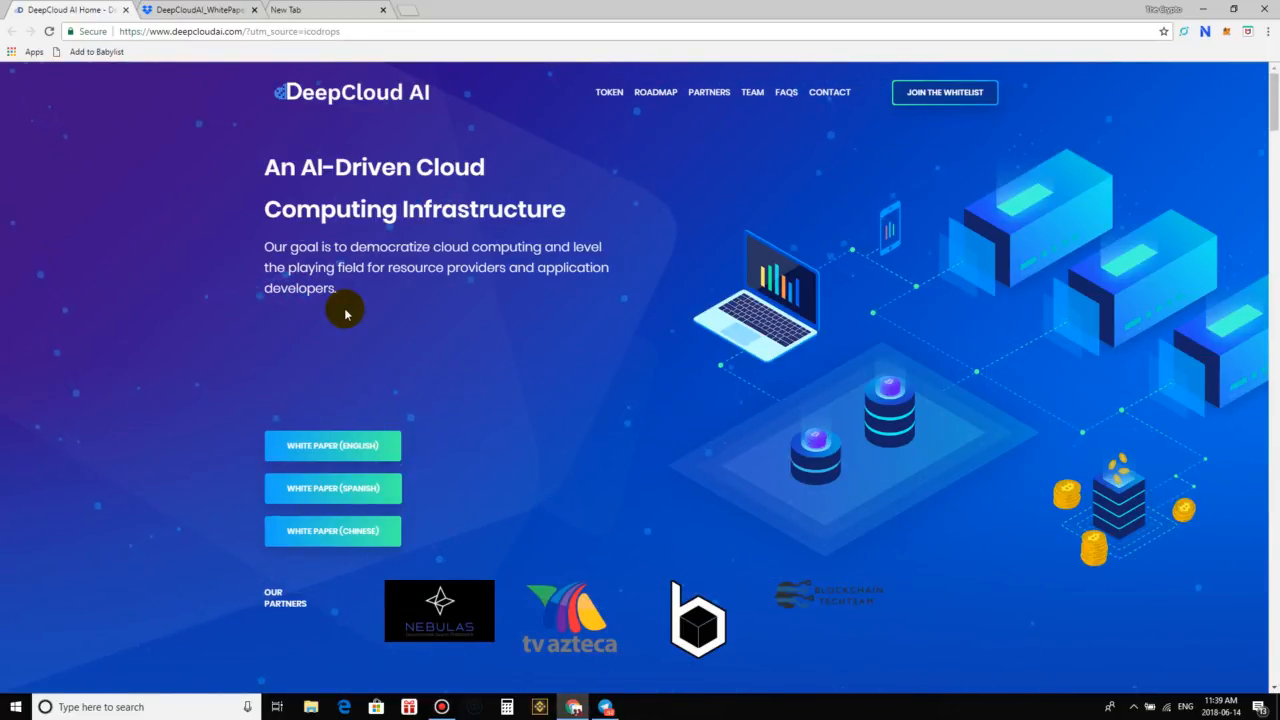
mouse_move(360, 334)
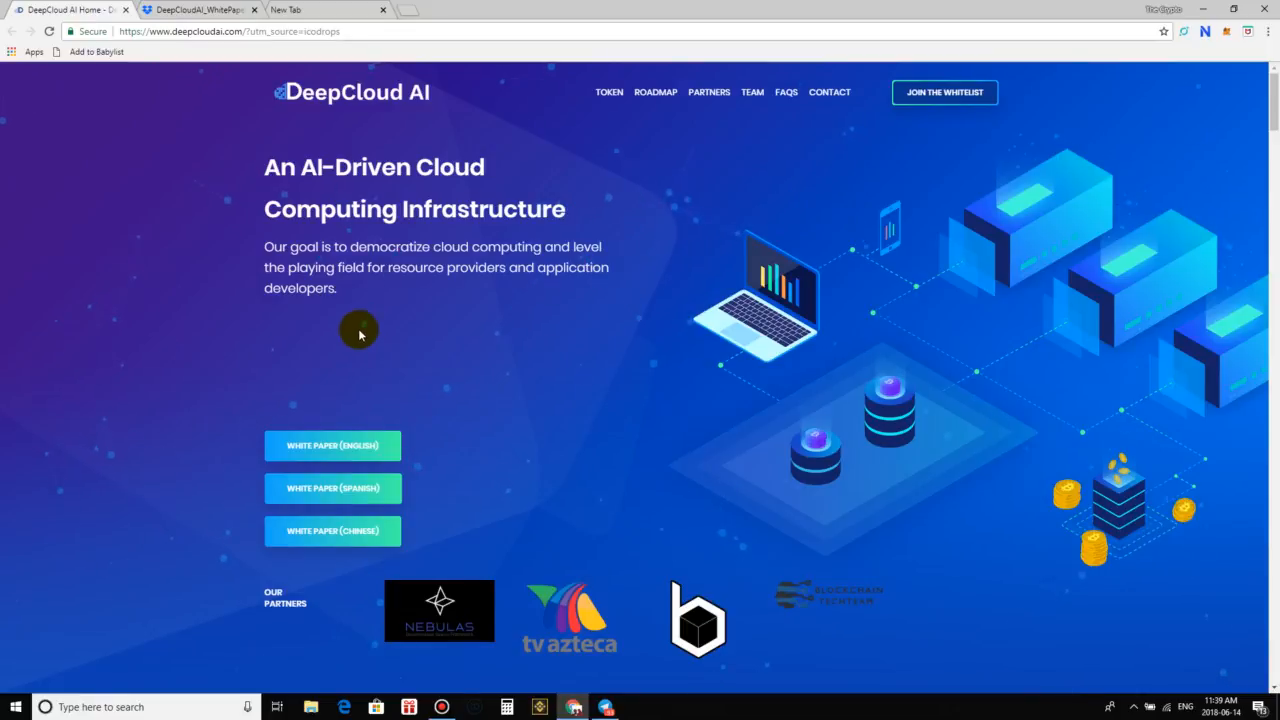
mouse_move(400, 373)
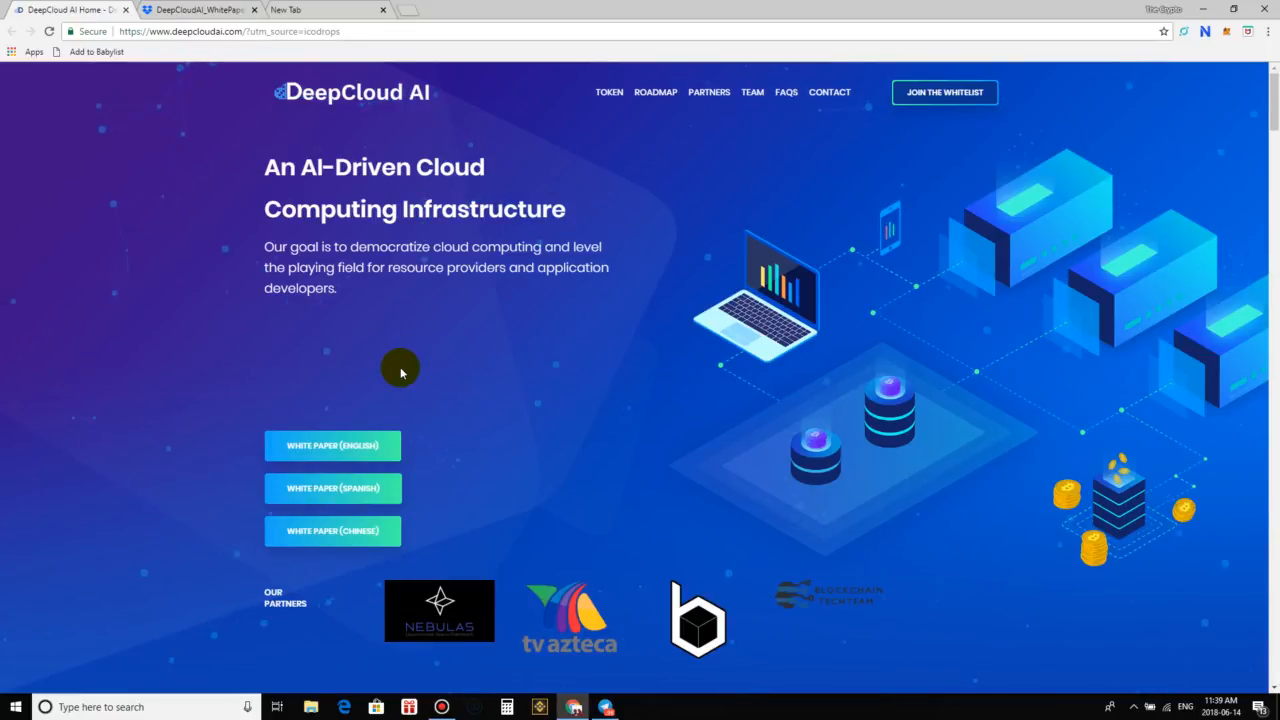
mouse_move(510, 408)
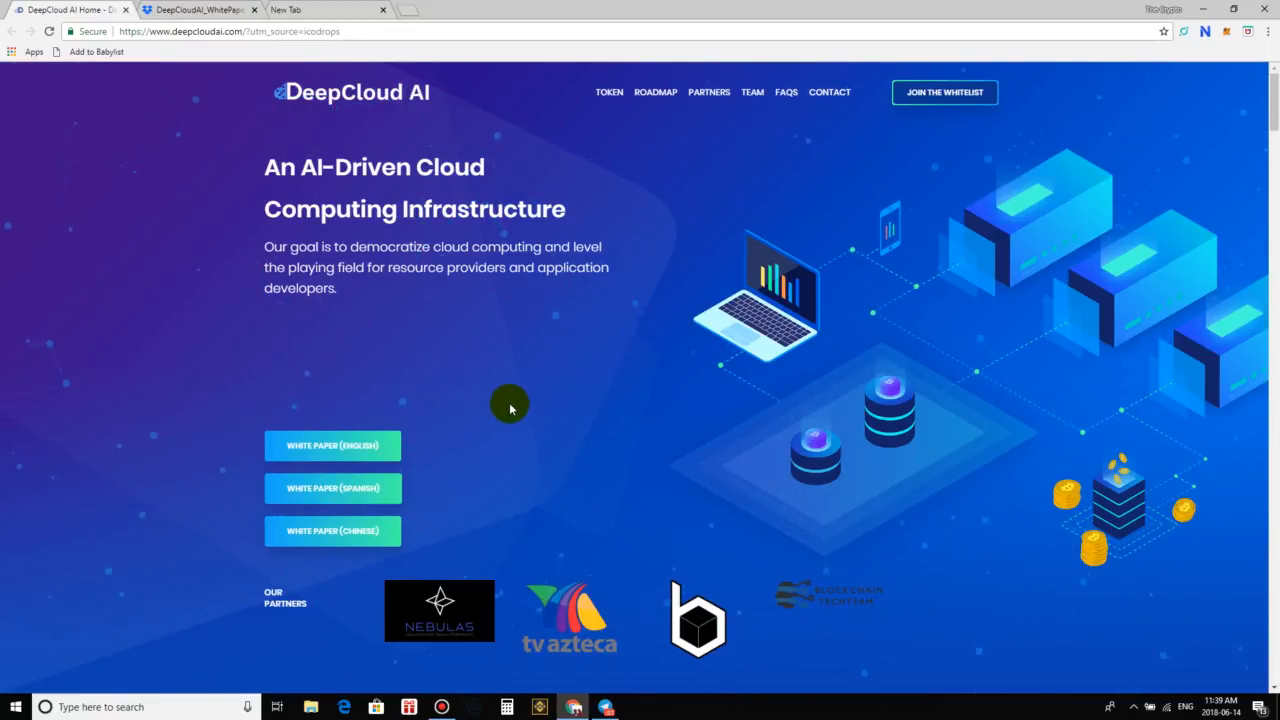
mouse_move(665, 588)
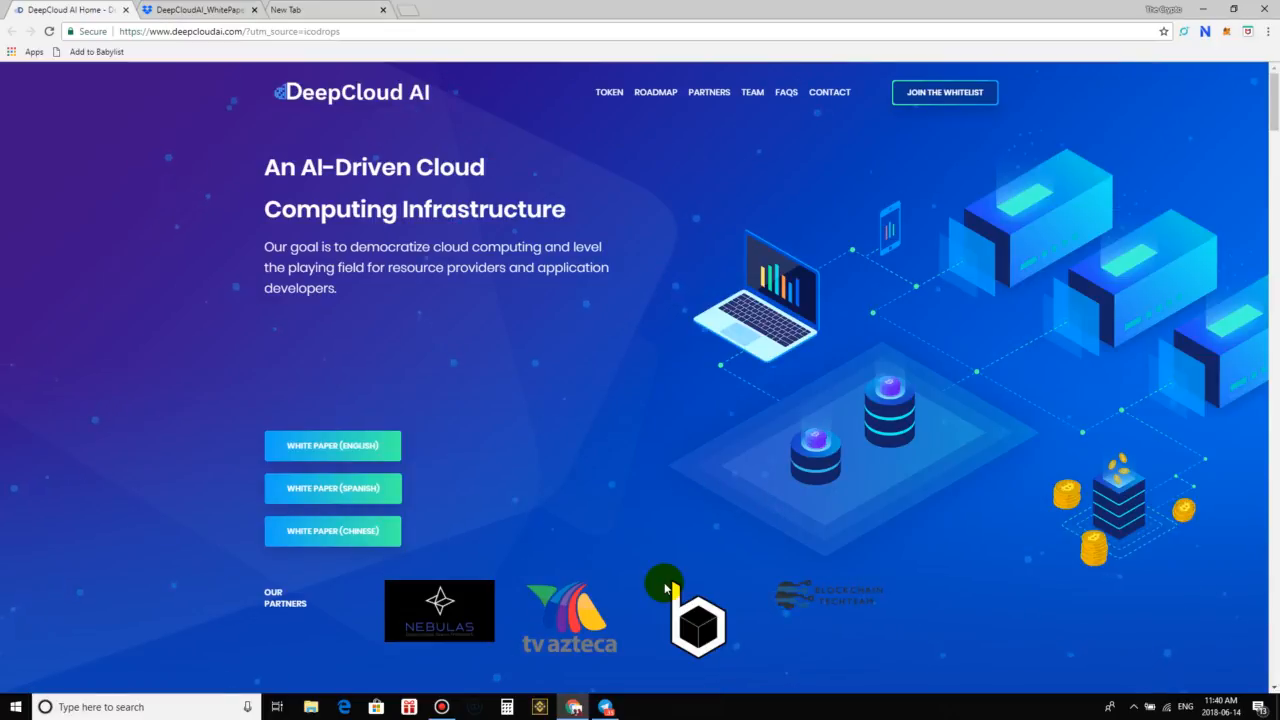
mouse_move(493, 358)
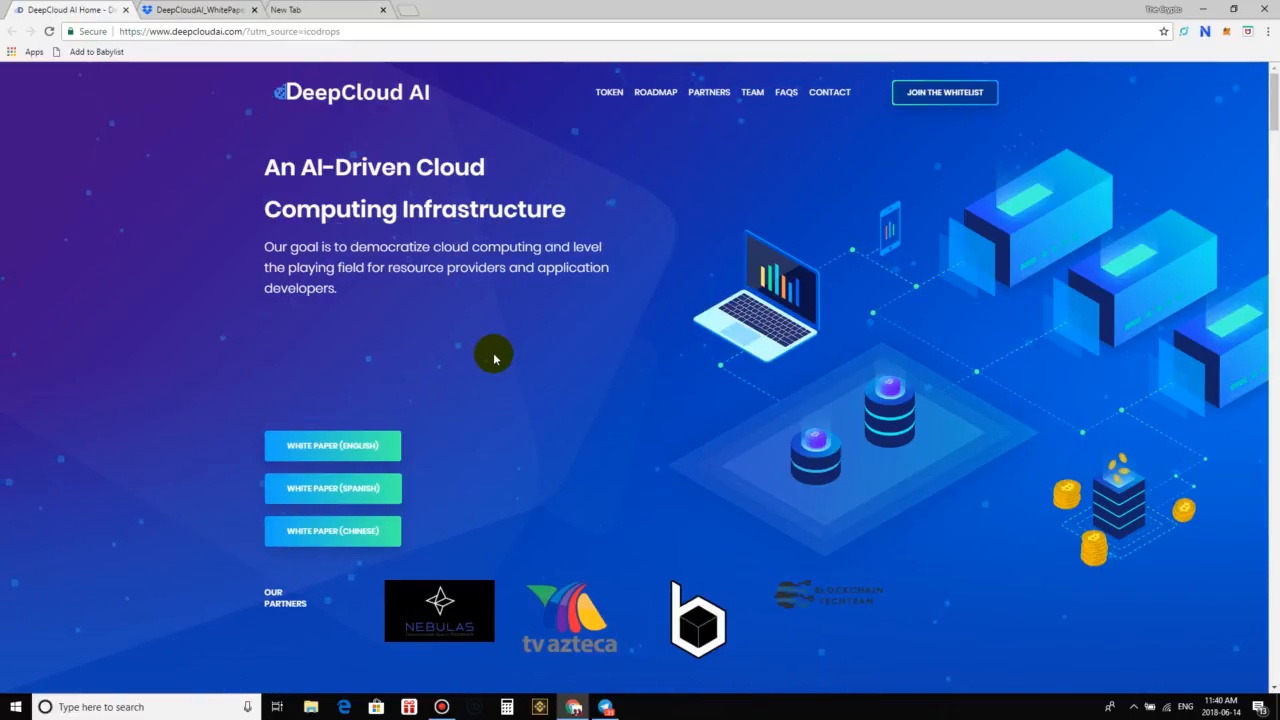
mouse_move(557, 475)
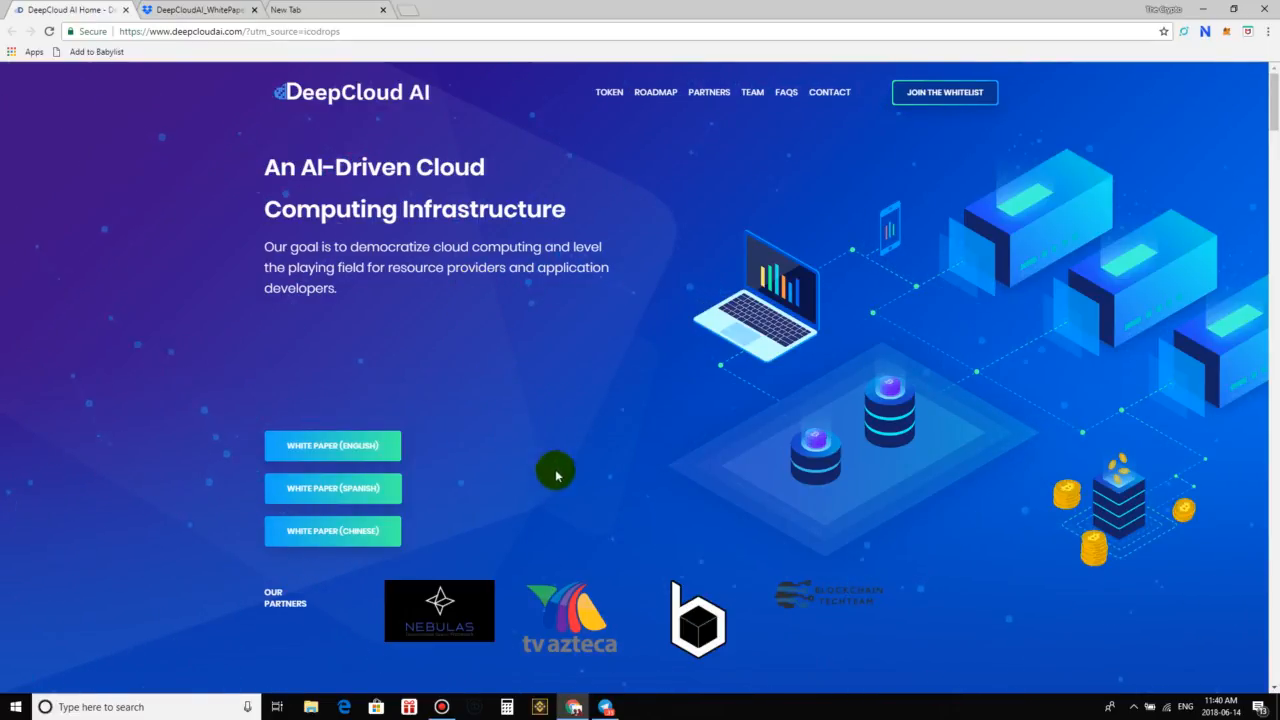
mouse_move(607, 424)
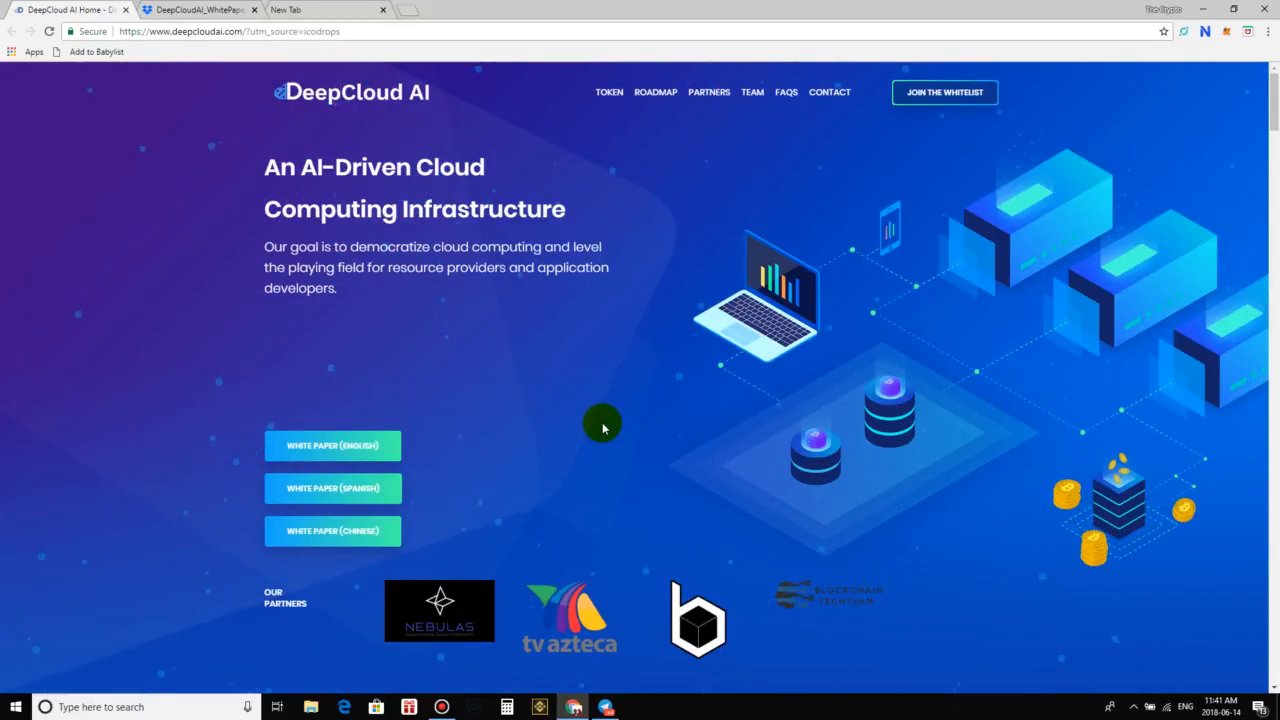
mouse_move(547, 610)
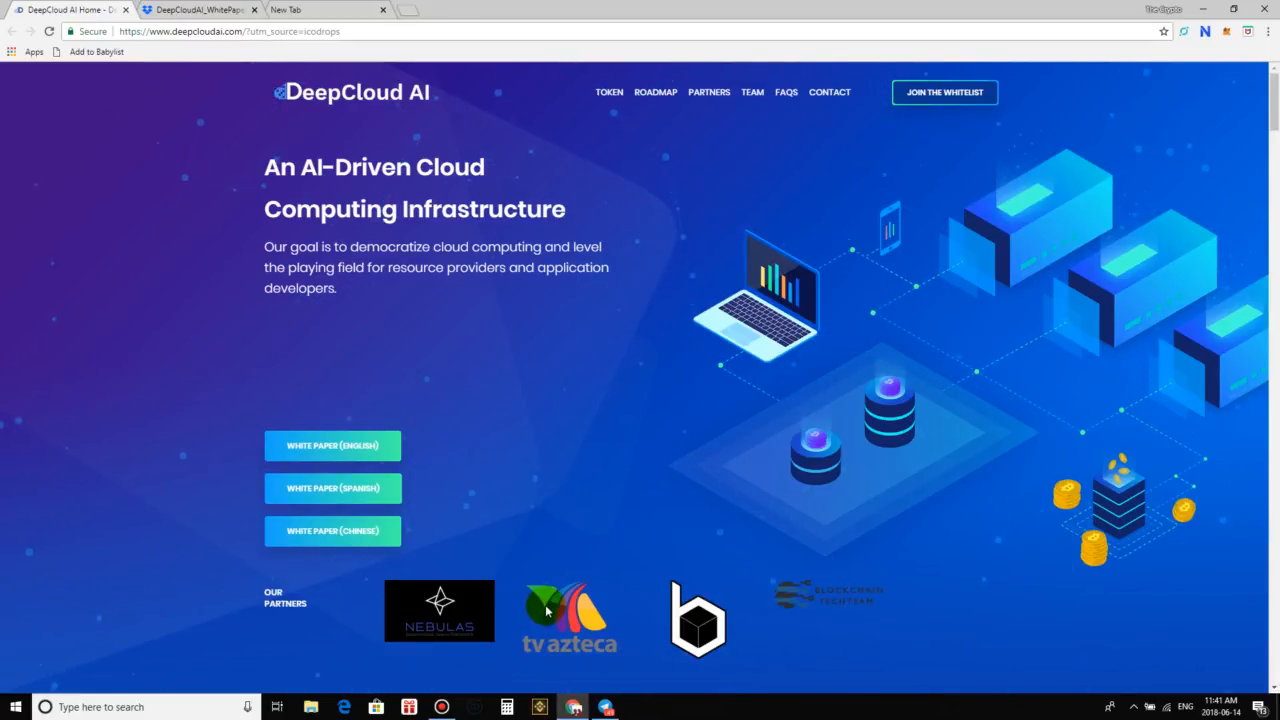
left_click(332, 445)
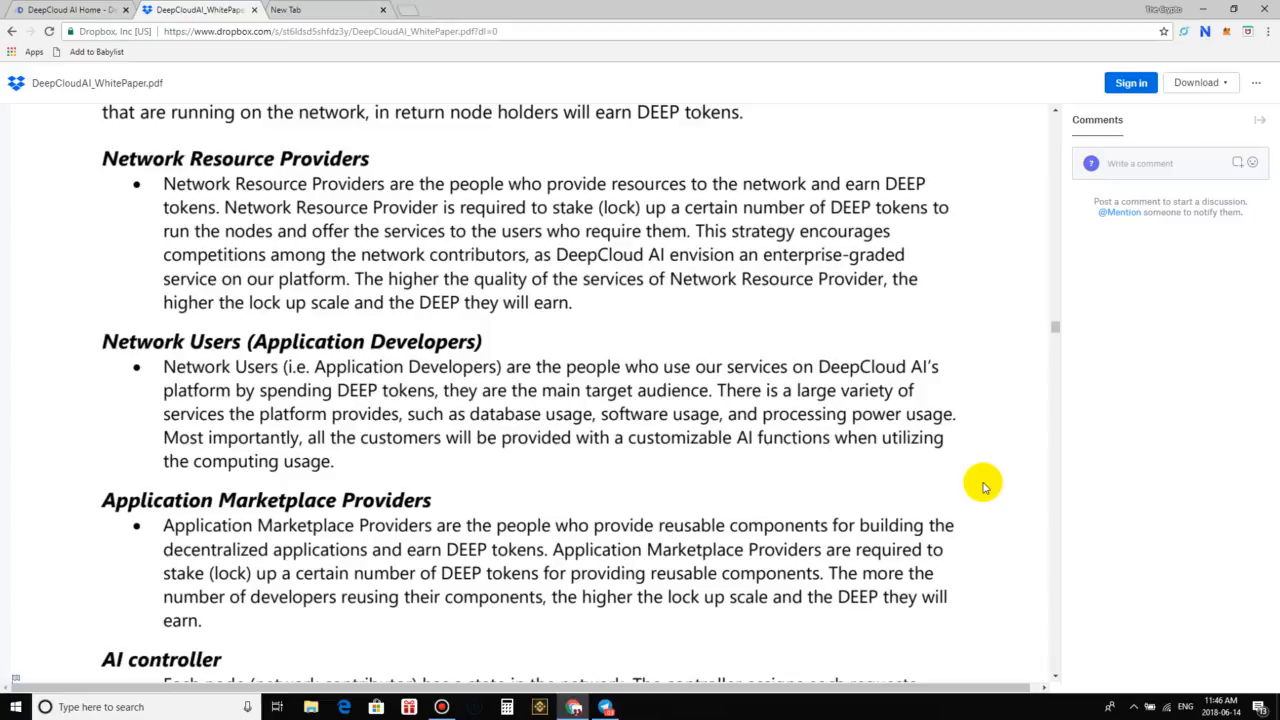
mouse_move(706, 299)
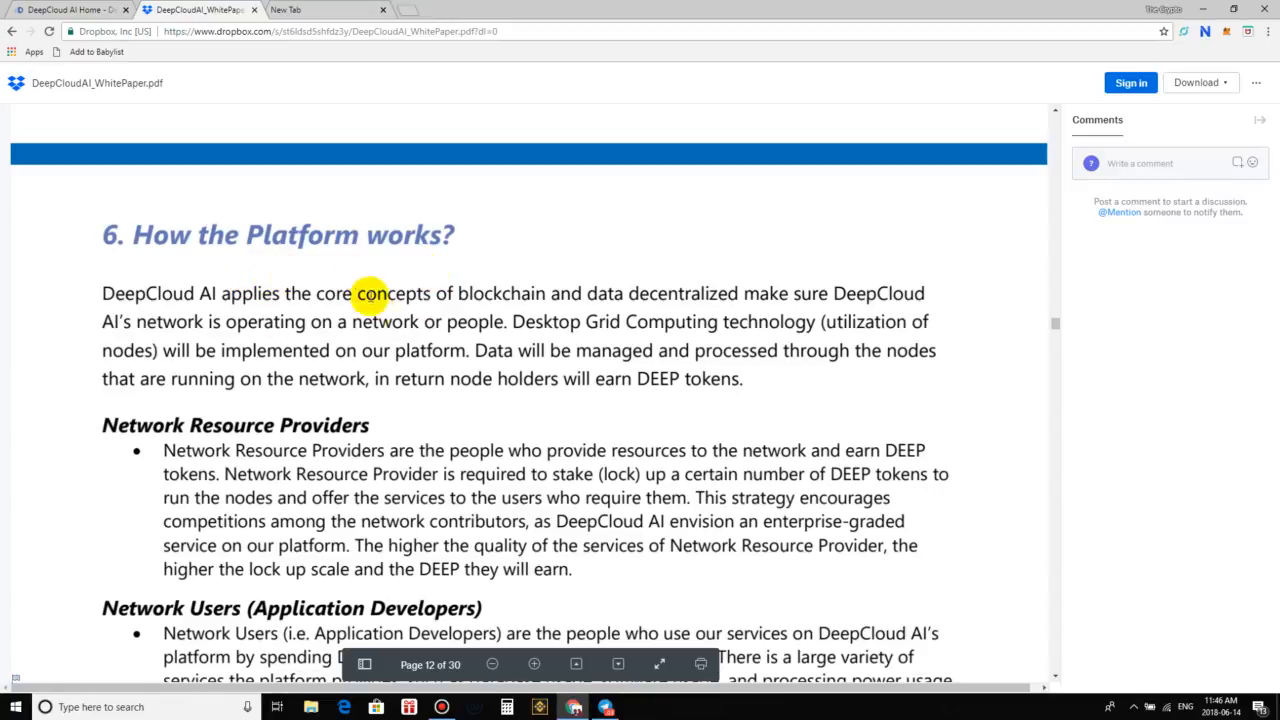
scroll("down", 3)
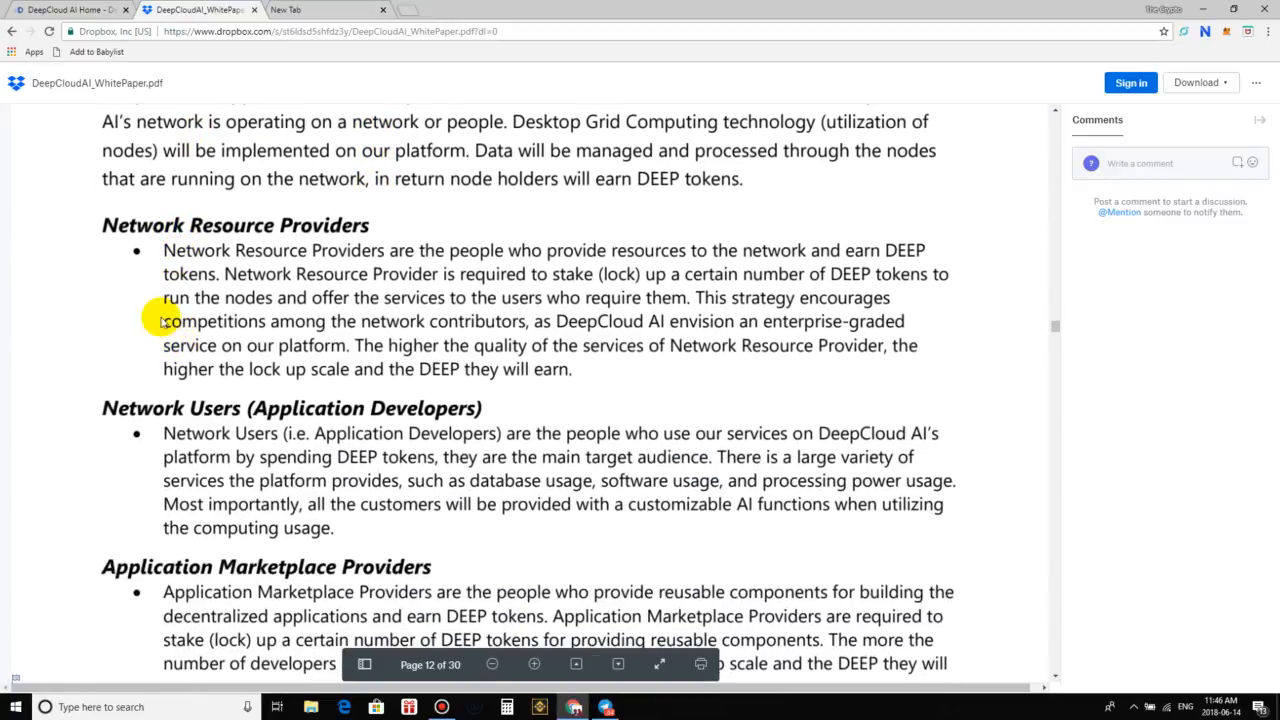
mouse_move(270, 232)
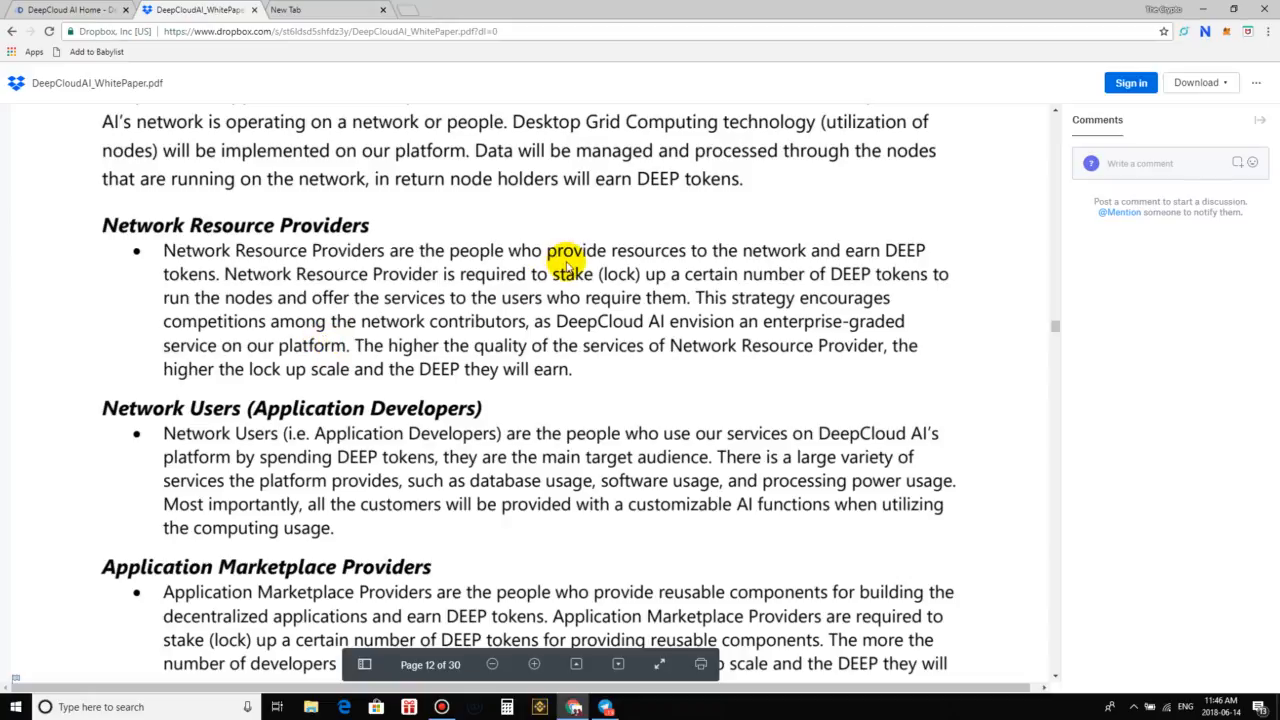
mouse_move(1000, 273)
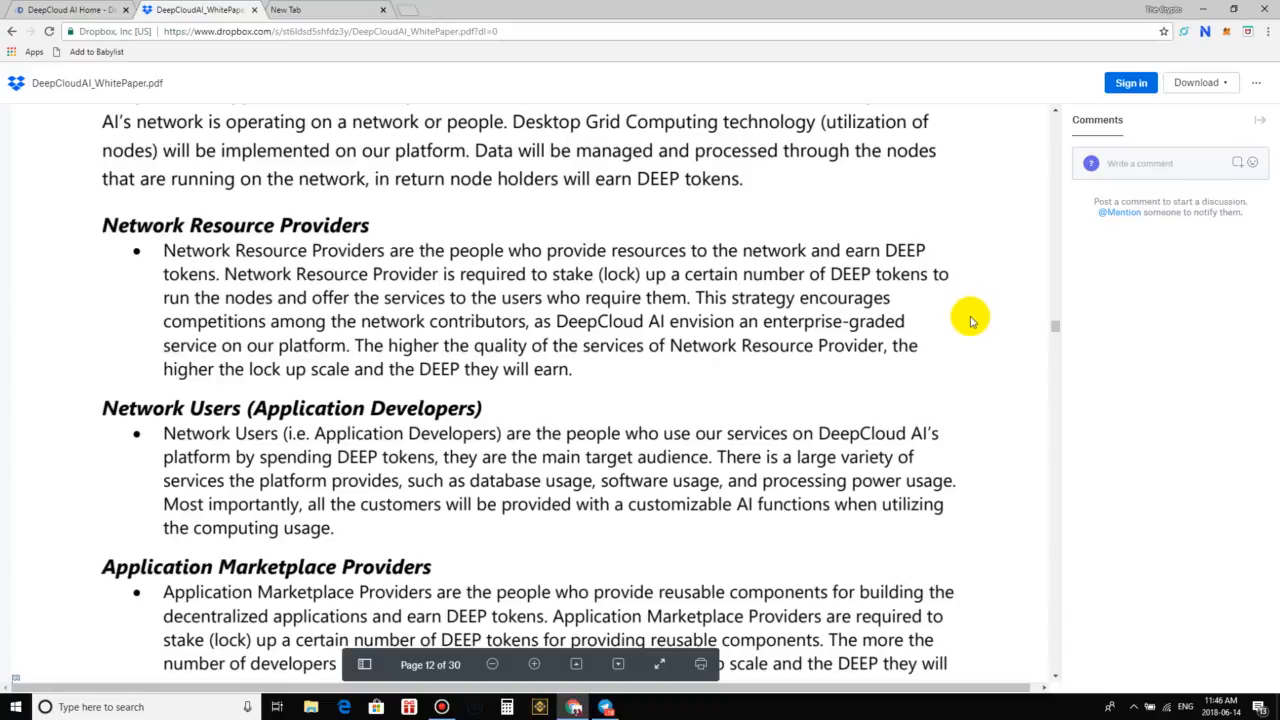
mouse_move(945, 345)
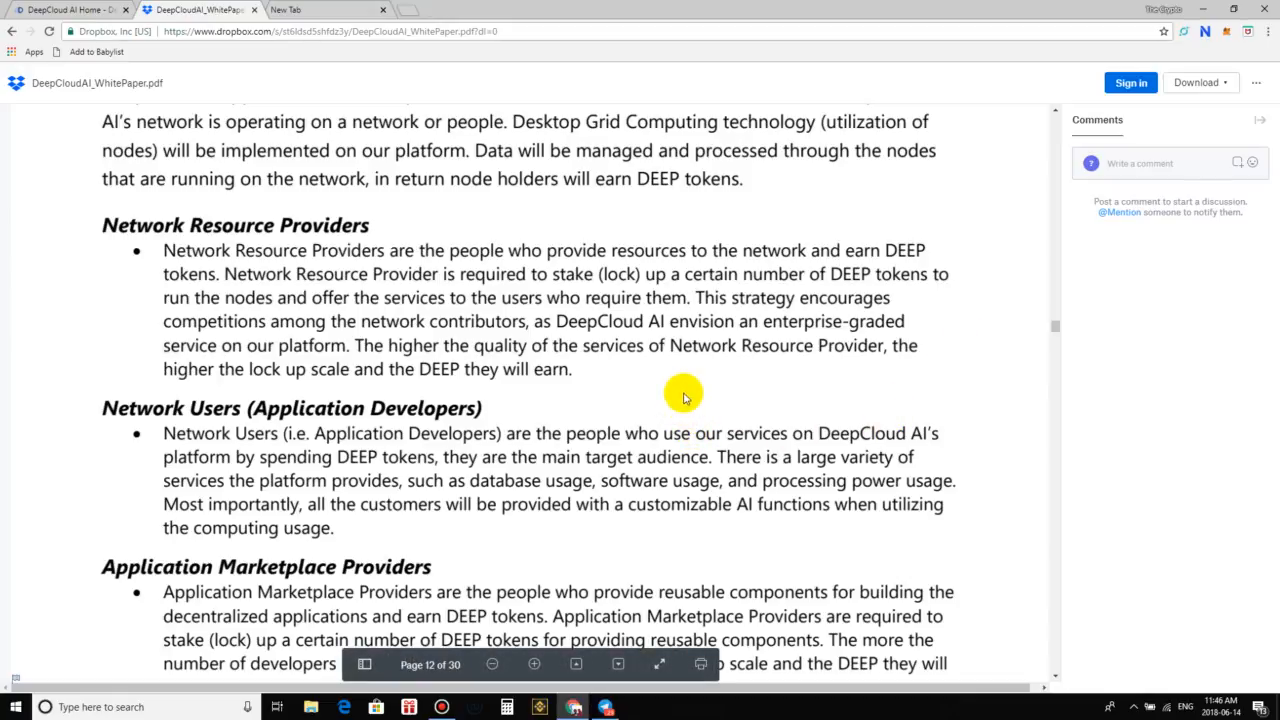
mouse_move(295, 398)
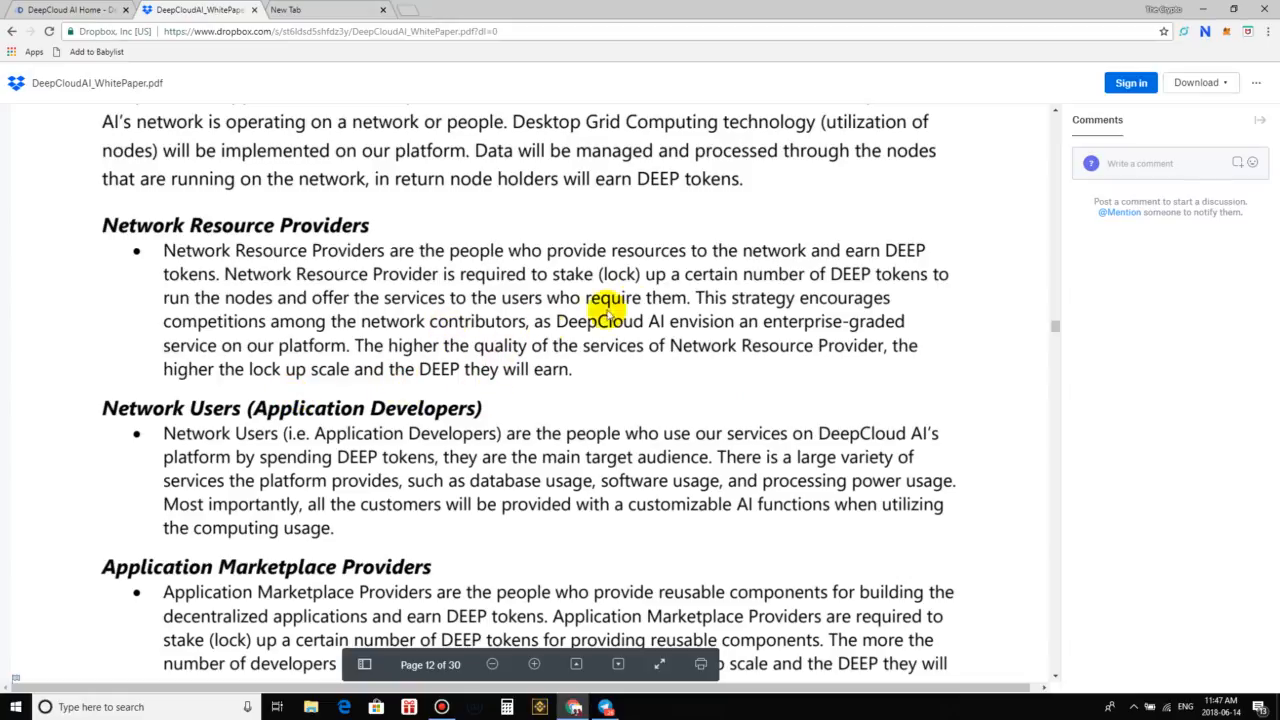
Scroll through the participant roles and AI controller description to the 6.1 DEEP Tokens heading
scroll("down", 3)
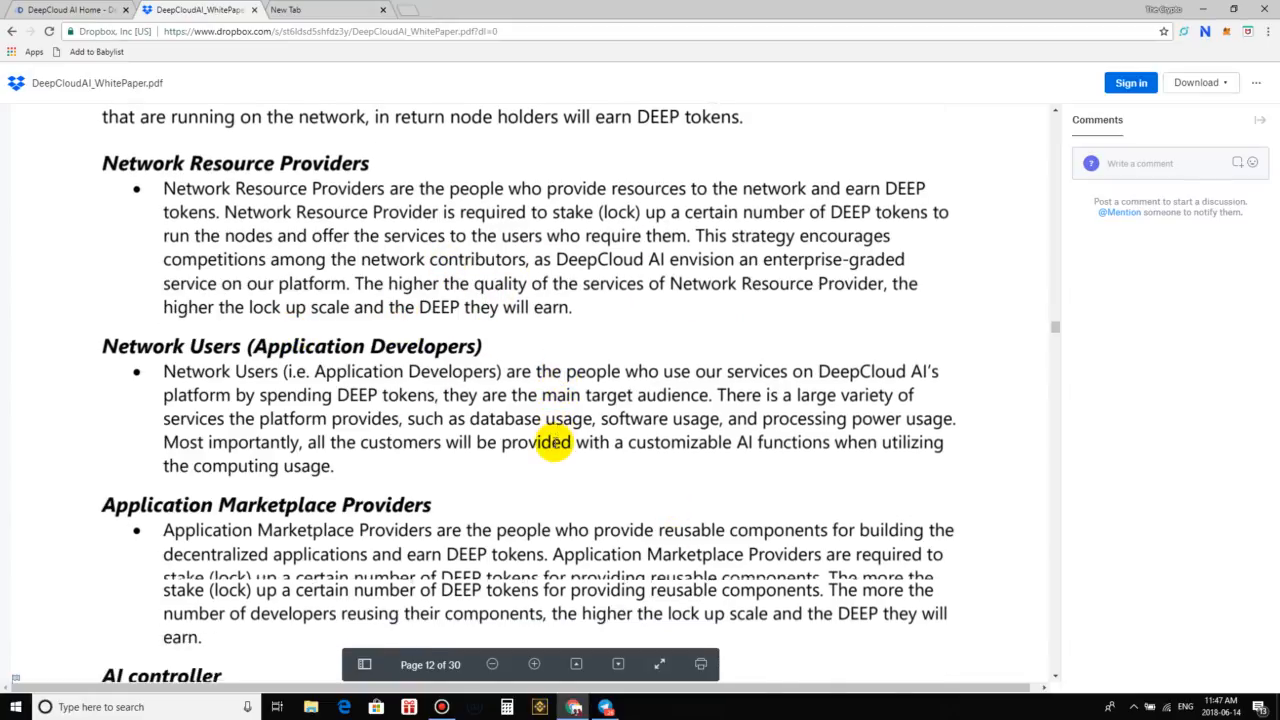
scroll("down", 3)
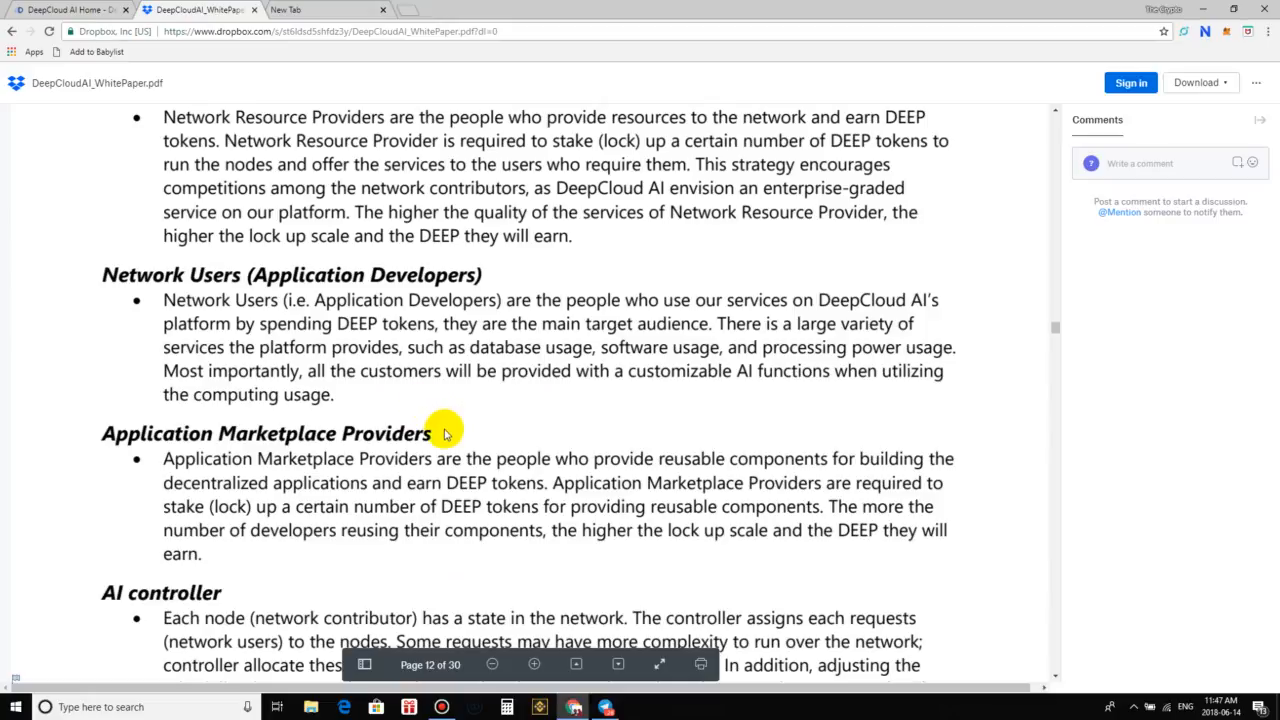
mouse_move(431, 468)
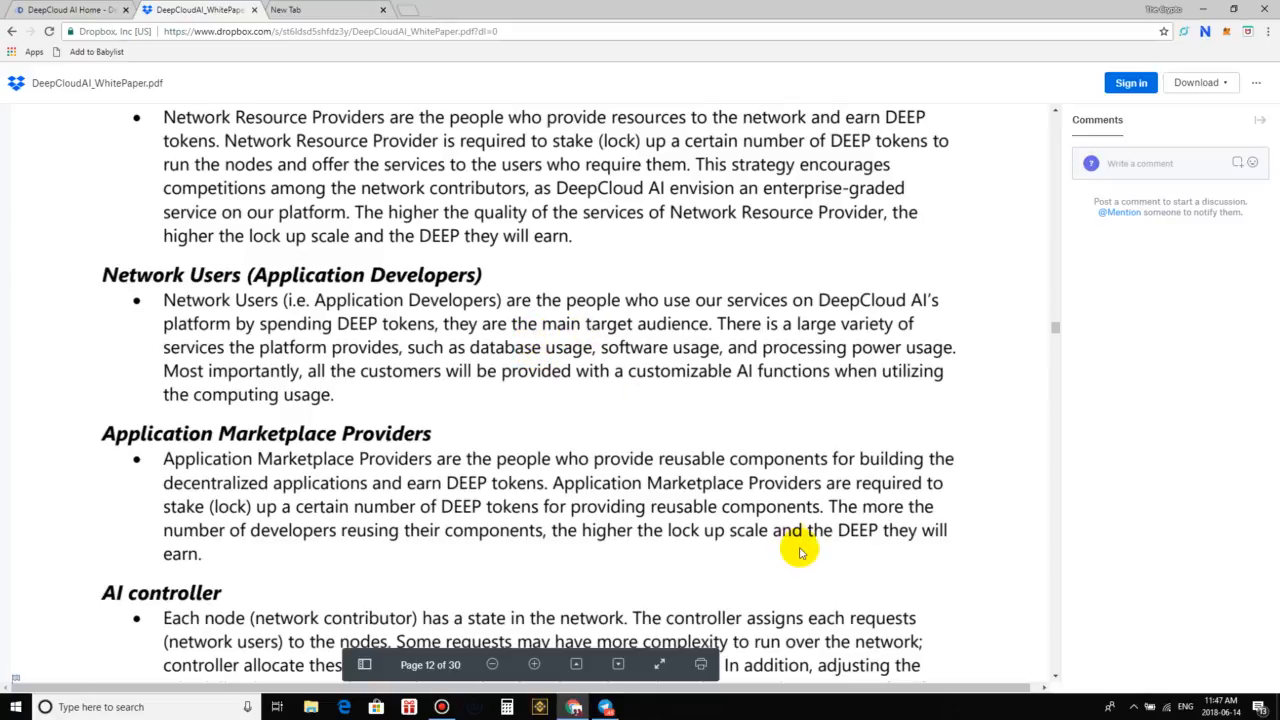
mouse_move(1055, 553)
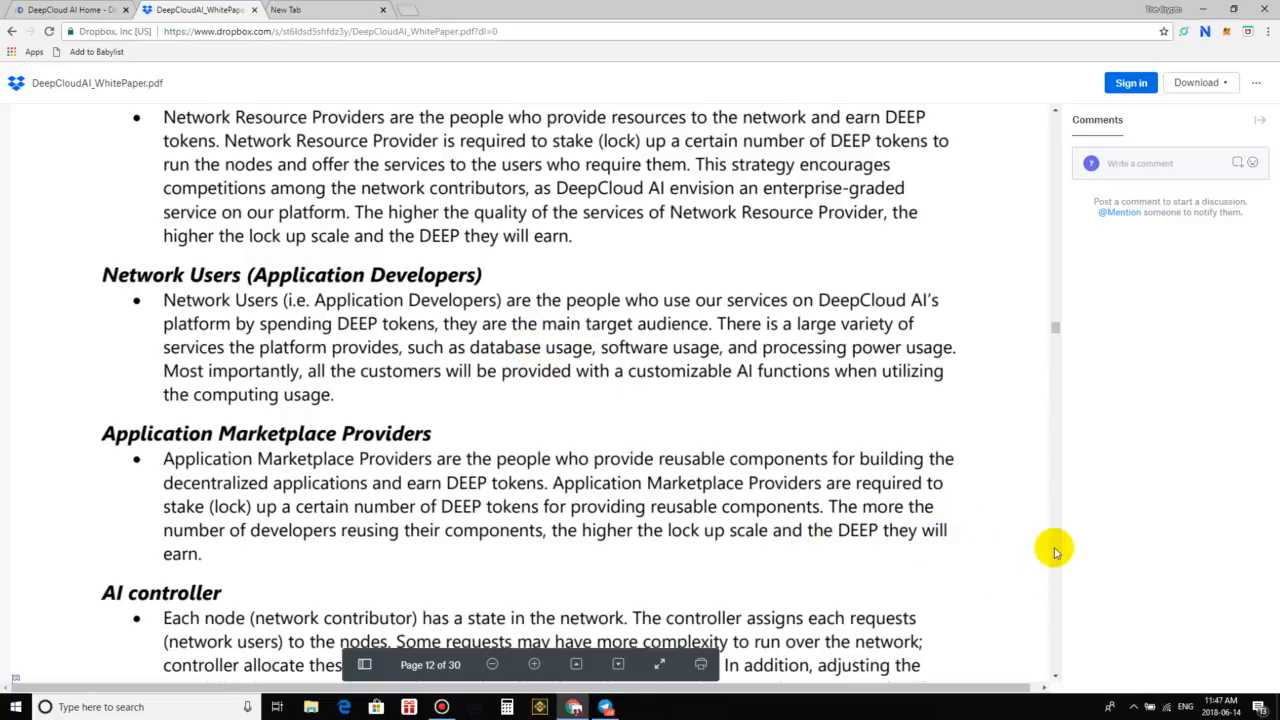
mouse_move(1052, 558)
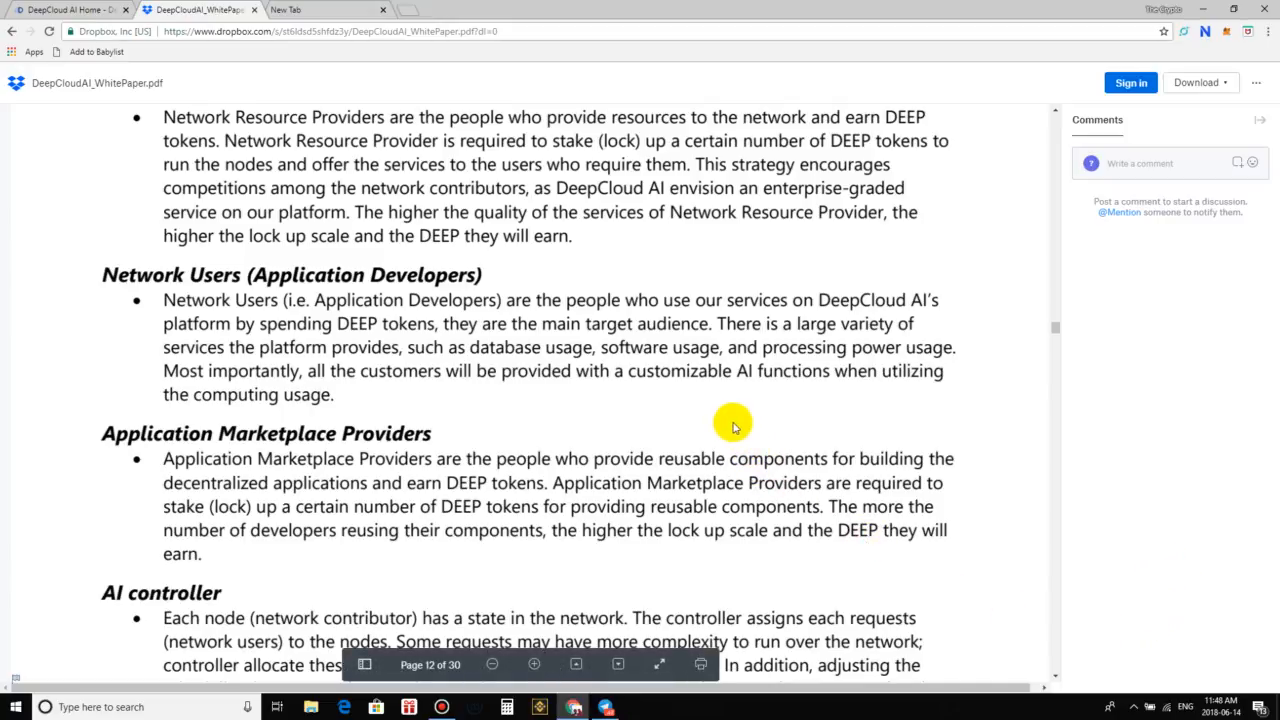
mouse_move(600, 434)
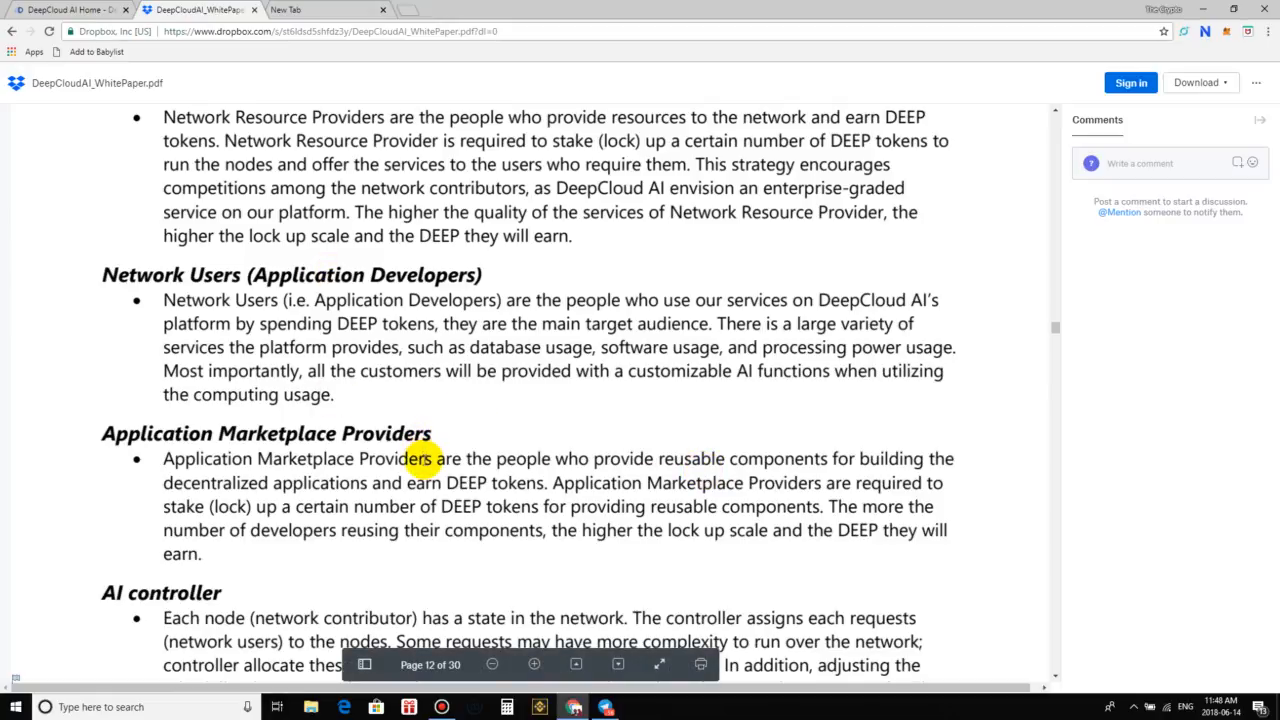
mouse_move(723, 418)
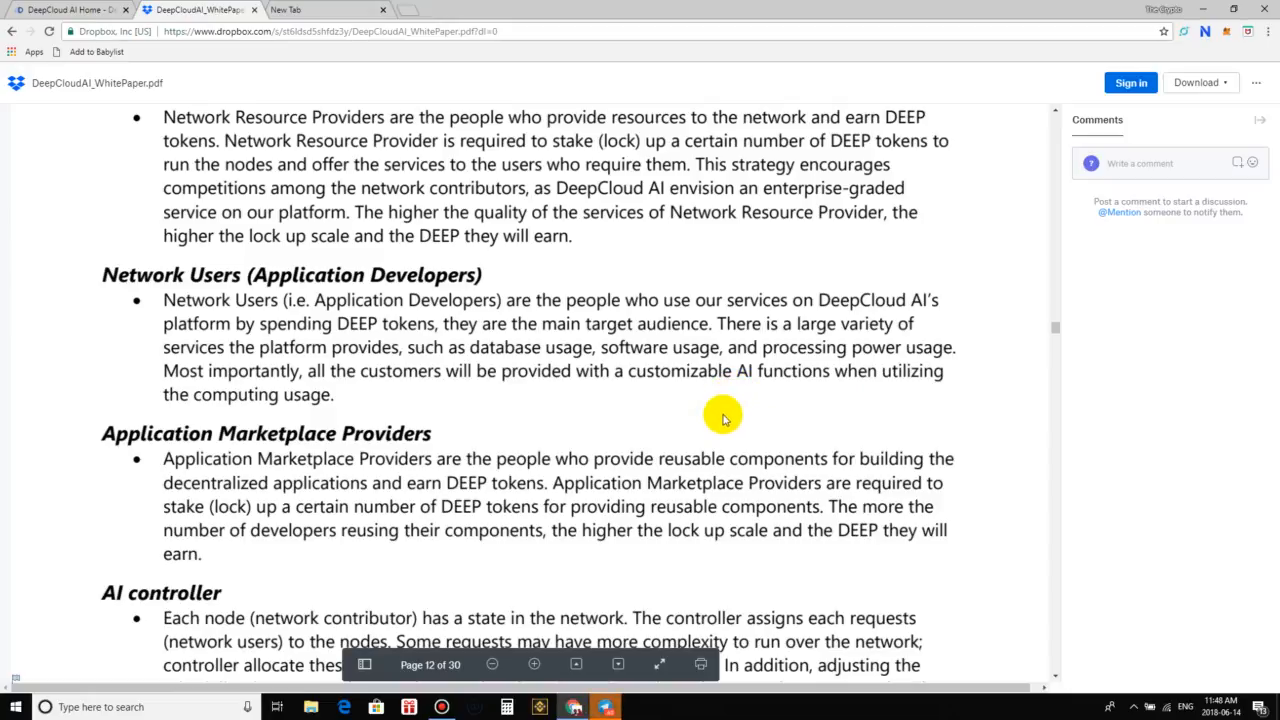
mouse_move(735, 352)
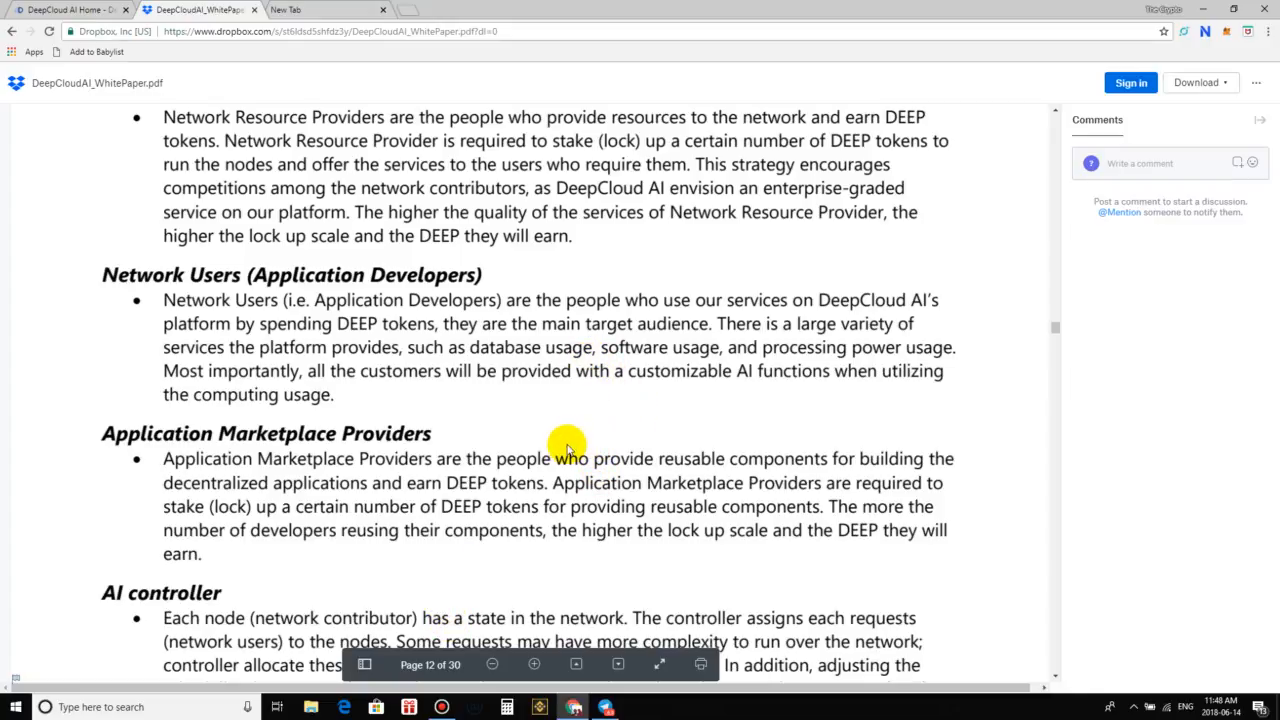
mouse_move(534, 510)
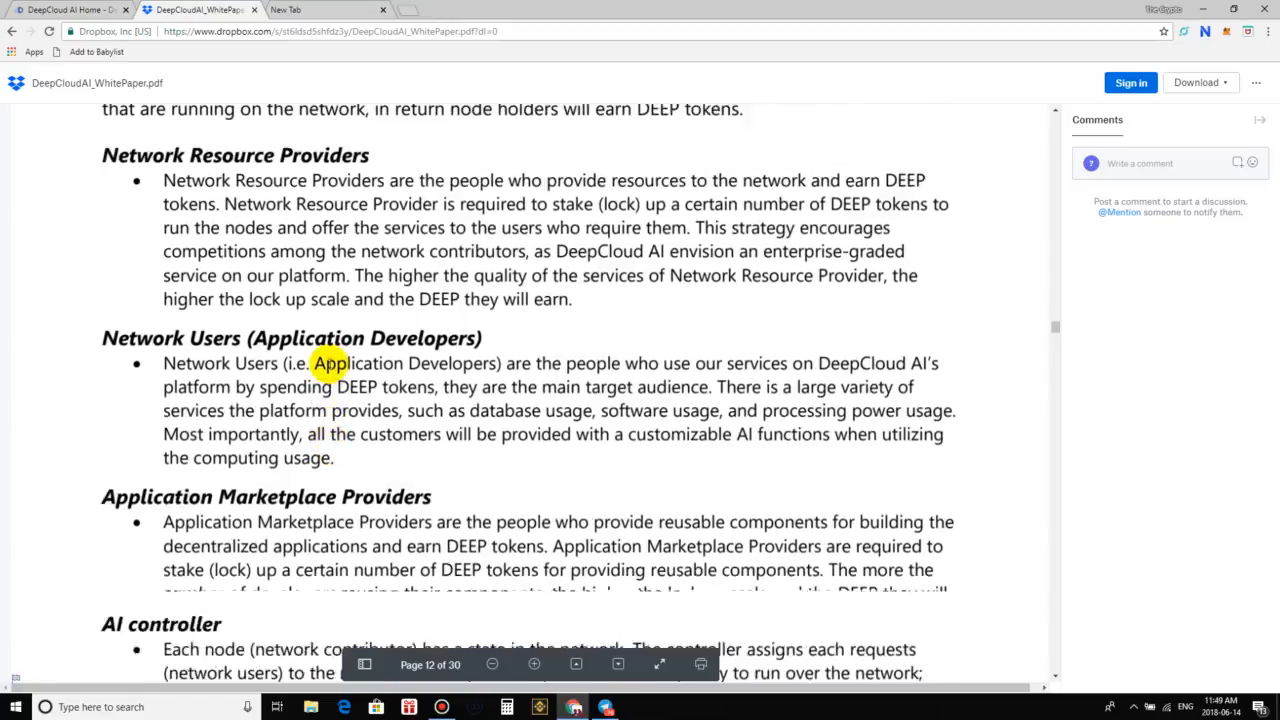
scroll("down", 3)
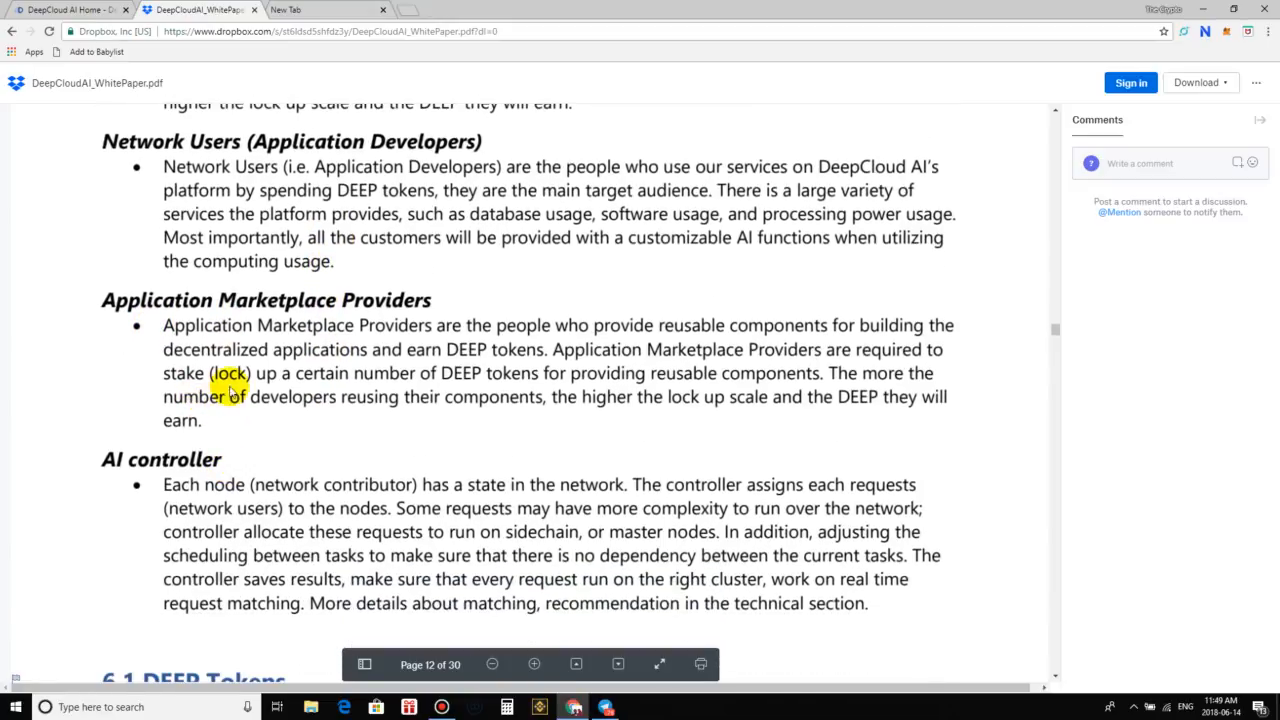
mouse_move(450, 440)
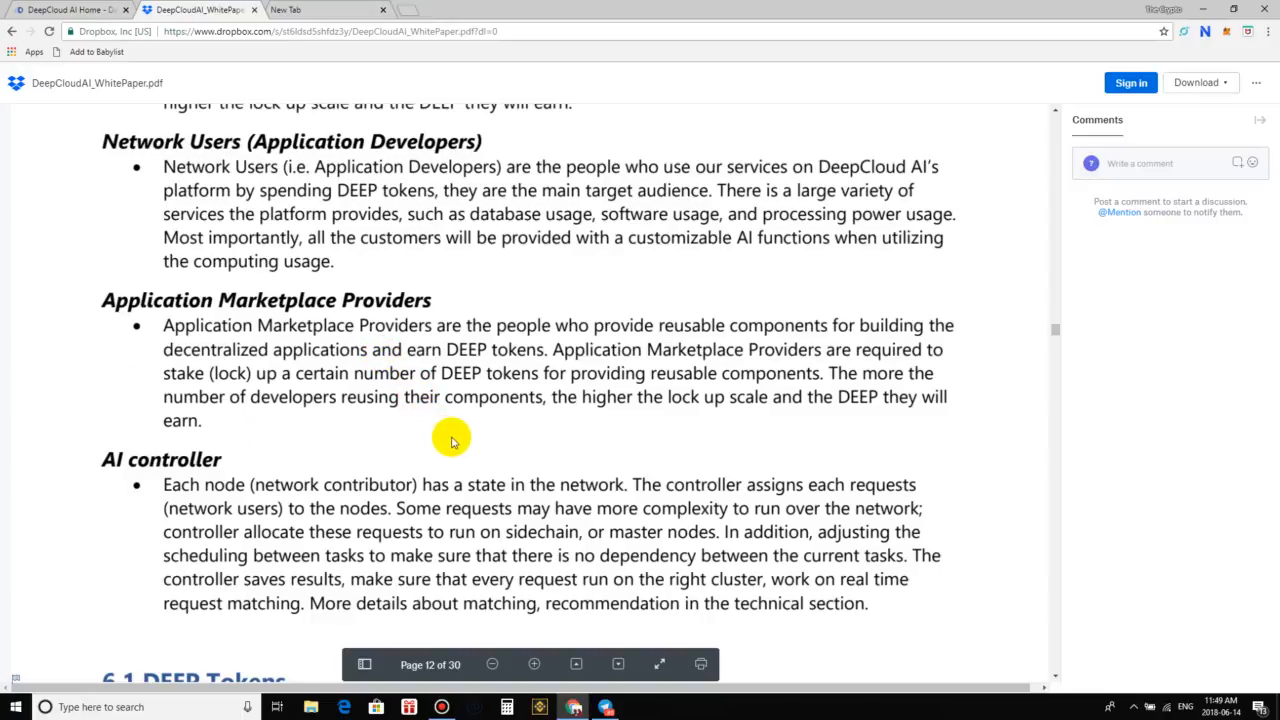
mouse_move(437, 452)
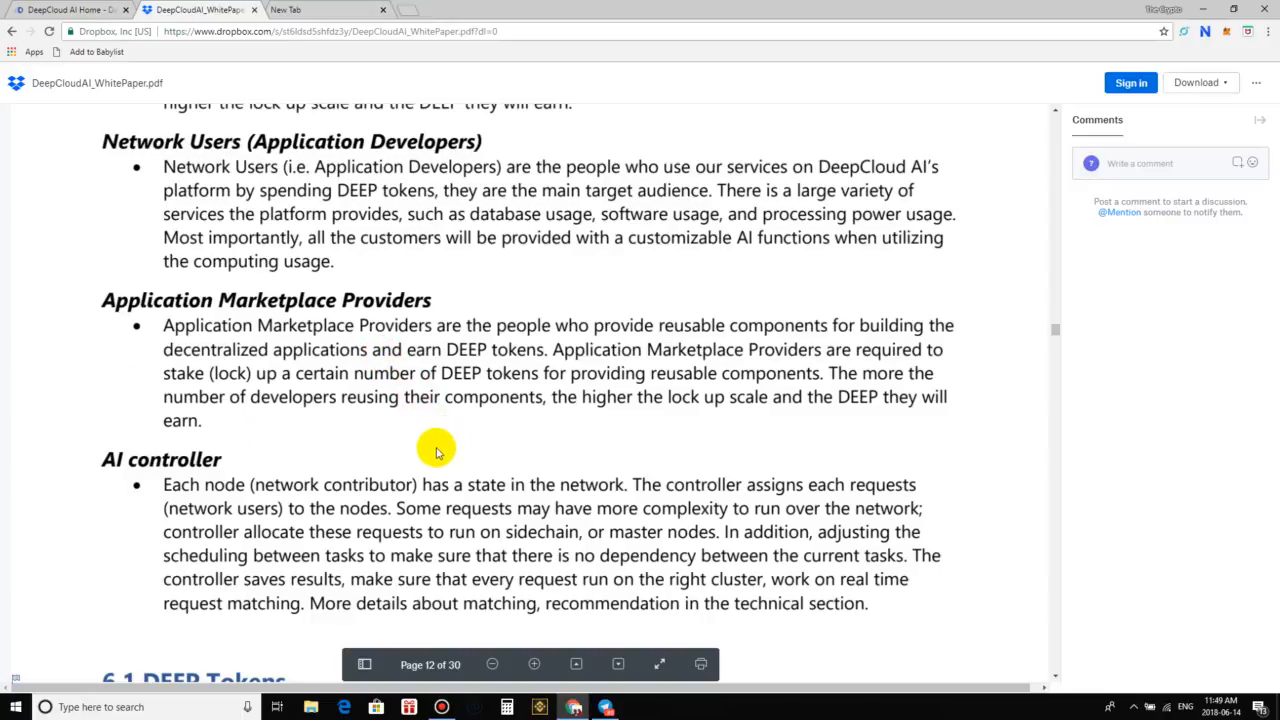
mouse_move(420, 465)
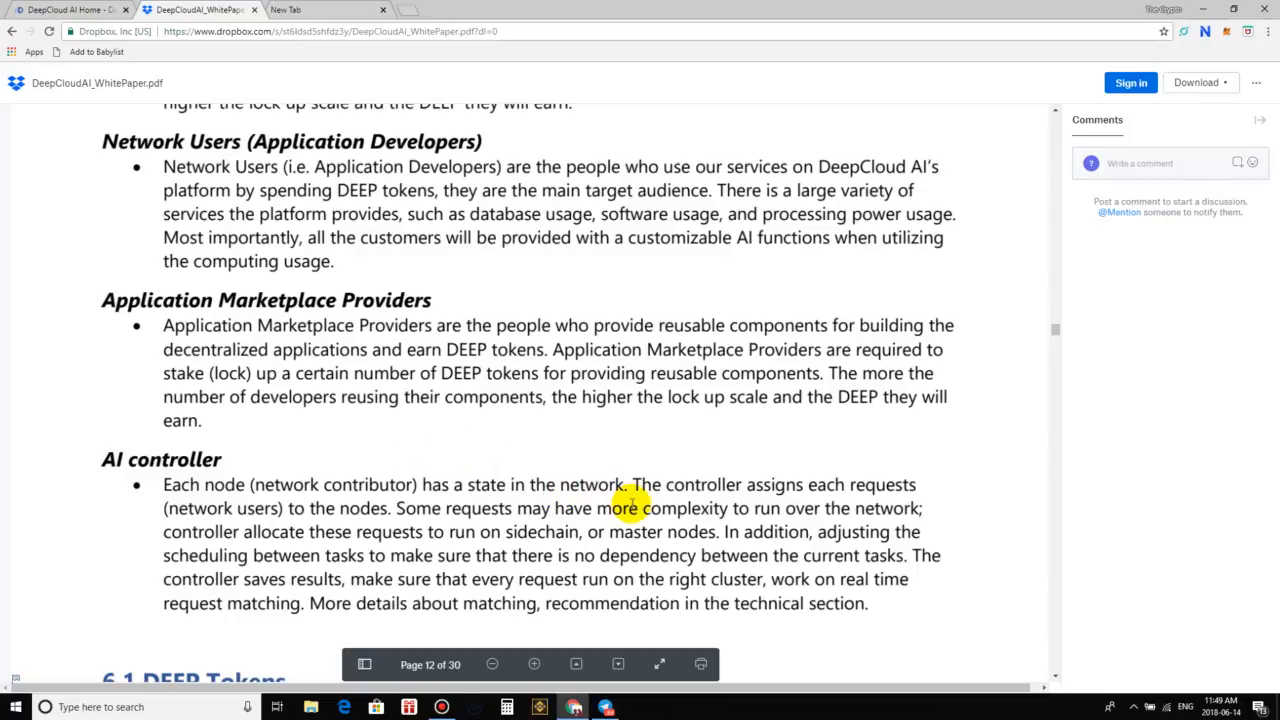
mouse_move(614, 508)
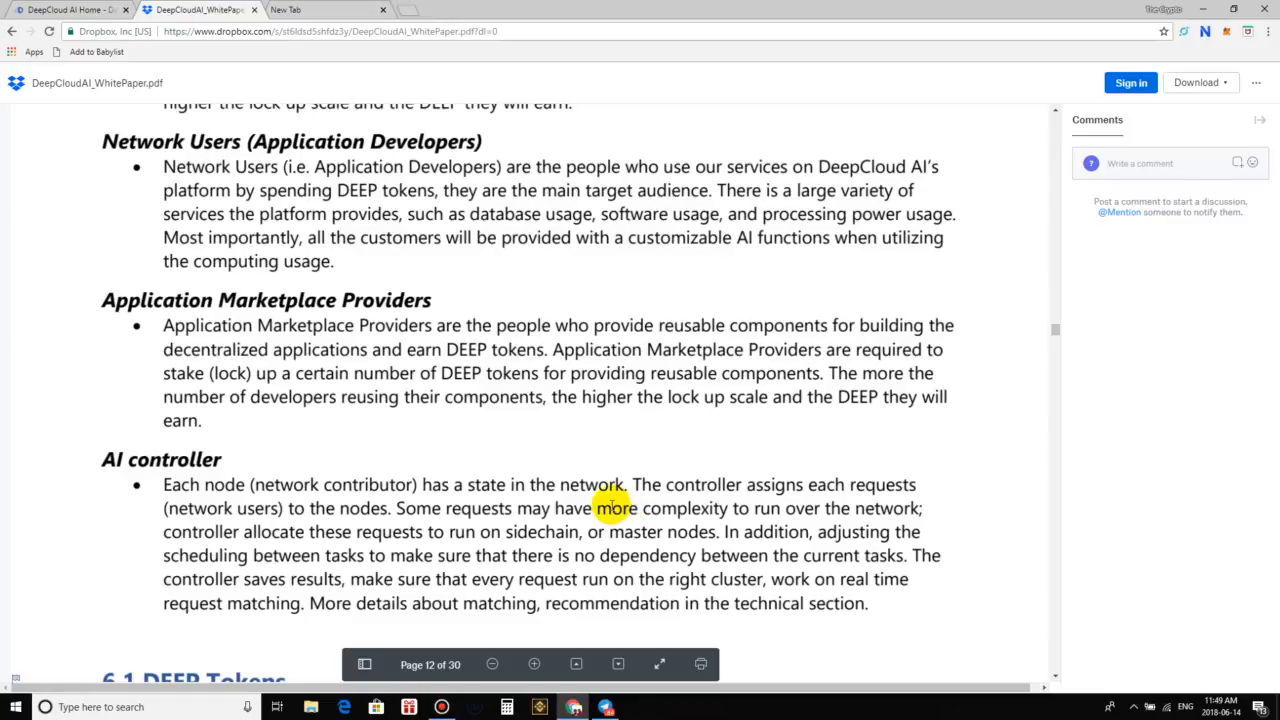
mouse_move(588, 680)
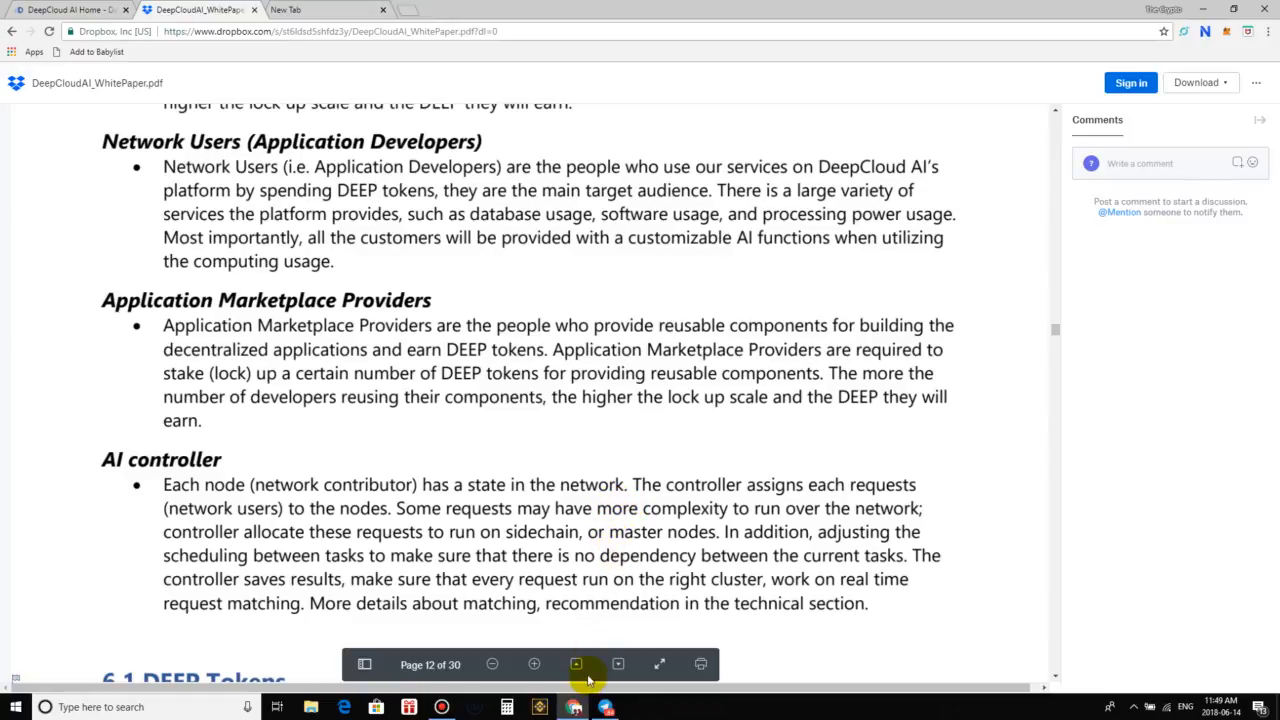
mouse_move(638, 432)
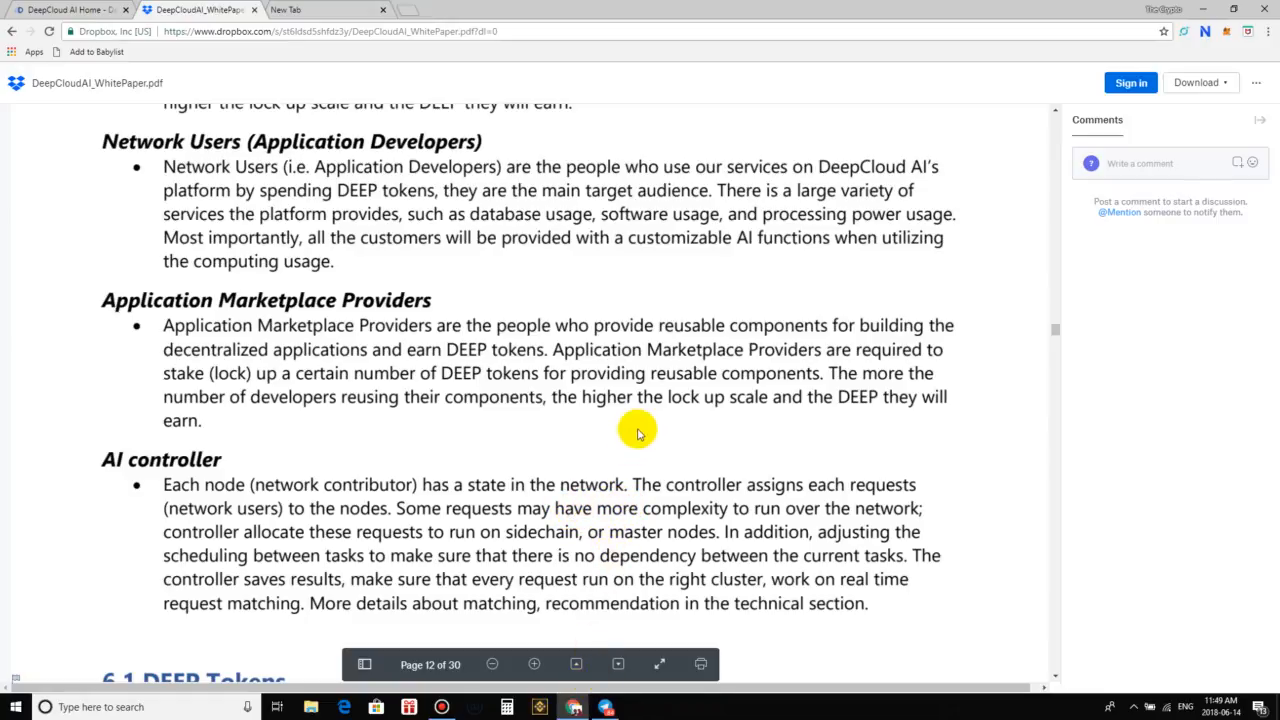
mouse_move(778, 420)
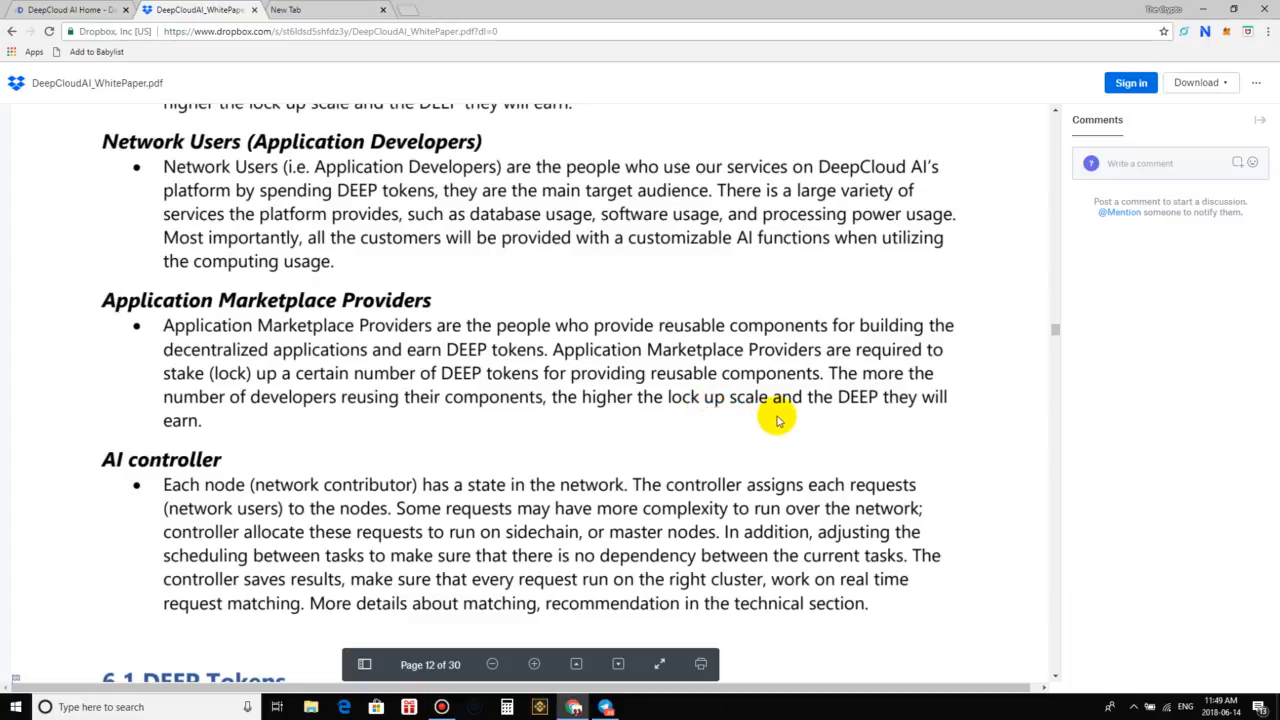
mouse_move(463, 429)
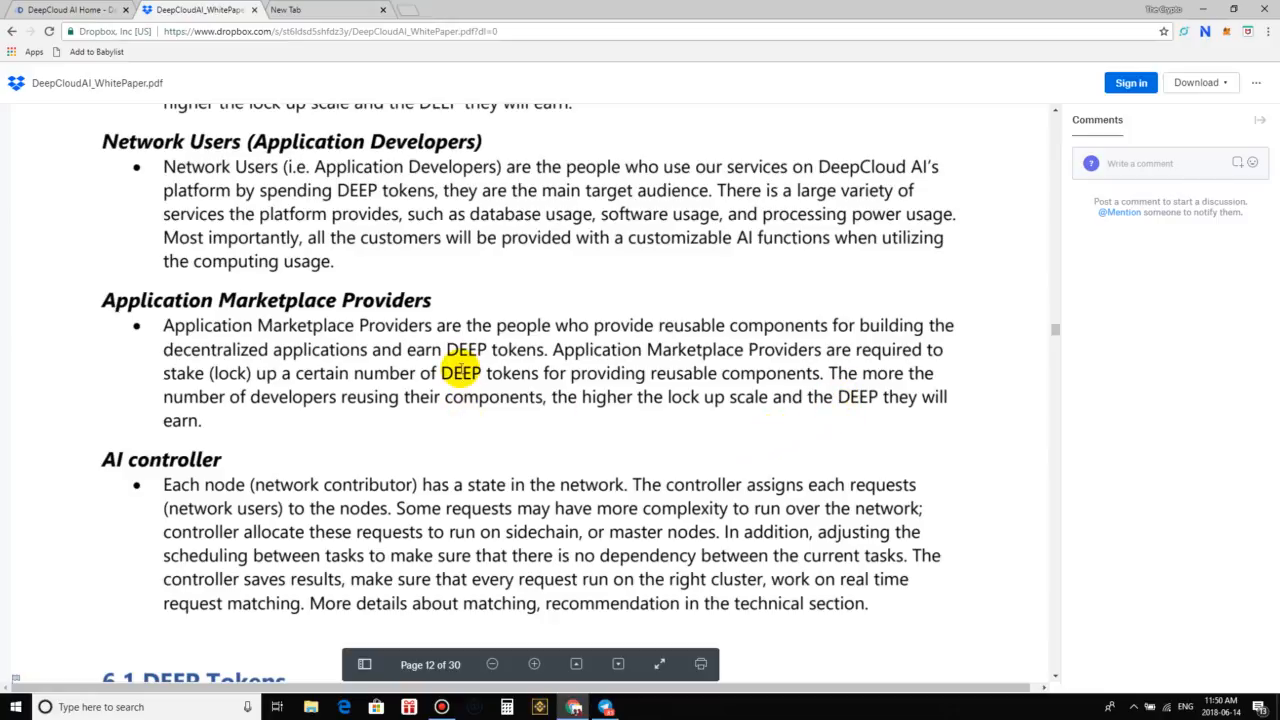
mouse_move(668, 280)
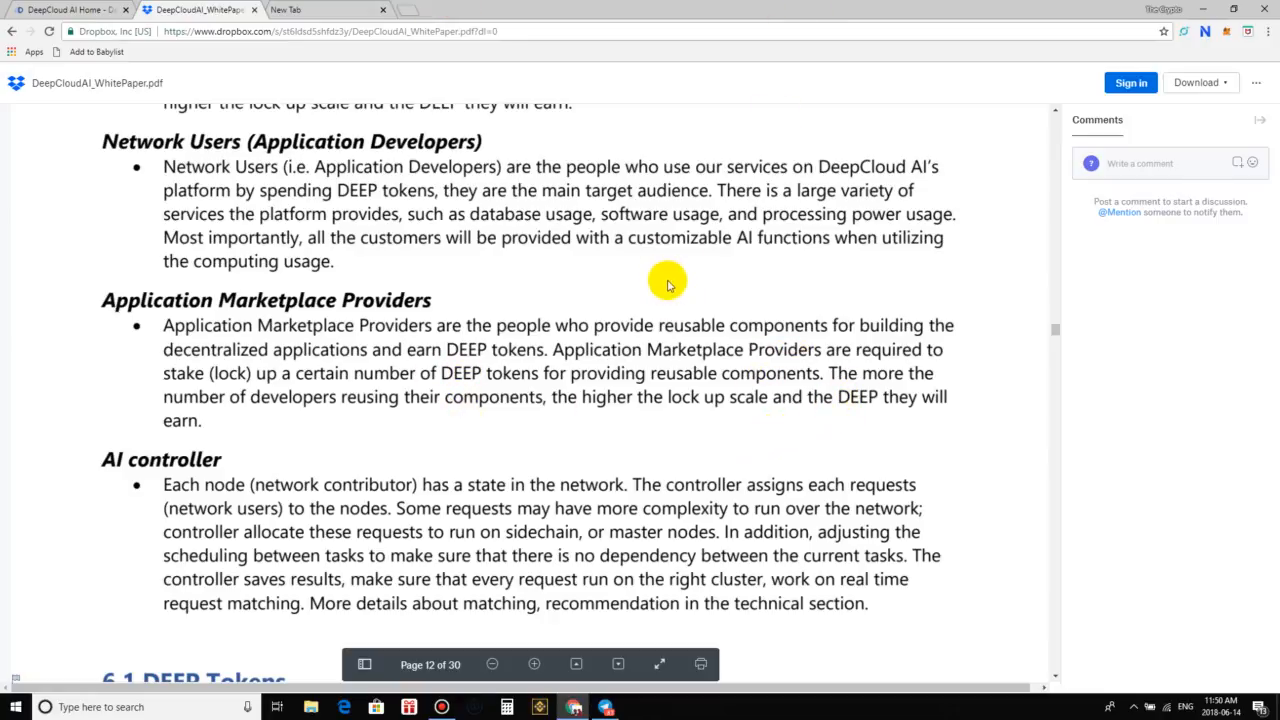
scroll("down", 3)
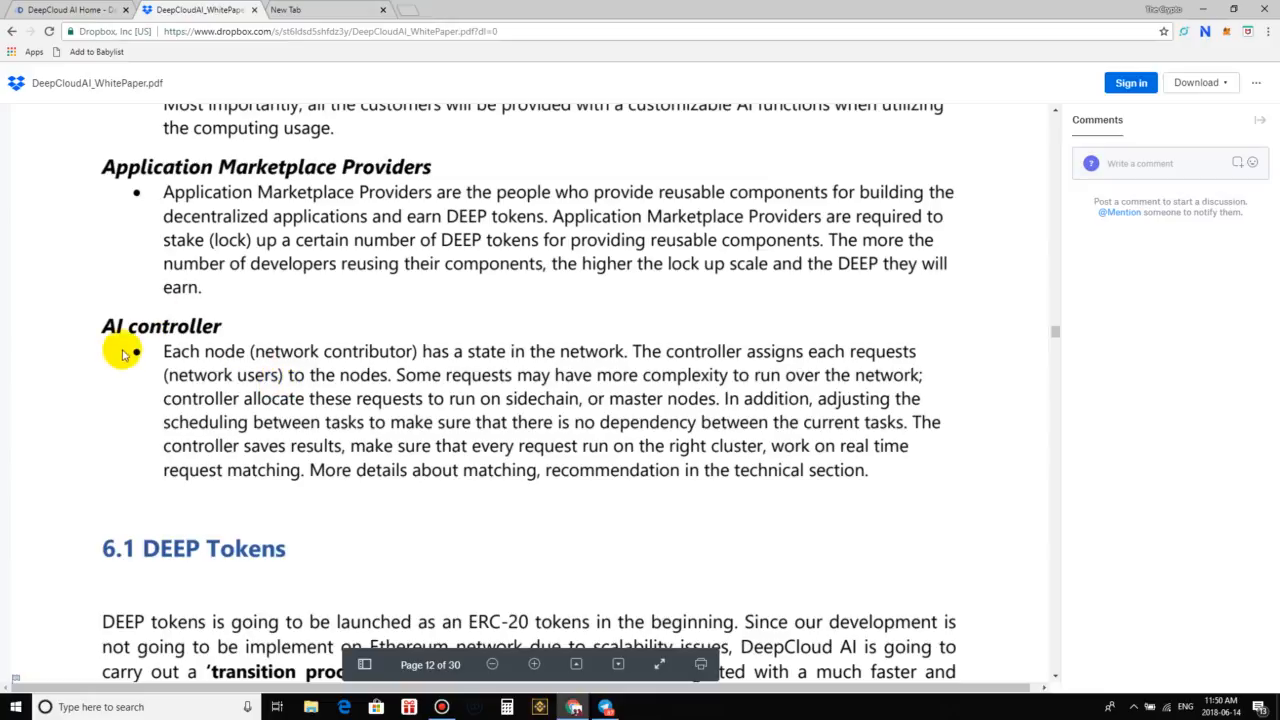
scroll("down", 3)
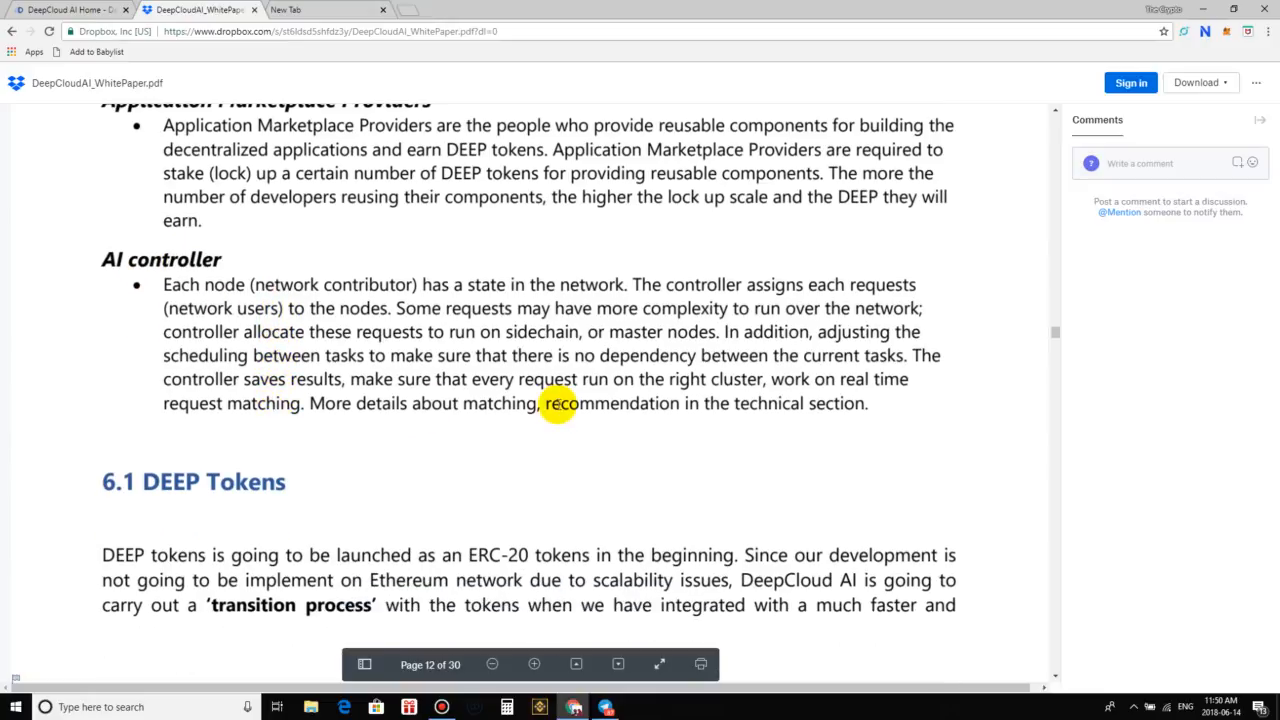
mouse_move(875, 463)
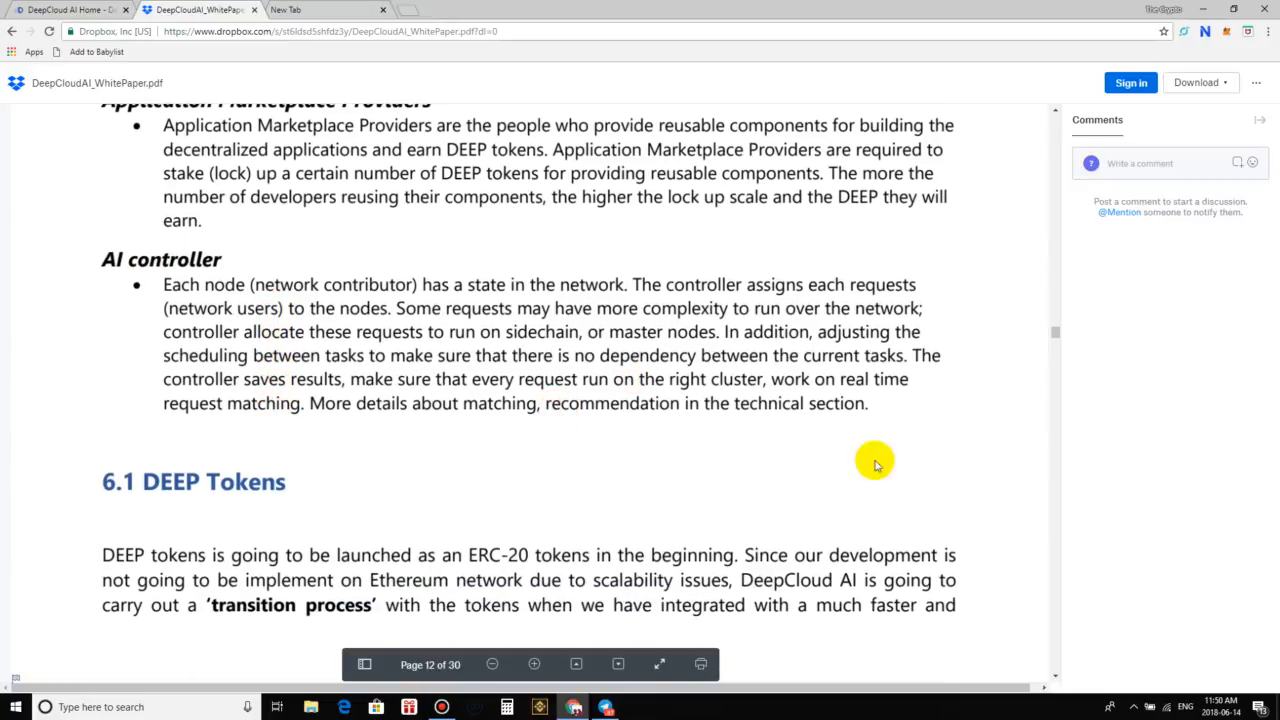
mouse_move(993, 551)
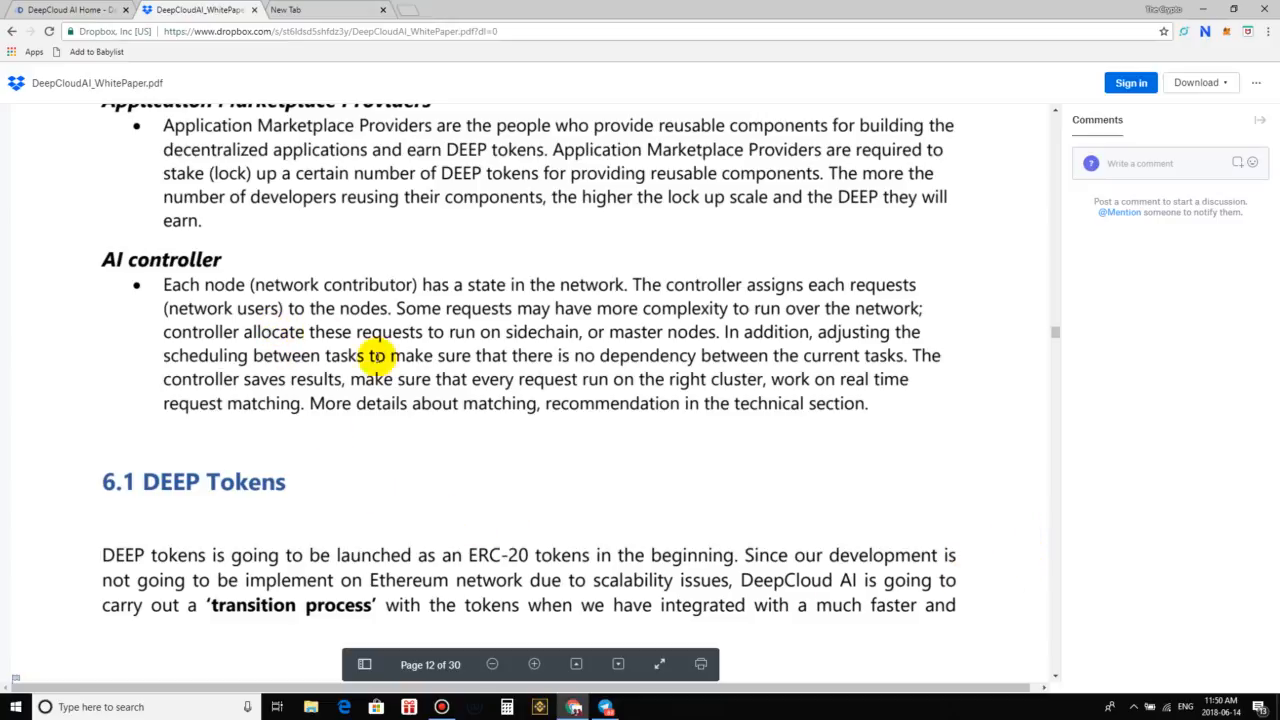
mouse_move(831, 615)
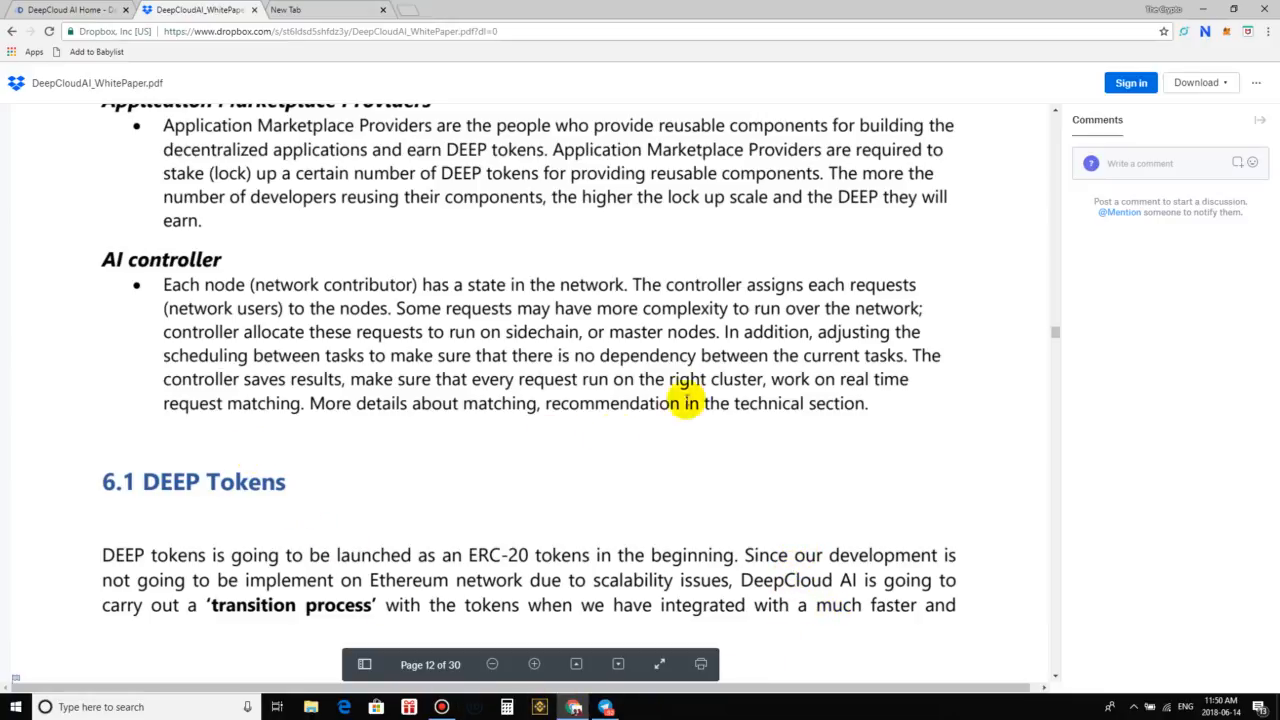
mouse_move(30, 565)
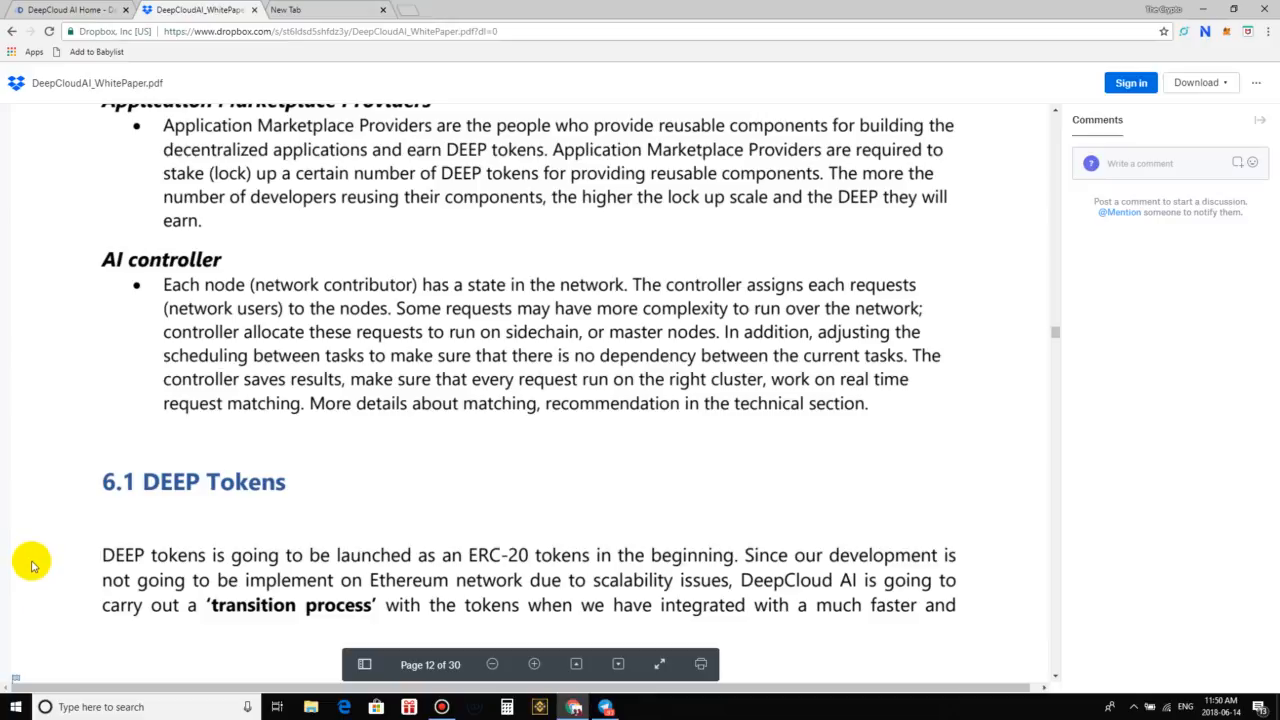
mouse_move(130, 400)
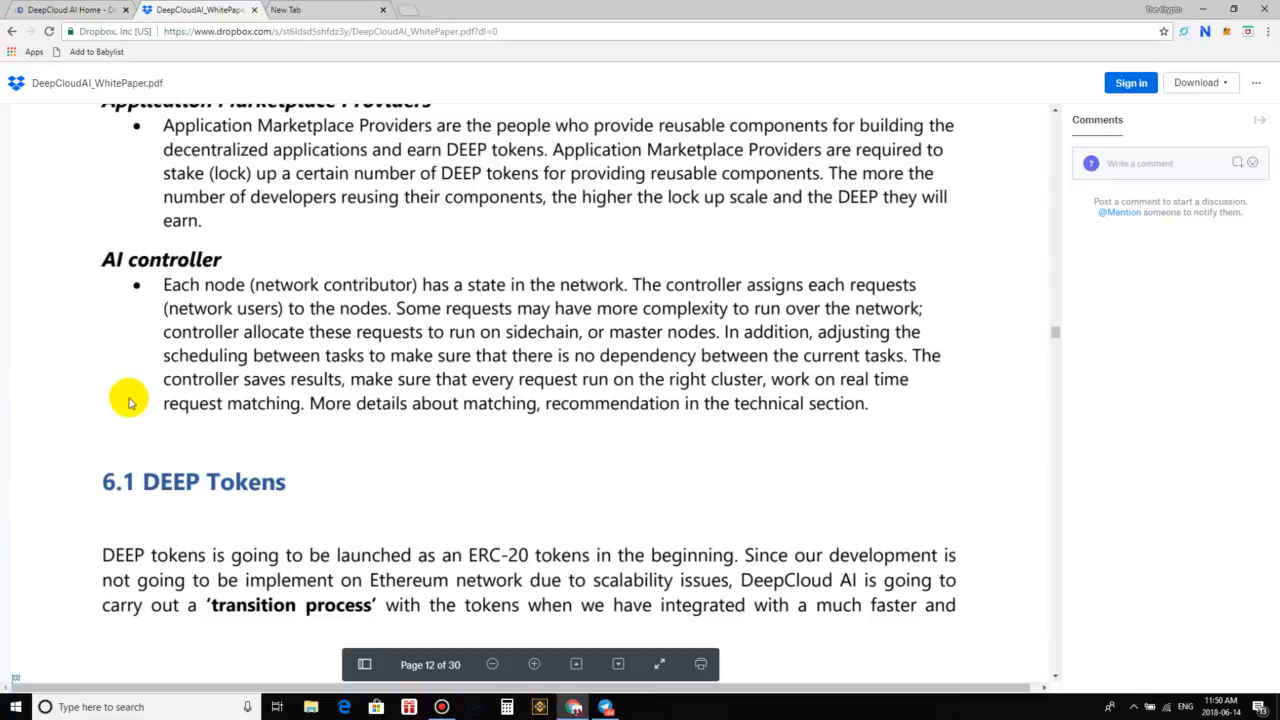
mouse_move(188, 475)
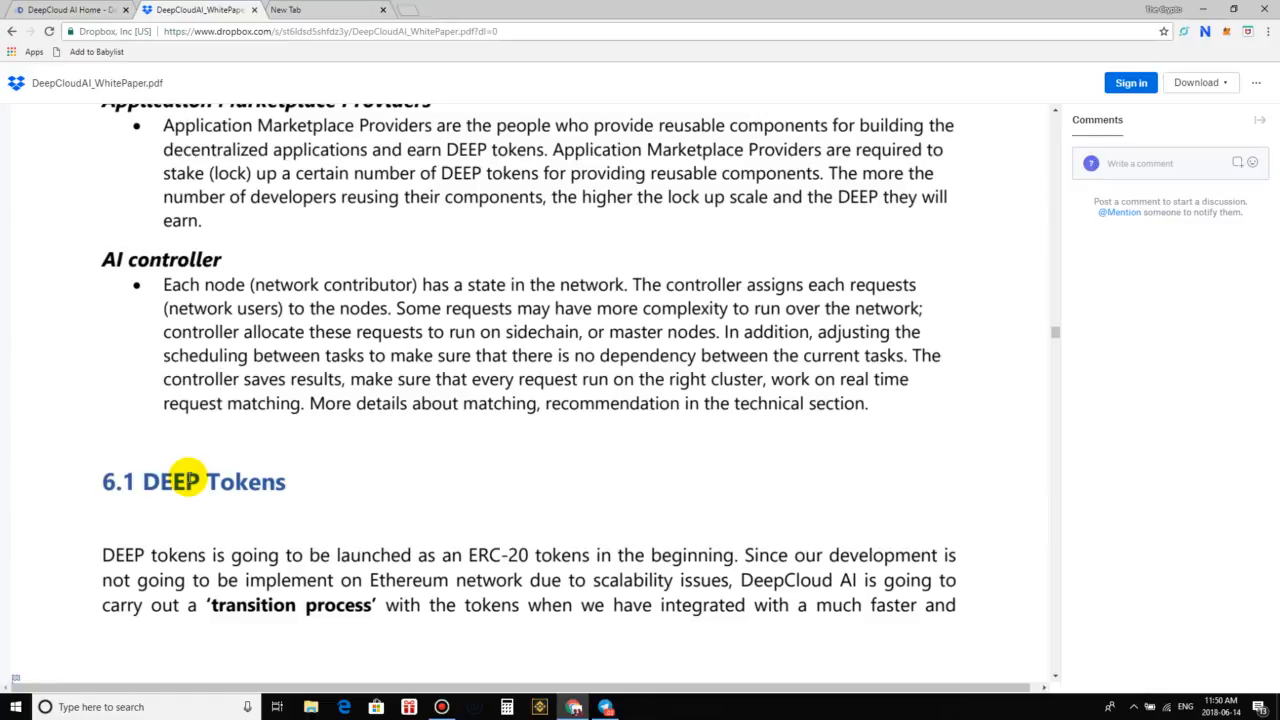
scroll("down", 3)
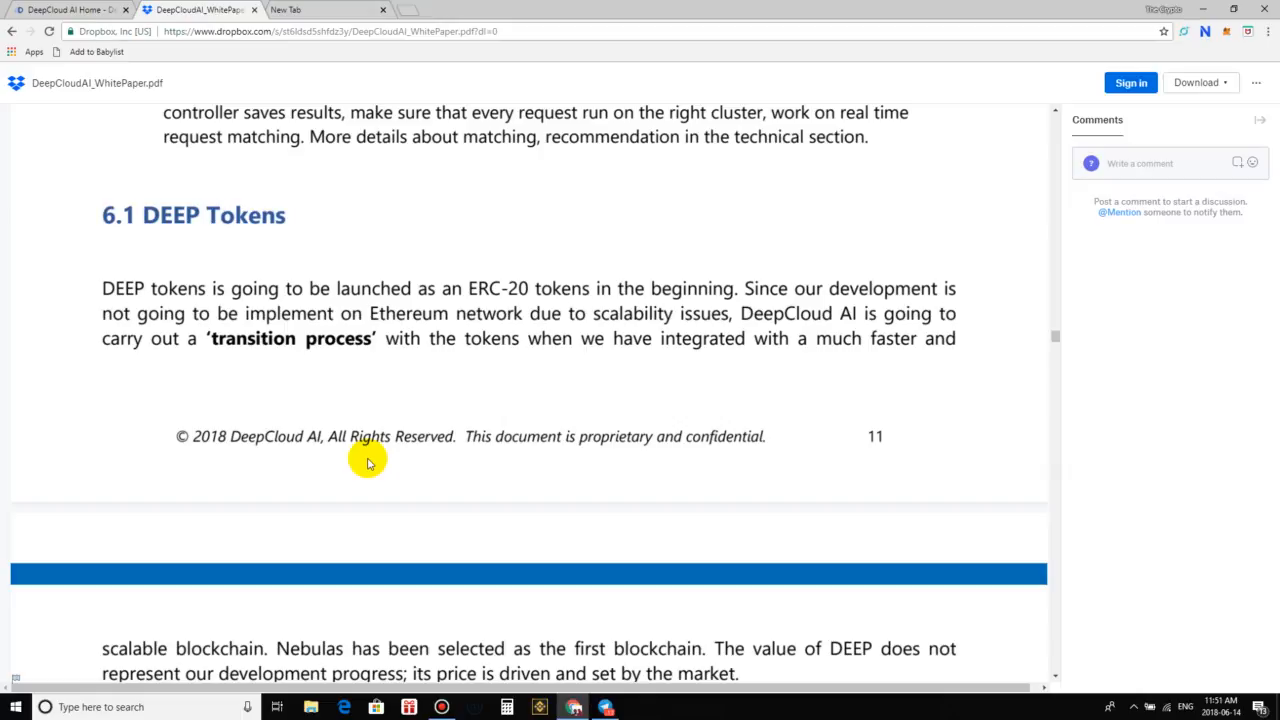
mouse_move(343, 353)
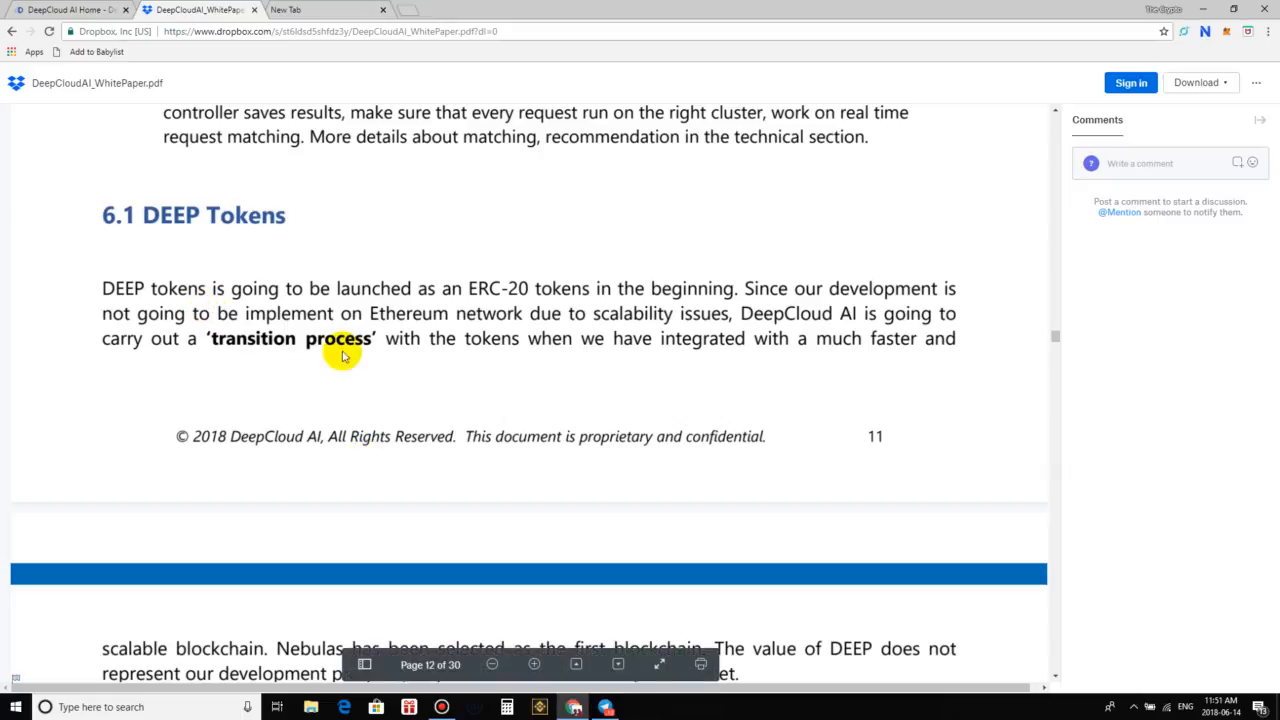
mouse_move(523, 353)
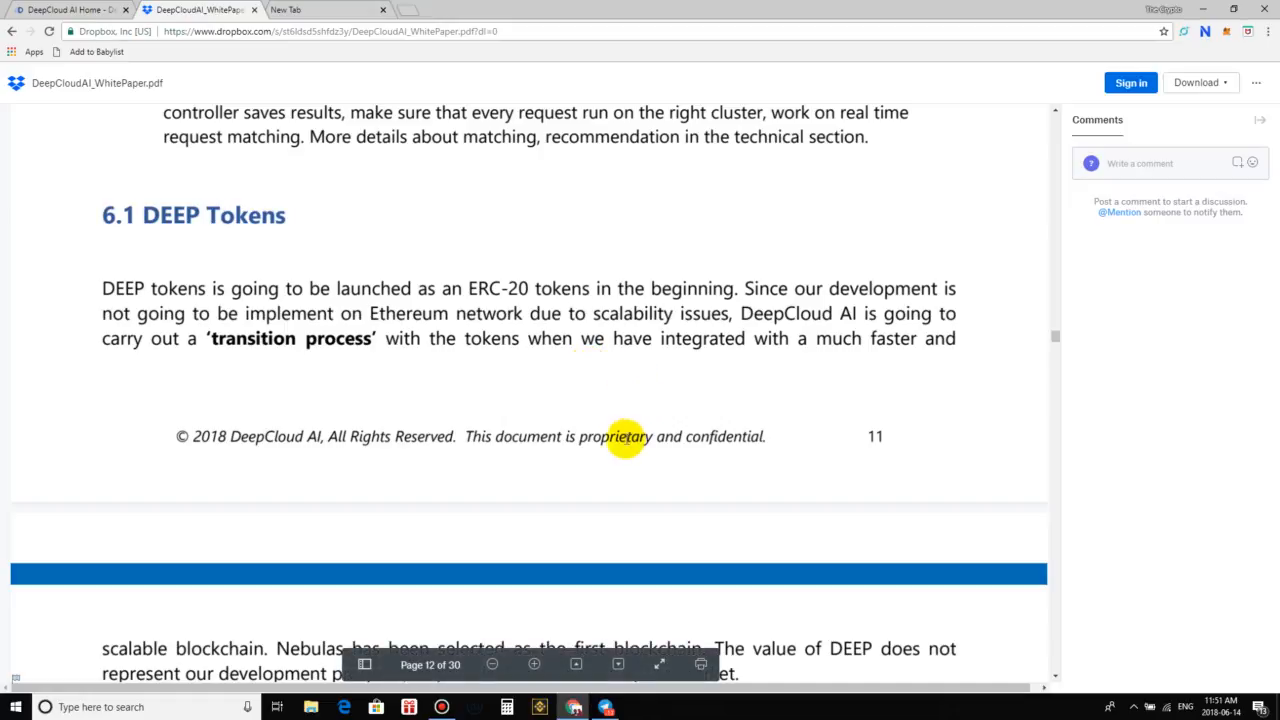
mouse_move(736, 397)
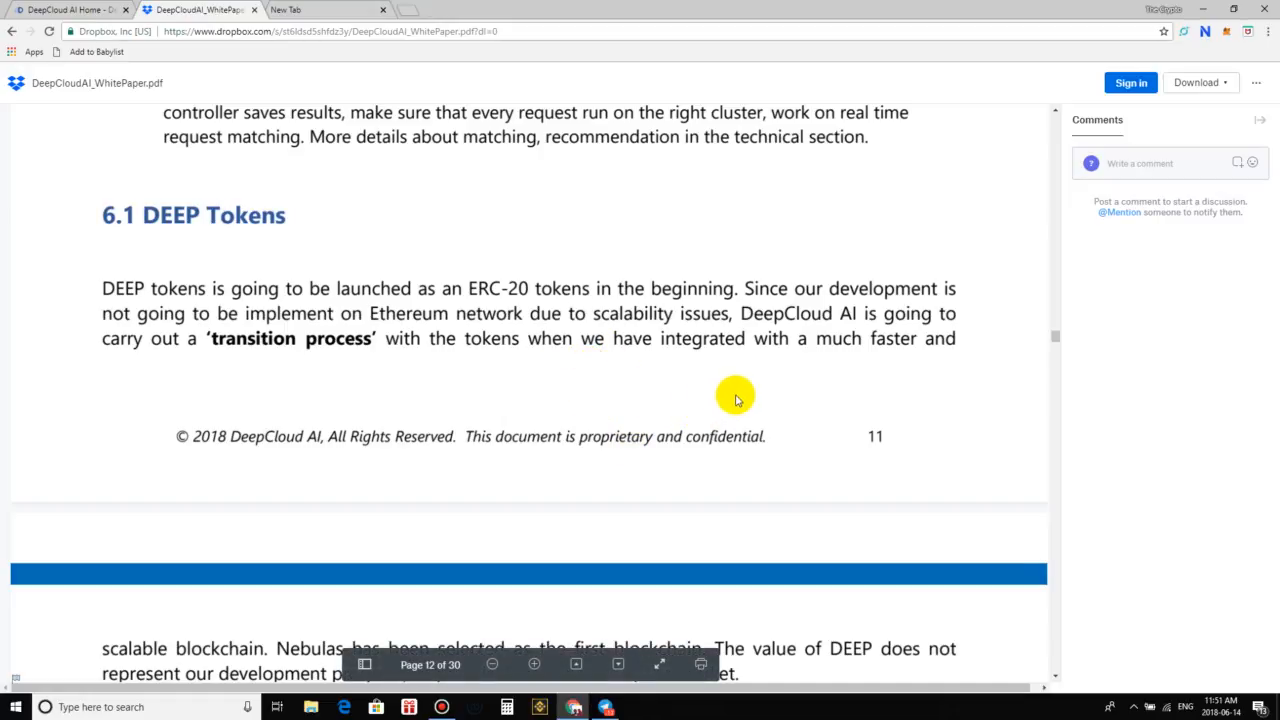
scroll("down", 3)
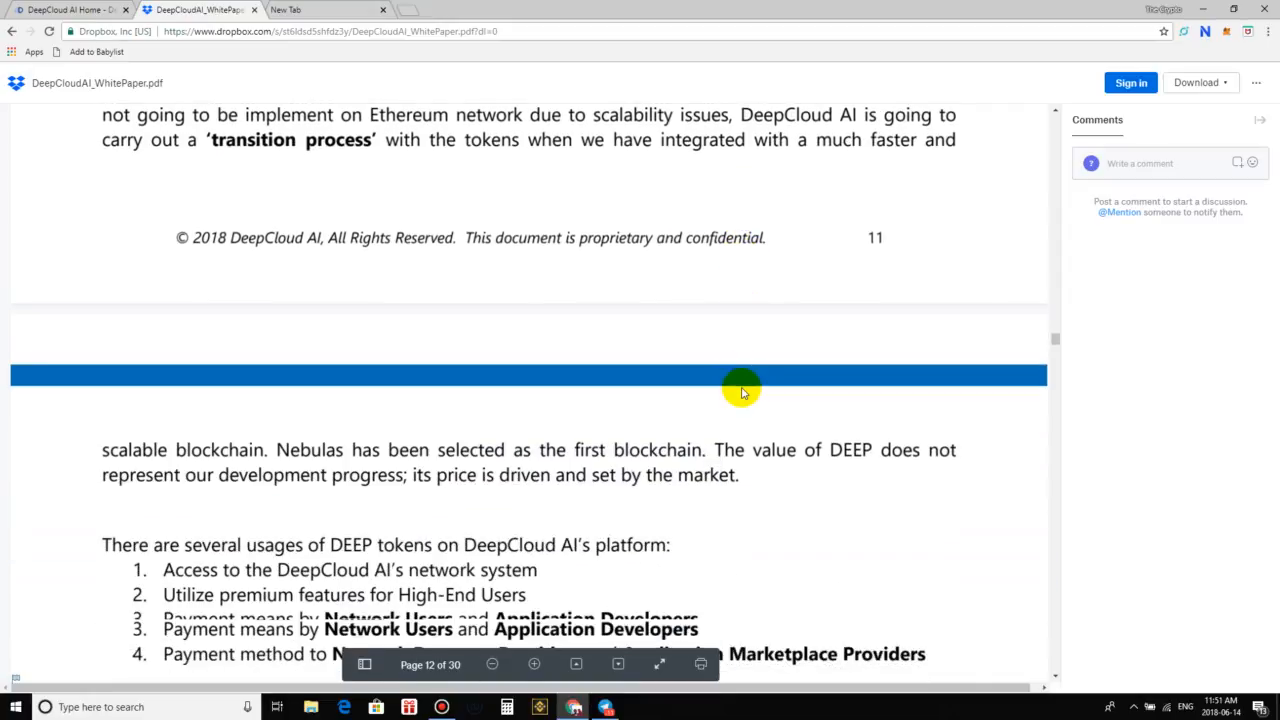
scroll("down", 3)
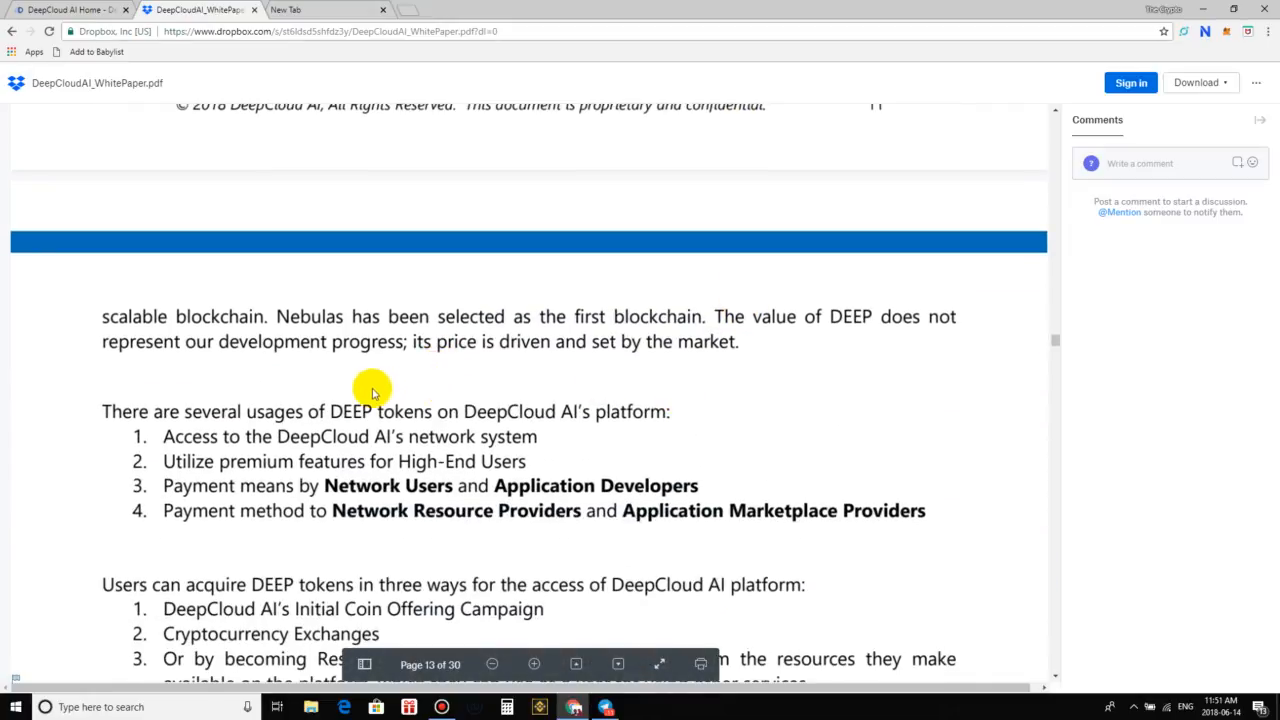
mouse_move(603, 363)
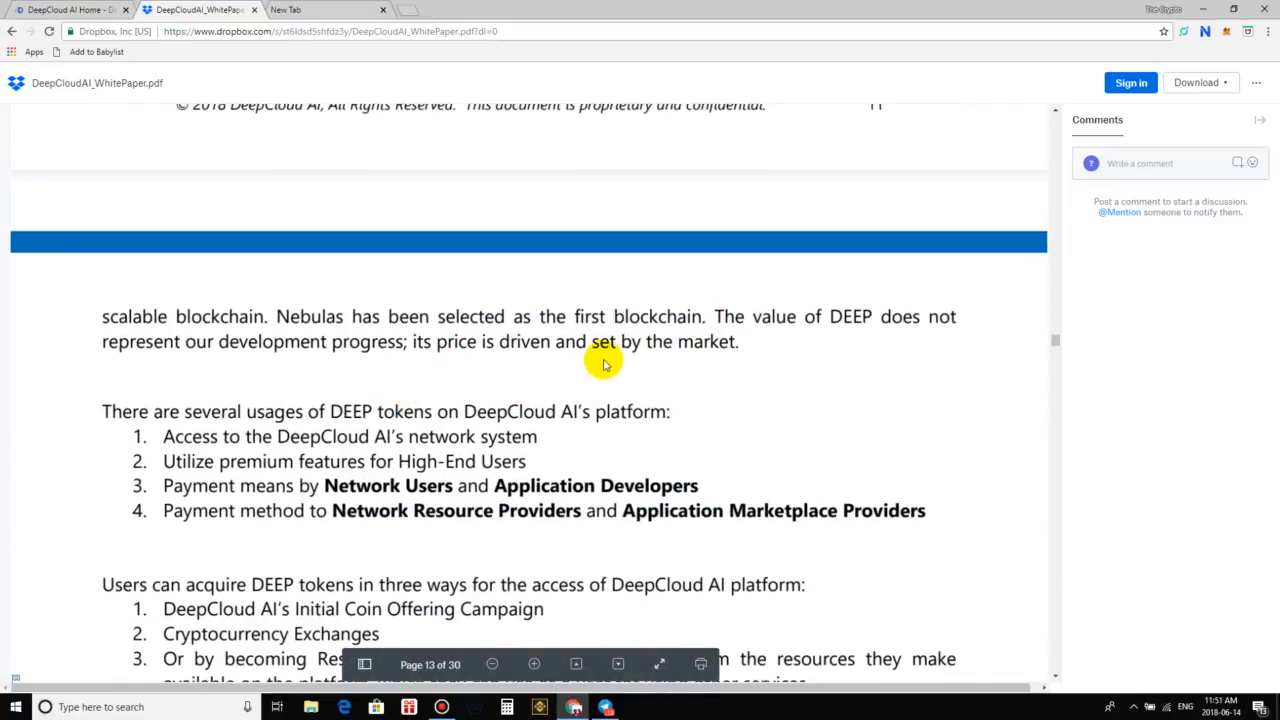
mouse_move(658, 358)
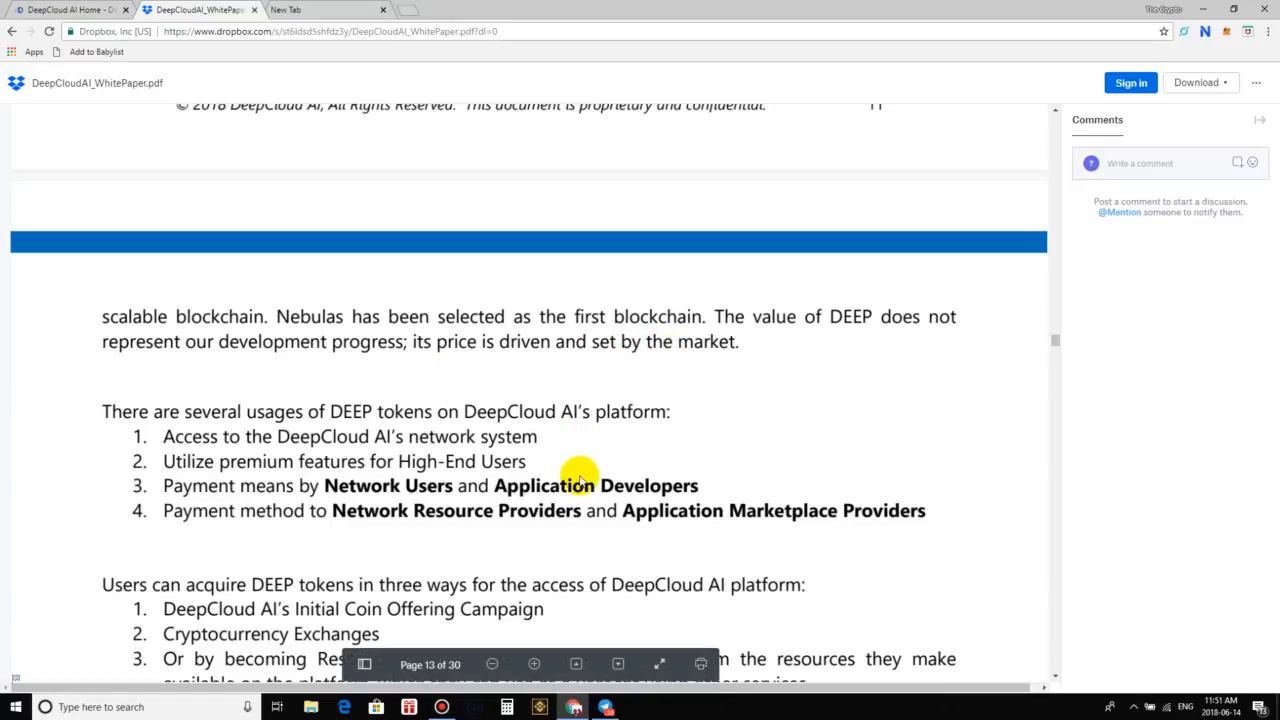
mouse_move(485, 405)
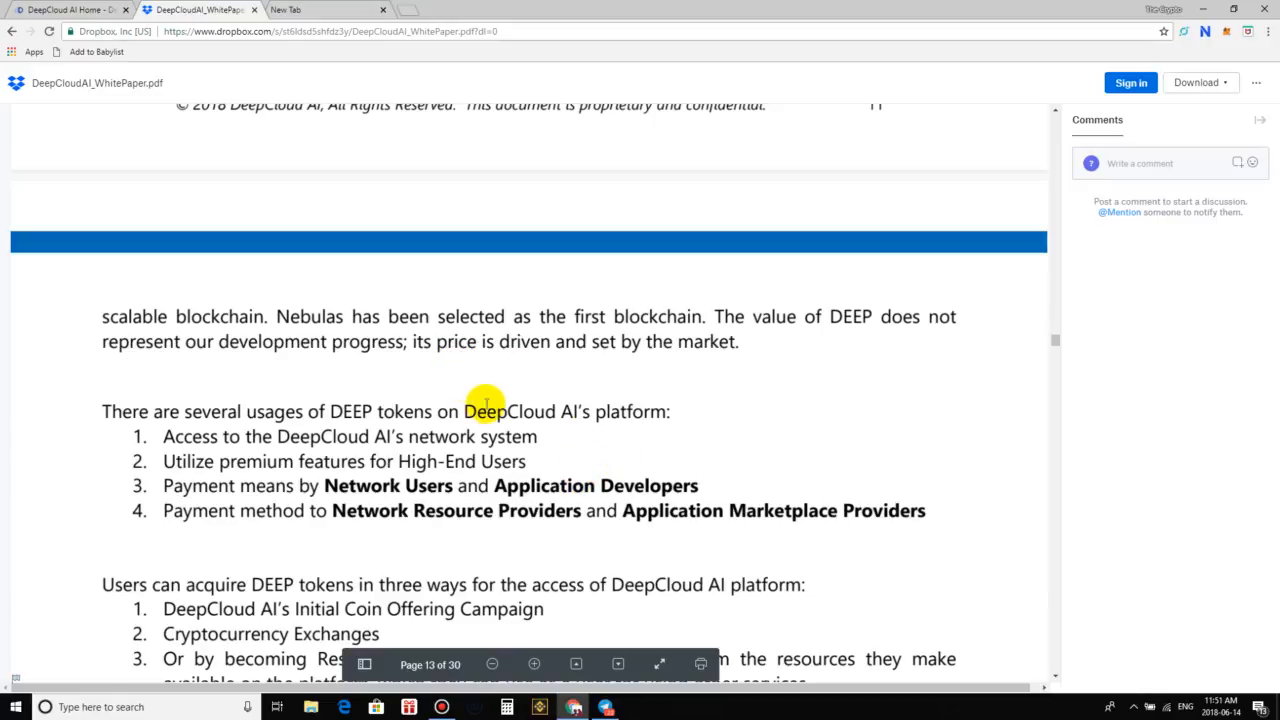
mouse_move(805, 433)
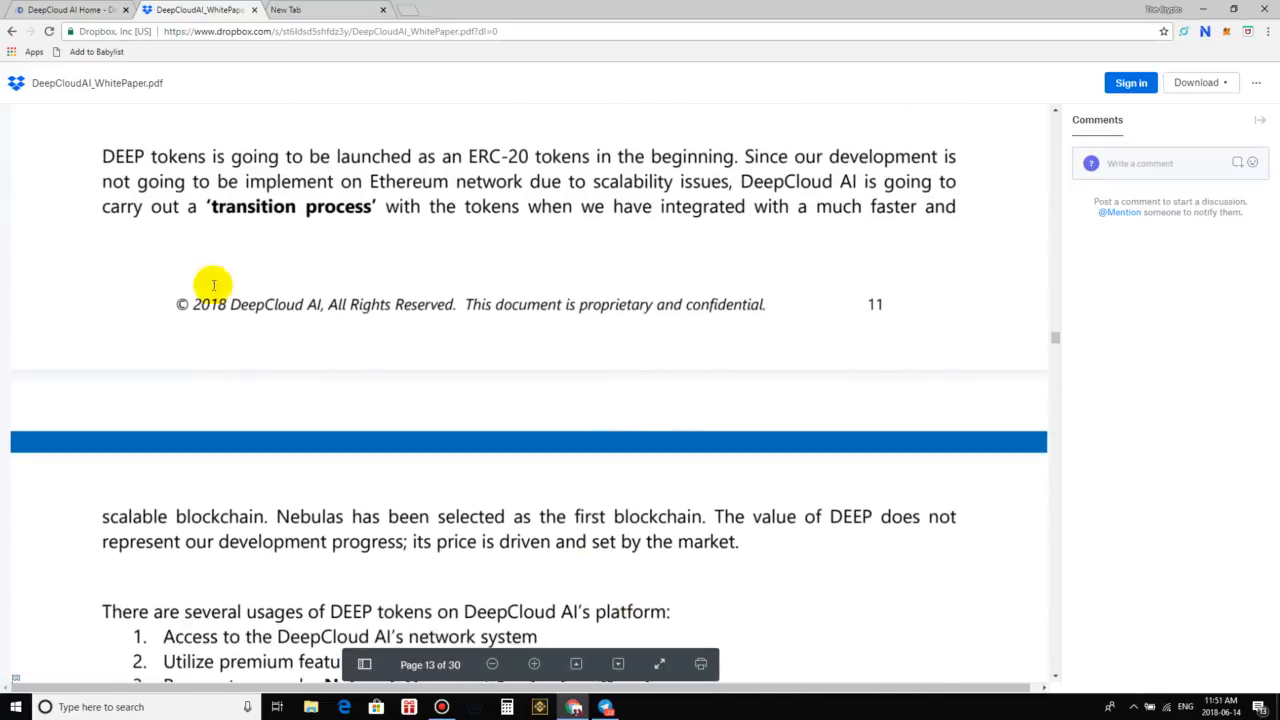
mouse_move(398, 156)
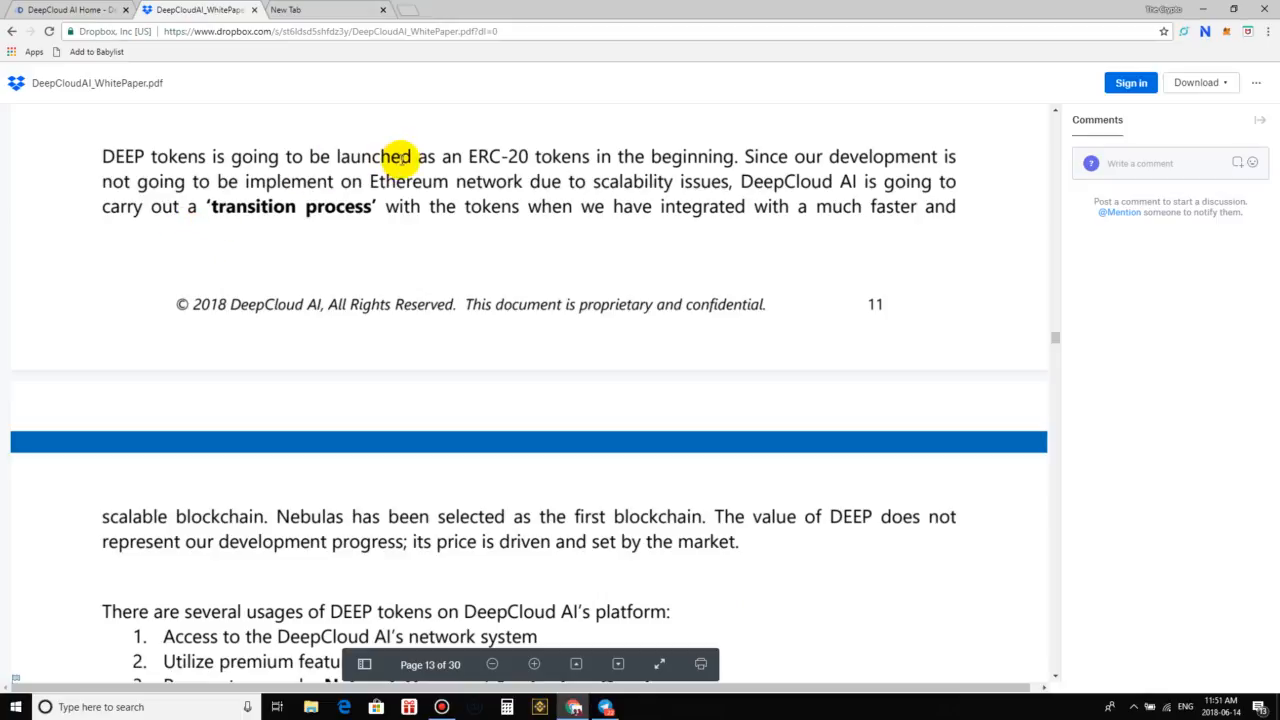
mouse_move(490, 181)
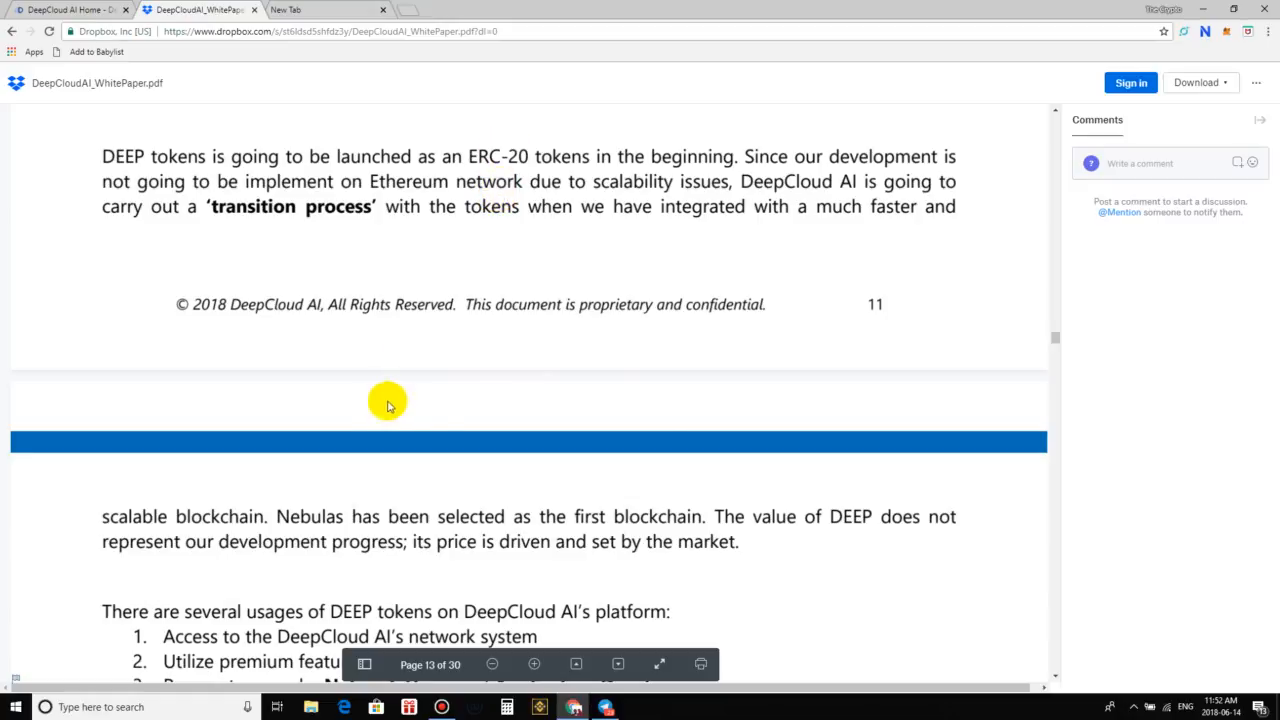
scroll("down", 3)
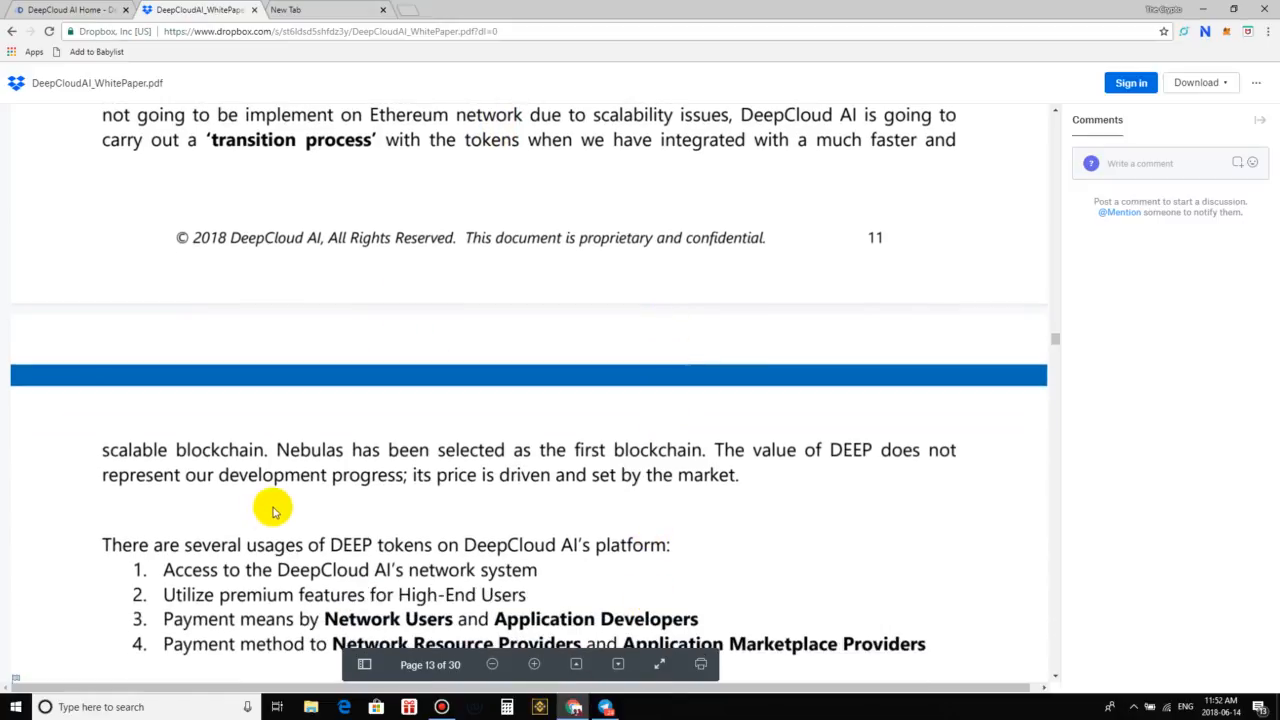
scroll("down", 3)
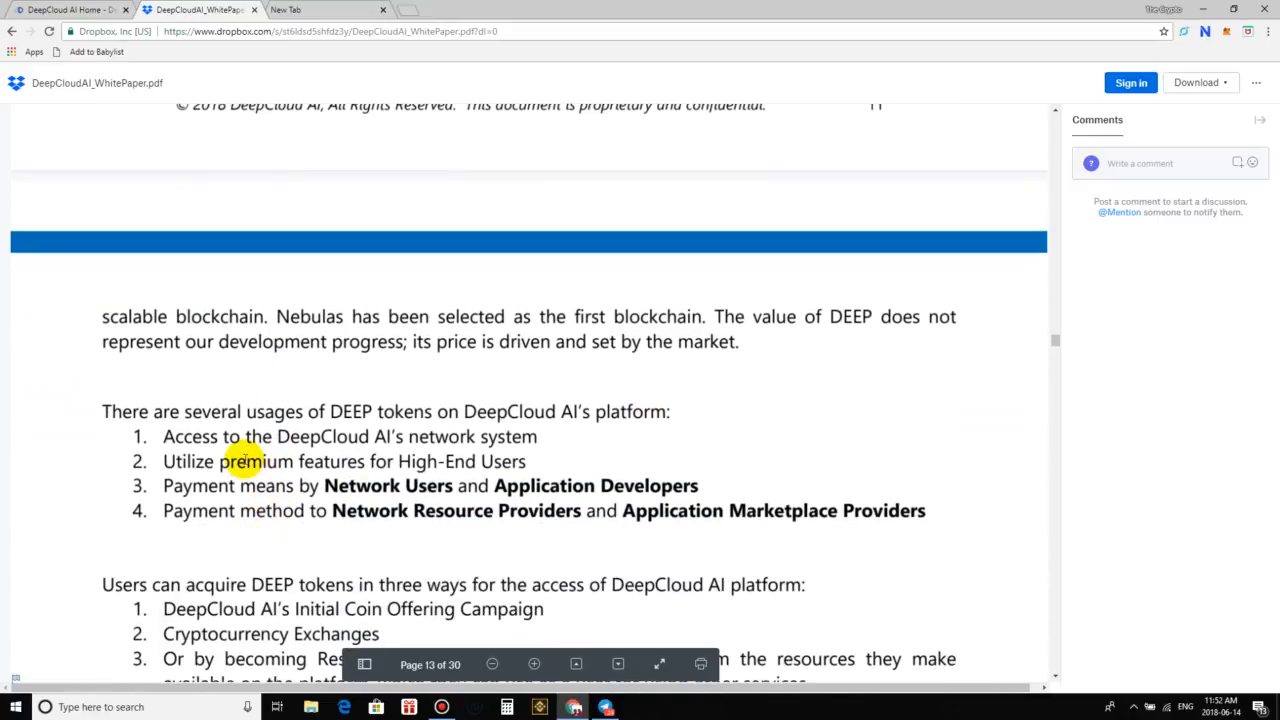
mouse_move(297, 411)
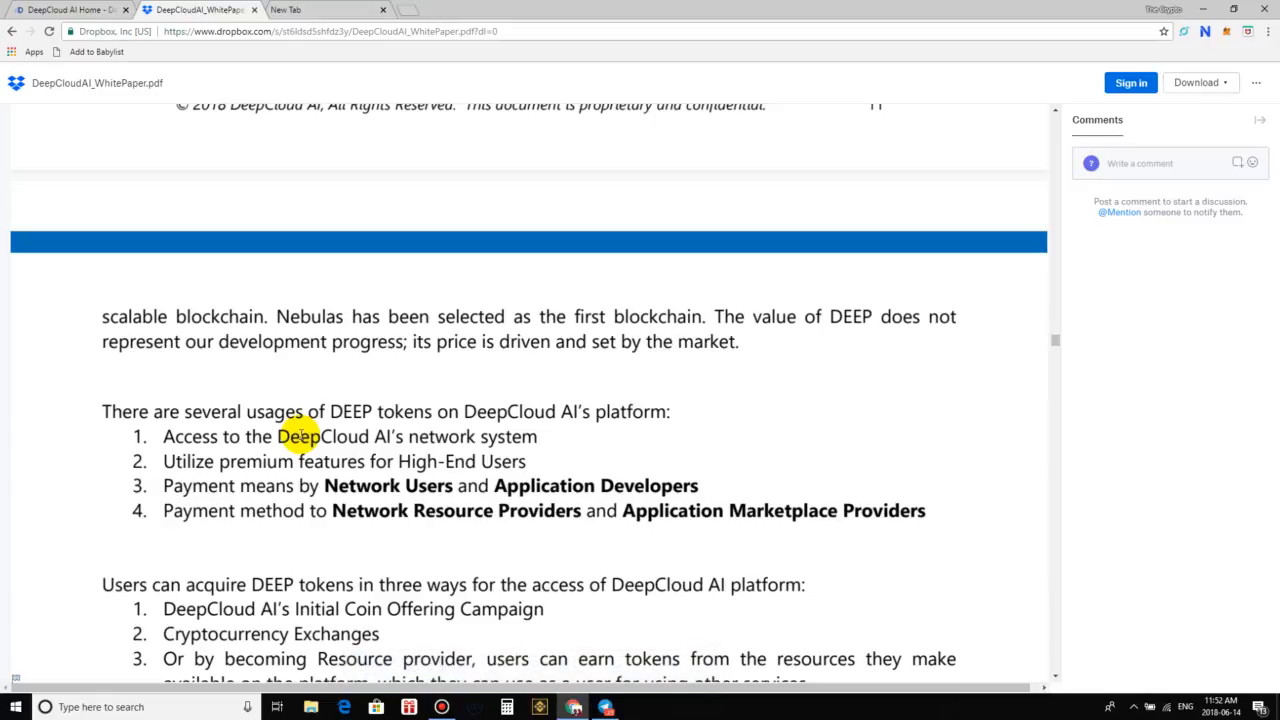
mouse_move(197, 549)
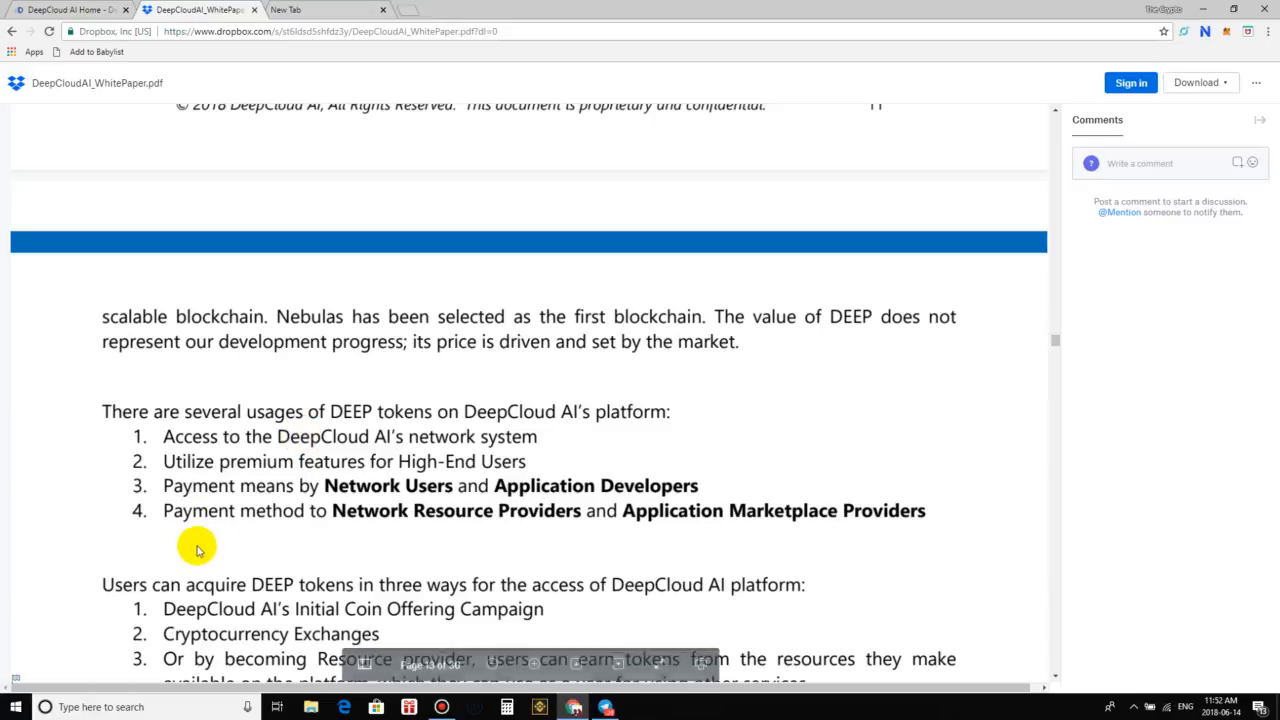
mouse_move(308, 467)
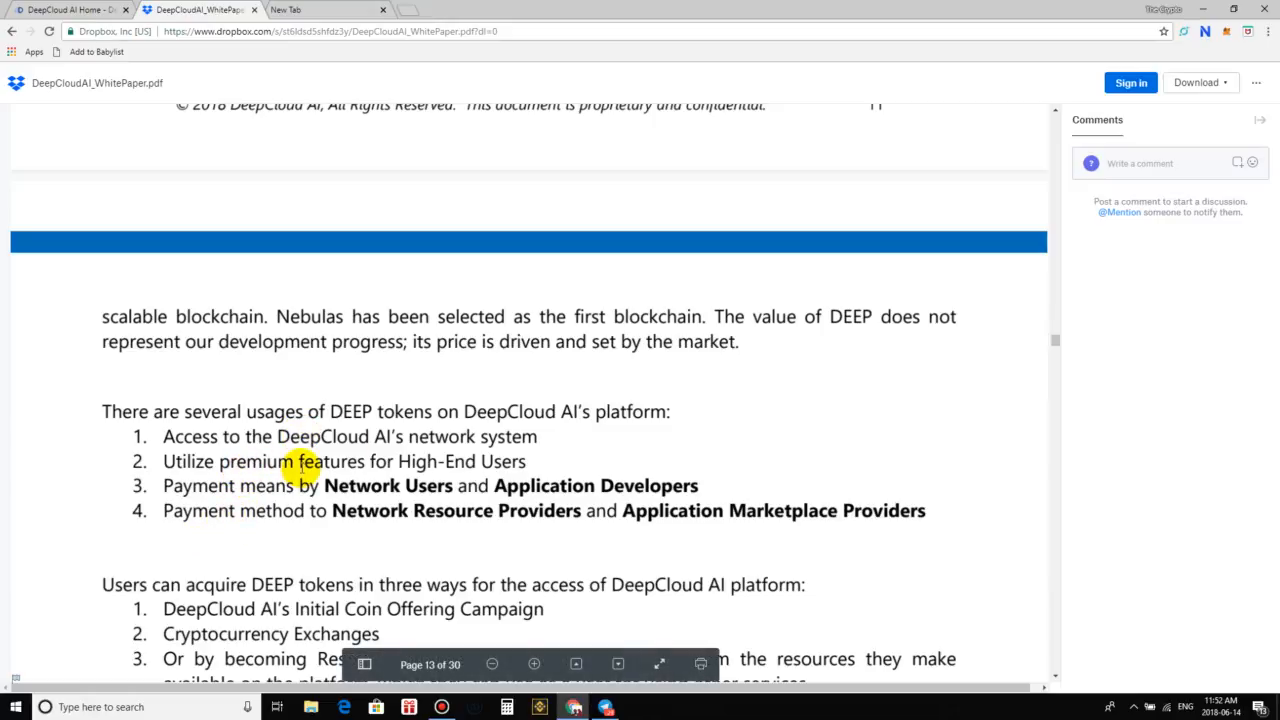
Scroll page 13 to the DEEP token acquisition methods and liquidity reserve paragraph
scroll("down", 3)
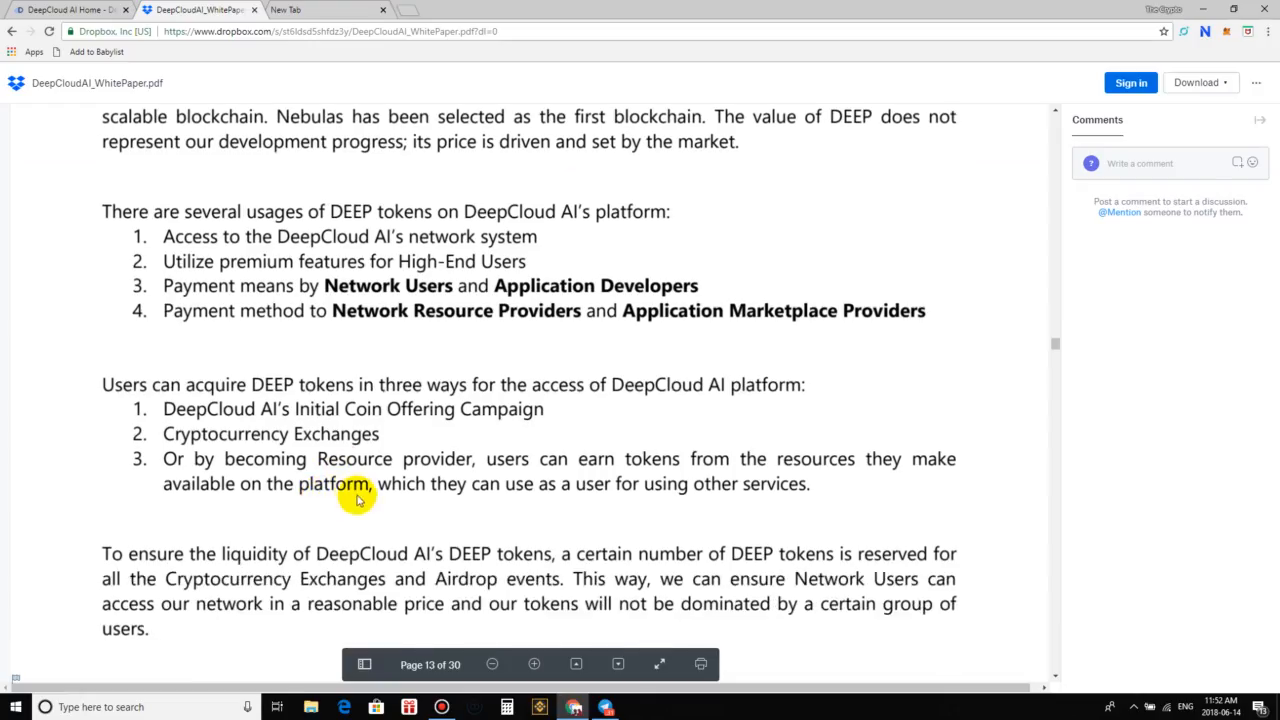
mouse_move(336, 518)
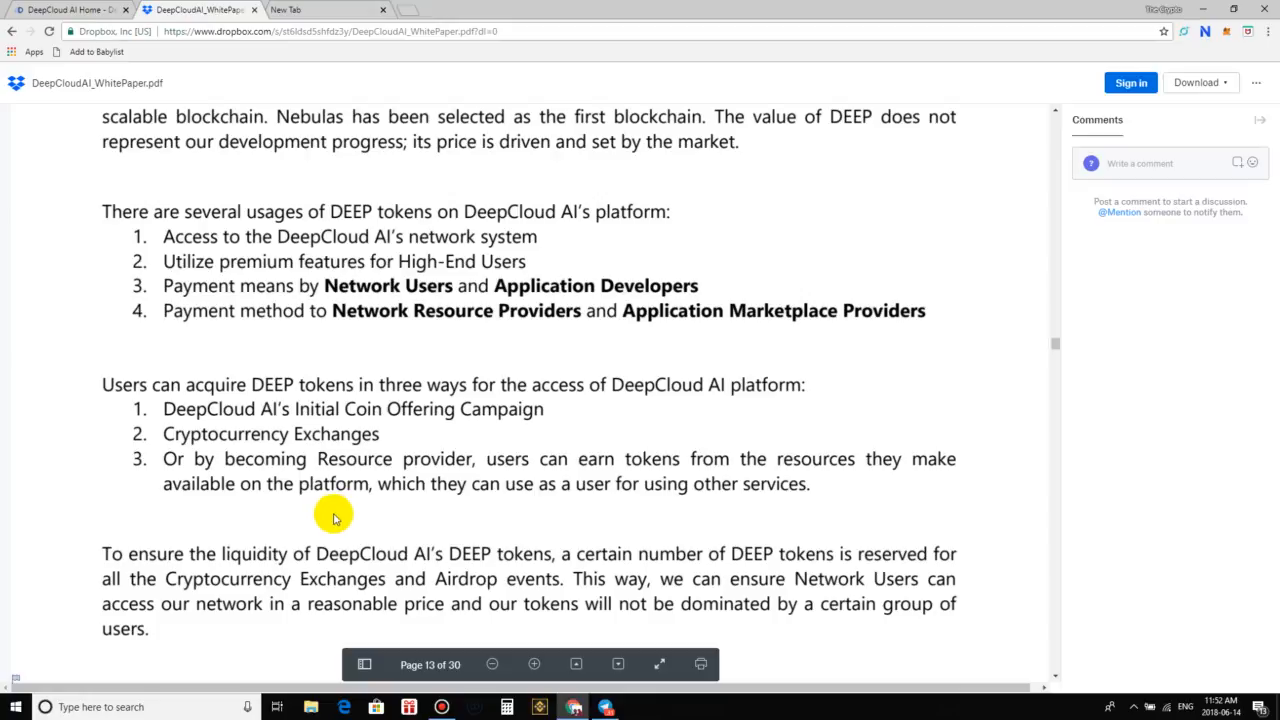
mouse_move(175, 340)
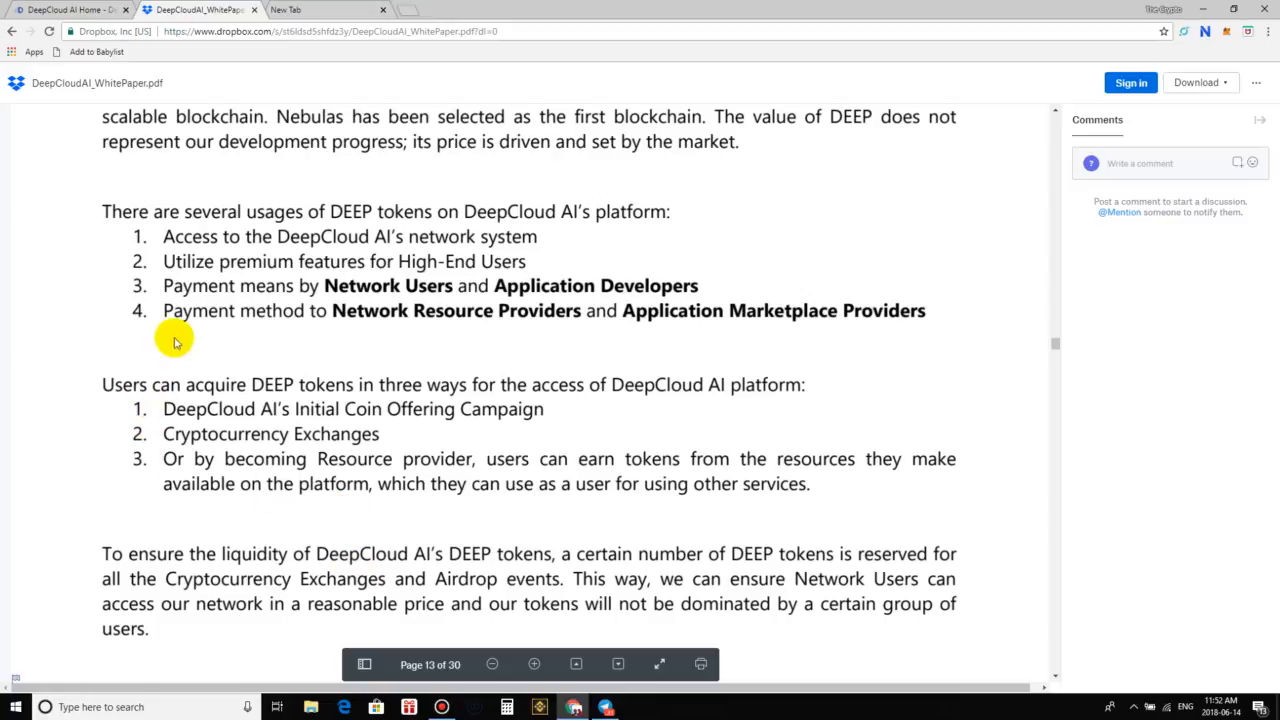
mouse_move(357, 568)
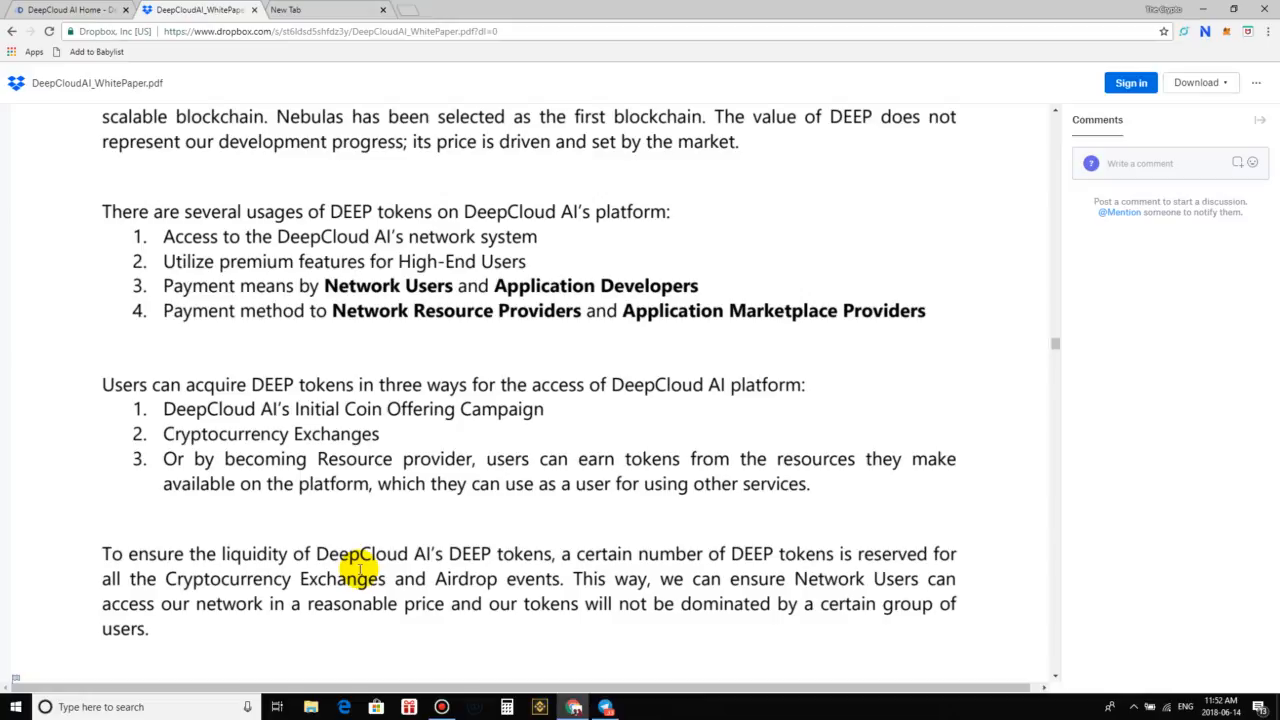
Scroll to page 14's section 7 Technology View and its four controller tasks
scroll("down", 3)
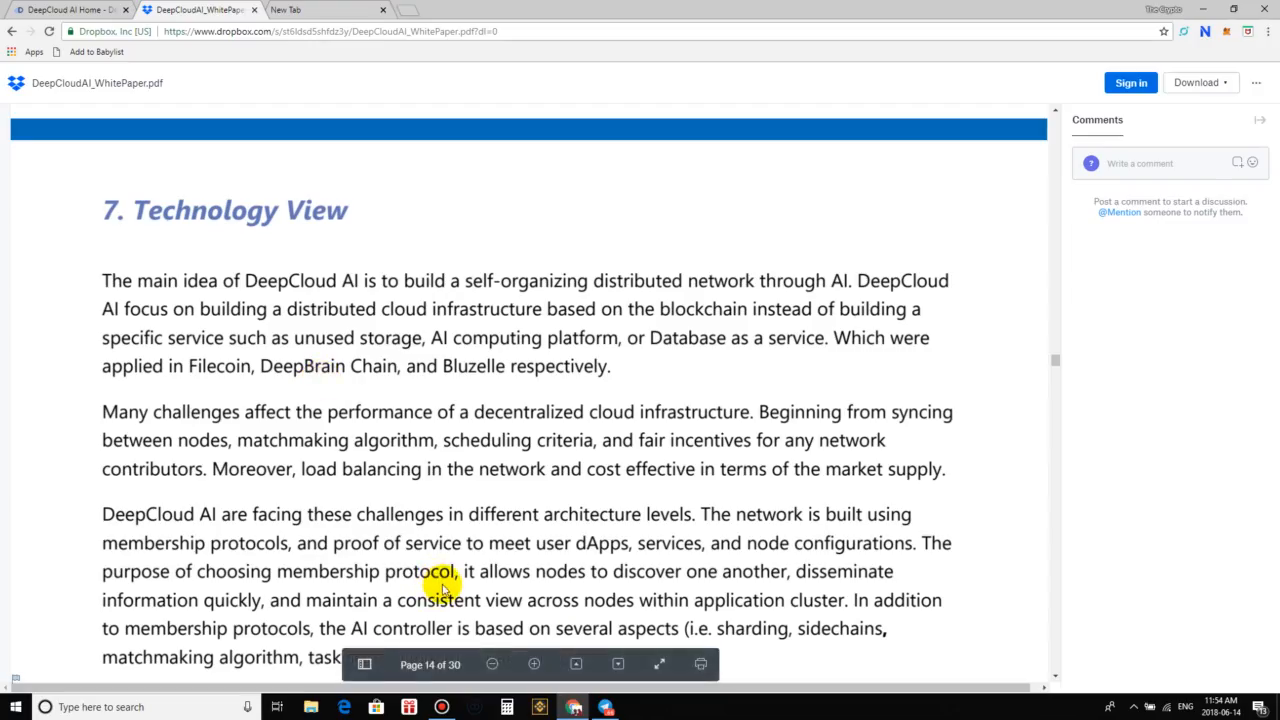
mouse_move(455, 578)
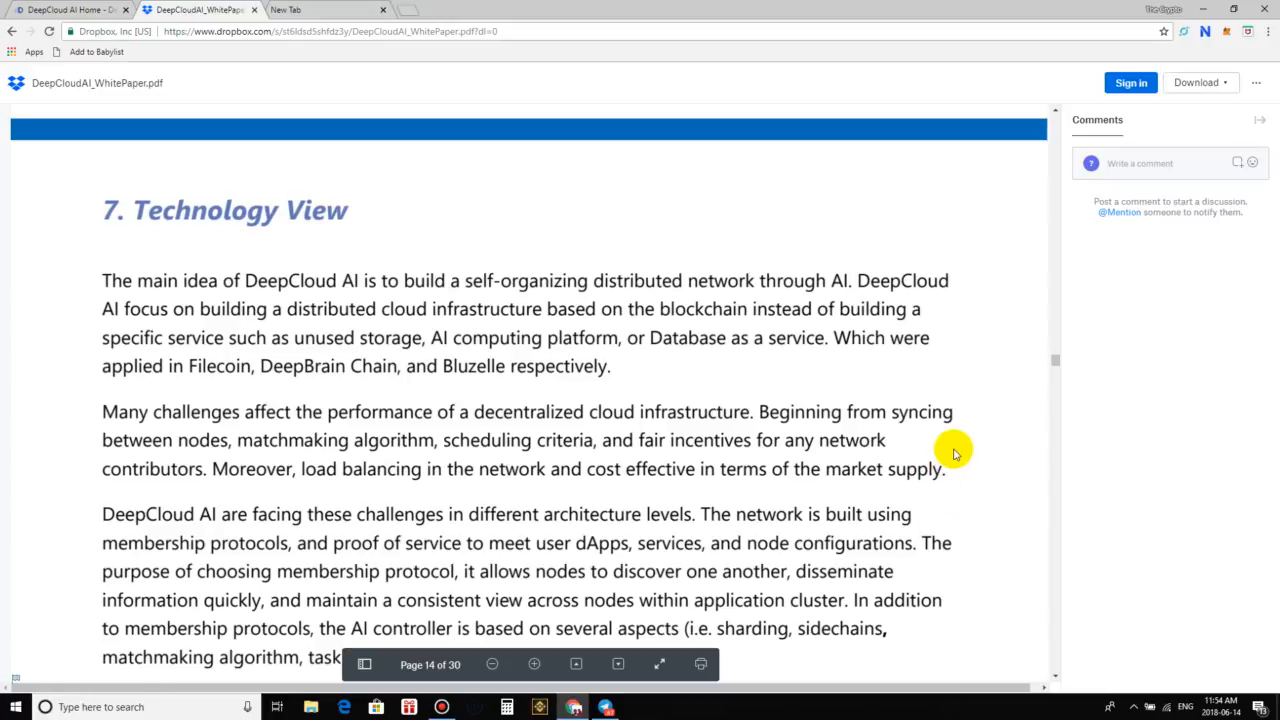
mouse_move(945, 457)
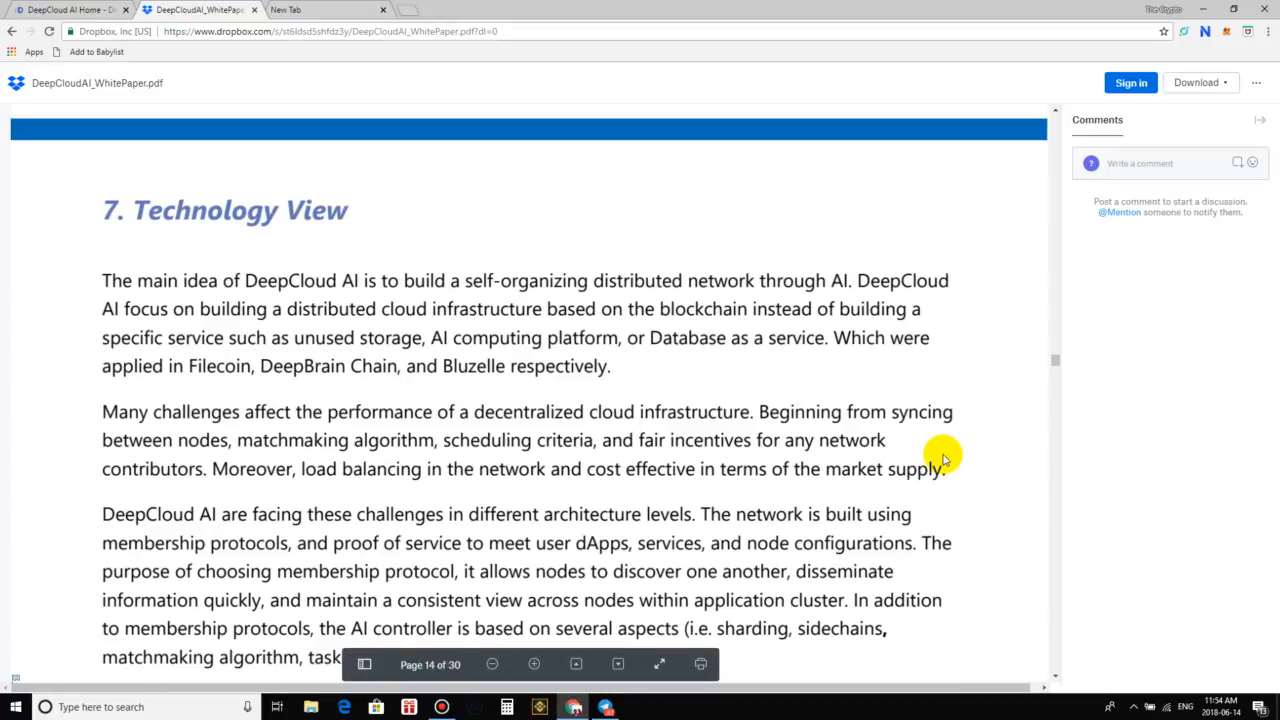
mouse_move(917, 451)
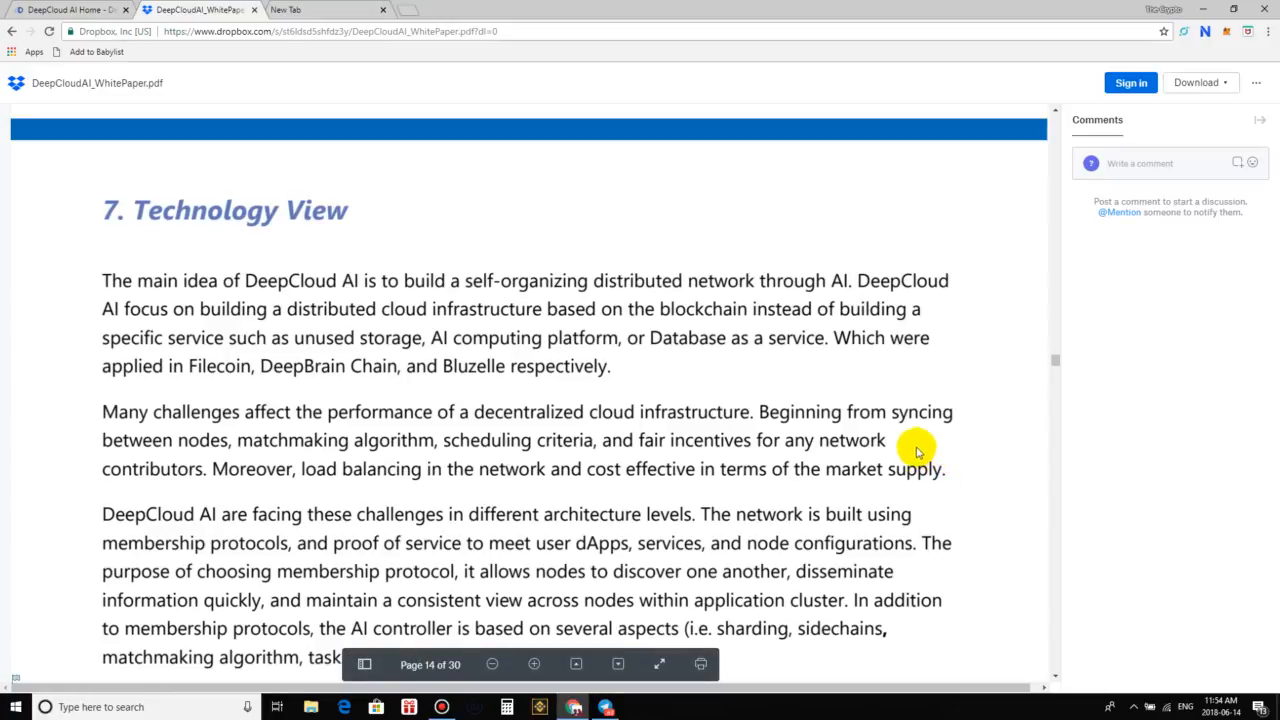
mouse_move(800, 370)
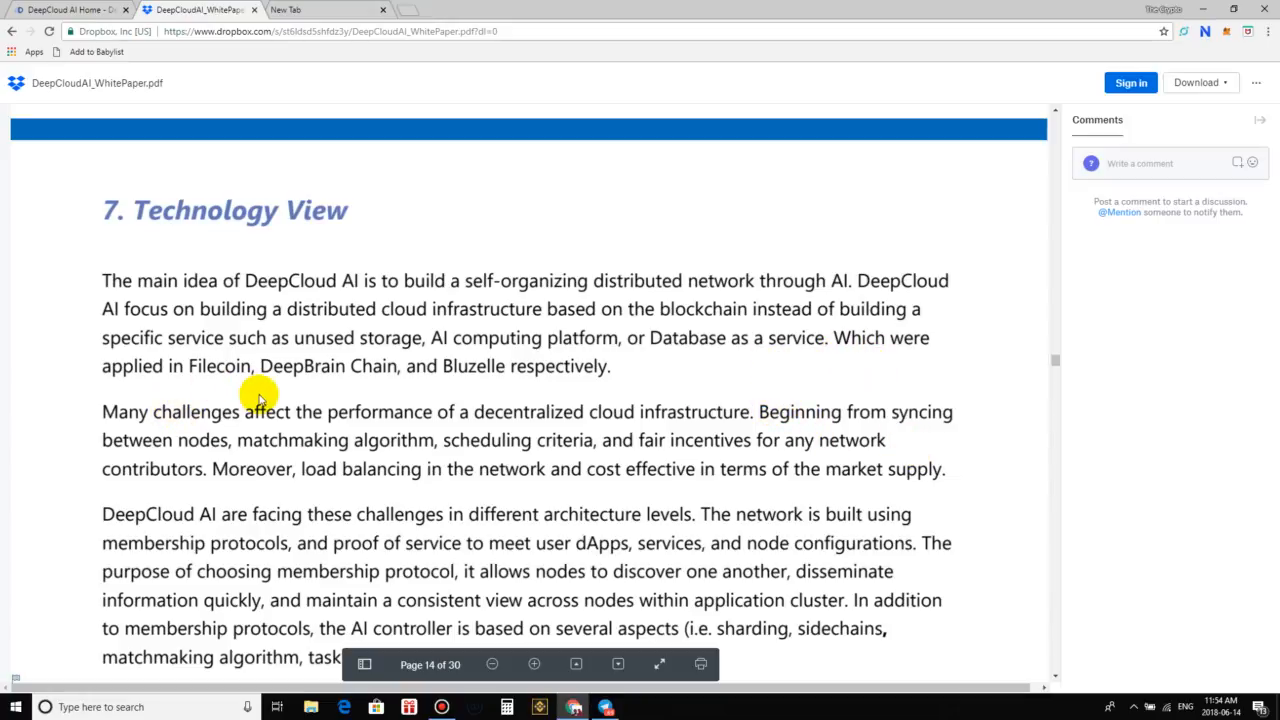
mouse_move(366, 423)
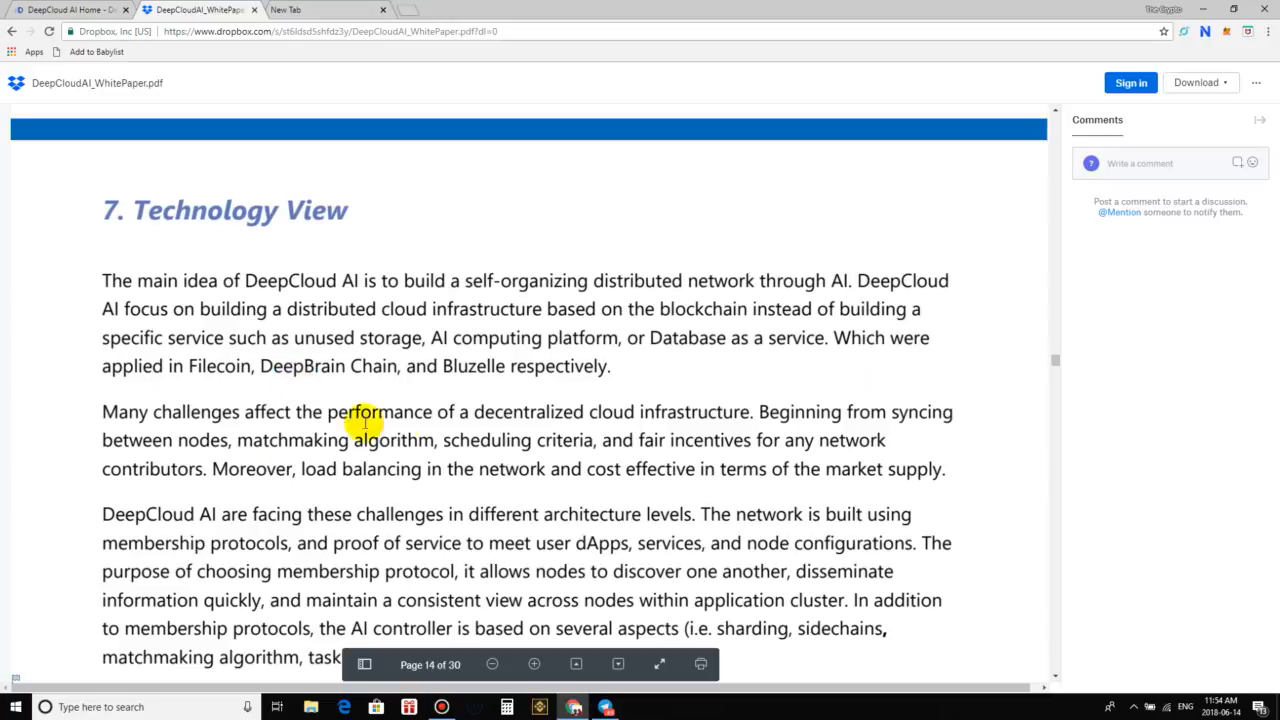
scroll("down", 3)
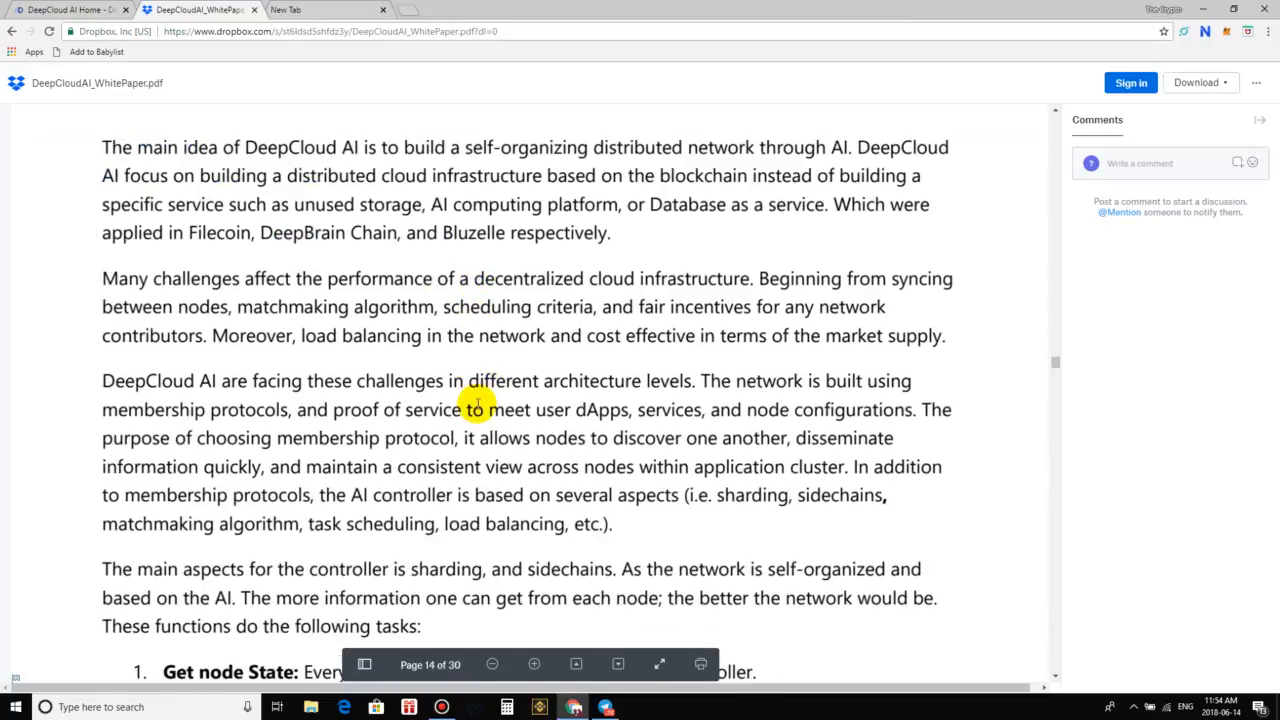
mouse_move(465, 415)
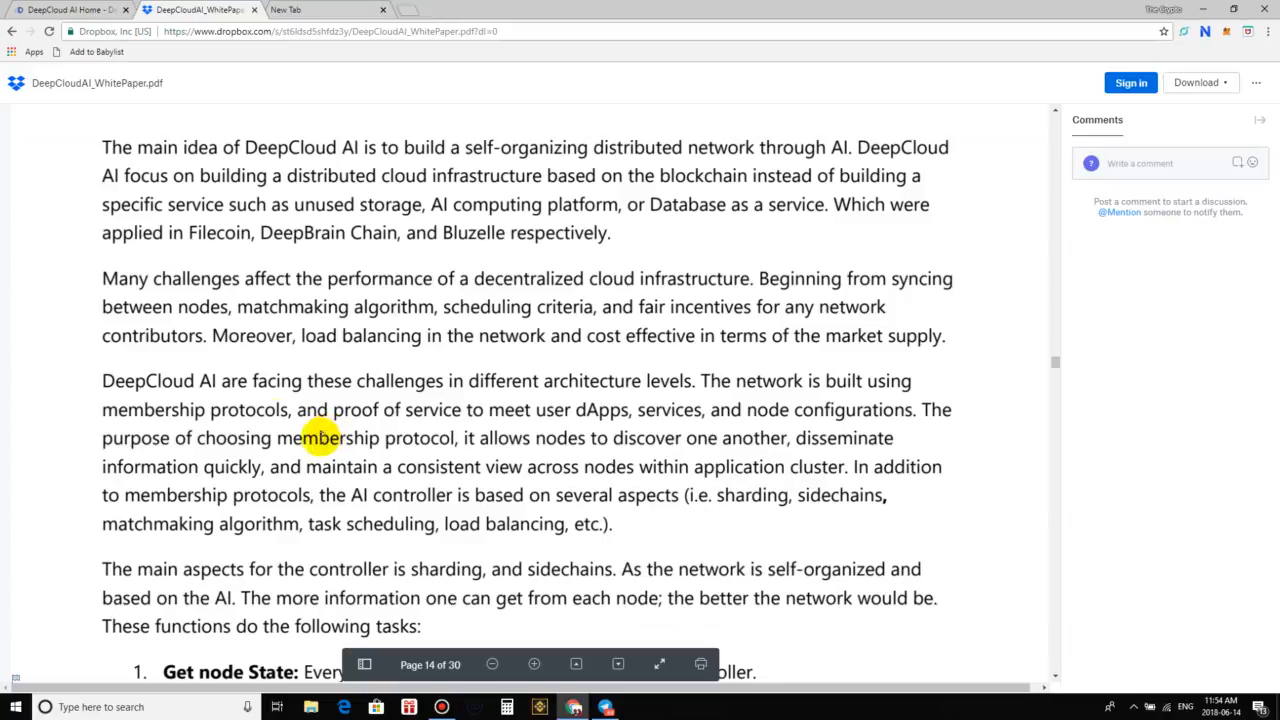
mouse_move(248, 372)
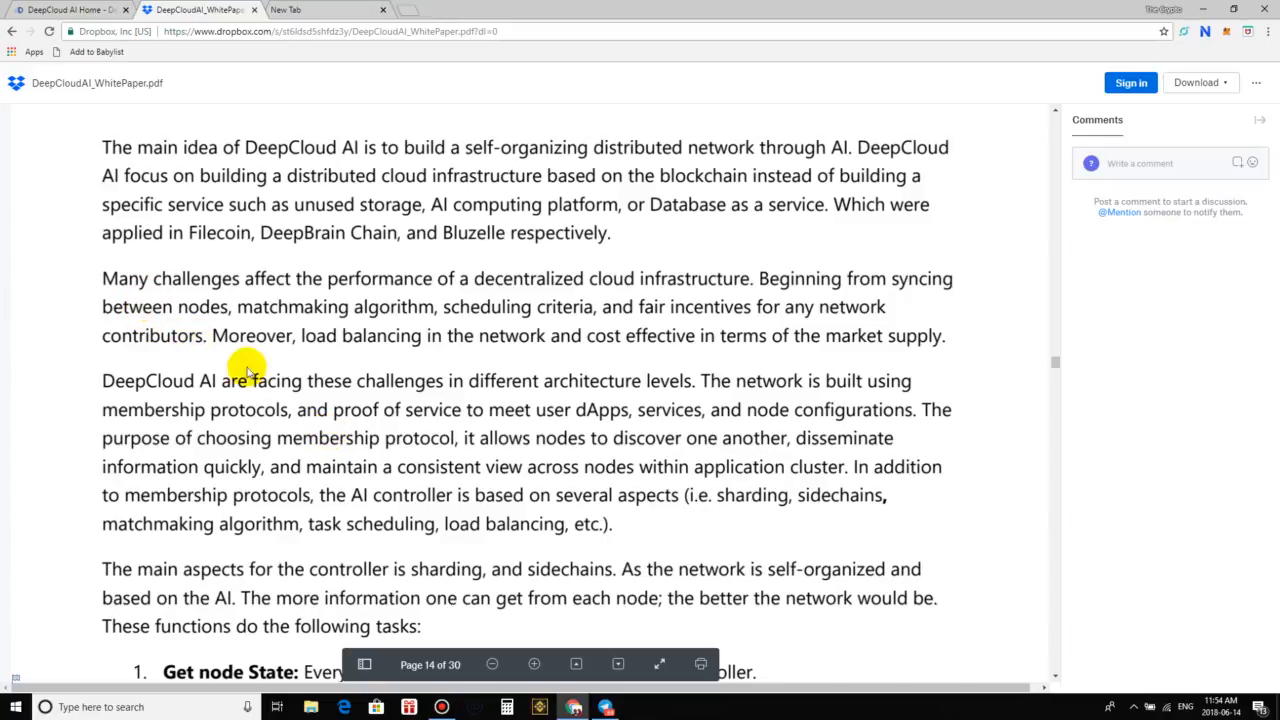
mouse_move(585, 222)
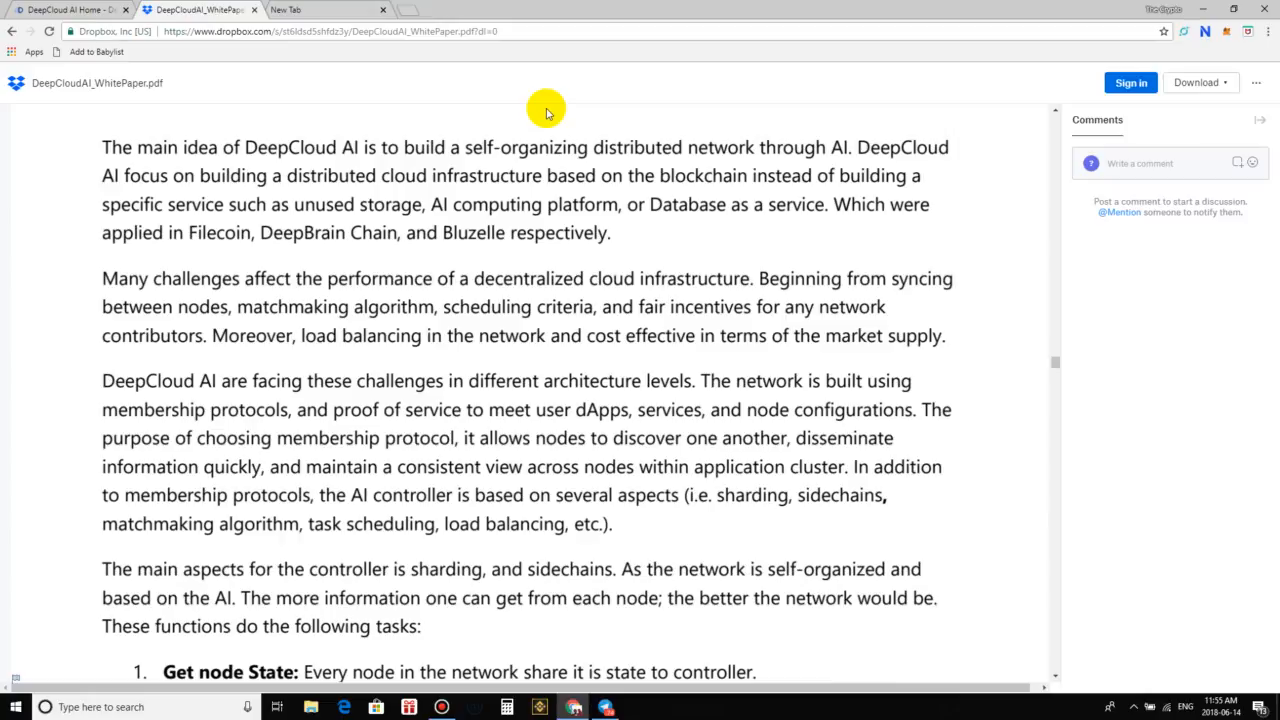
scroll("down", 3)
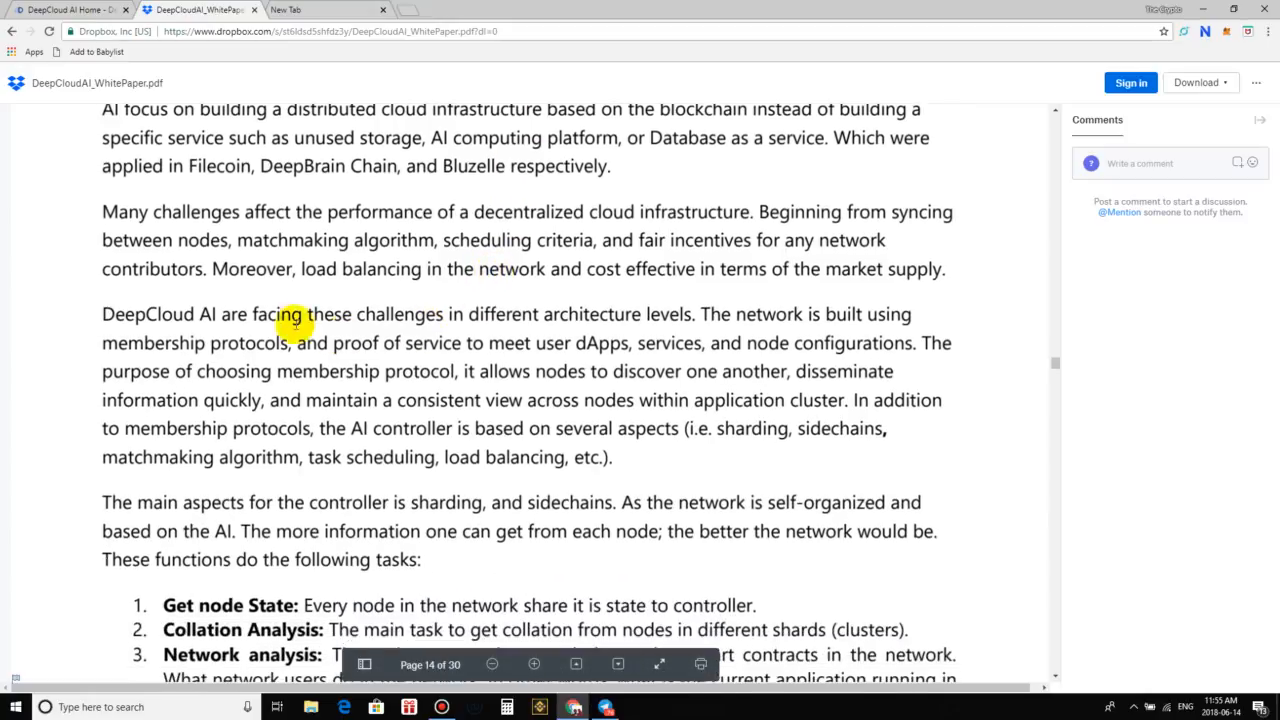
scroll("down", 3)
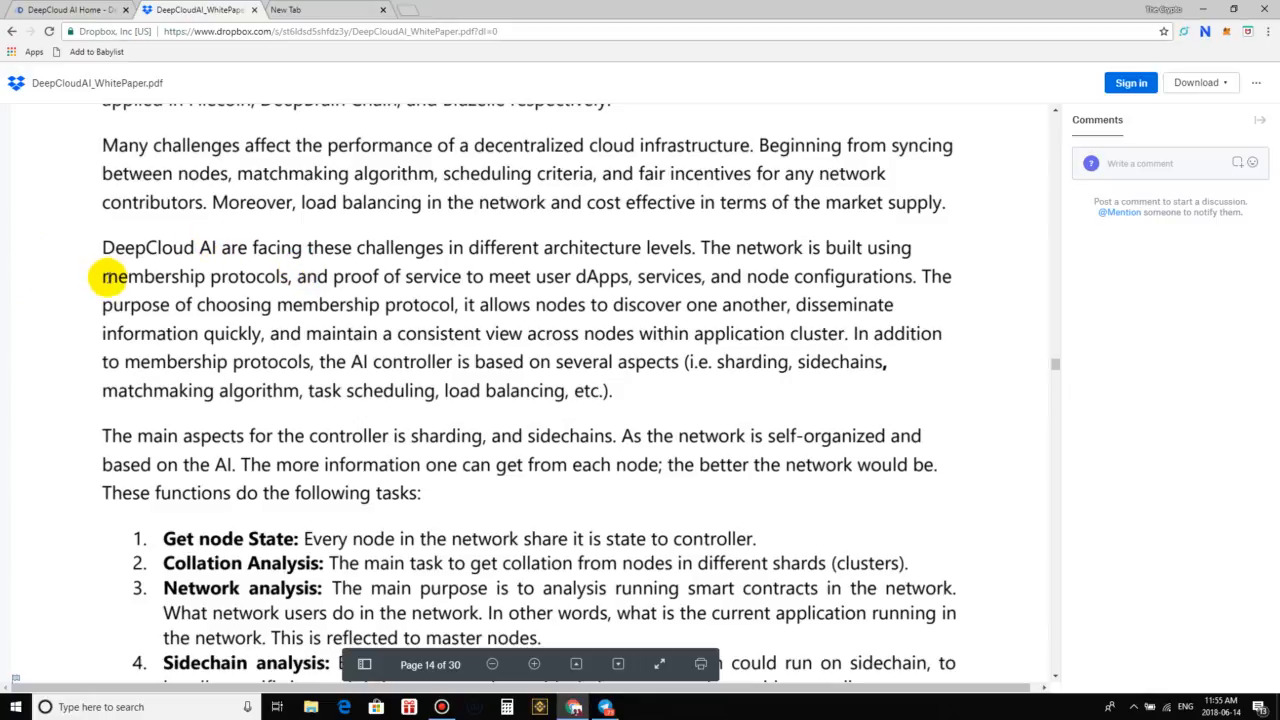
scroll("down", 3)
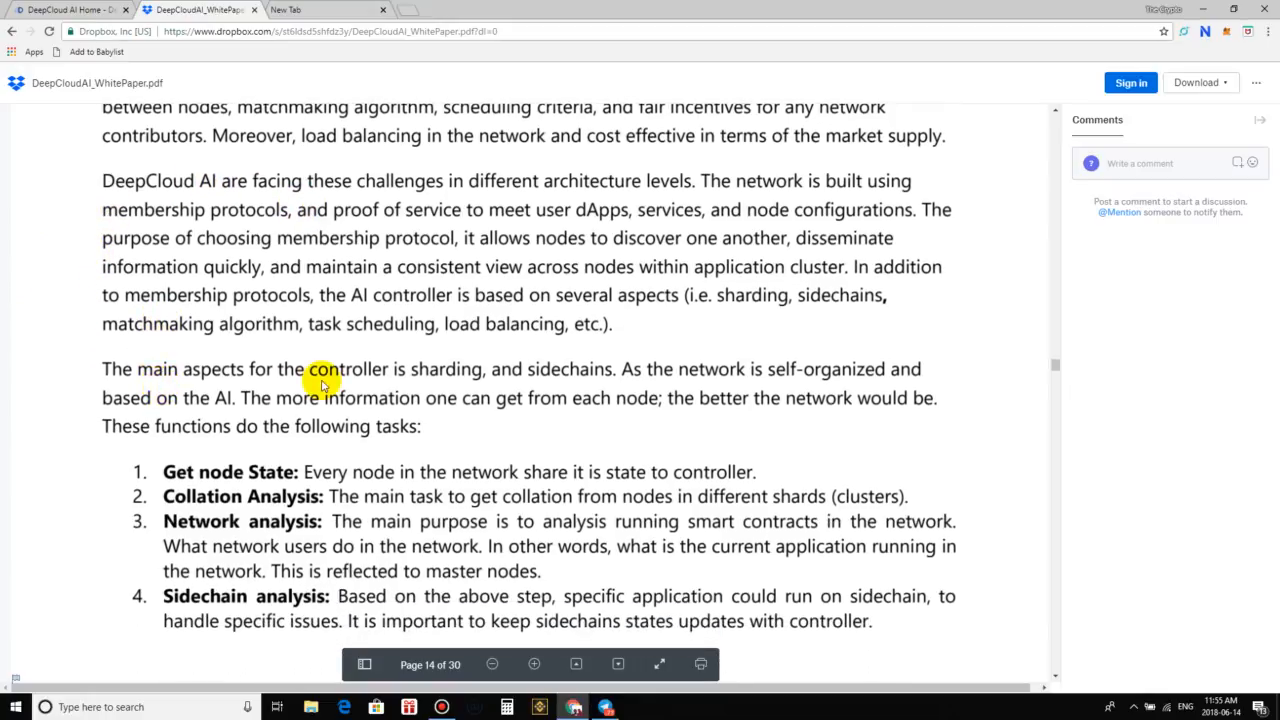
Select 'sharding' and scroll to the application cluster list, through decentralized exchange
scroll("down", 3)
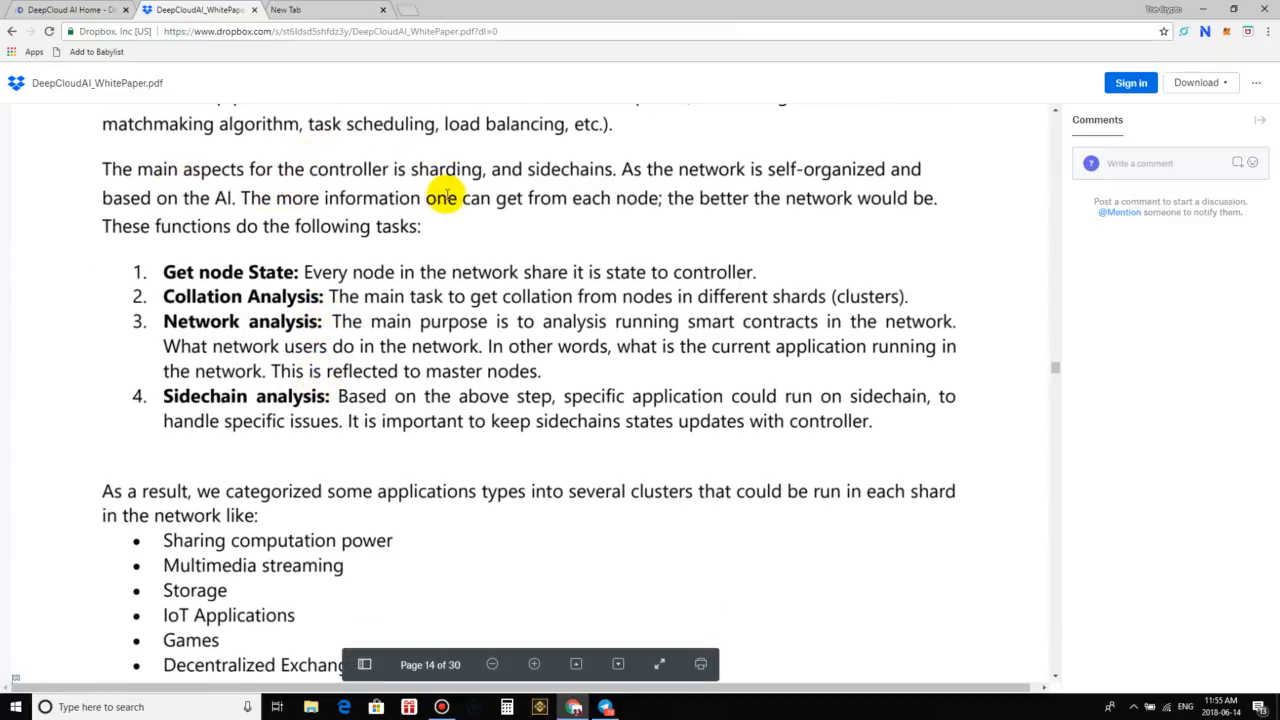
double_click(447, 168)
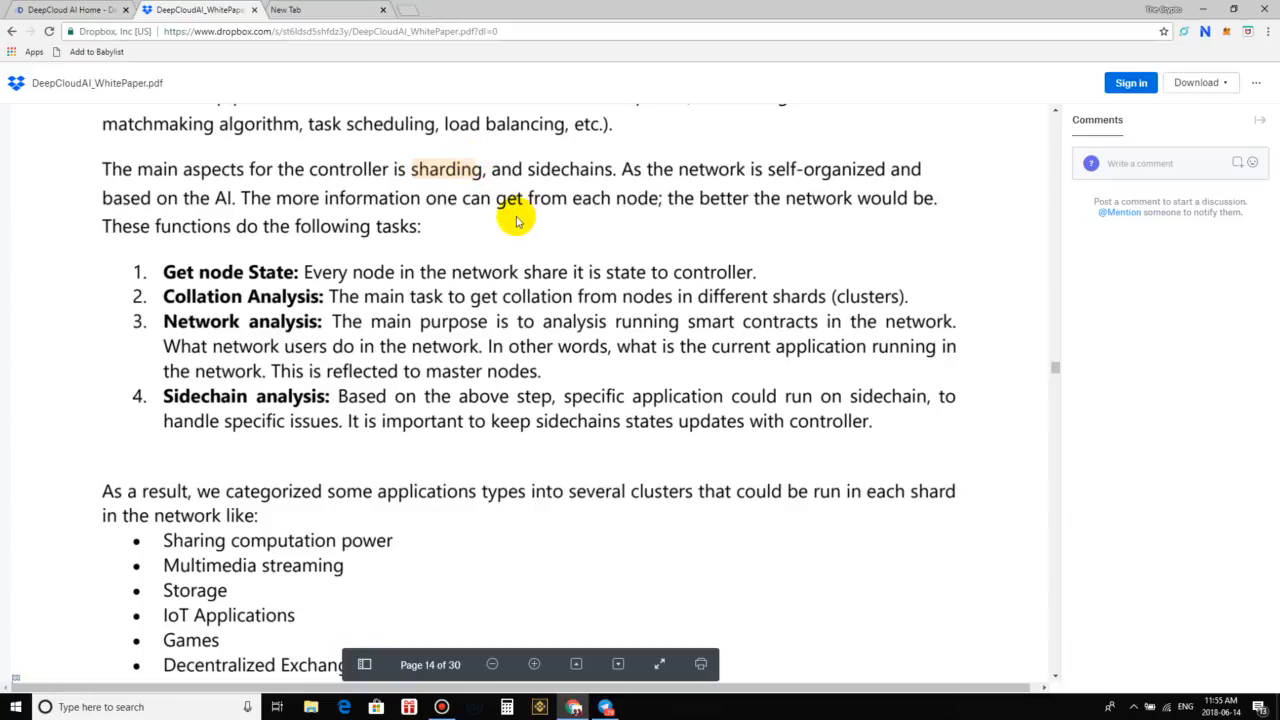
mouse_move(419, 340)
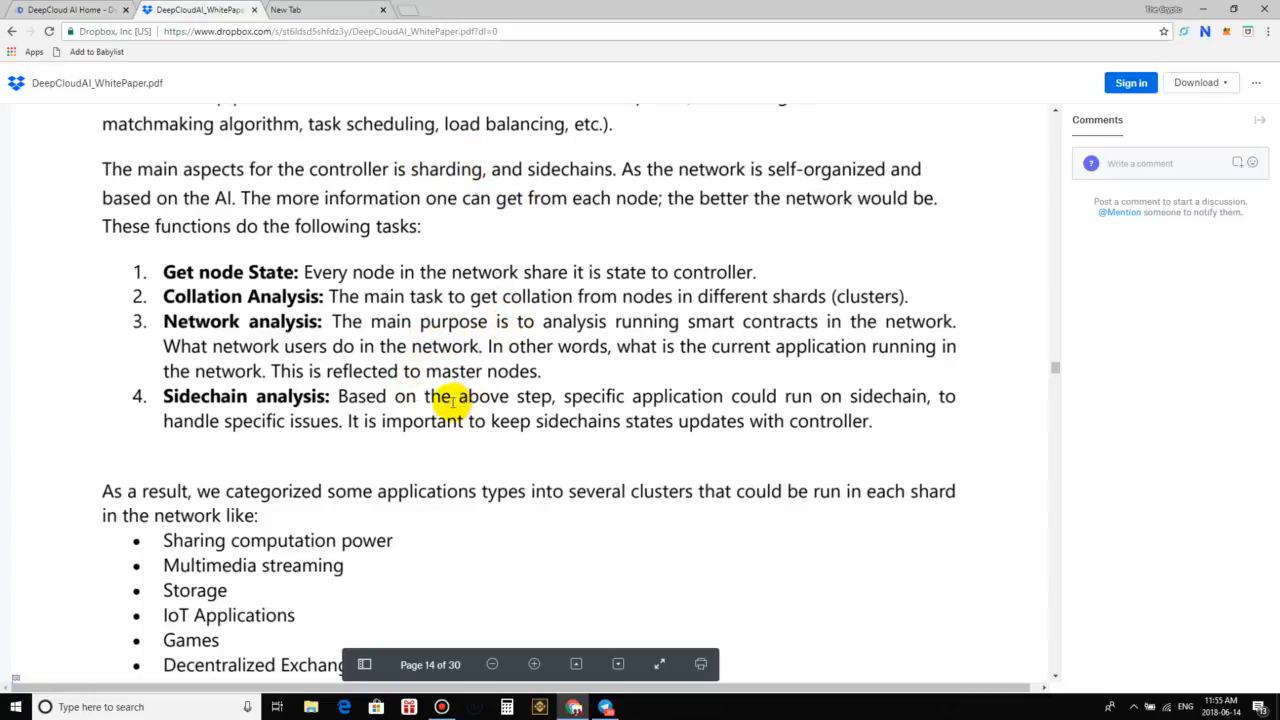
mouse_move(404, 396)
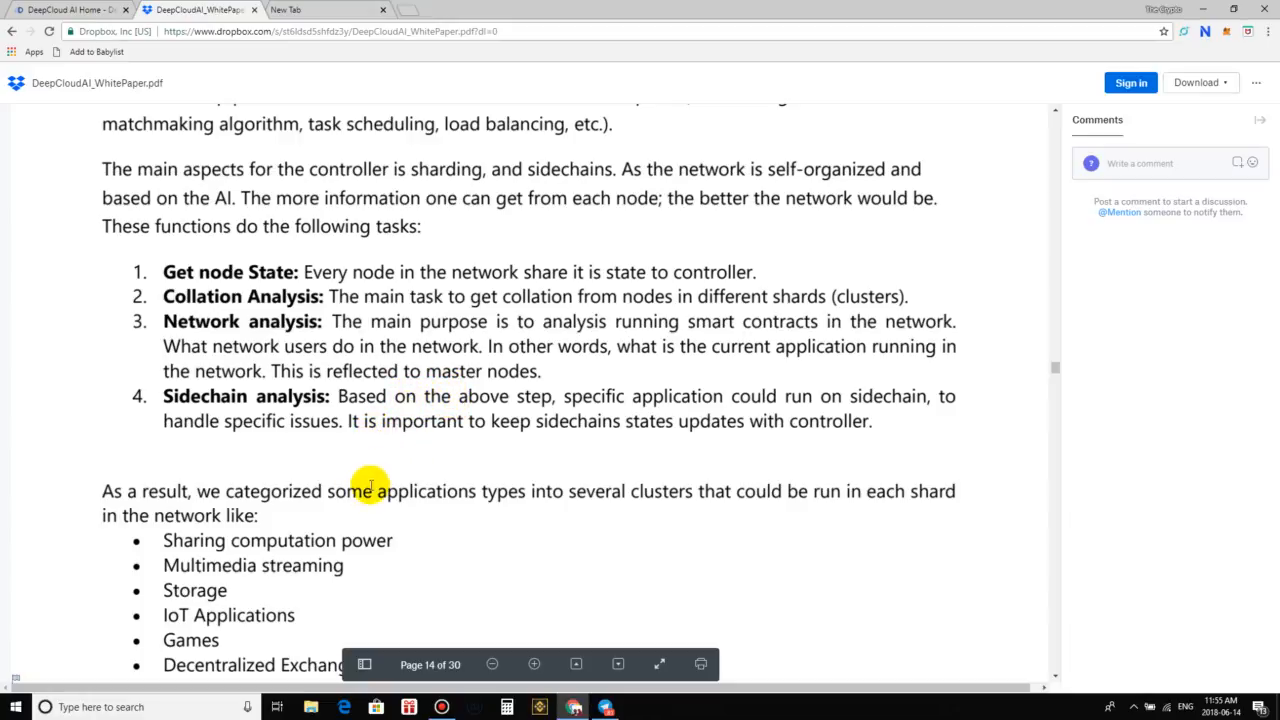
mouse_move(408, 491)
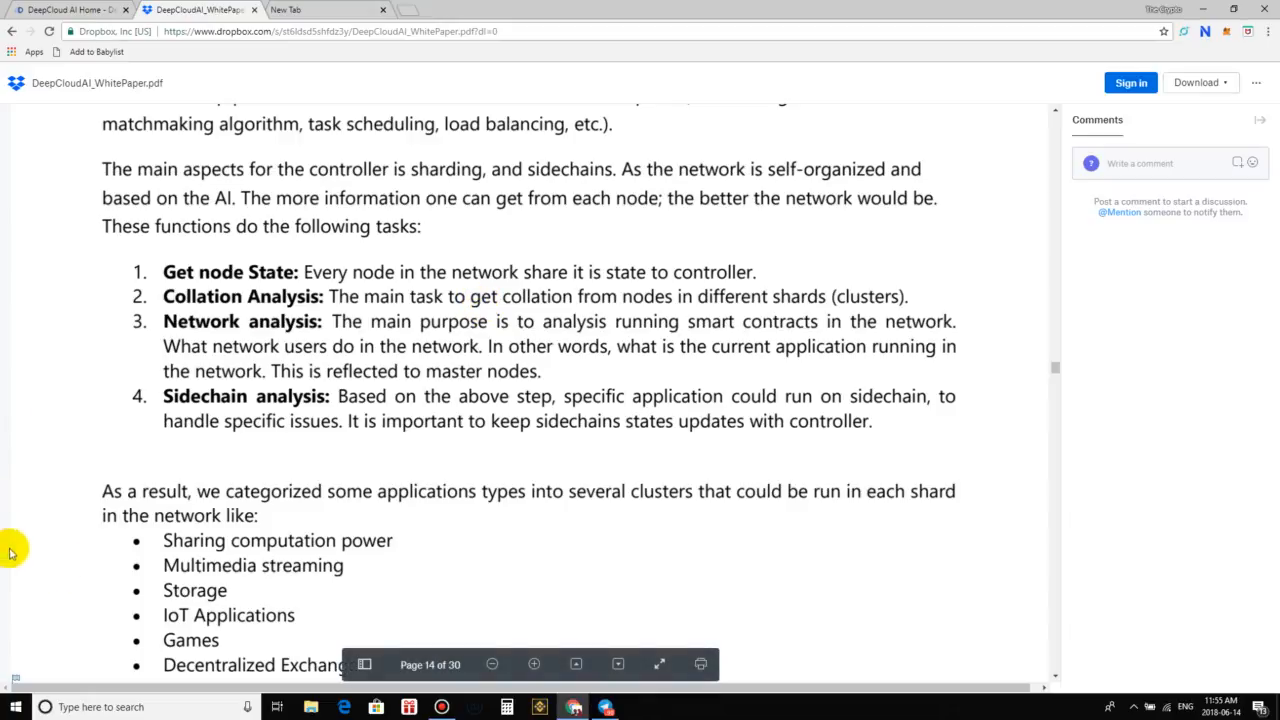
mouse_move(426, 550)
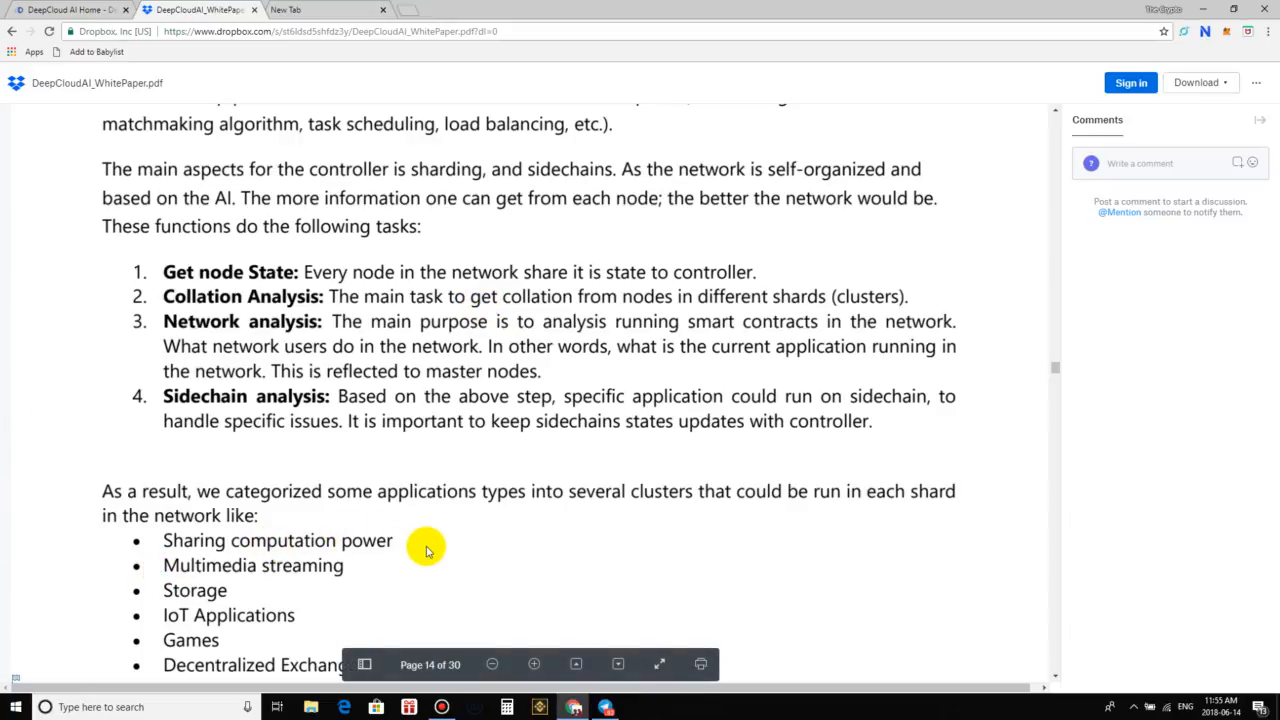
scroll("down", 3)
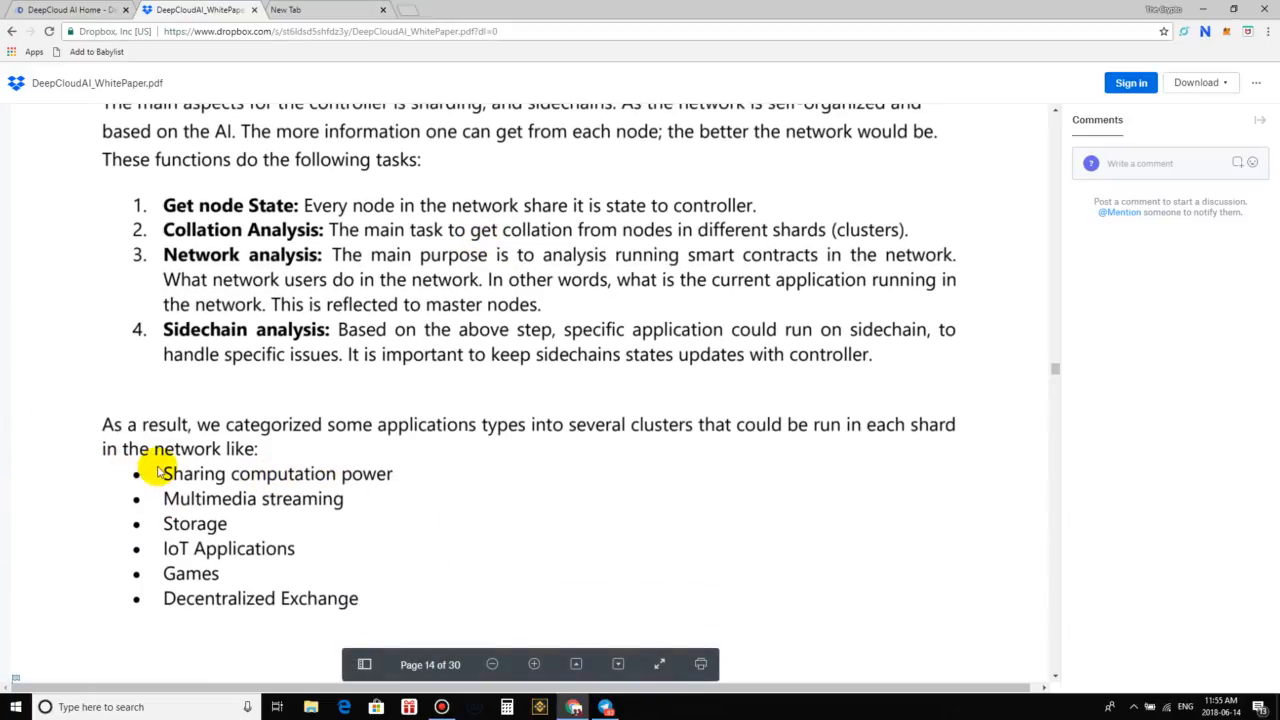
mouse_move(420, 490)
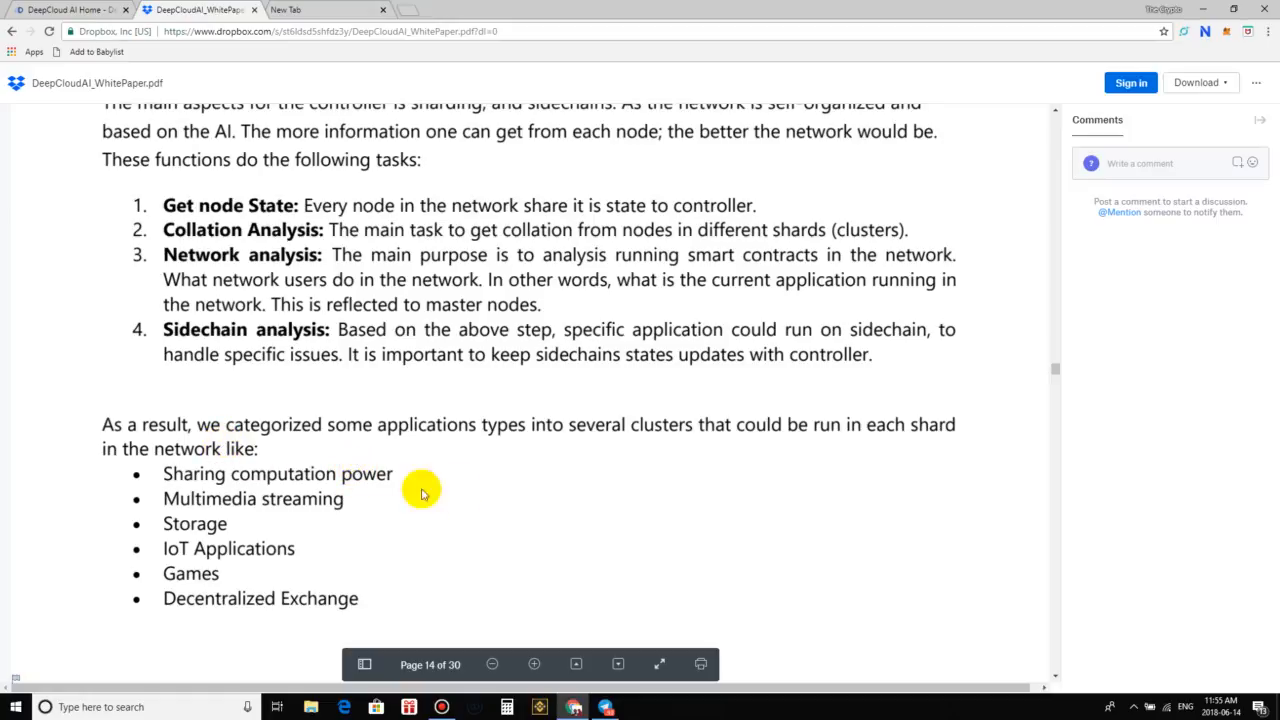
mouse_move(832, 468)
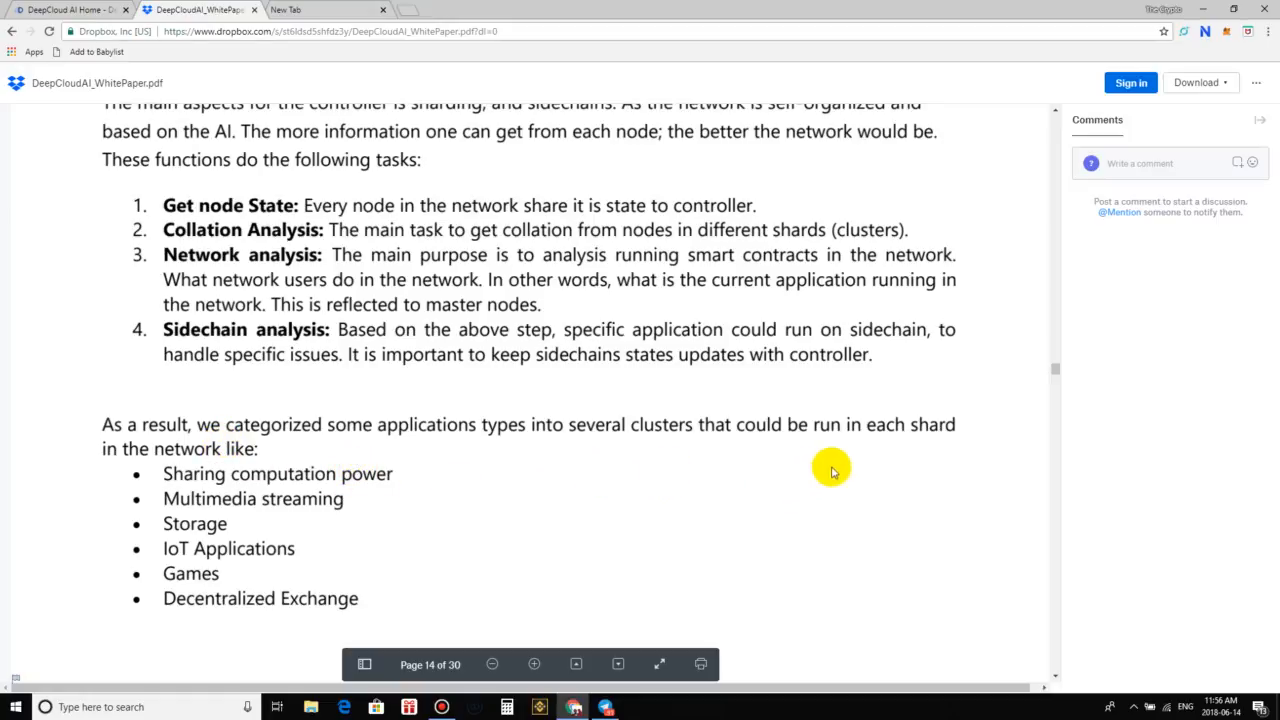
mouse_move(249, 464)
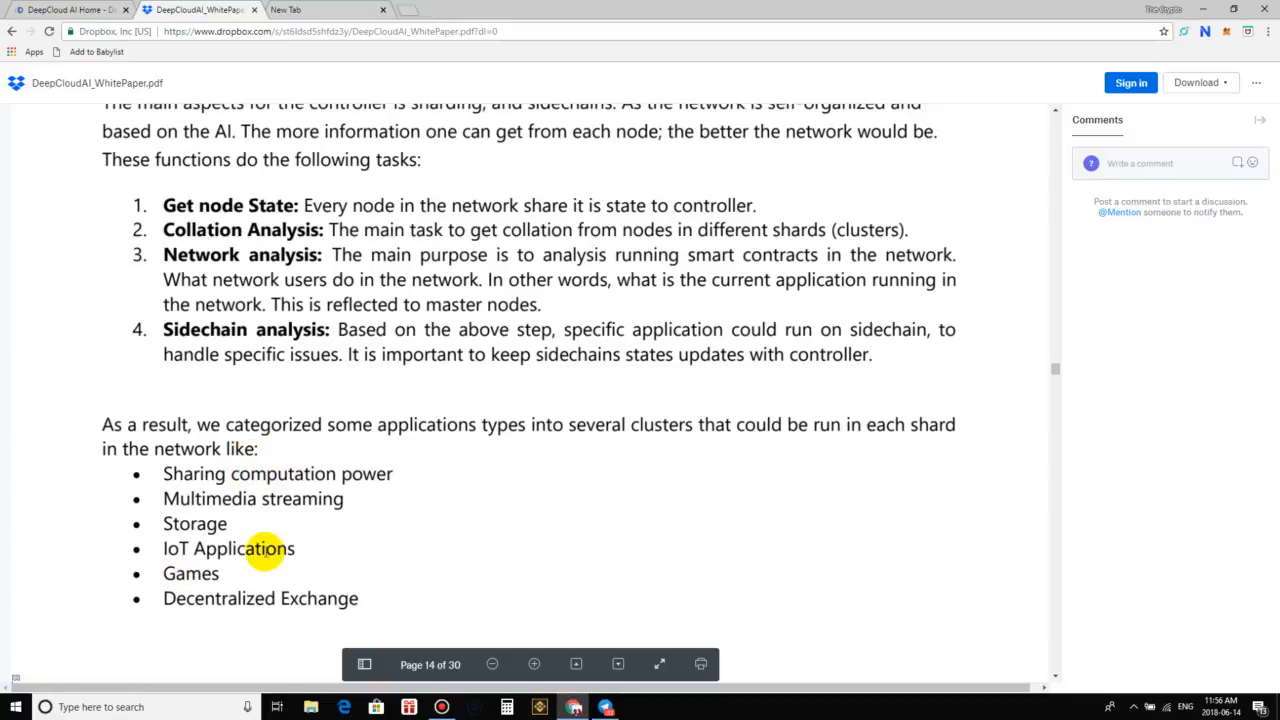
mouse_move(246, 611)
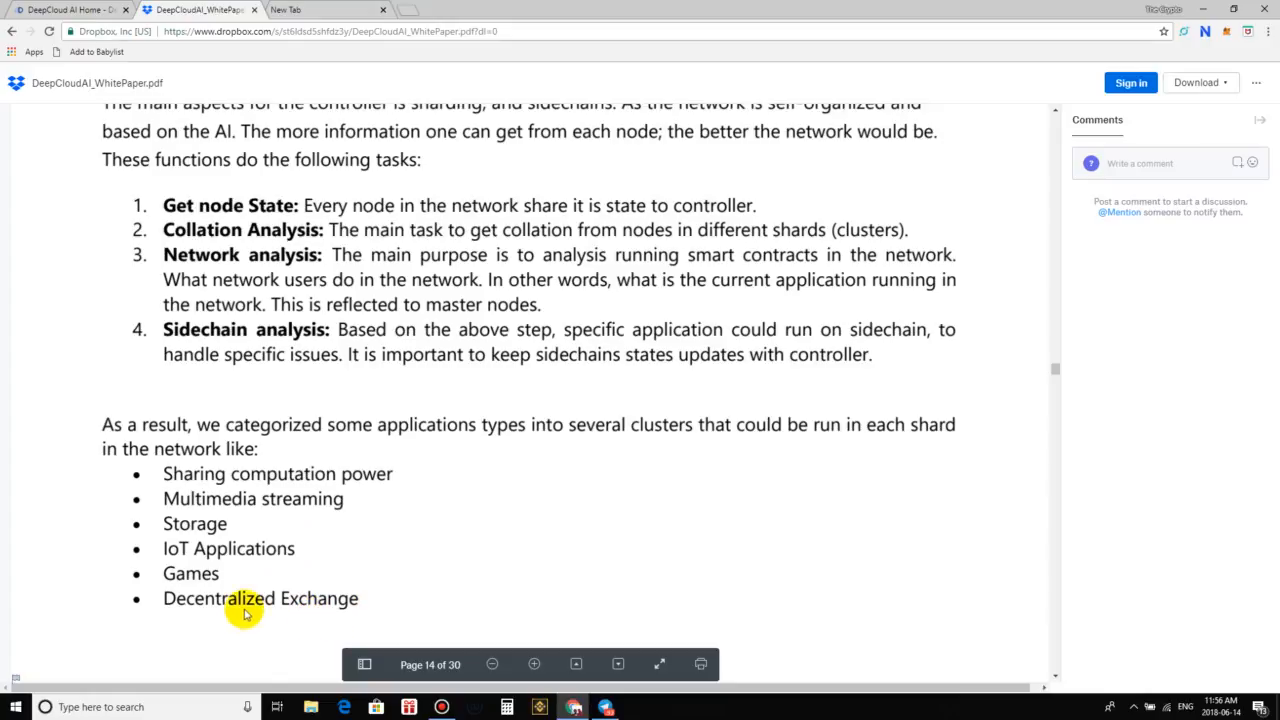
mouse_move(275, 538)
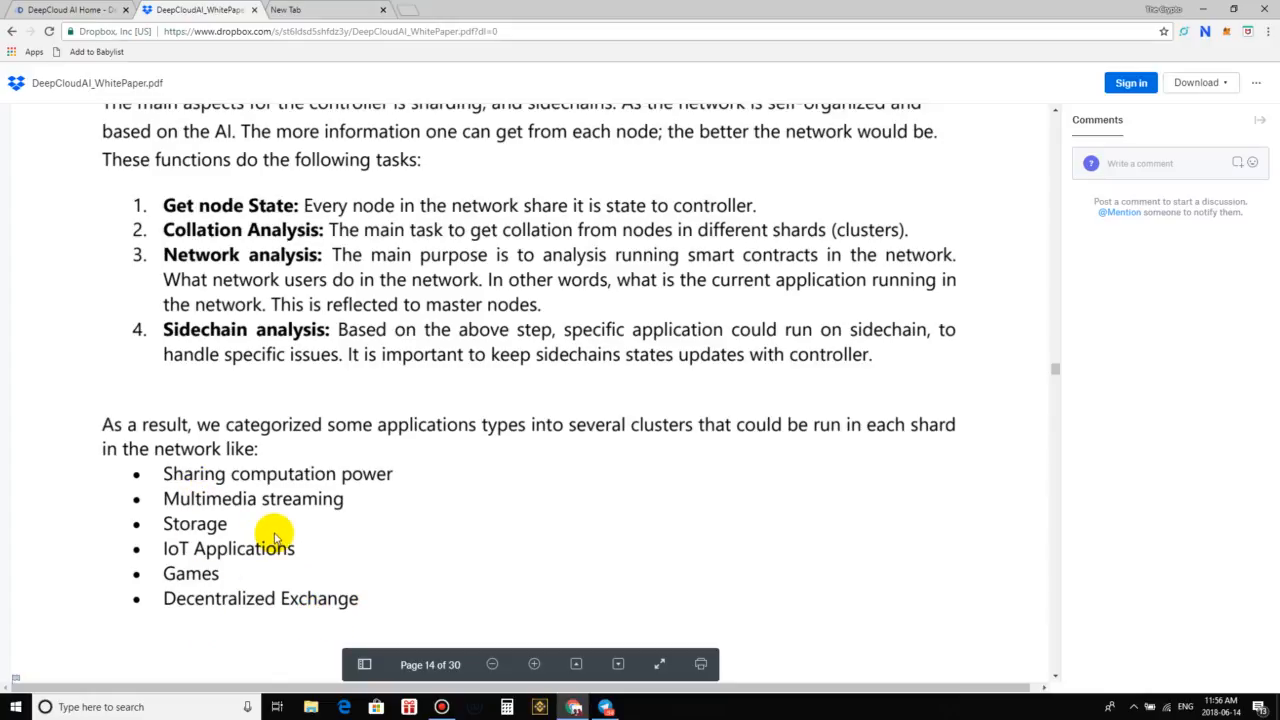
mouse_move(357, 474)
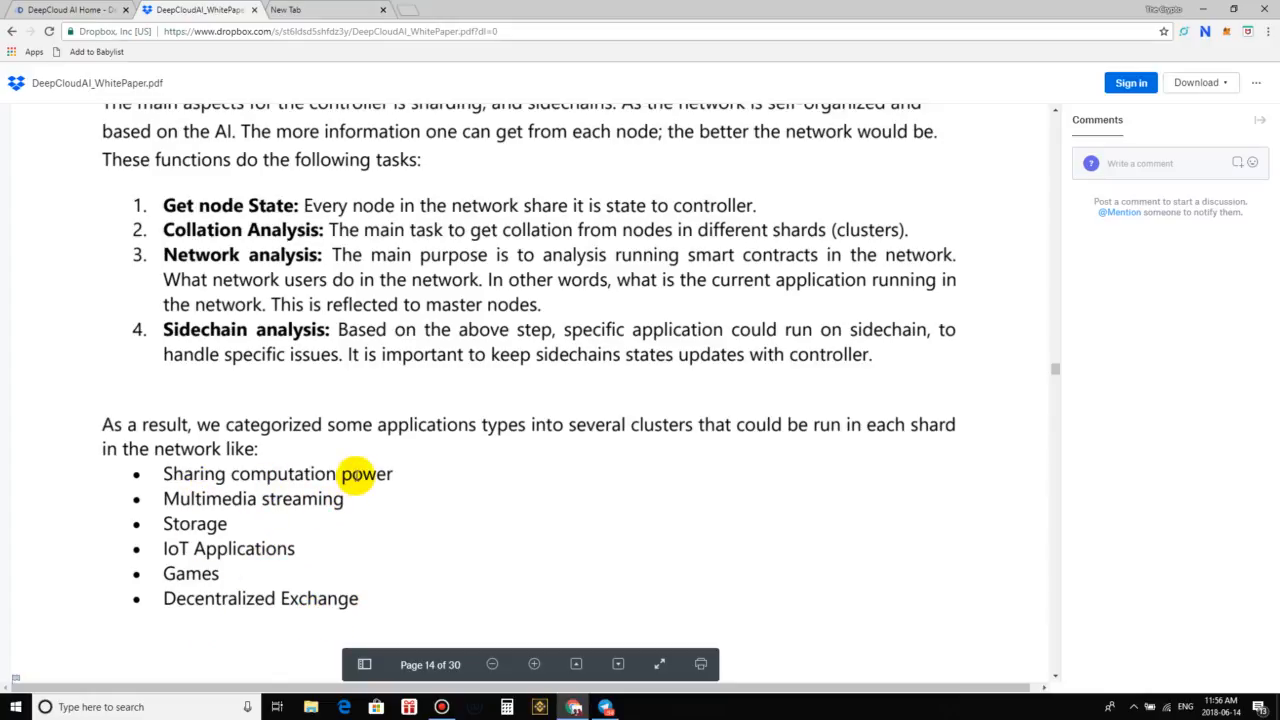
mouse_move(337, 563)
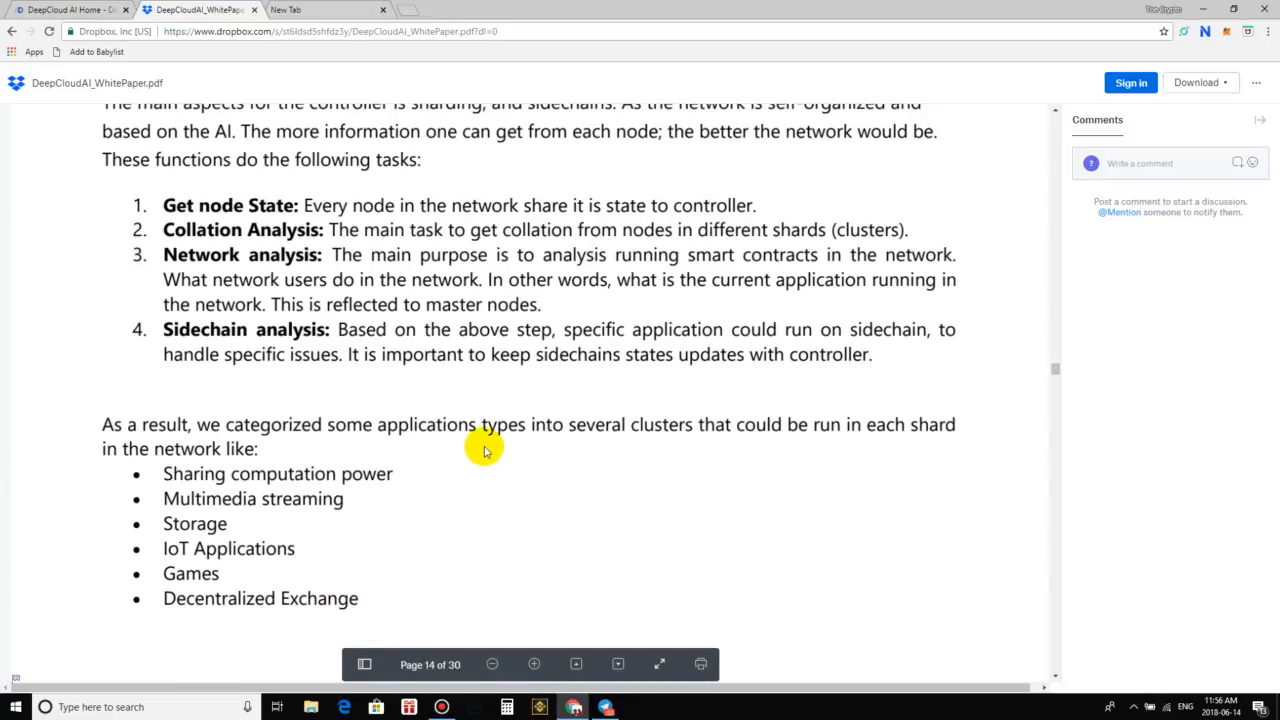
scroll("down", 3)
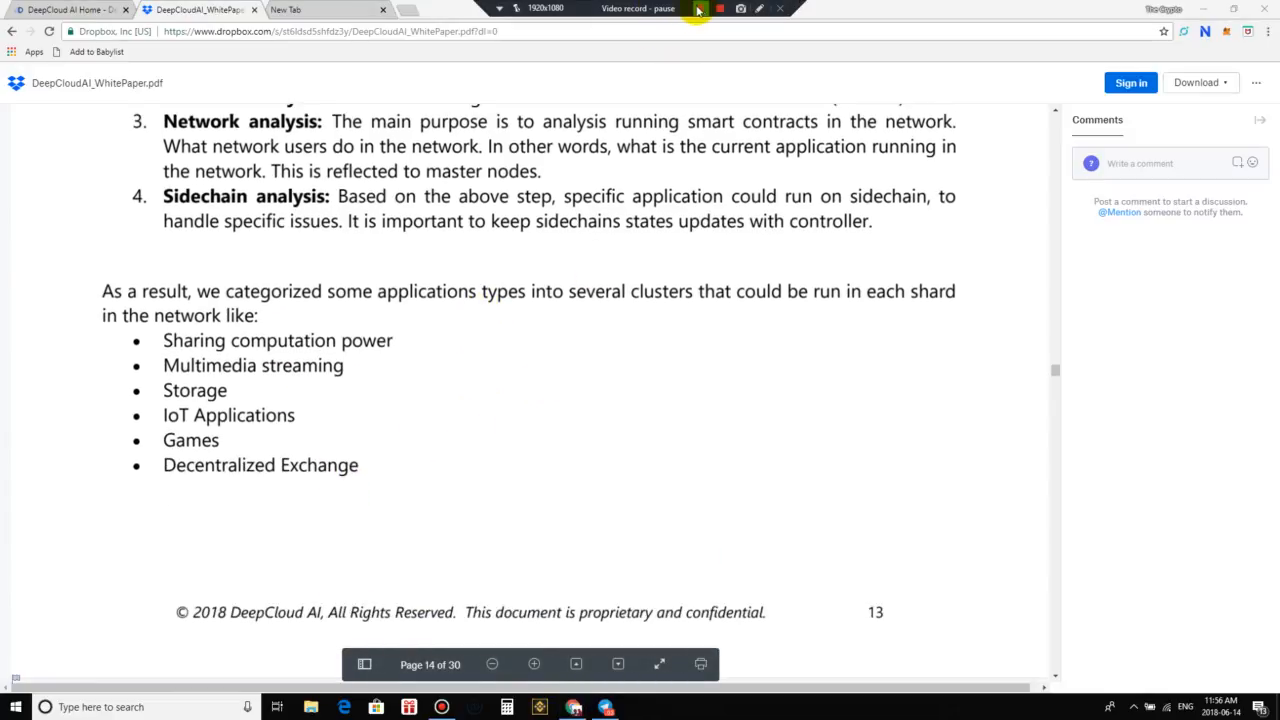
Open CEO Max Rye's LinkedIn profile from the website's Core Team section
left_click(328, 9)
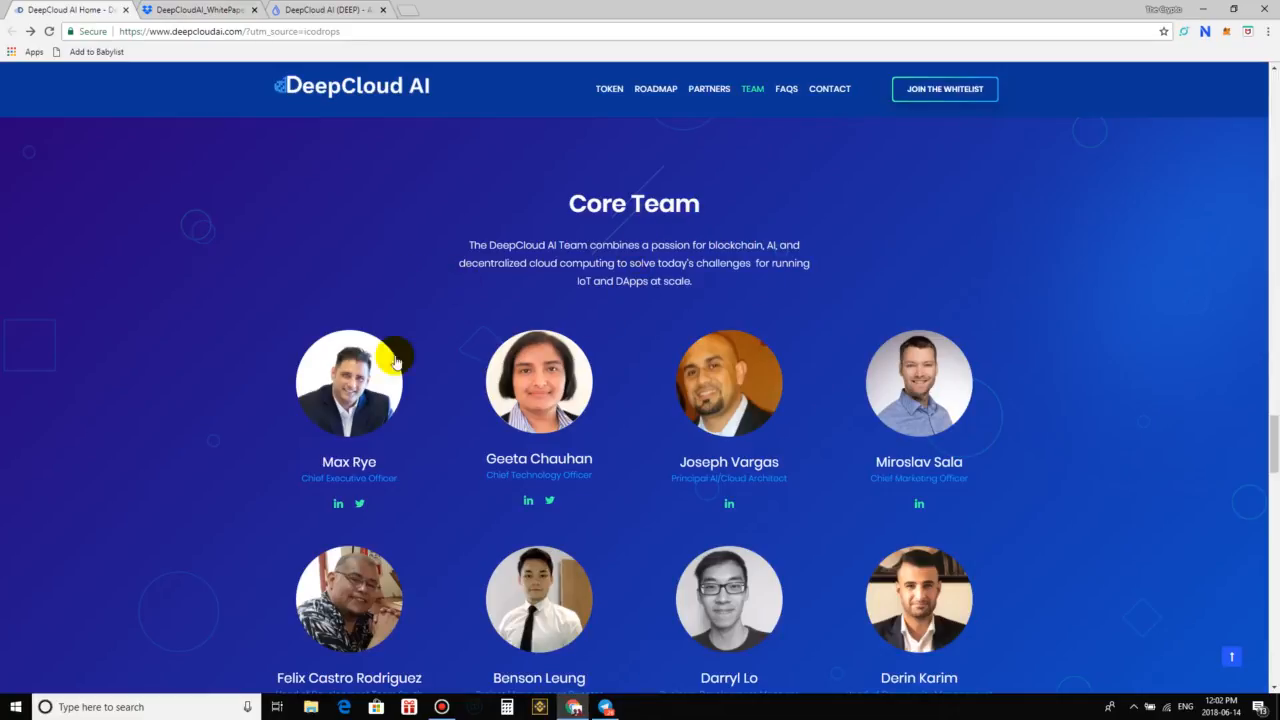
scroll("down", 3)
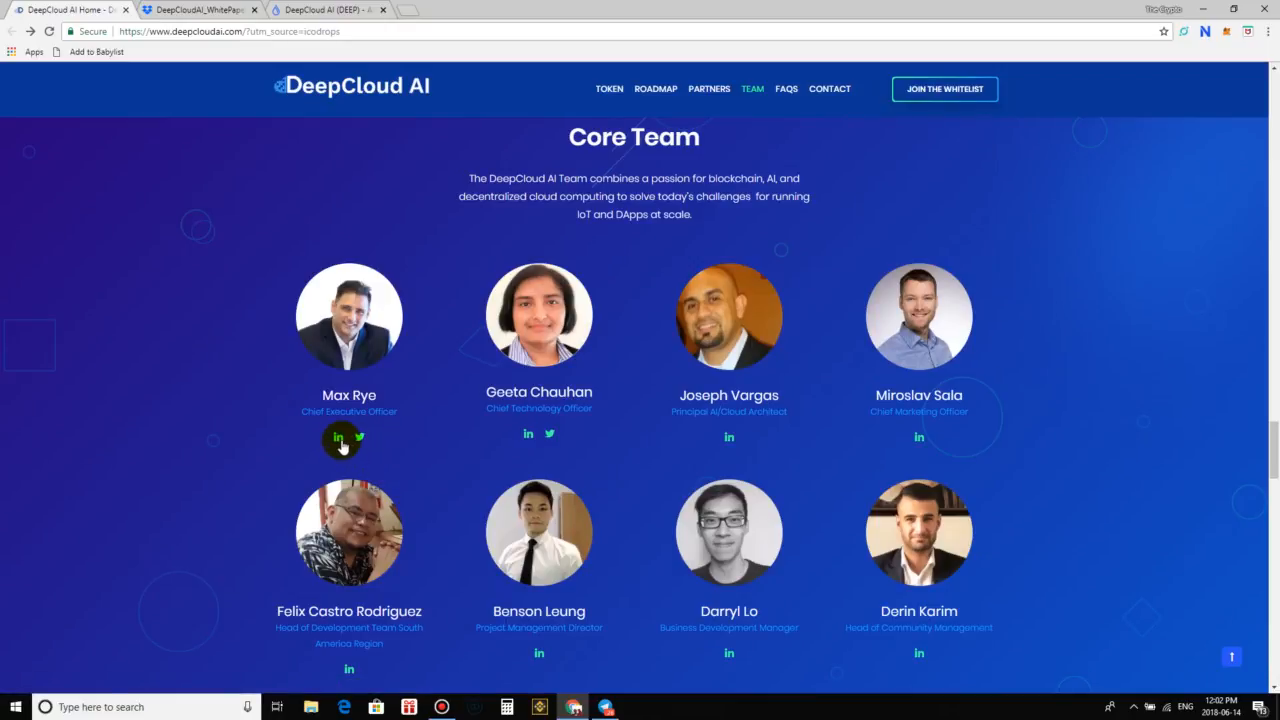
left_click(339, 437)
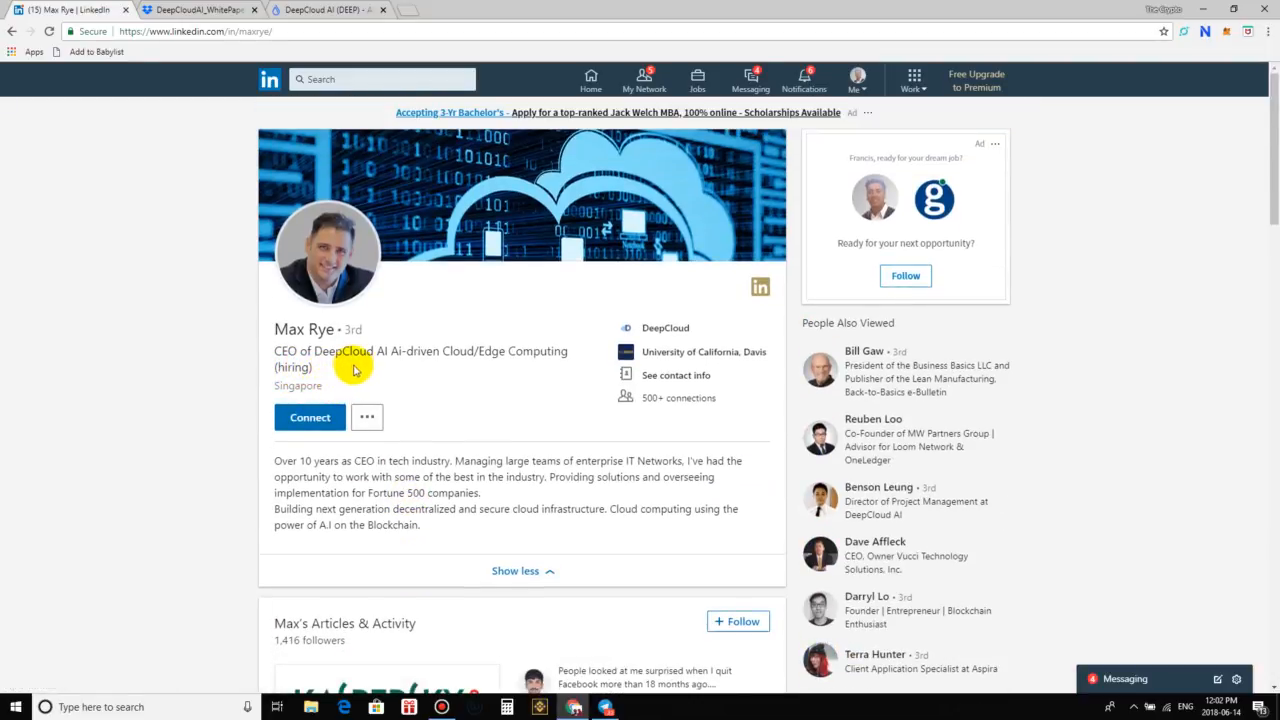
mouse_move(558, 372)
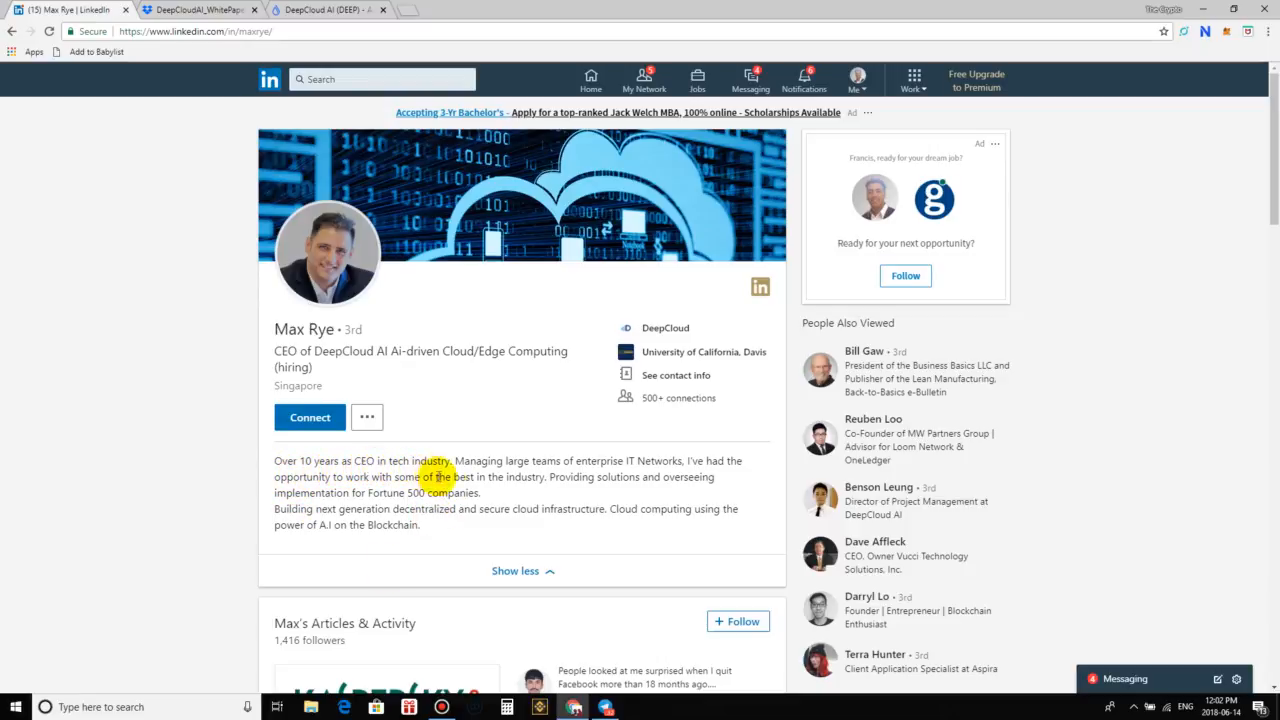
mouse_move(528, 508)
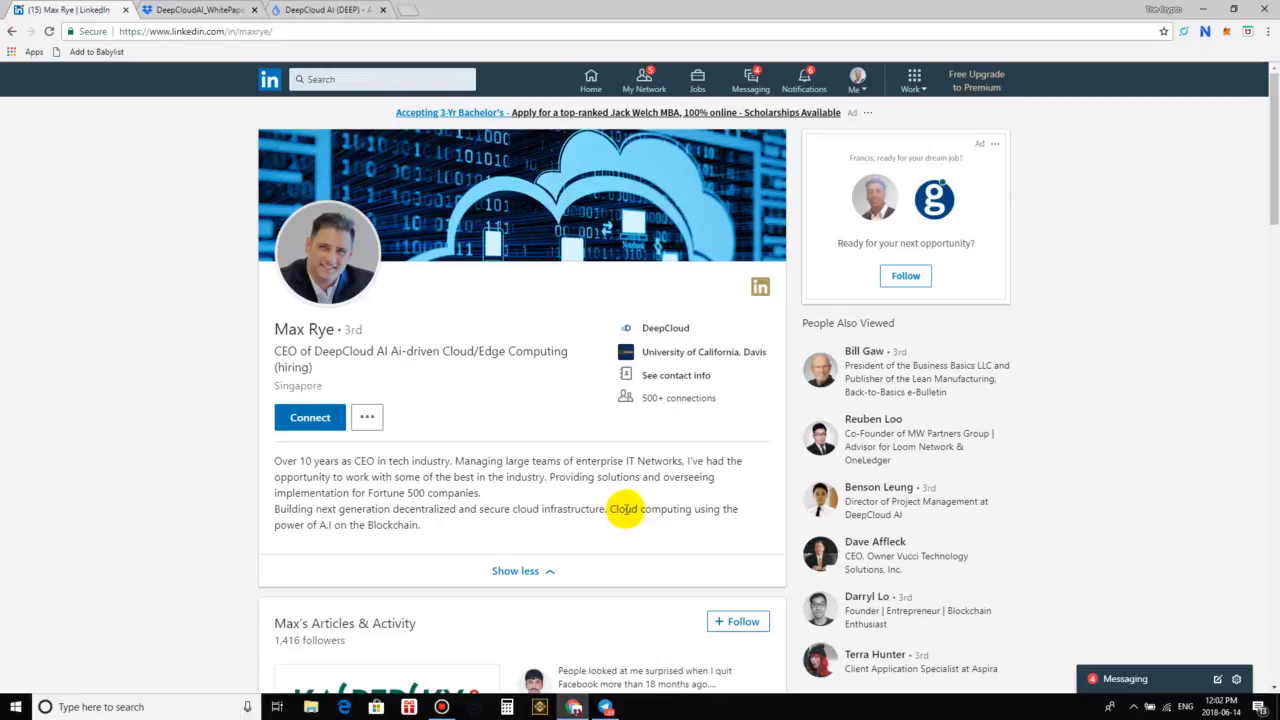
mouse_move(491, 521)
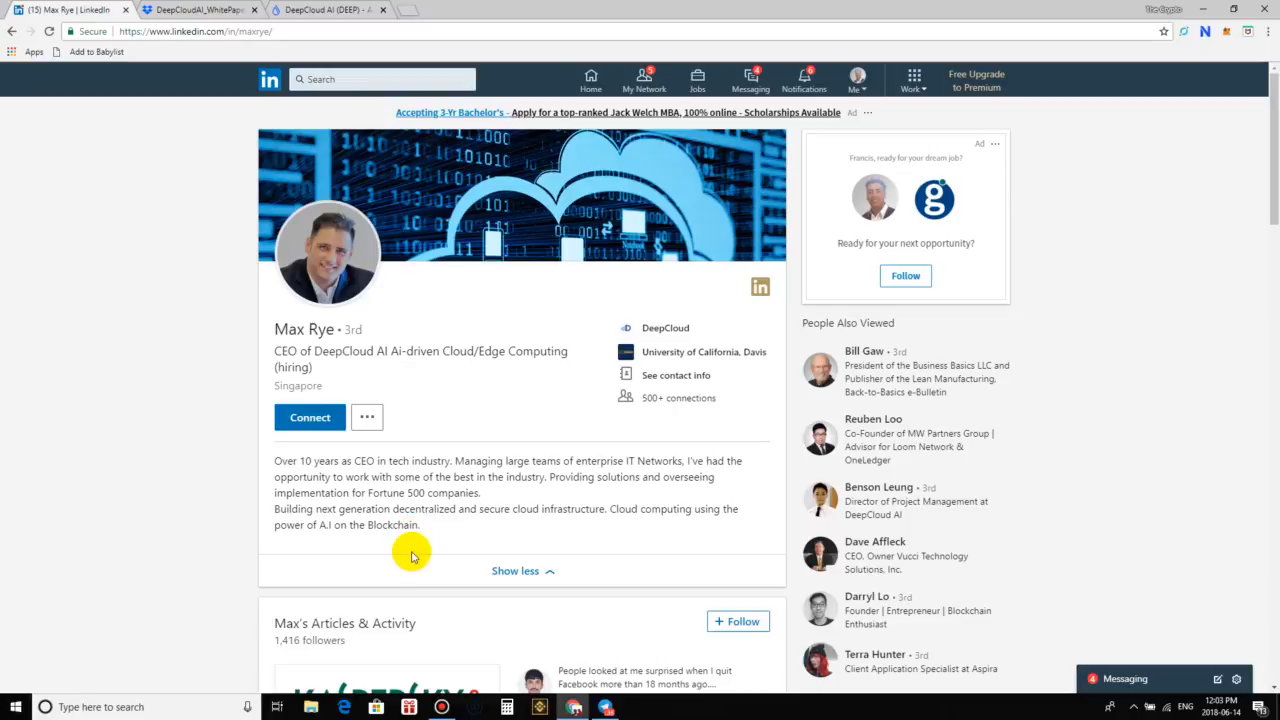
mouse_move(540, 575)
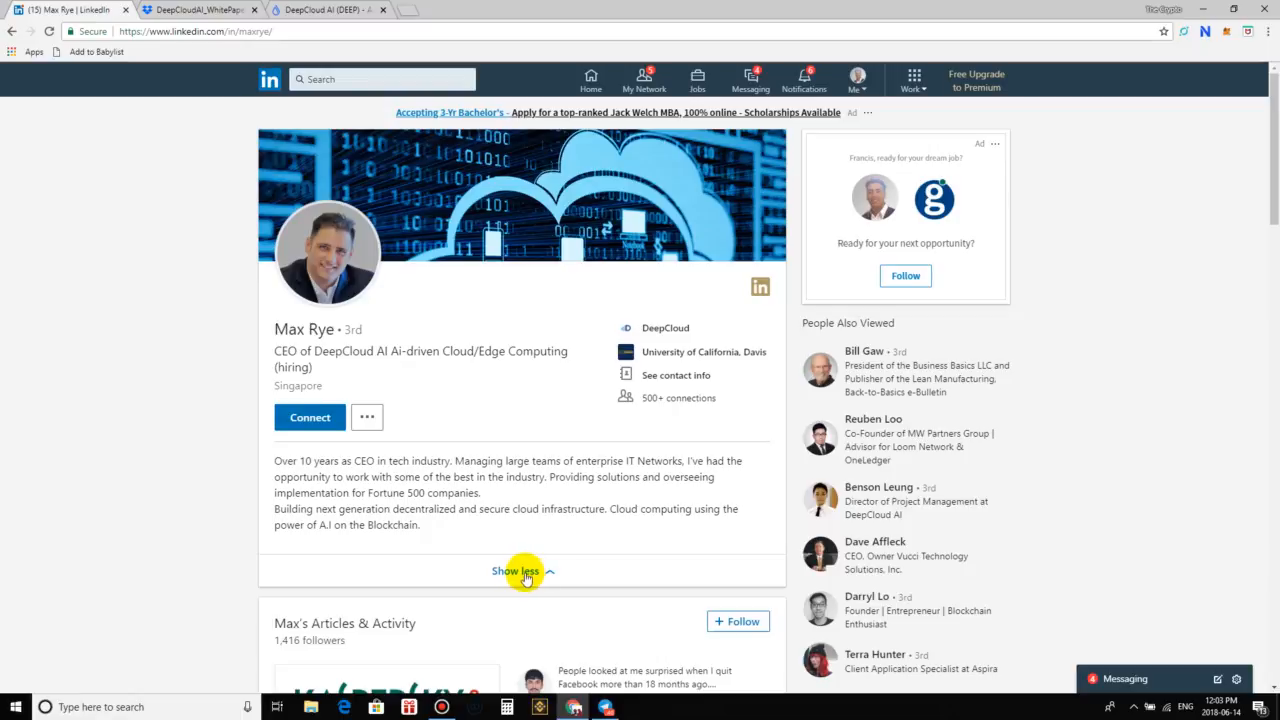
left_click(516, 571)
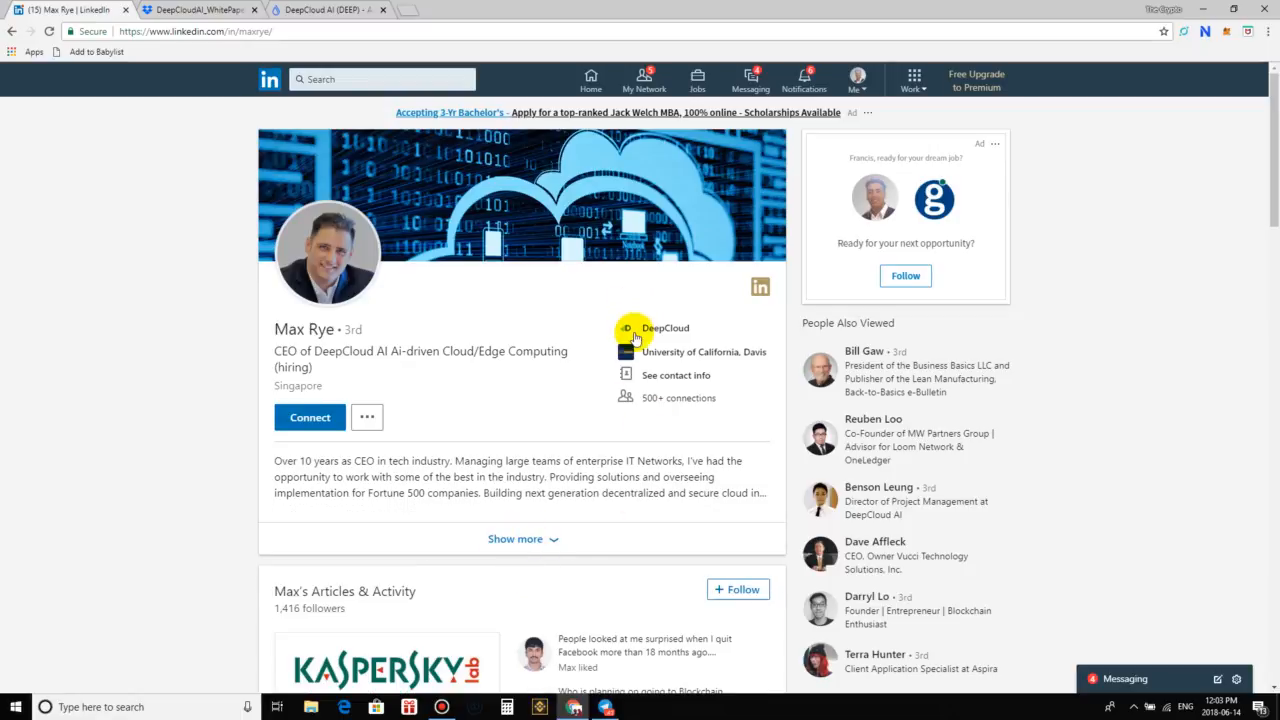
mouse_move(724, 358)
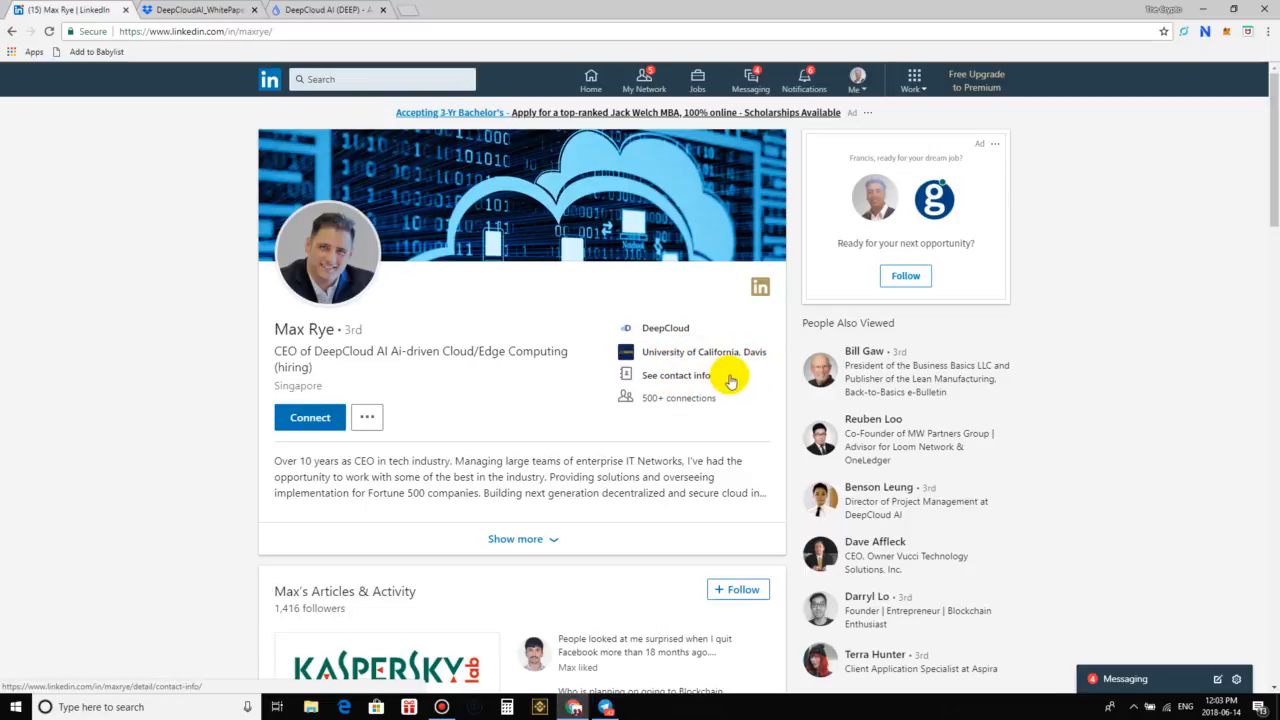
mouse_move(515, 432)
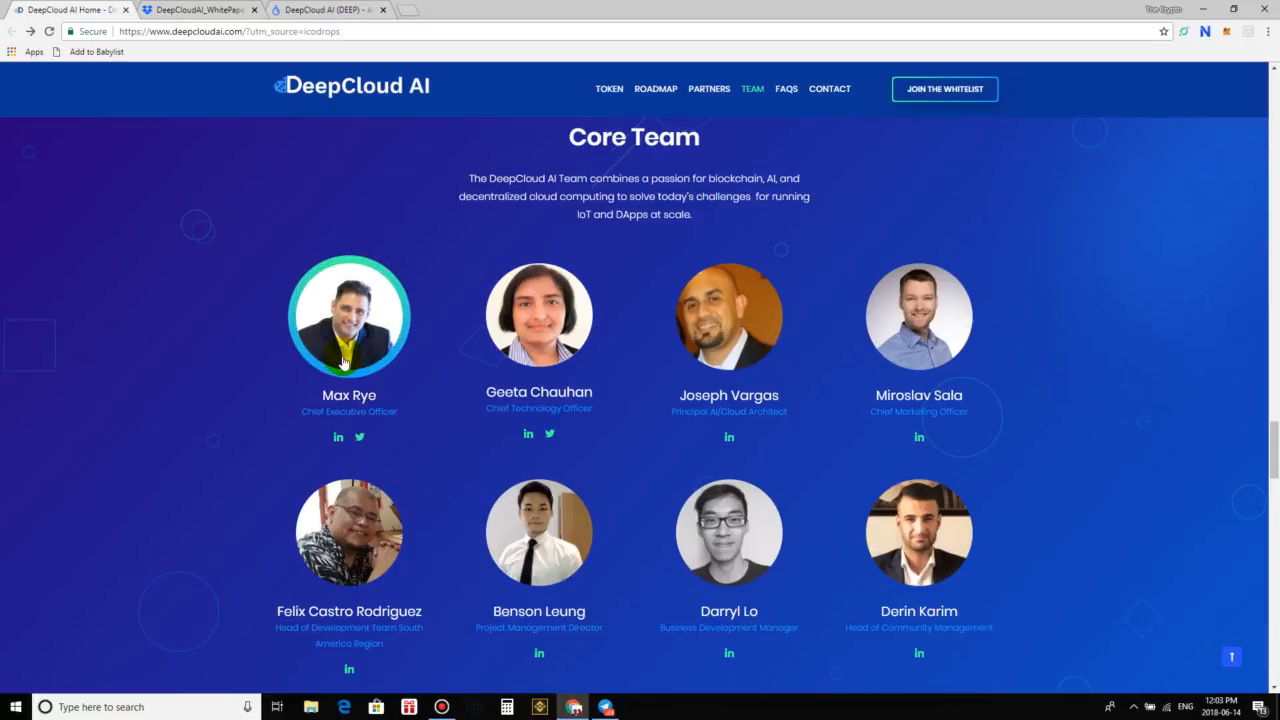
mouse_move(587, 450)
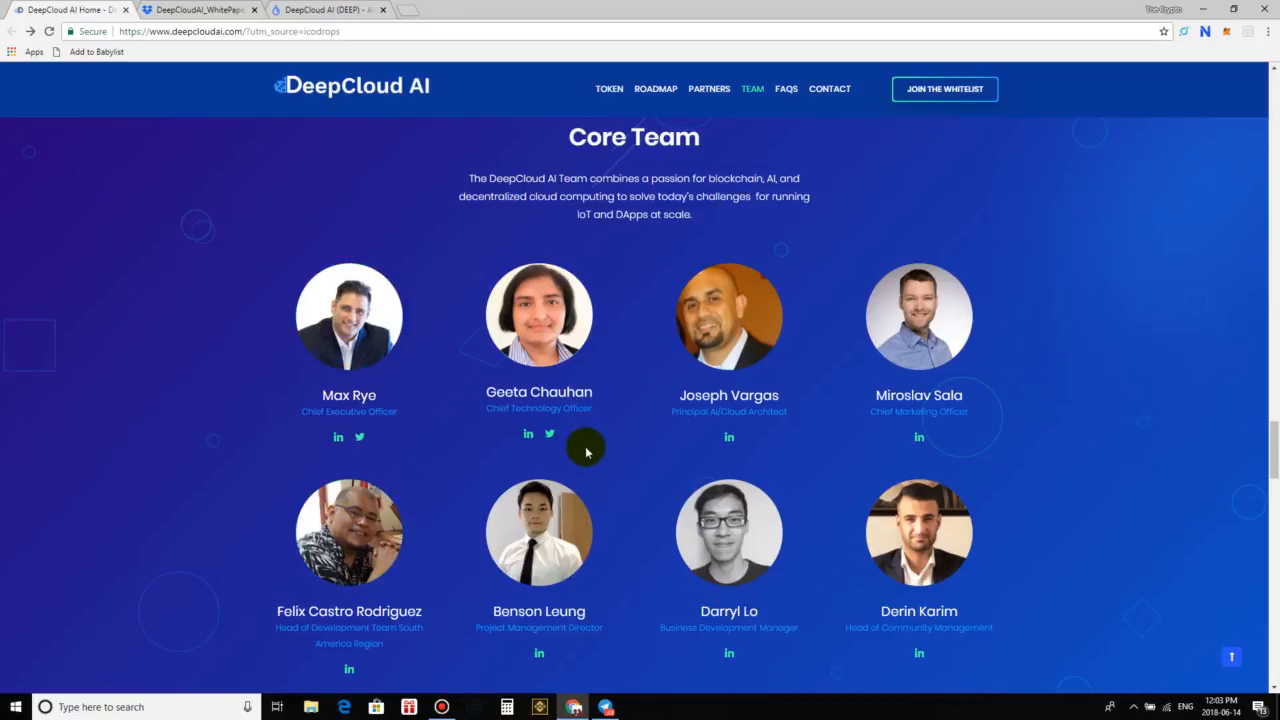
mouse_move(535, 450)
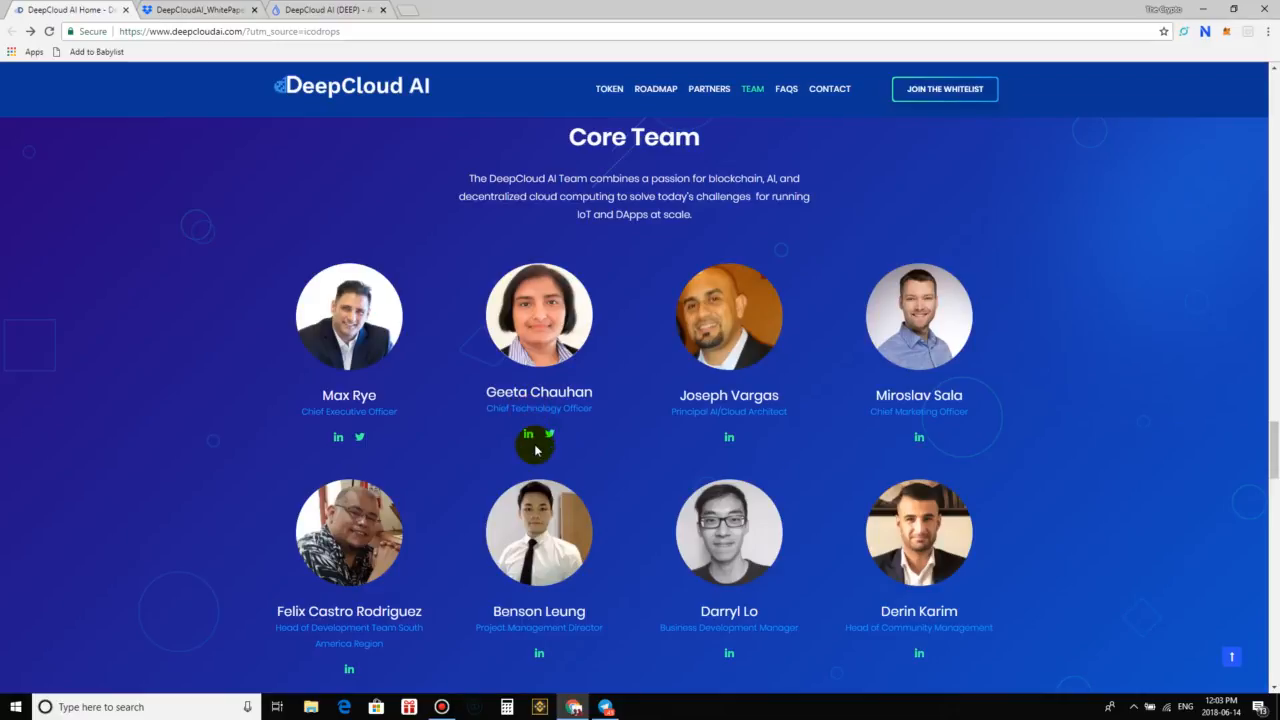
Open CTO Geeta Chauhan's LinkedIn profile from the Core Team section
left_click(528, 437)
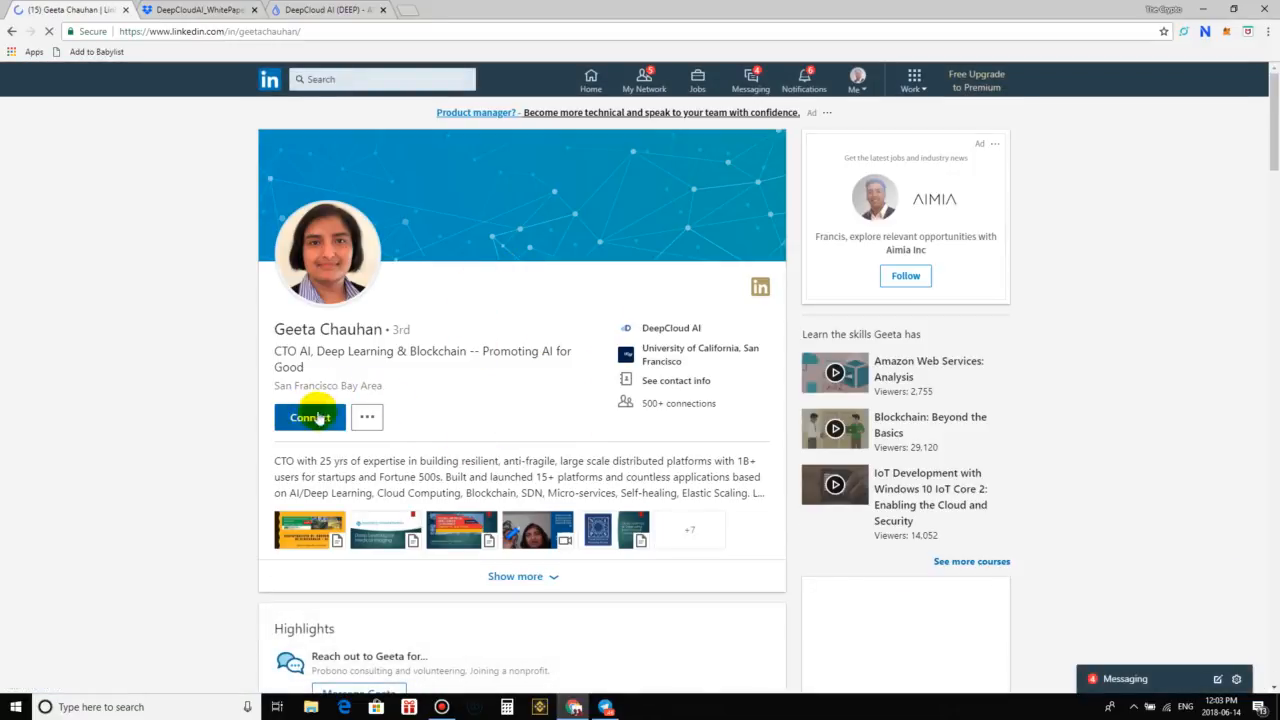
scroll("down", 3)
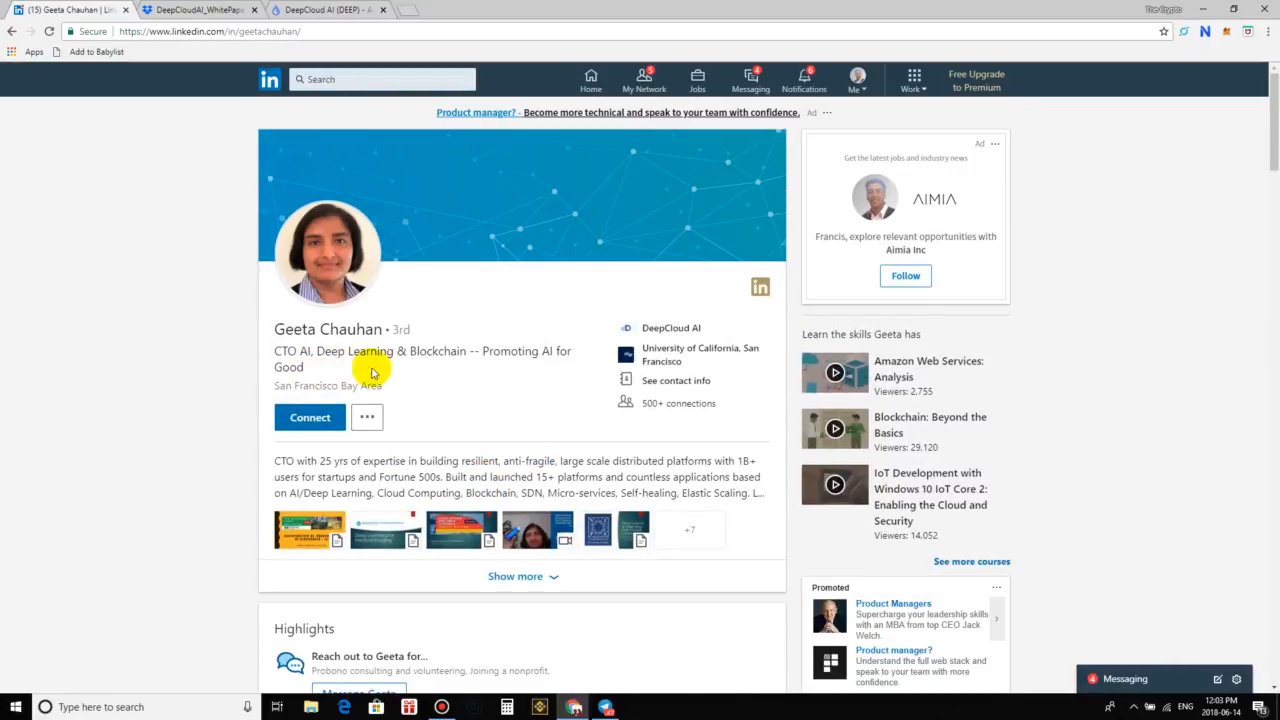
mouse_move(390, 362)
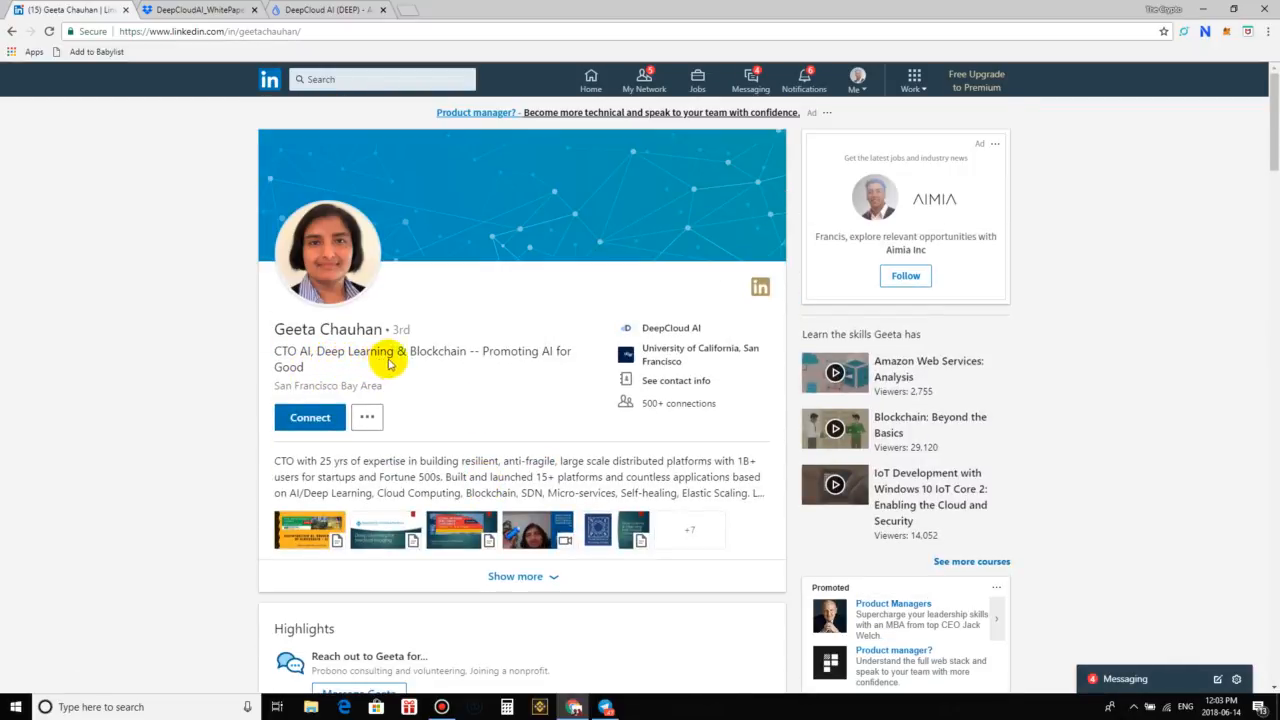
scroll("down", 3)
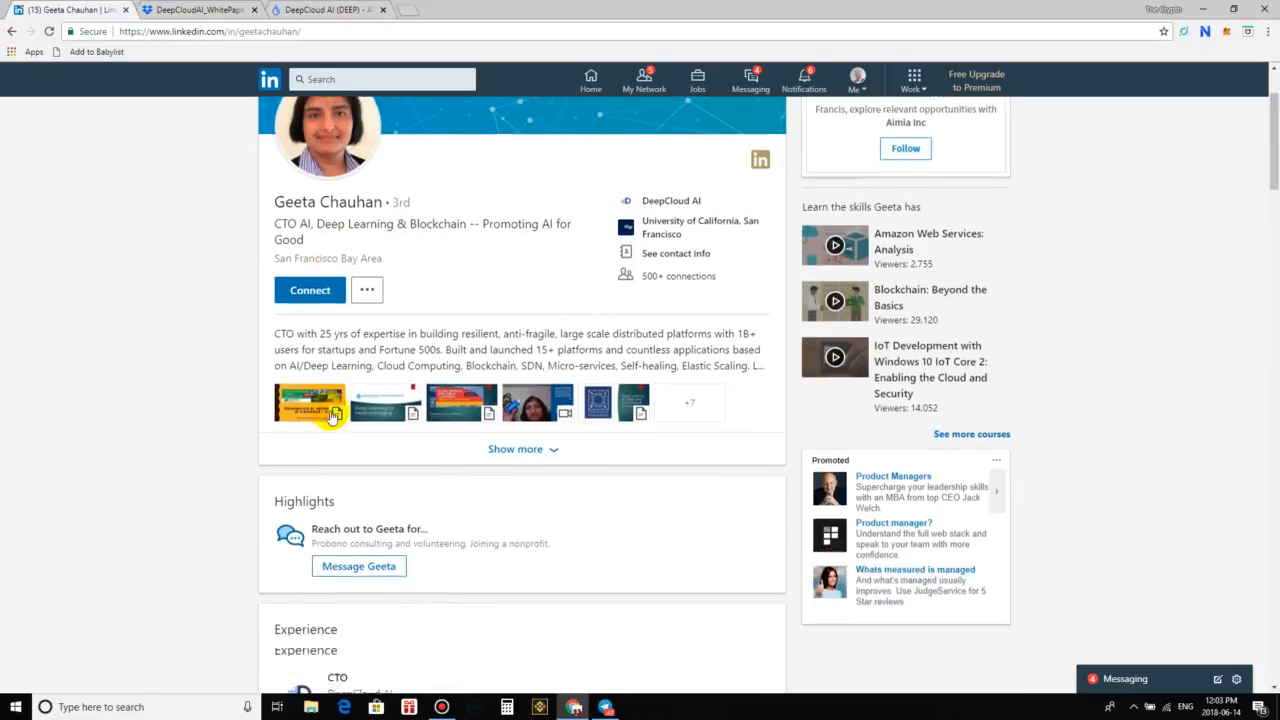
scroll("down", 3)
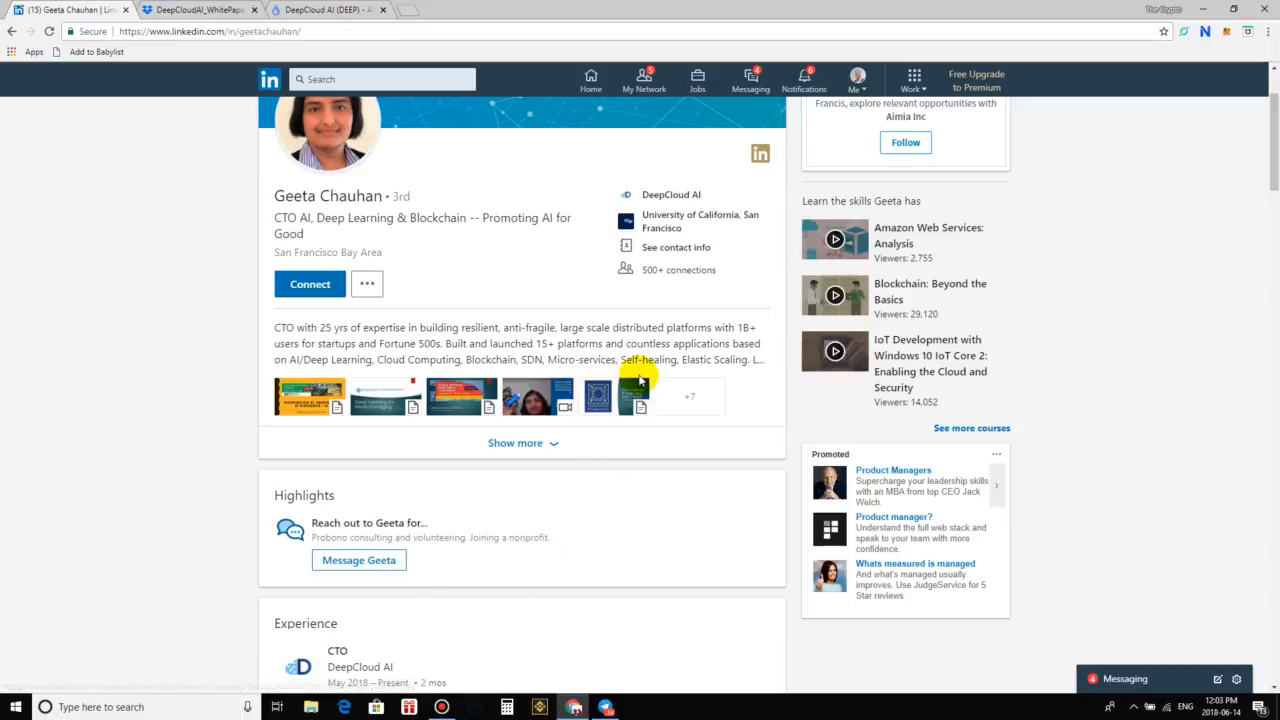
mouse_move(643, 683)
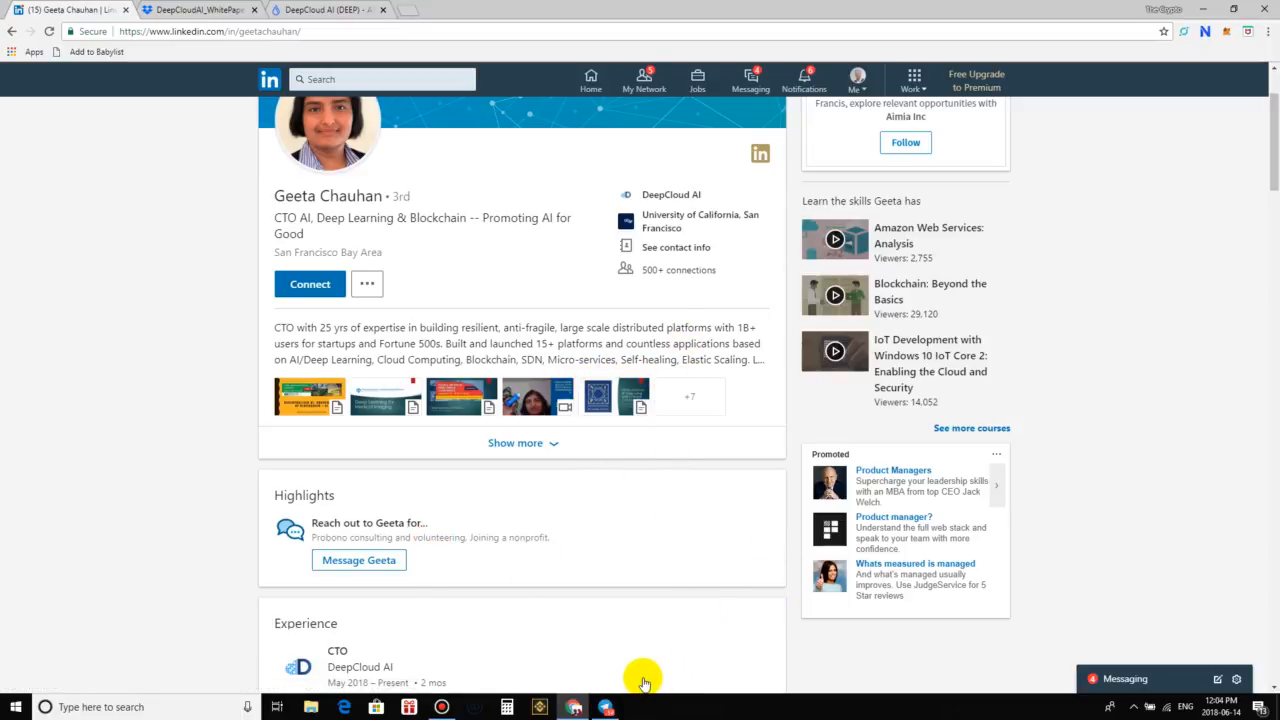
mouse_move(602, 622)
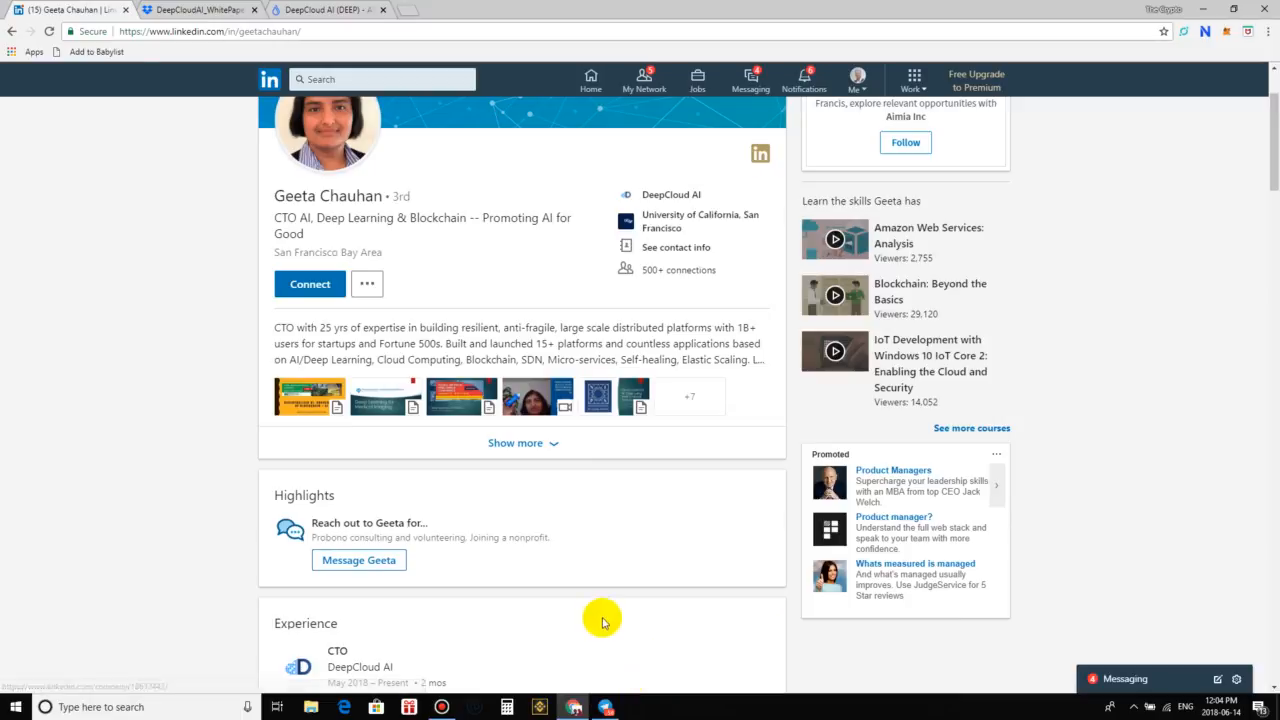
mouse_move(617, 675)
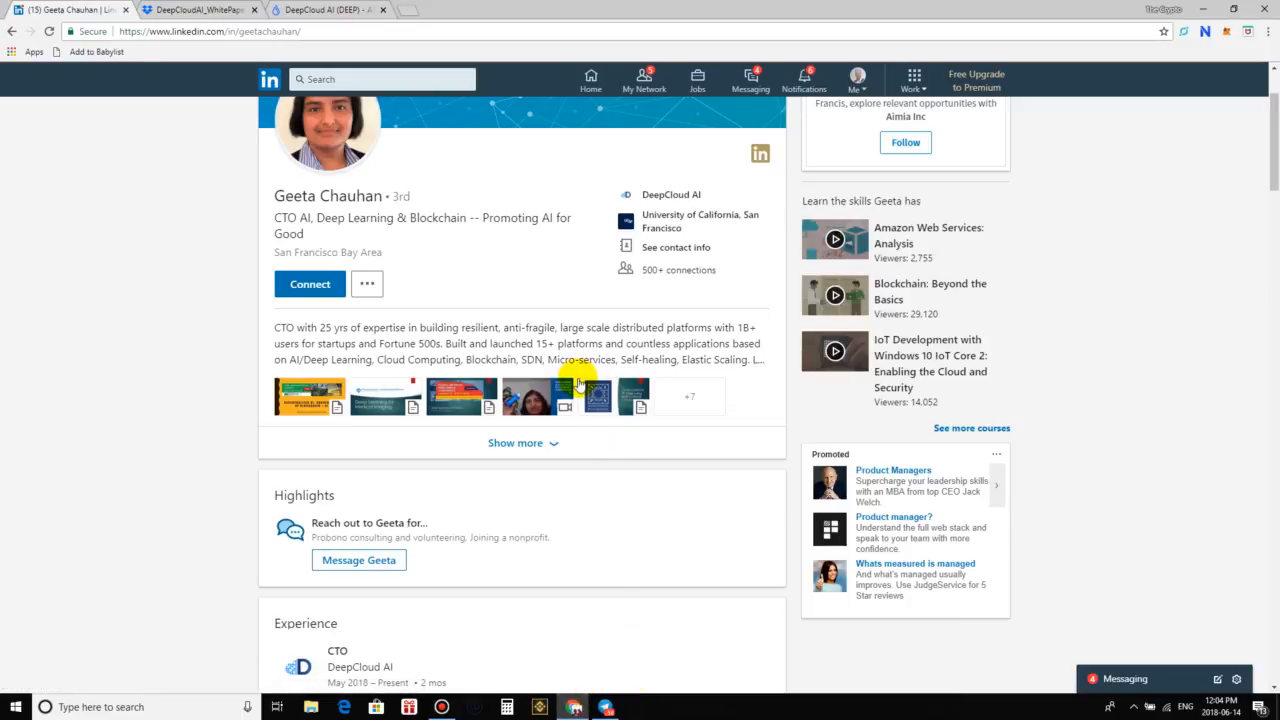
mouse_move(678, 387)
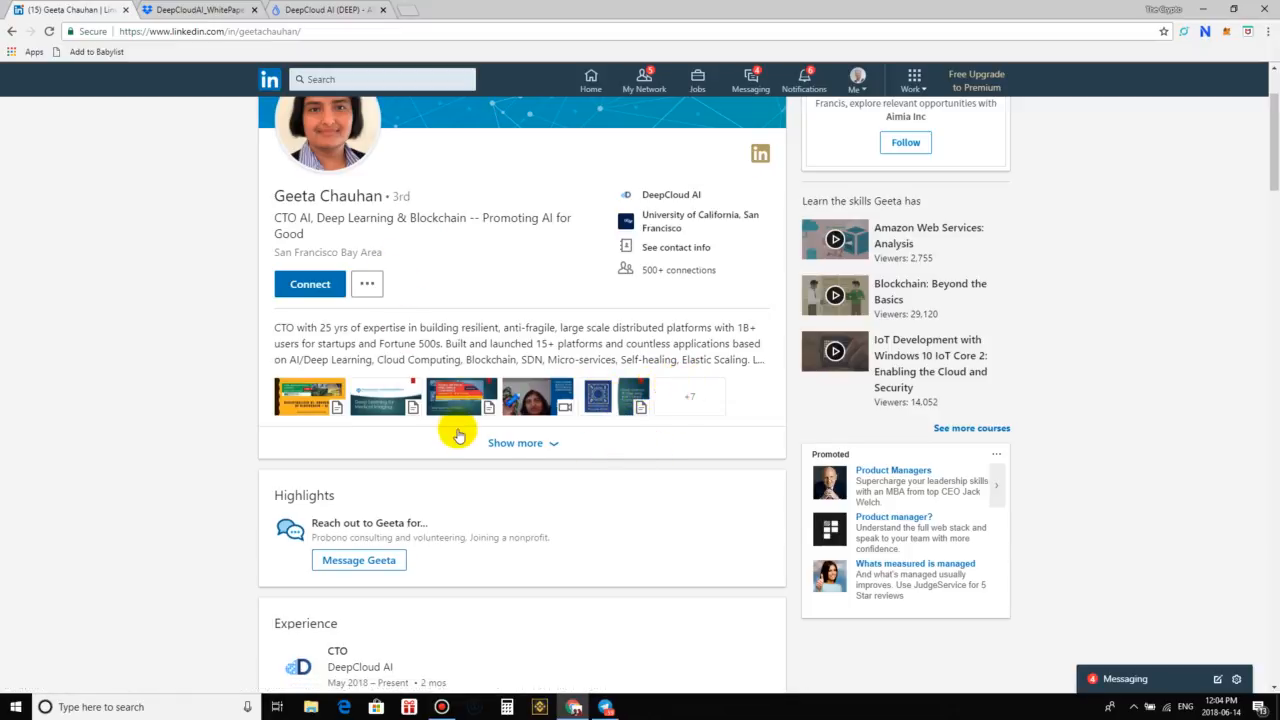
scroll("down", 3)
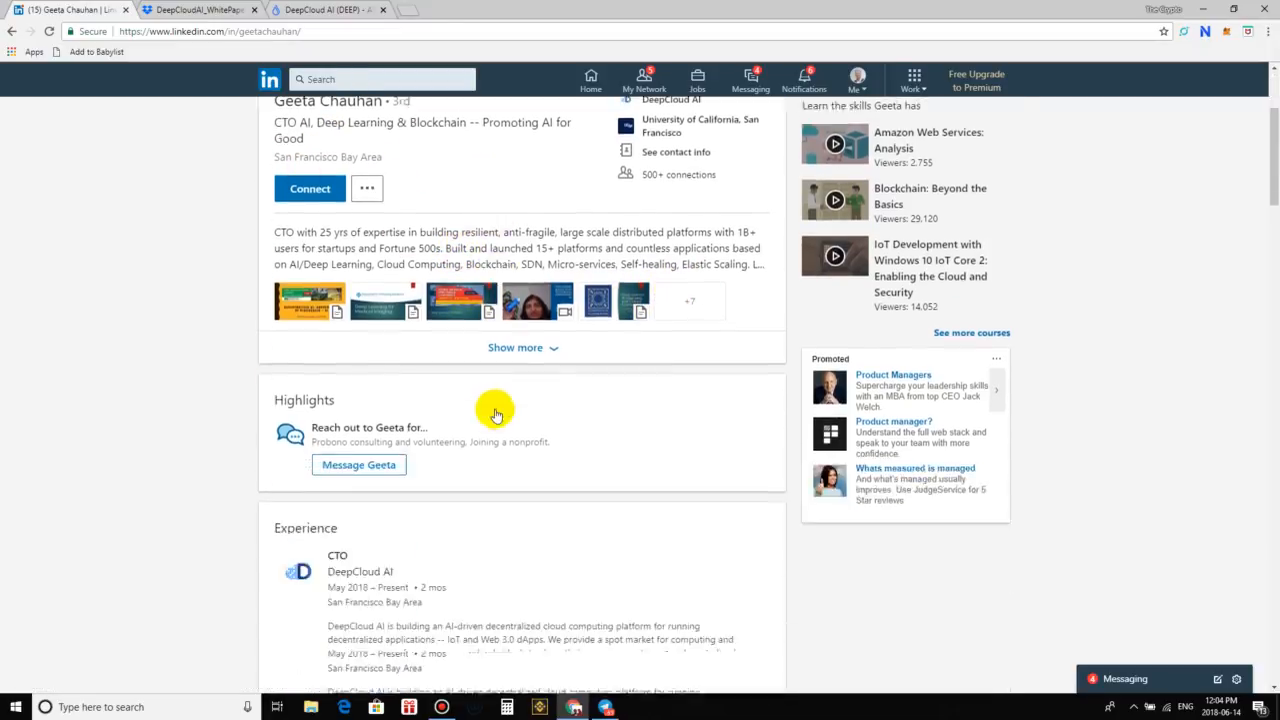
scroll("down", 3)
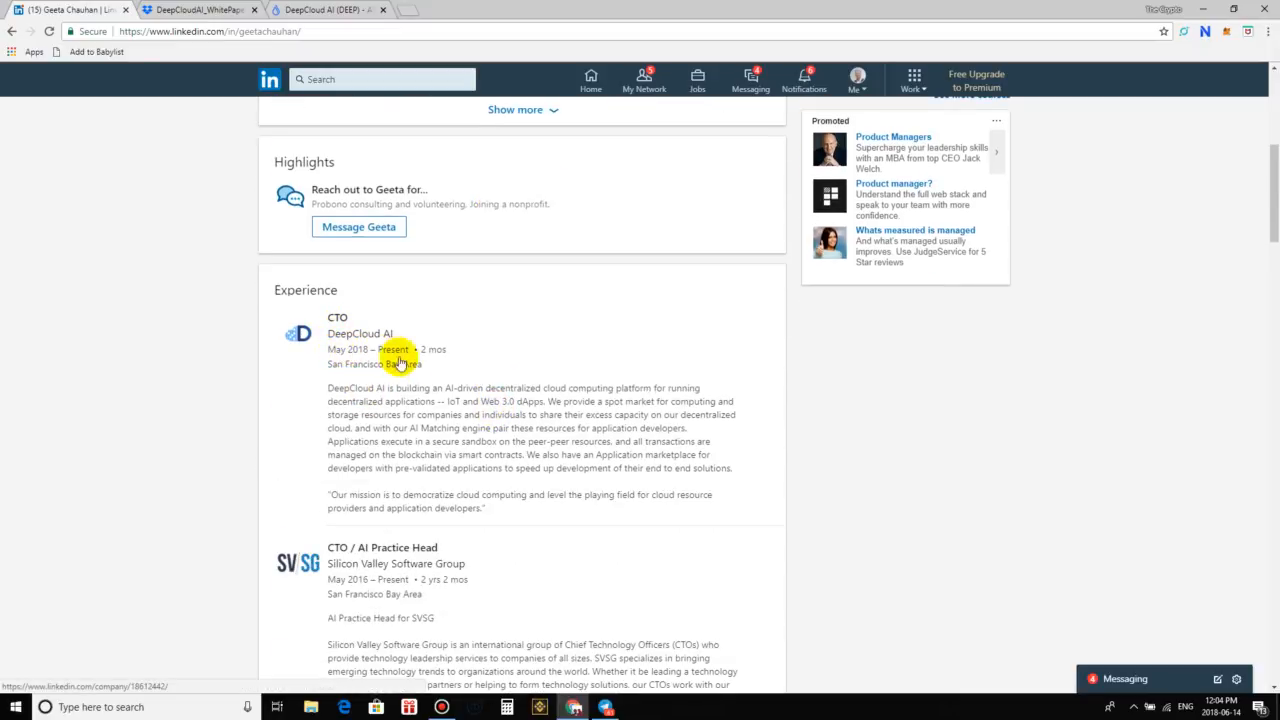
scroll("down", 3)
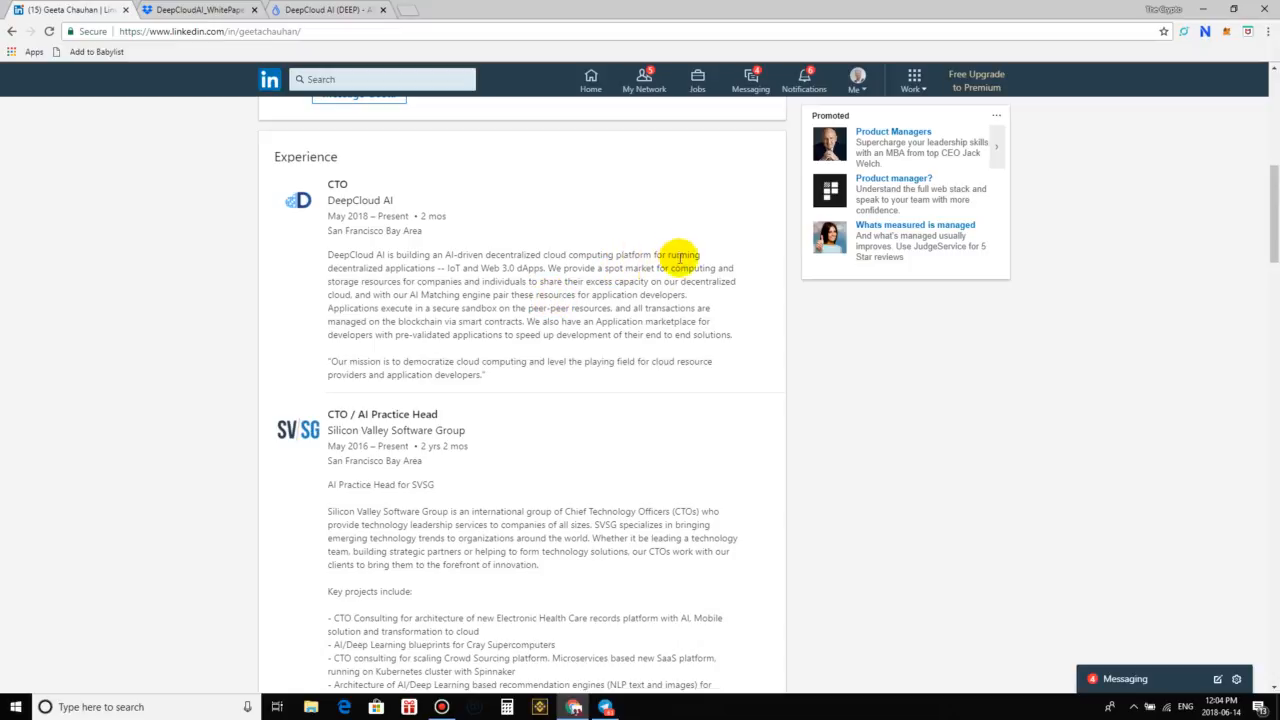
scroll("down", 3)
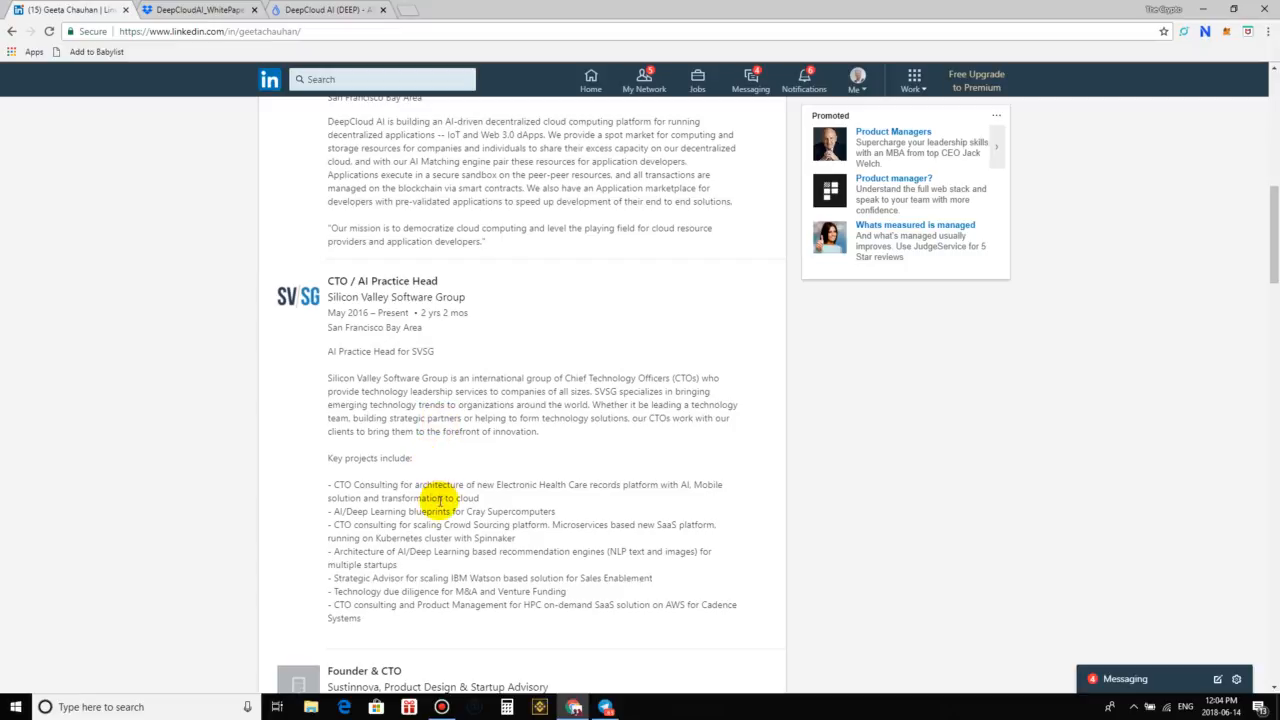
mouse_move(548, 487)
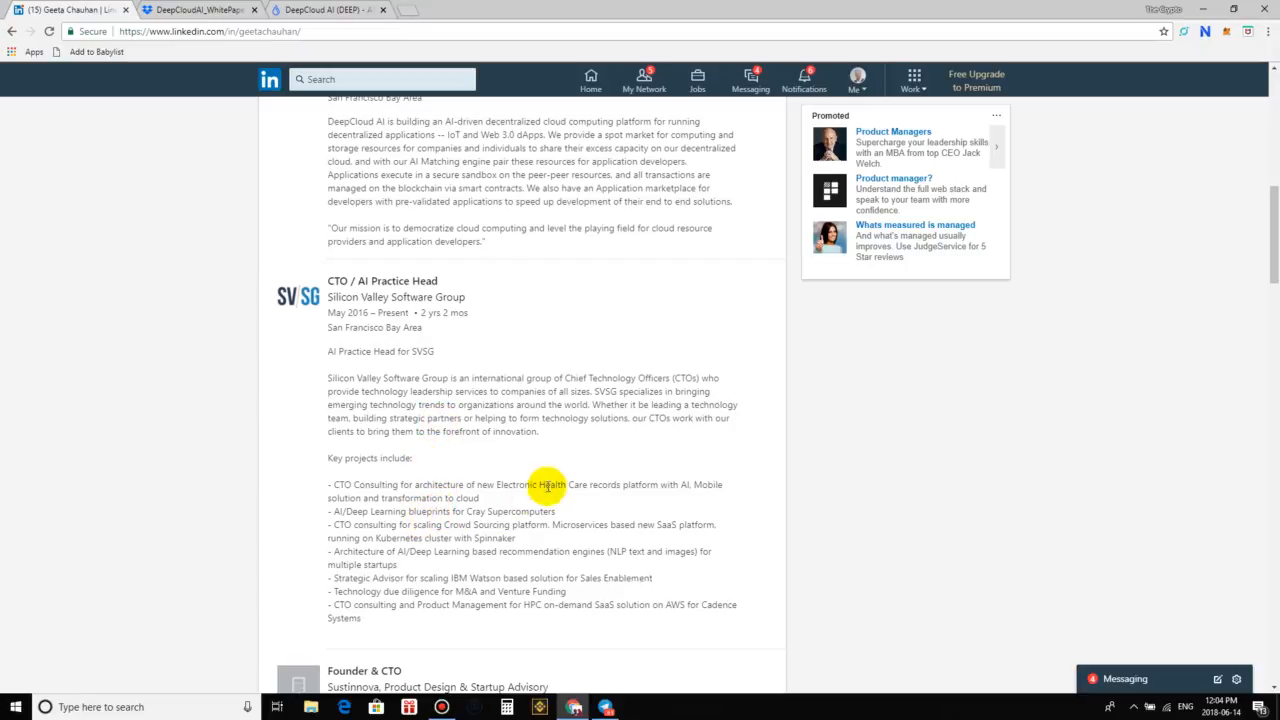
mouse_move(280, 450)
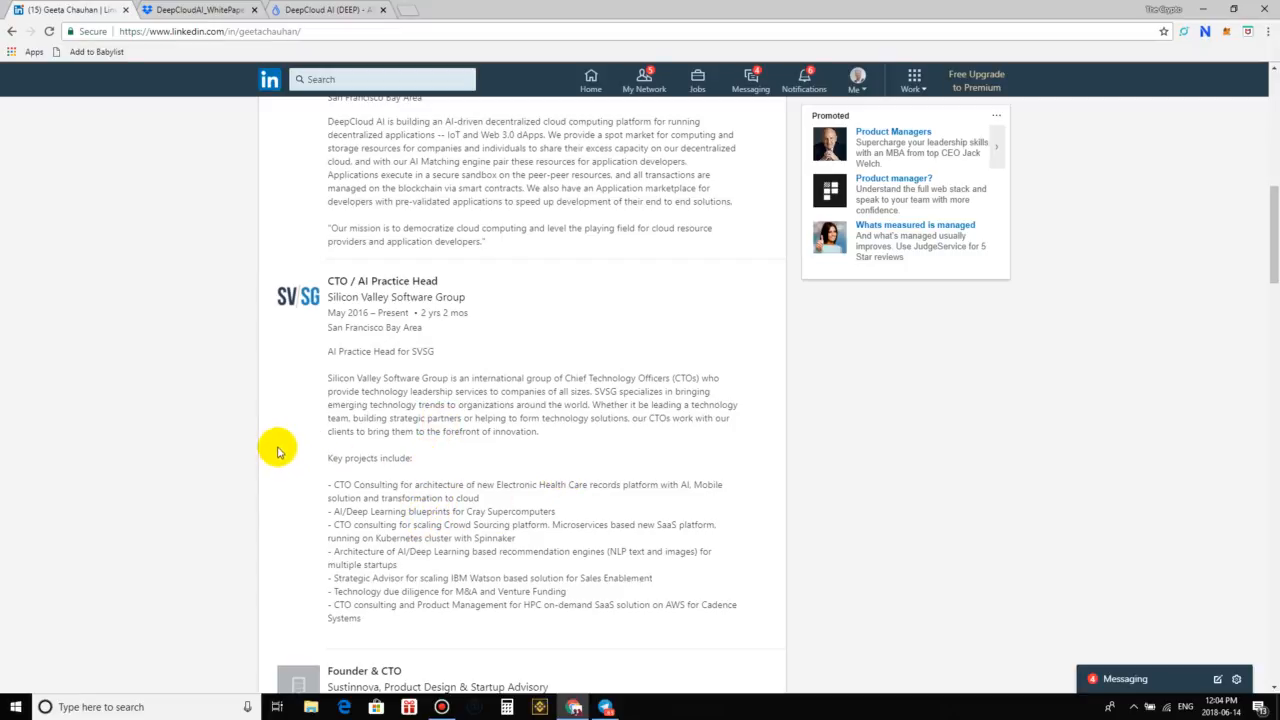
mouse_move(753, 410)
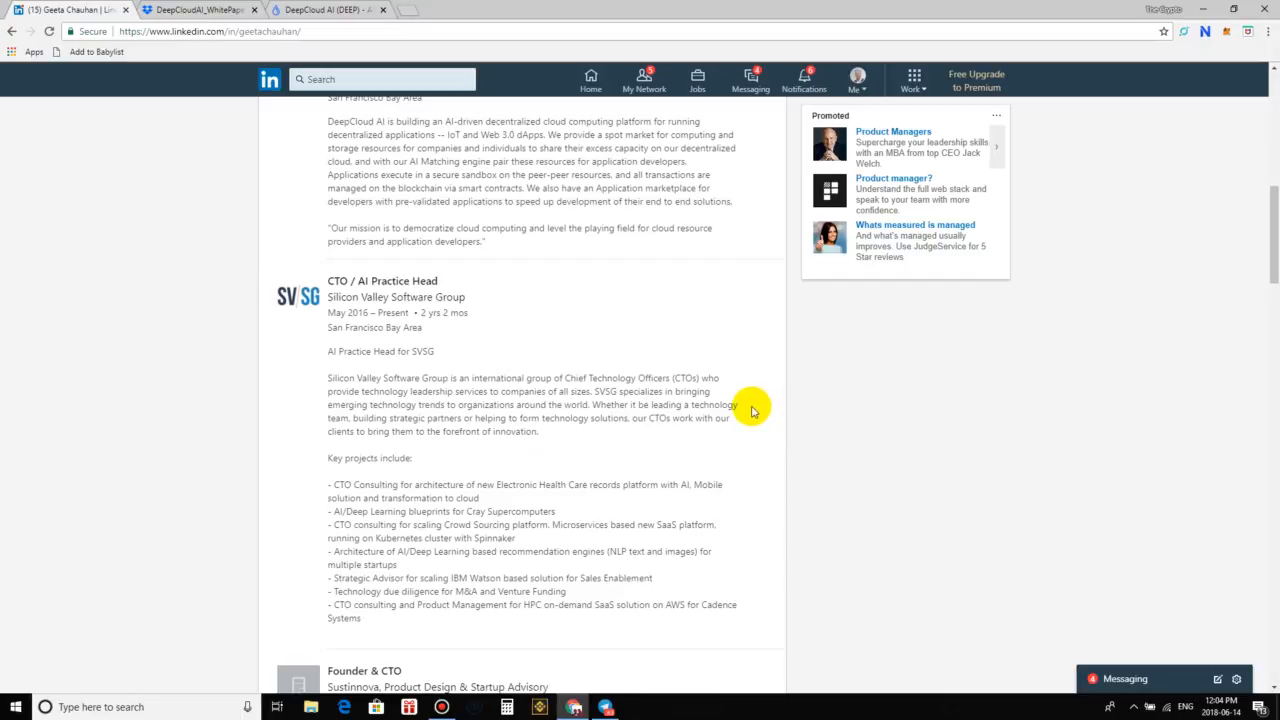
mouse_move(750, 410)
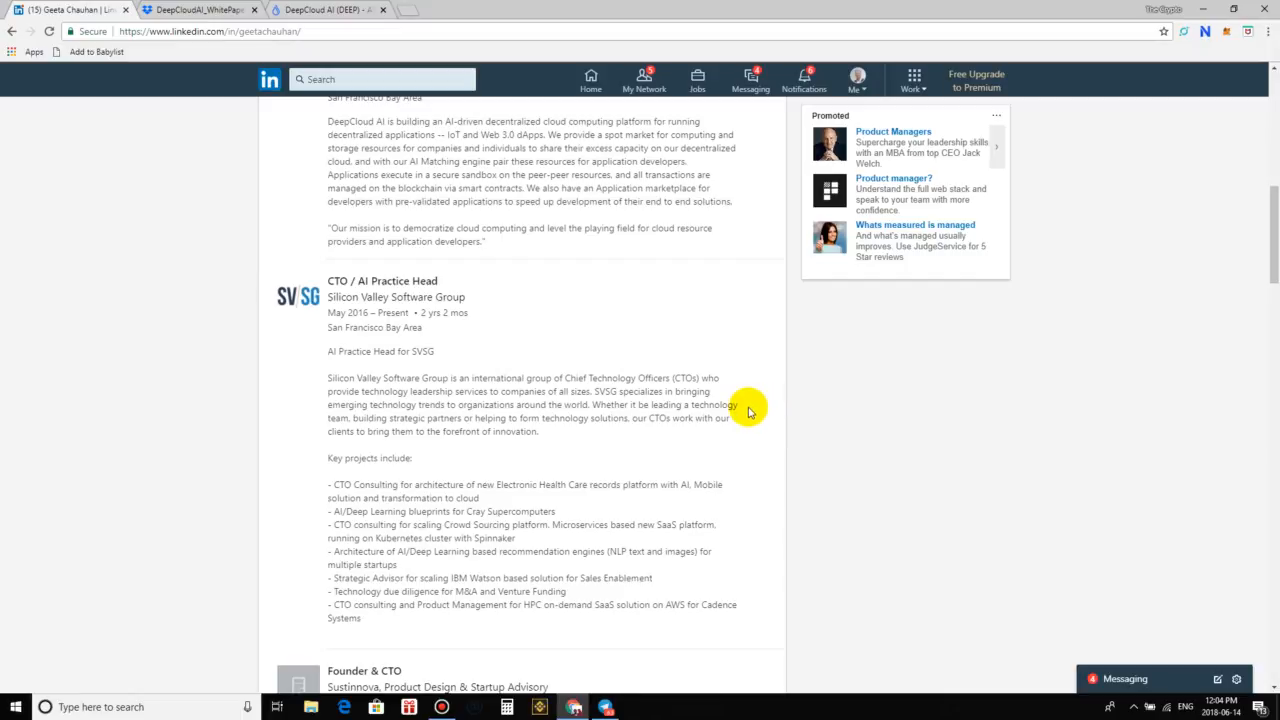
mouse_move(790, 470)
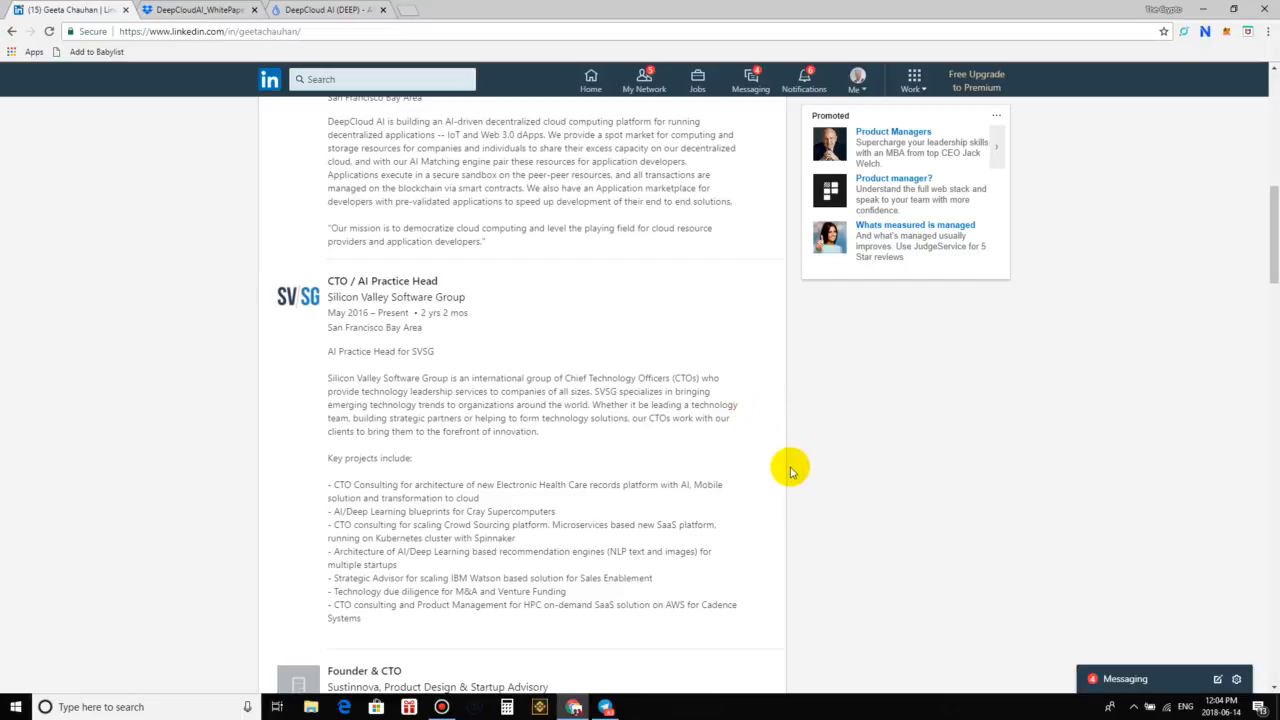
mouse_move(825, 703)
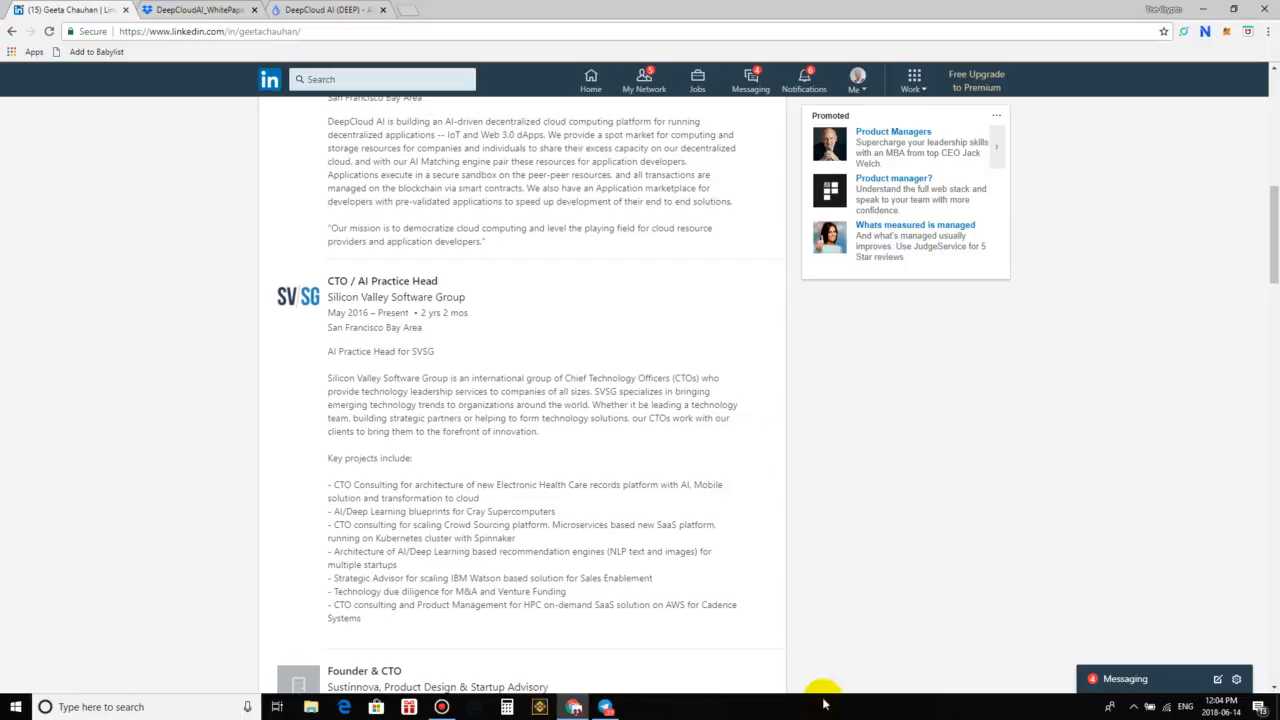
scroll("down", 3)
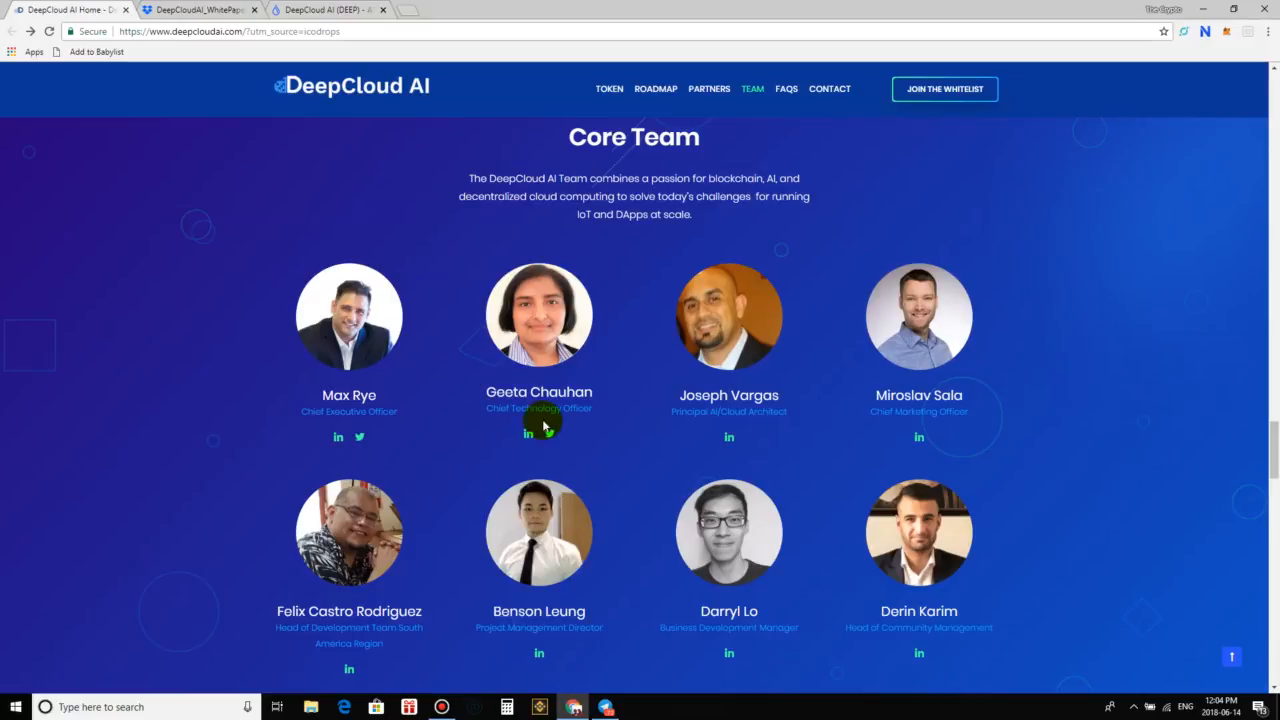
mouse_move(994, 448)
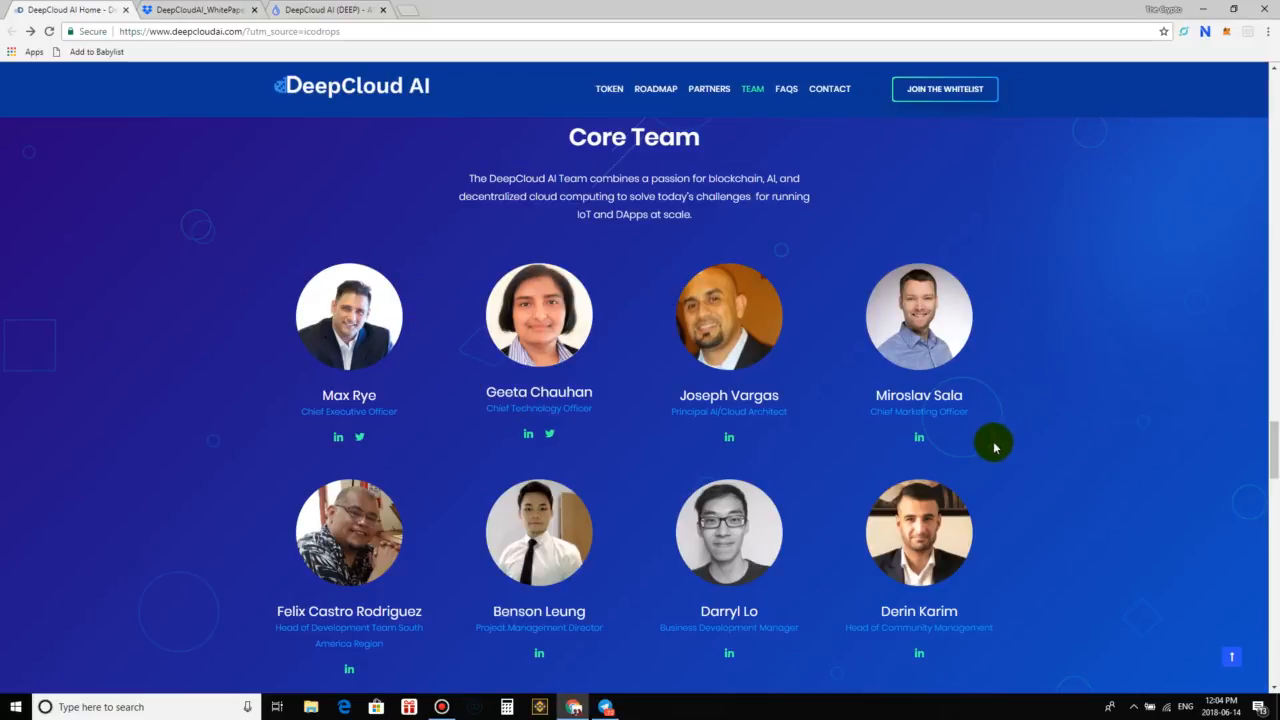
mouse_move(785, 387)
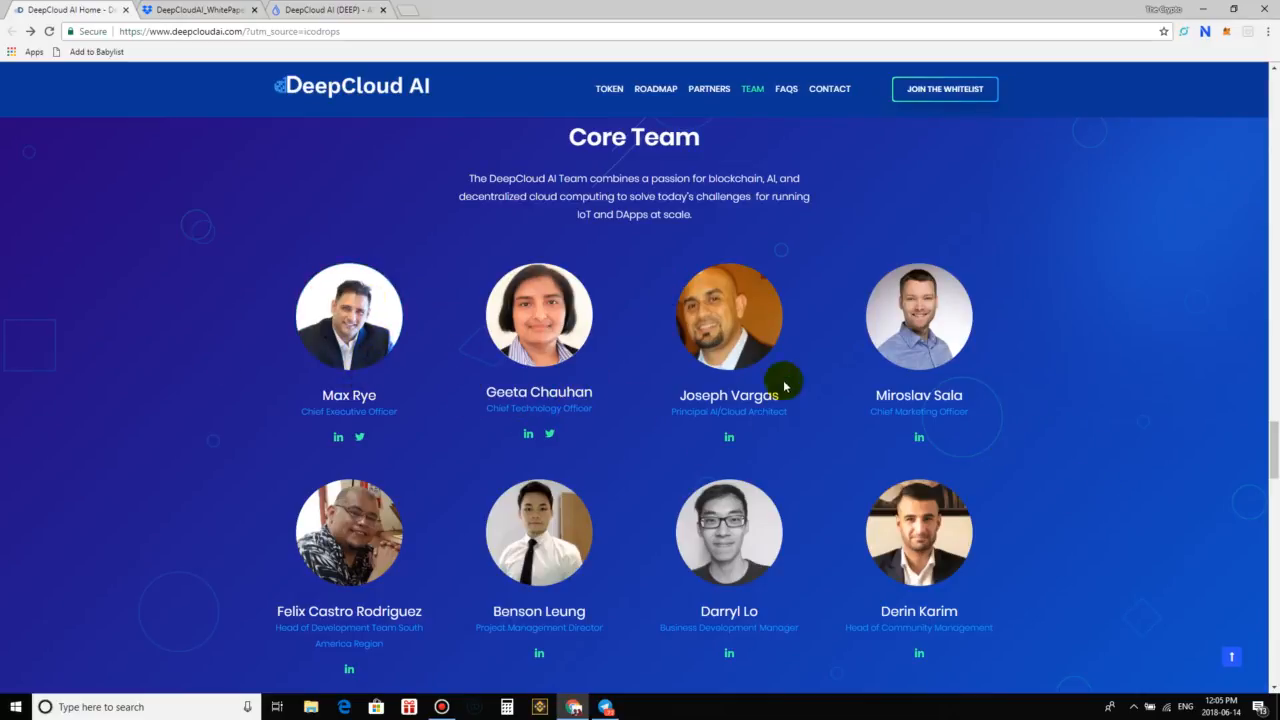
Scroll past all Core Team members to the Advisors, from Hitters Xu to Dr. Hengky Susanto
scroll("down", 3)
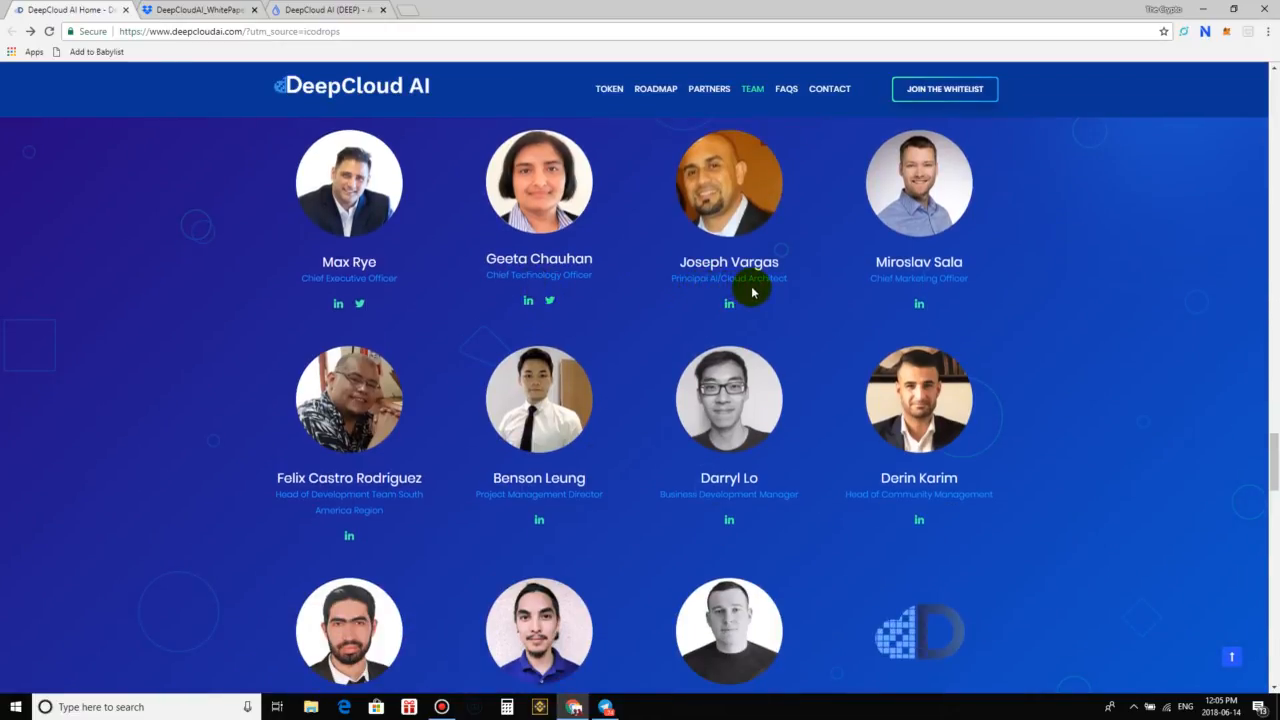
mouse_move(919, 292)
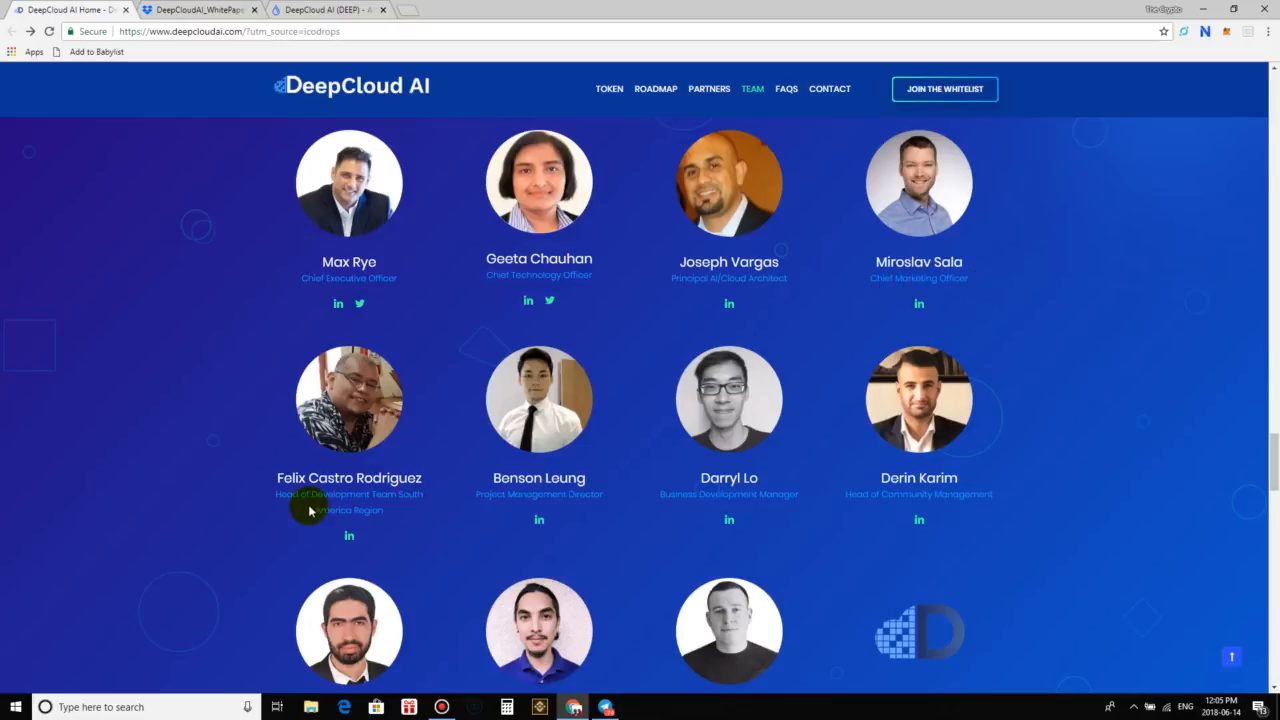
mouse_move(553, 500)
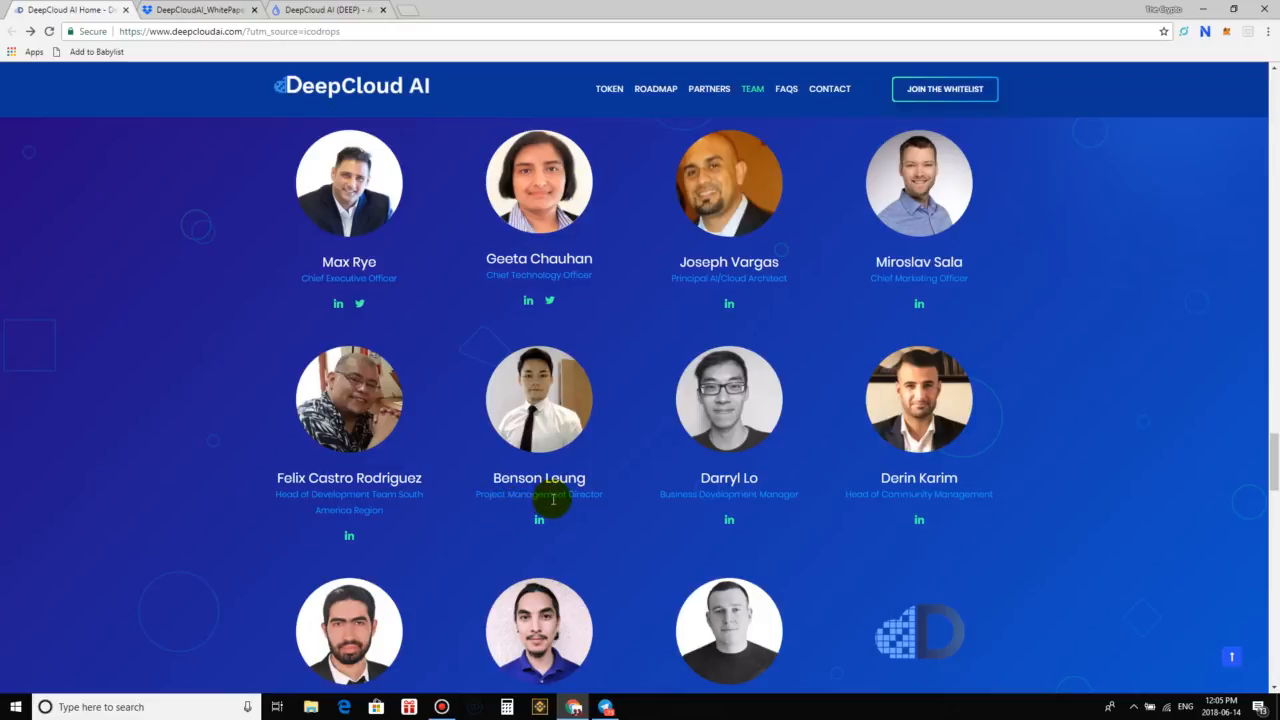
mouse_move(793, 496)
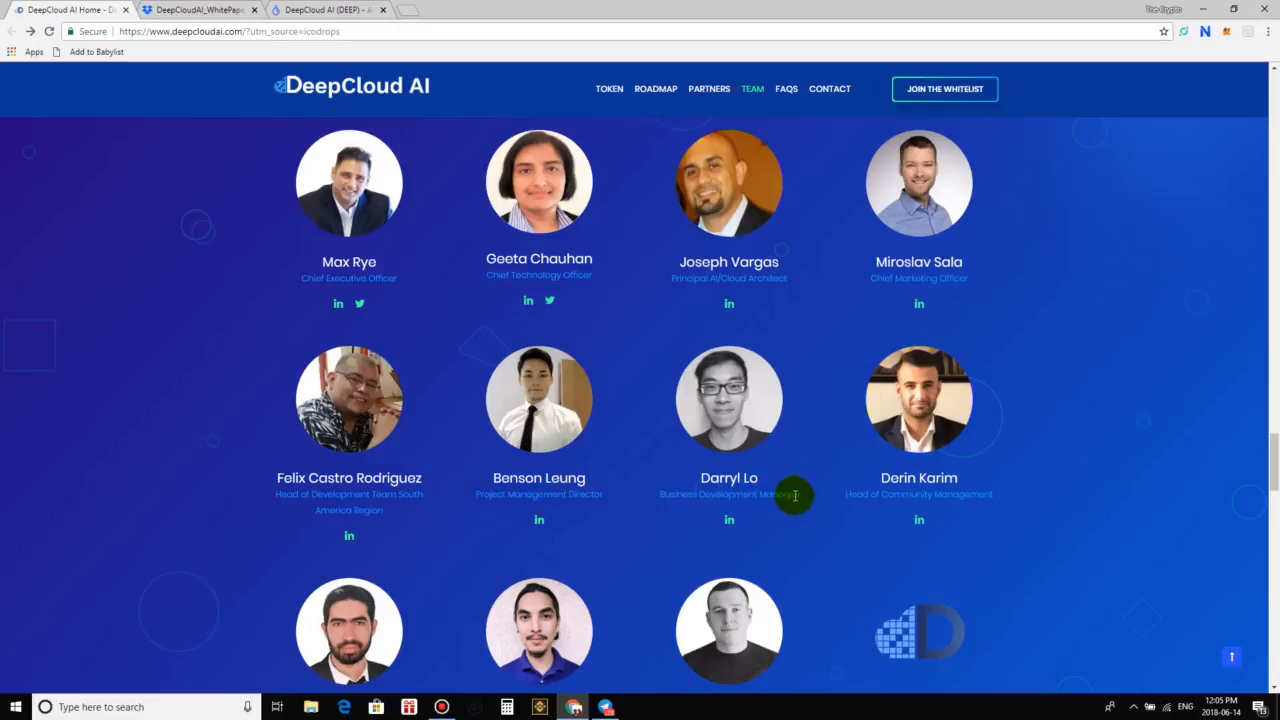
mouse_move(933, 440)
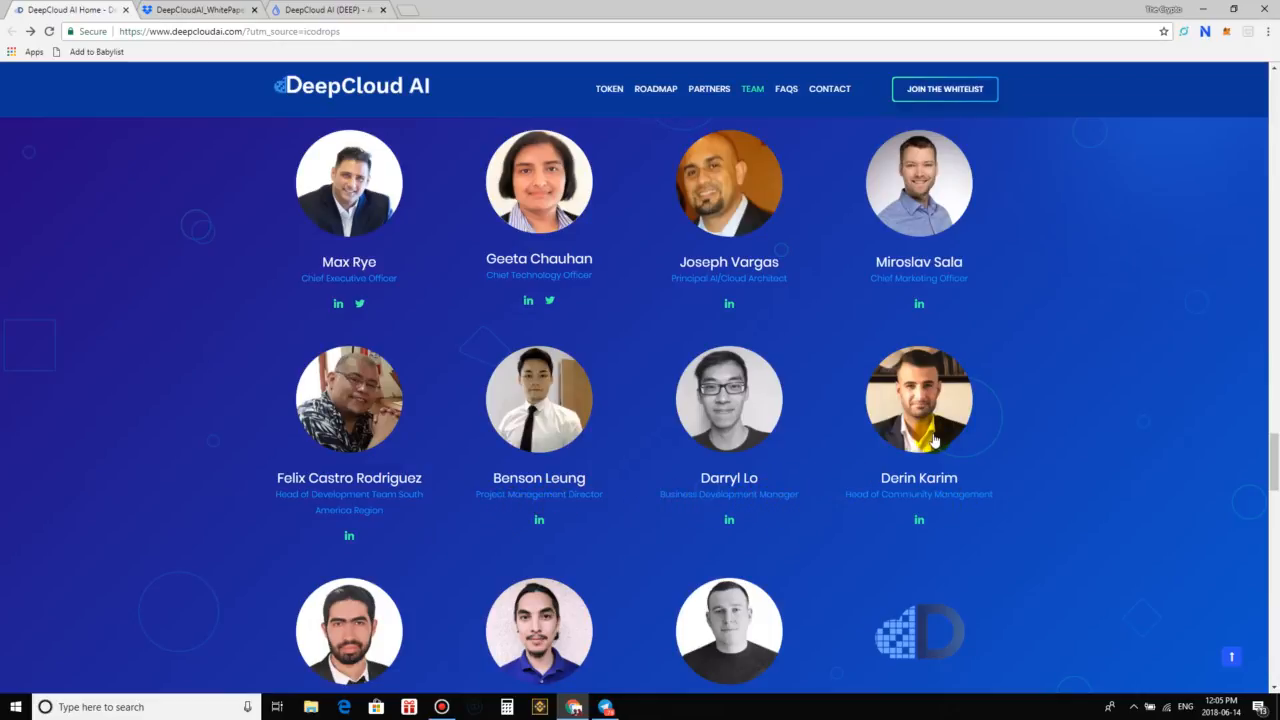
scroll("down", 3)
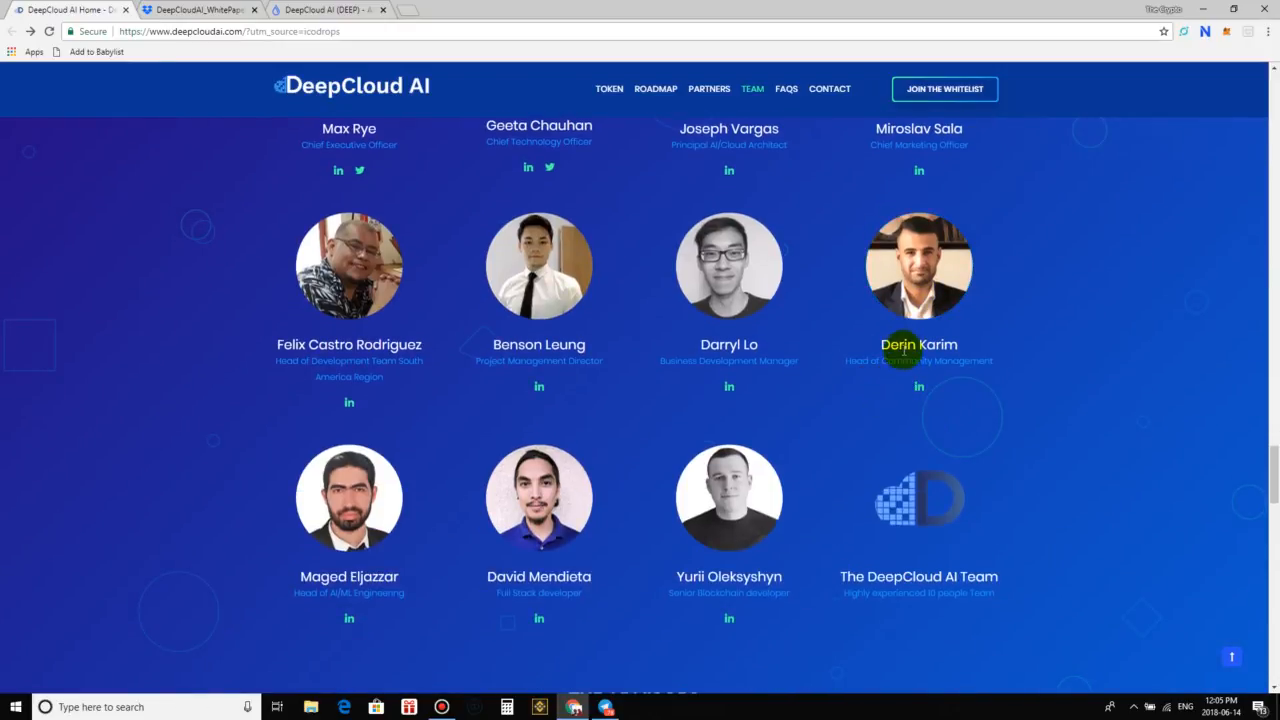
mouse_move(945, 365)
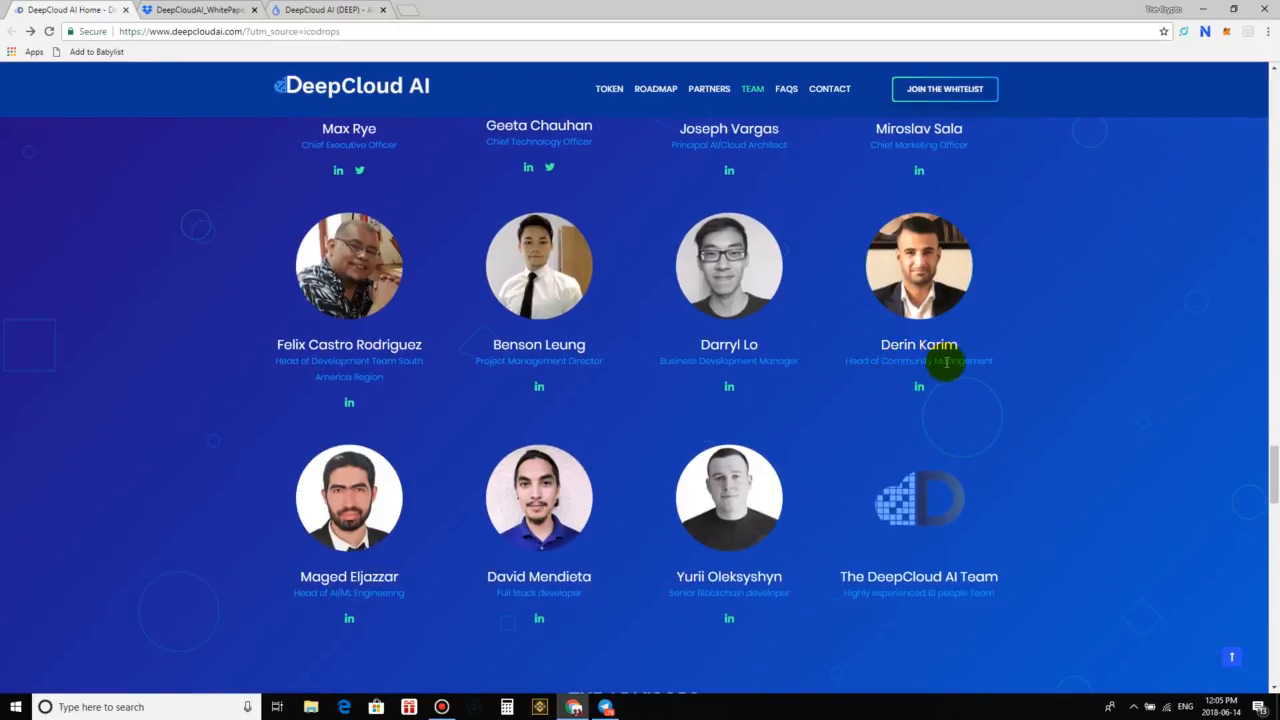
scroll("down", 3)
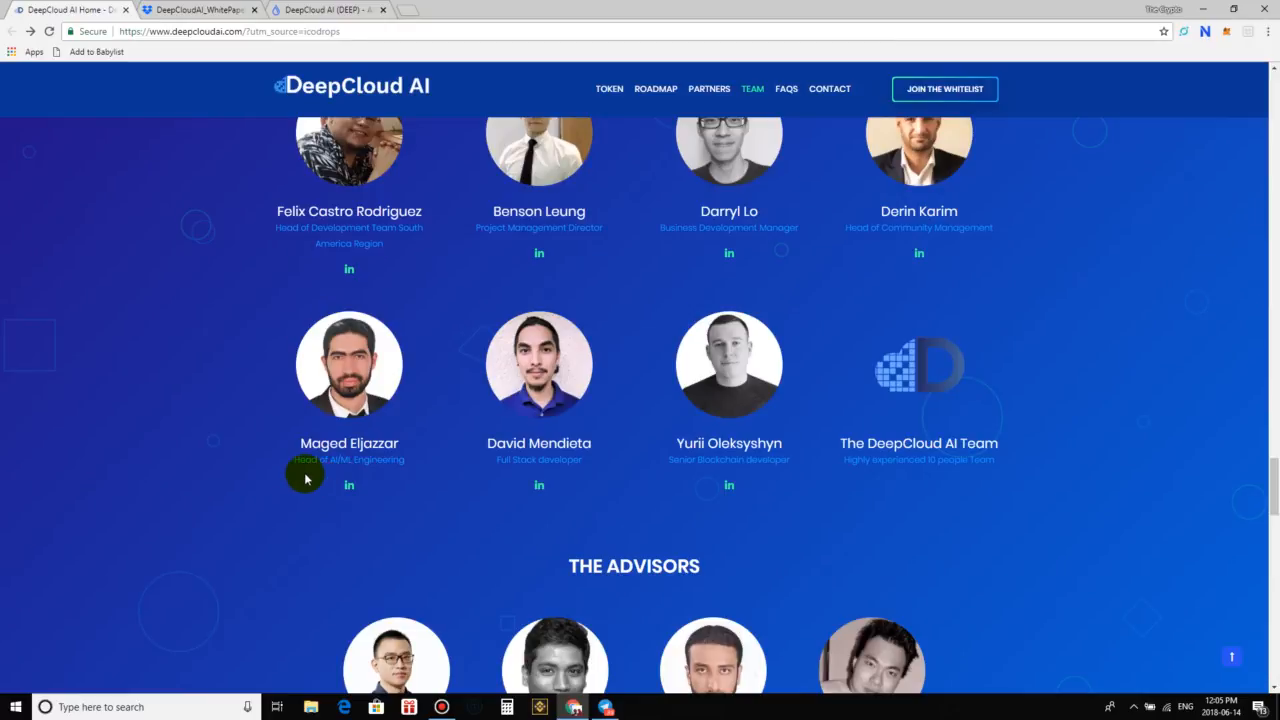
mouse_move(481, 470)
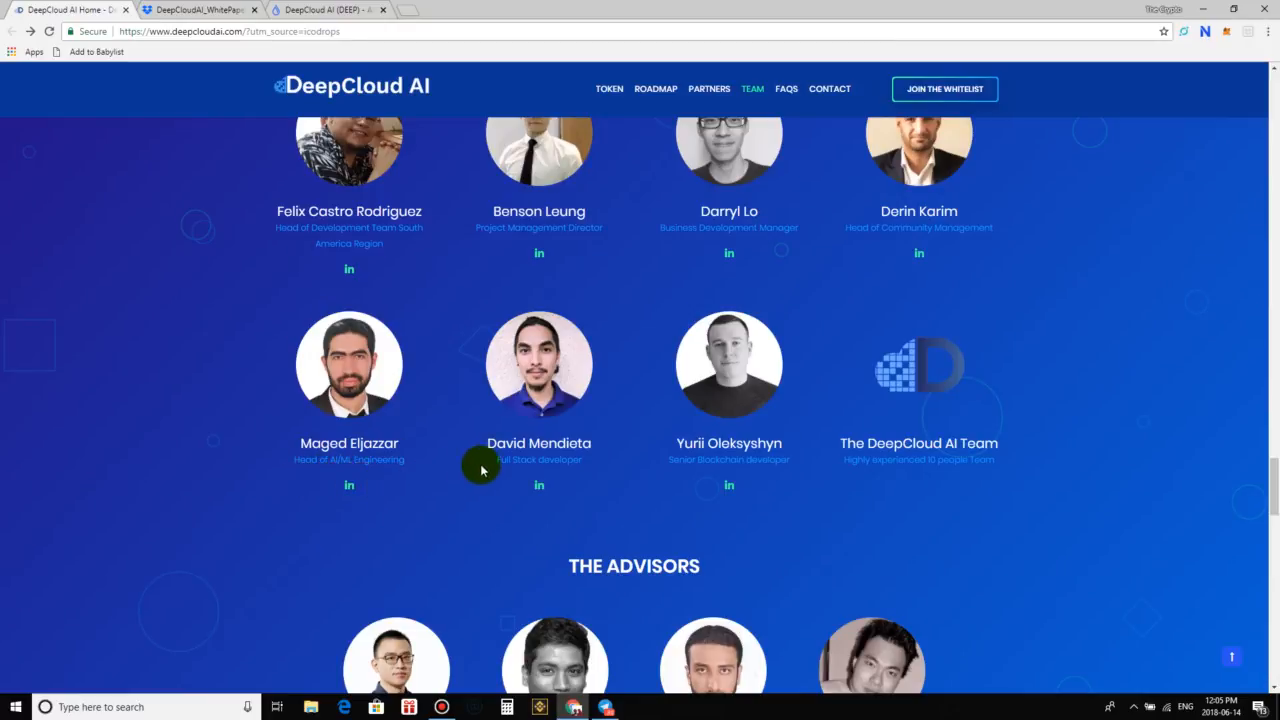
mouse_move(715, 489)
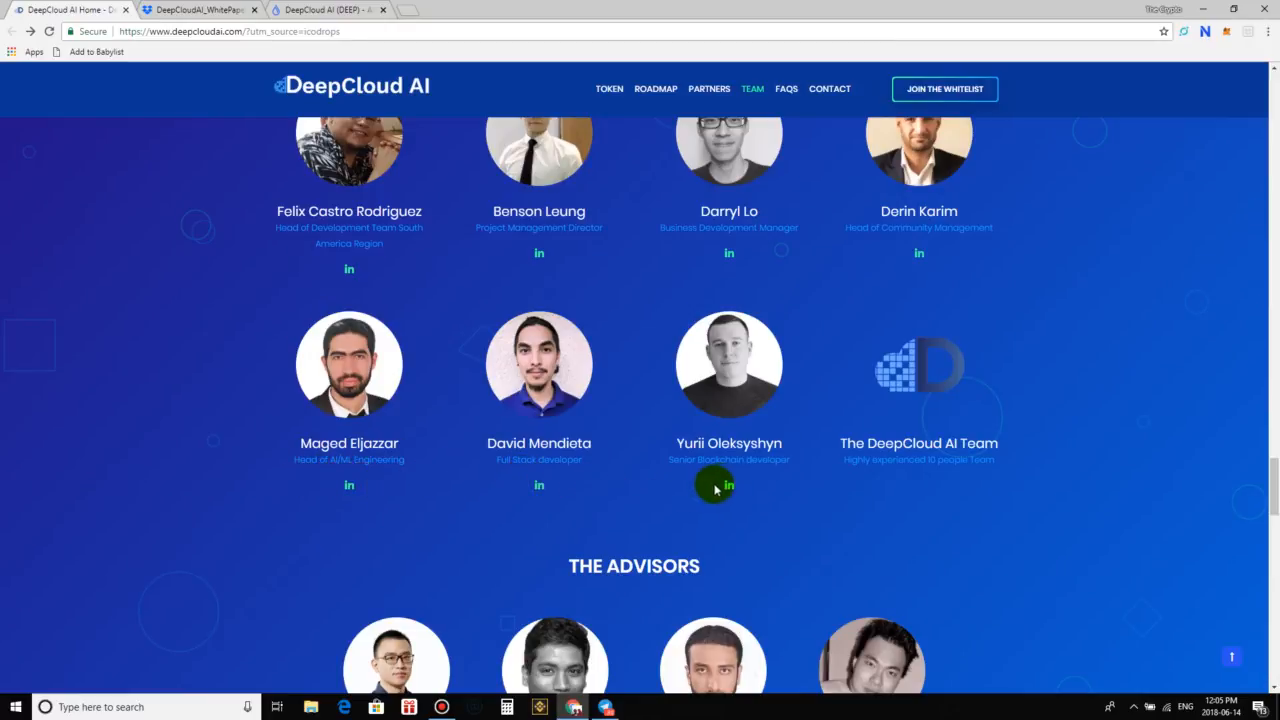
mouse_move(735, 475)
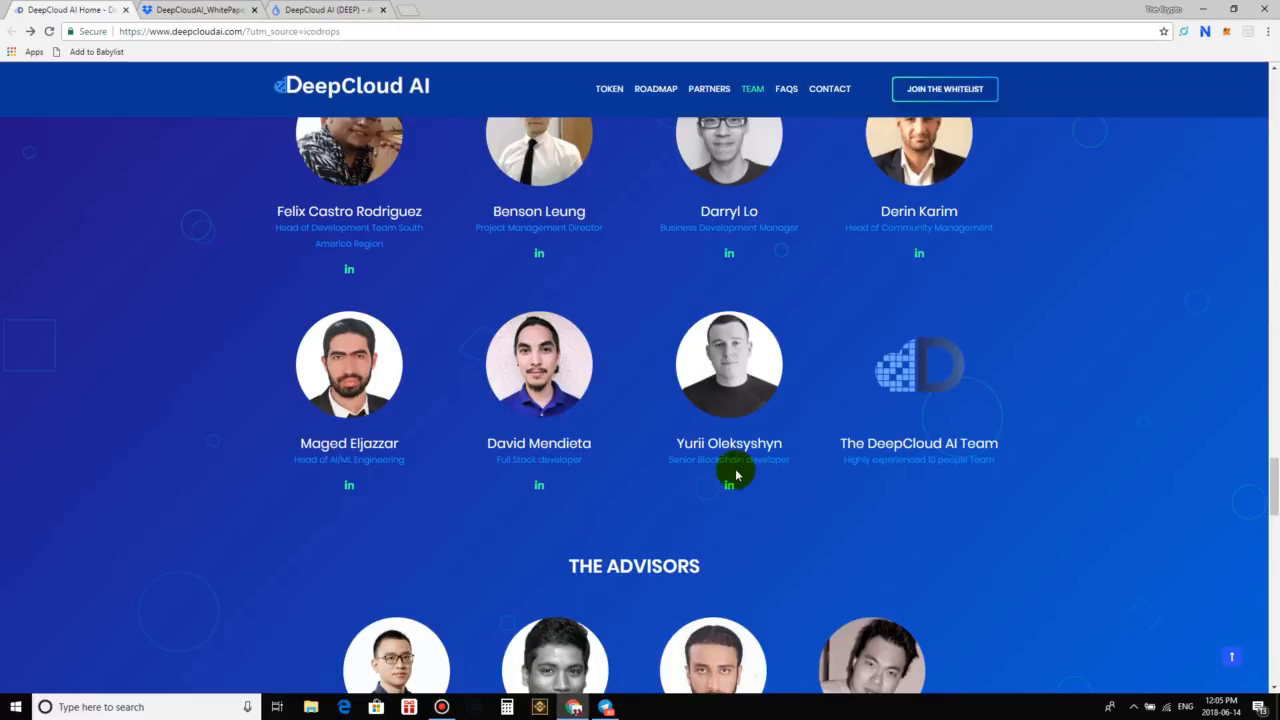
mouse_move(770, 520)
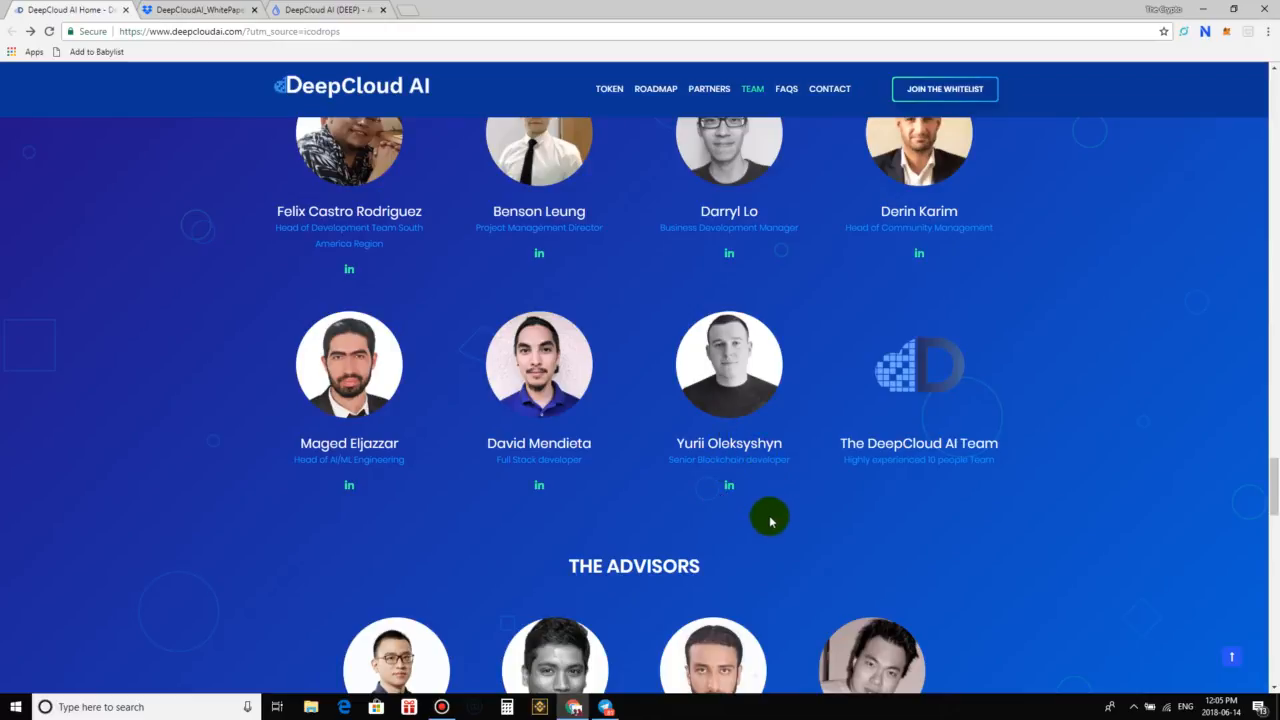
mouse_move(882, 491)
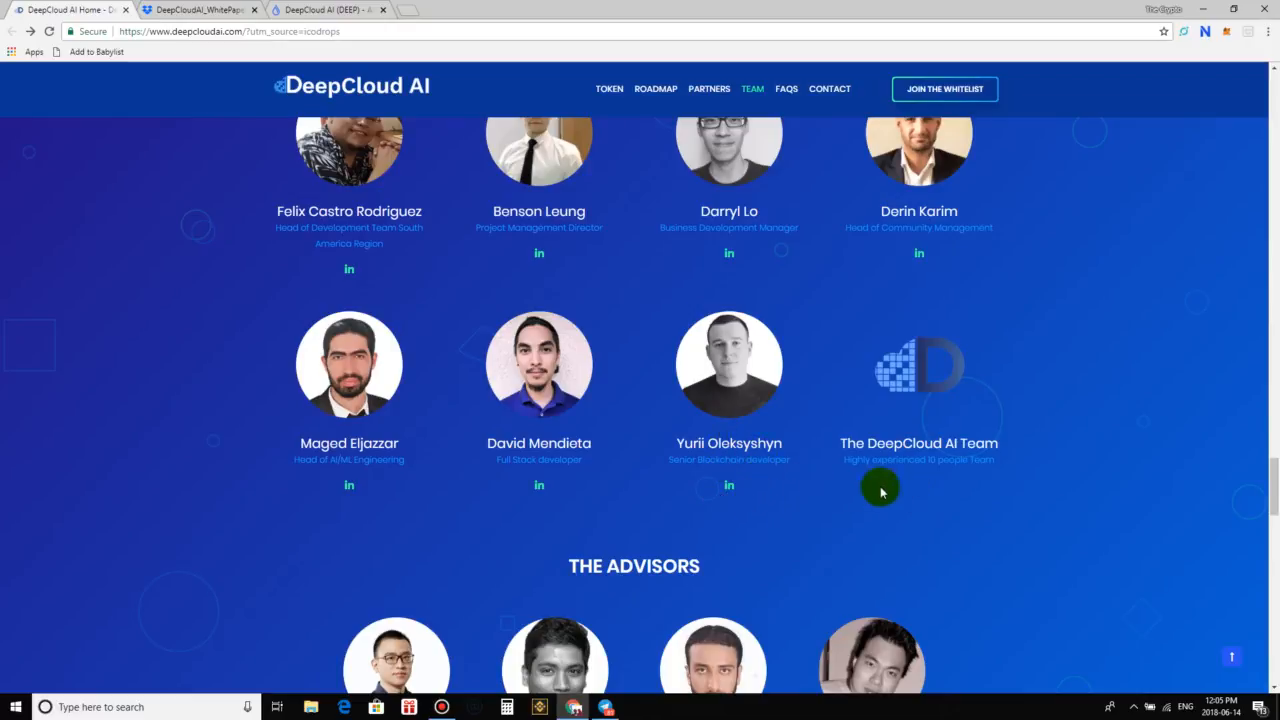
mouse_move(895, 480)
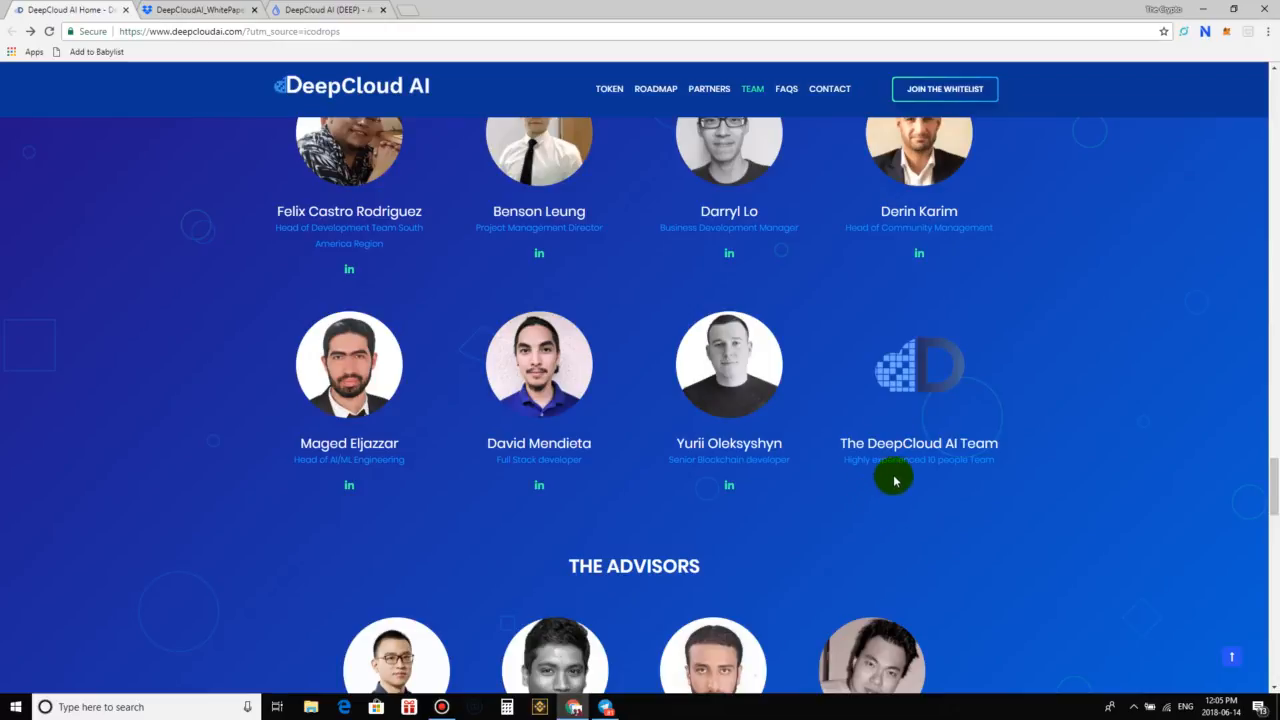
scroll("down", 3)
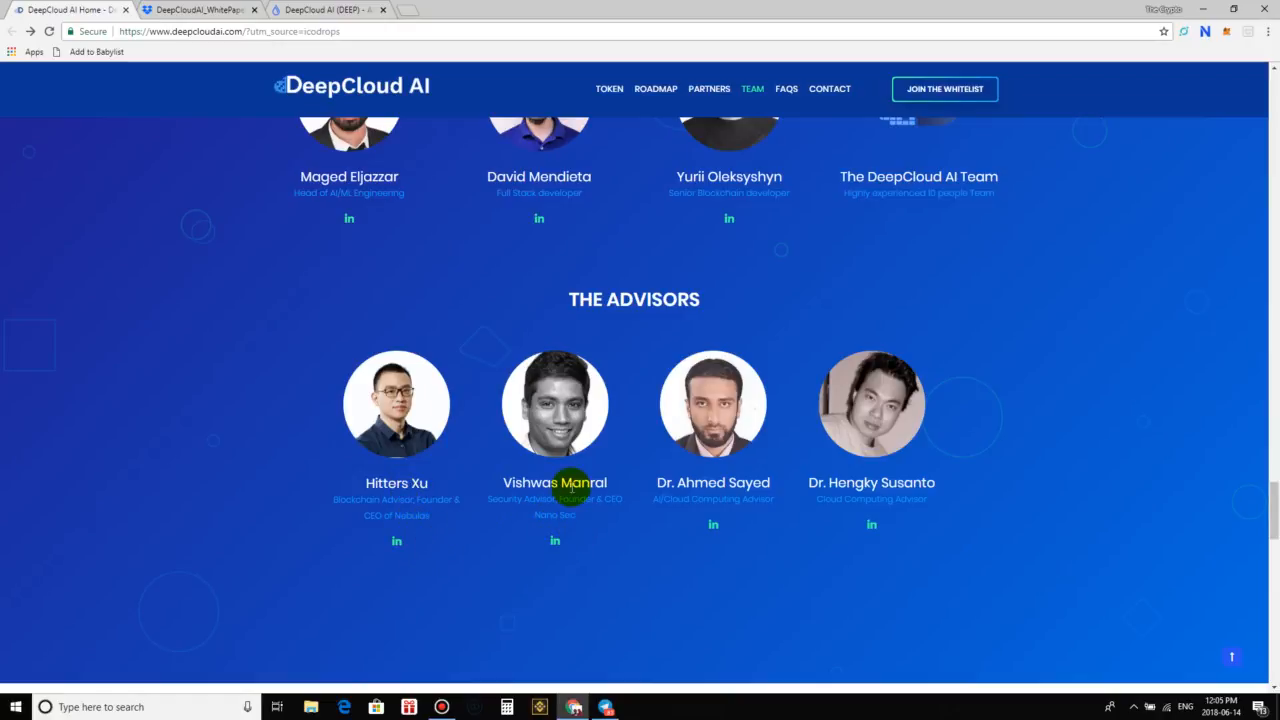
mouse_move(845, 502)
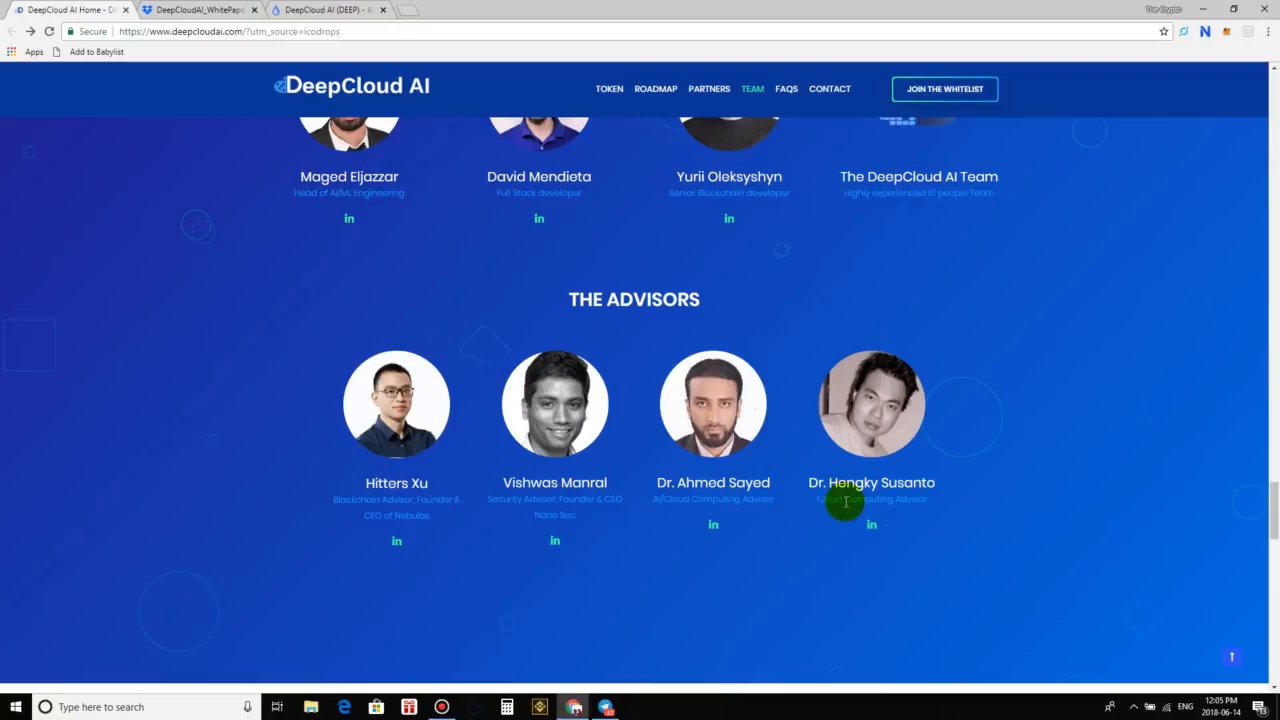
mouse_move(968, 508)
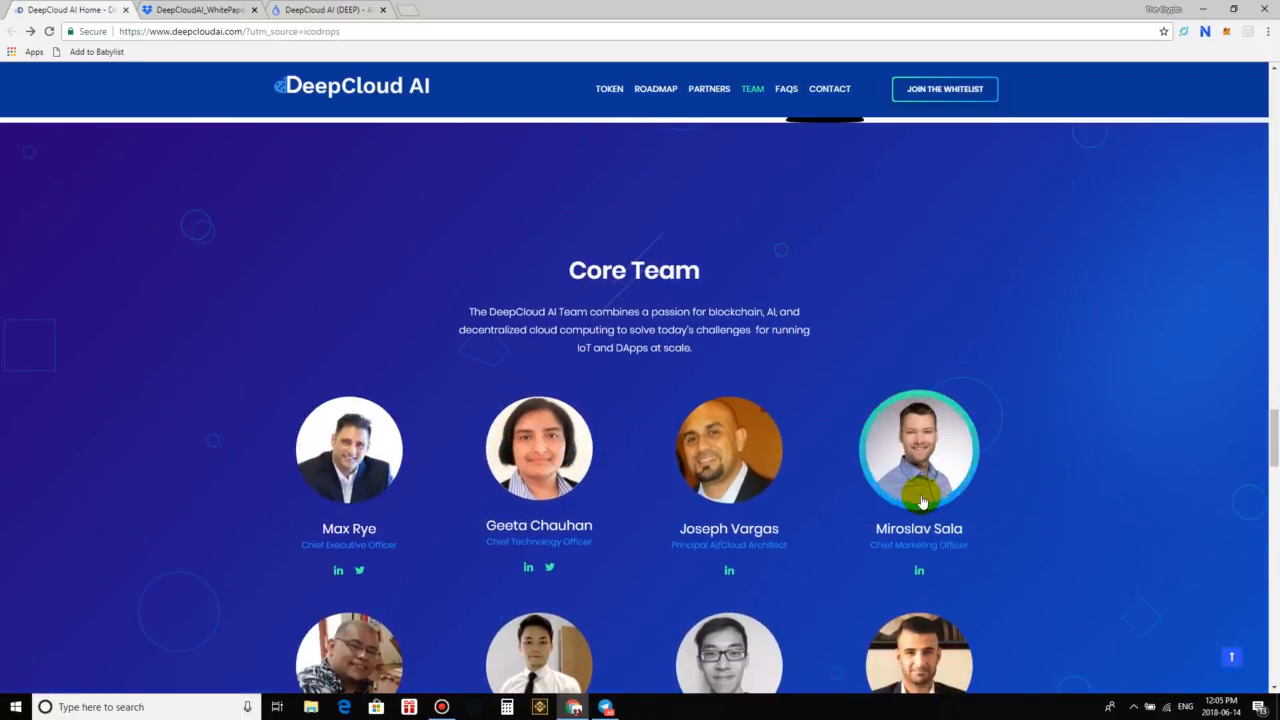
mouse_move(858, 384)
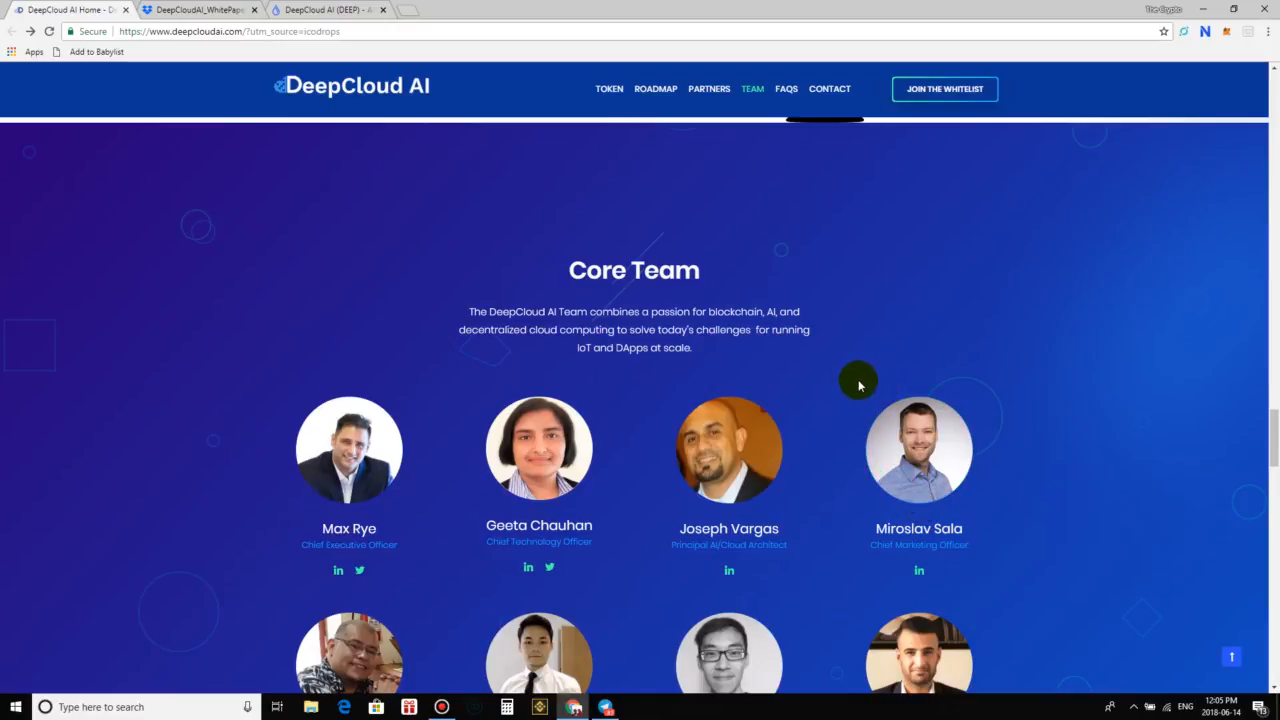
mouse_move(863, 413)
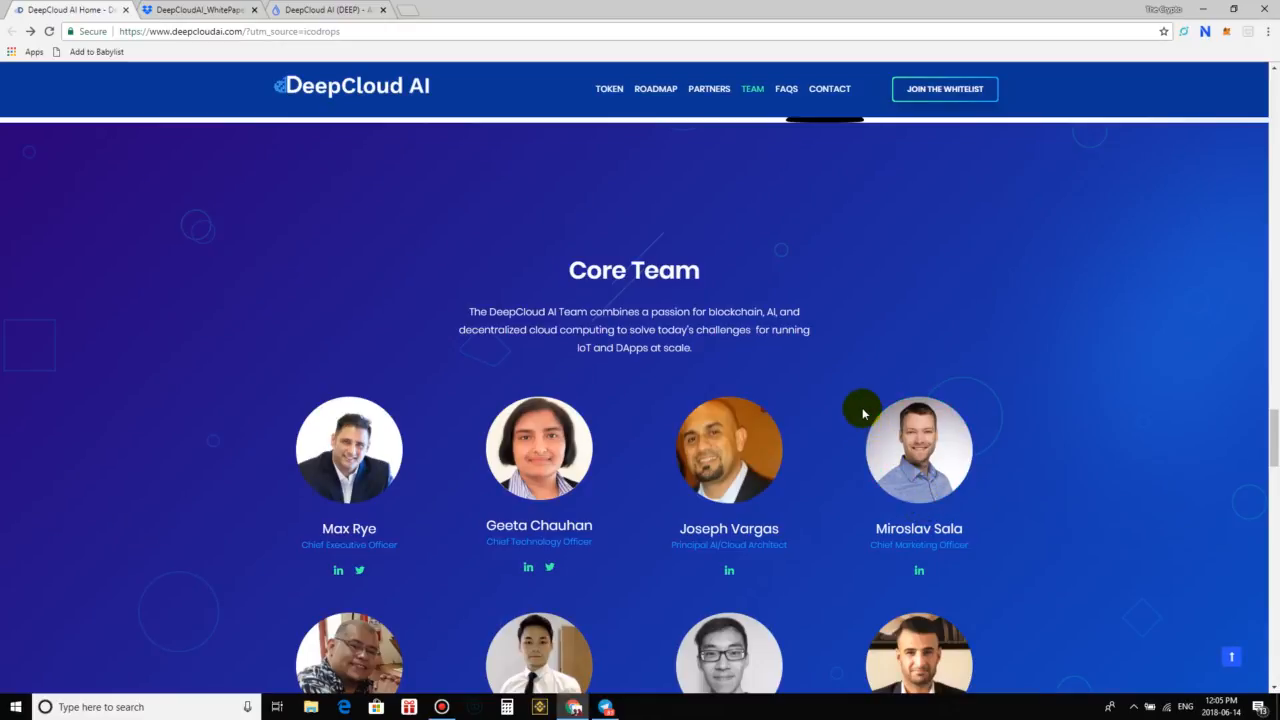
mouse_move(753, 268)
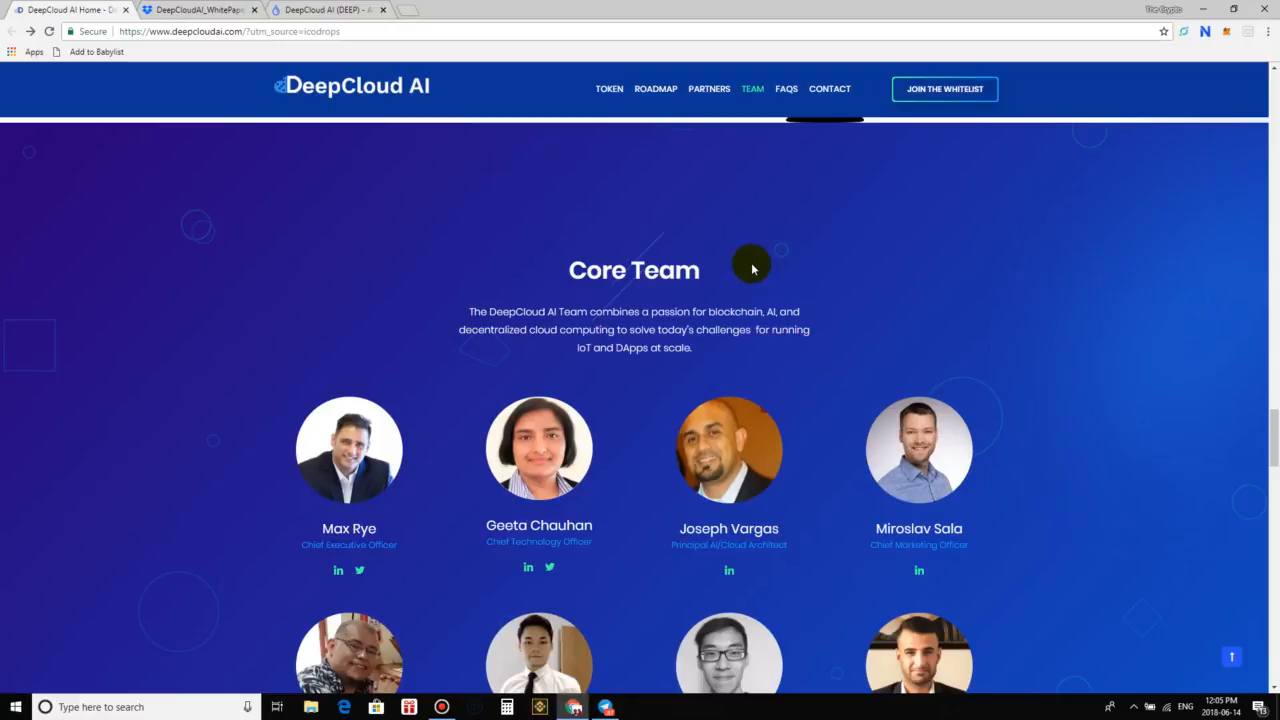
mouse_move(780, 113)
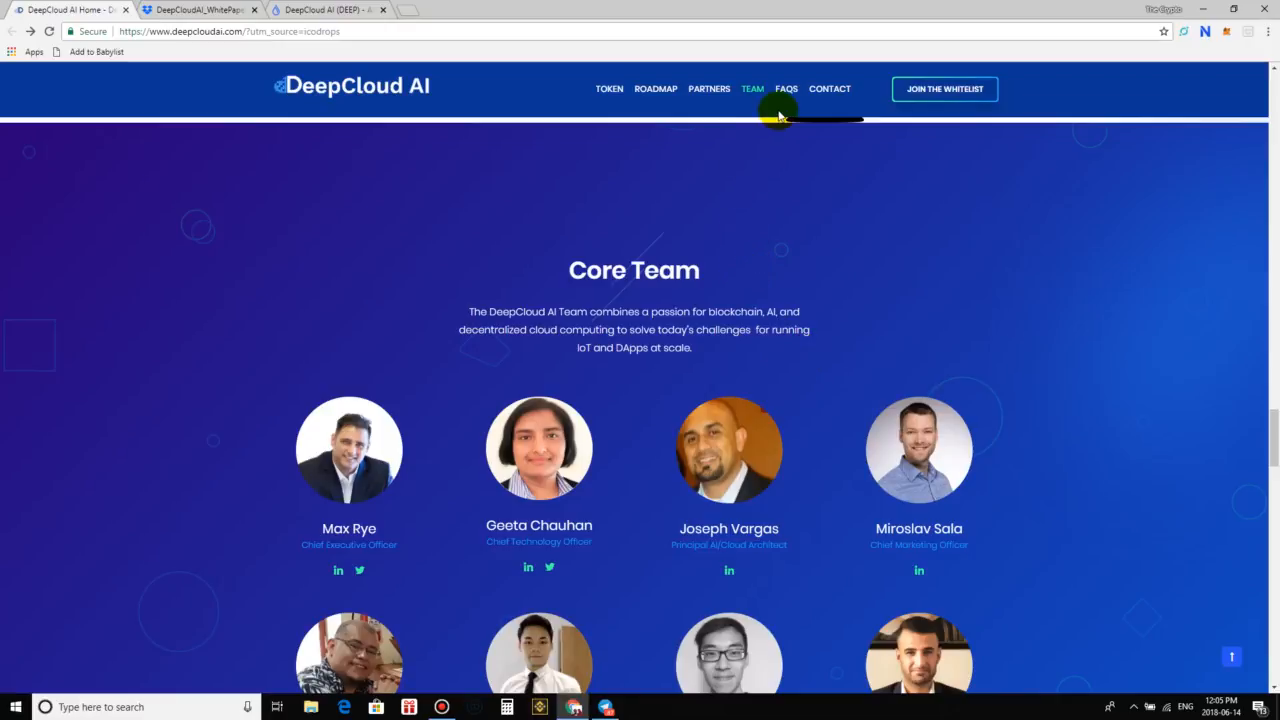
Leave the core team introduction and jump to the site's Roadmap section
left_click(655, 89)
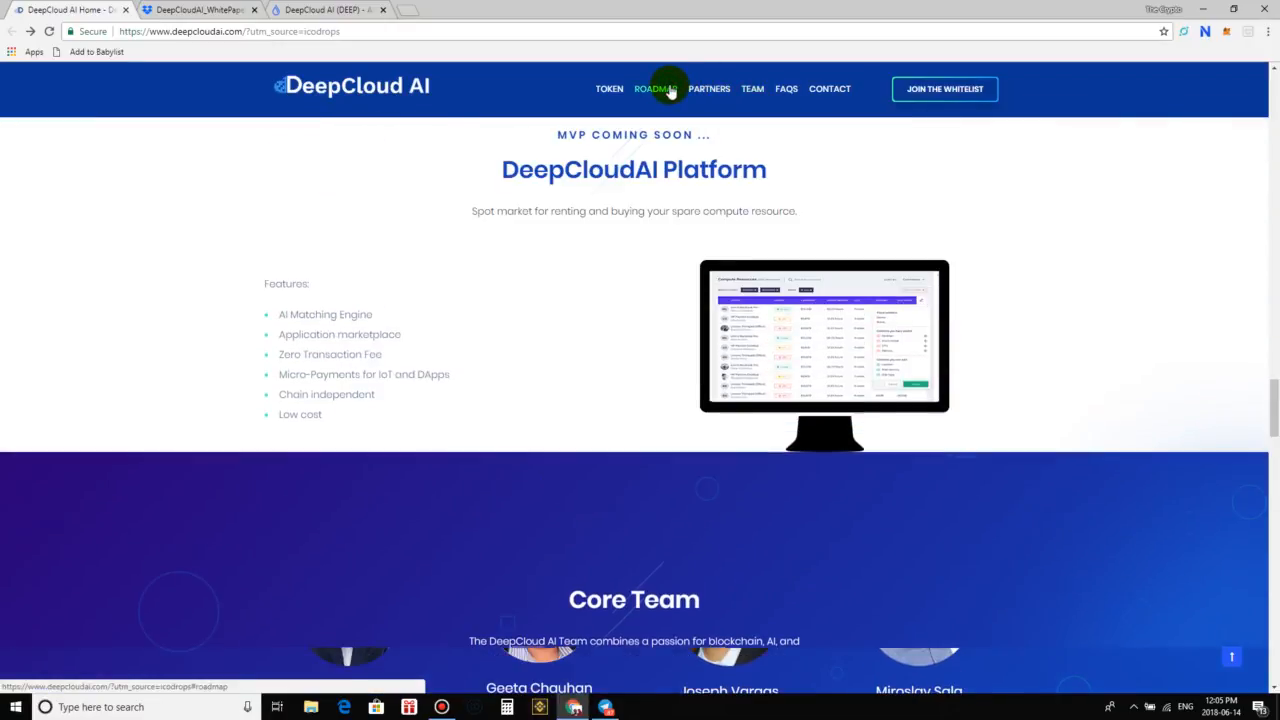
Show the Roadmap 'The Timeline' milestones from July 2017 founding ideas to May 2018 MVP work
left_click(655, 88)
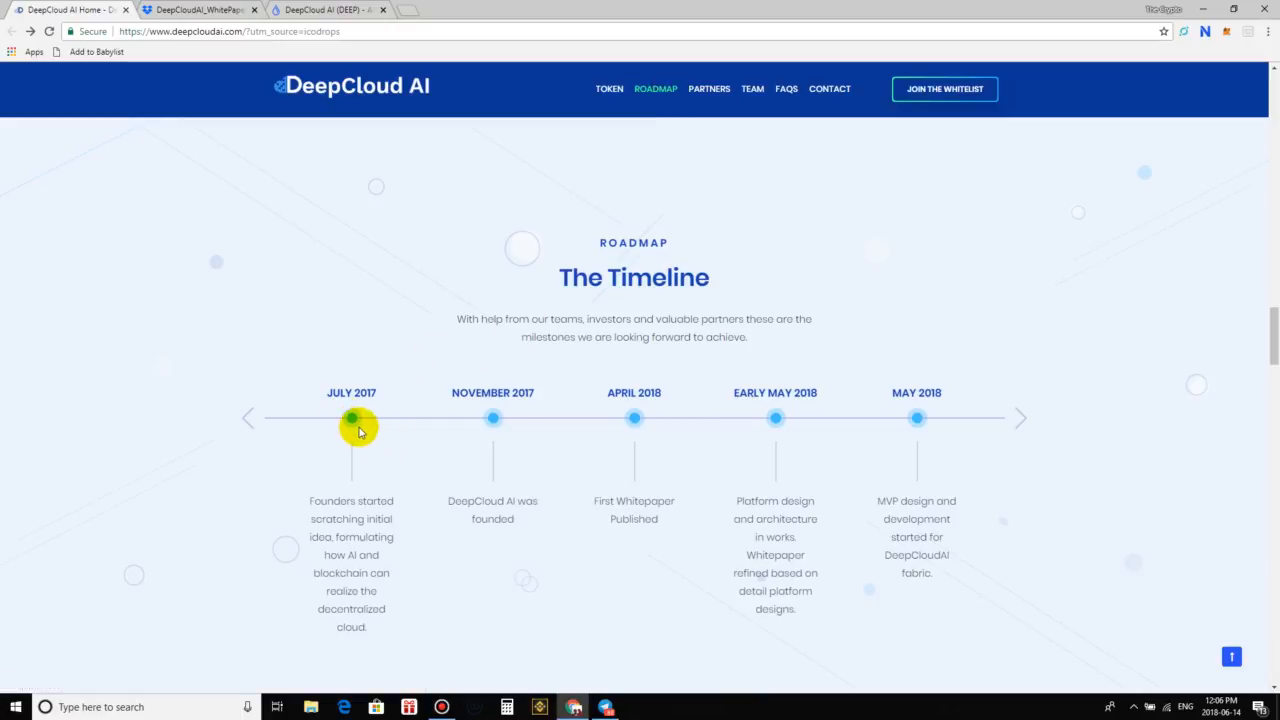
mouse_move(408, 548)
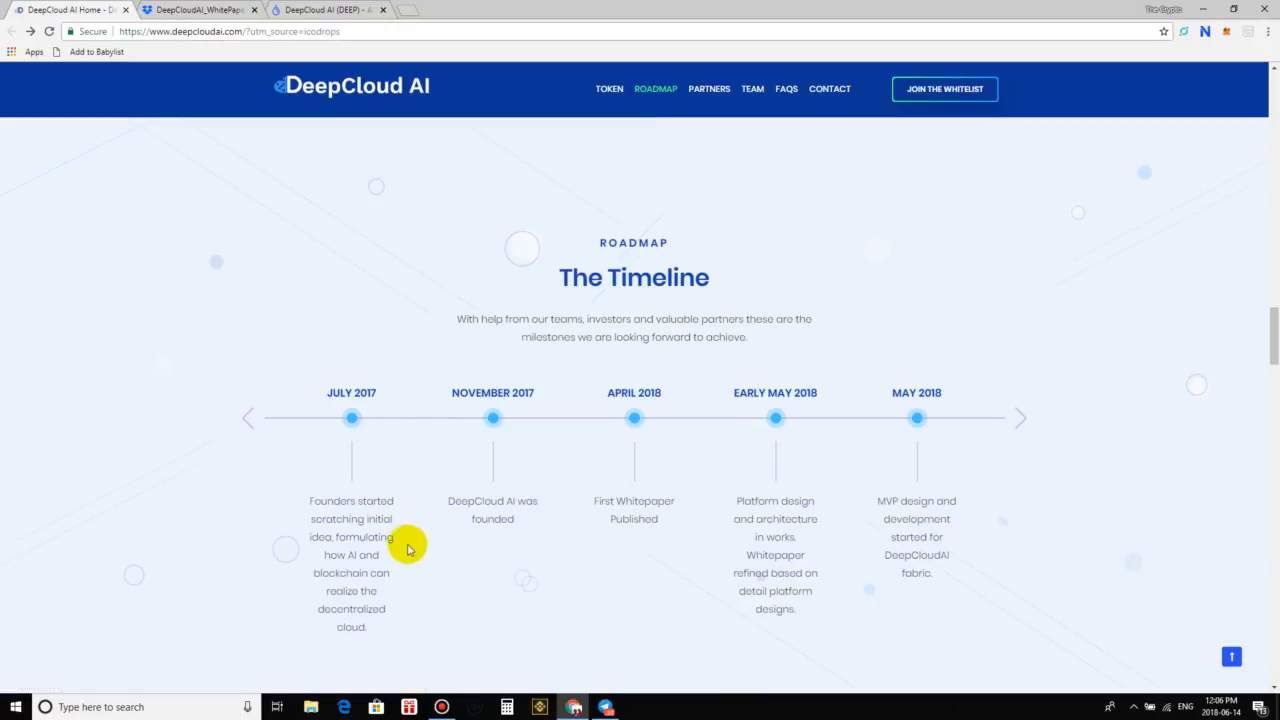
mouse_move(363, 560)
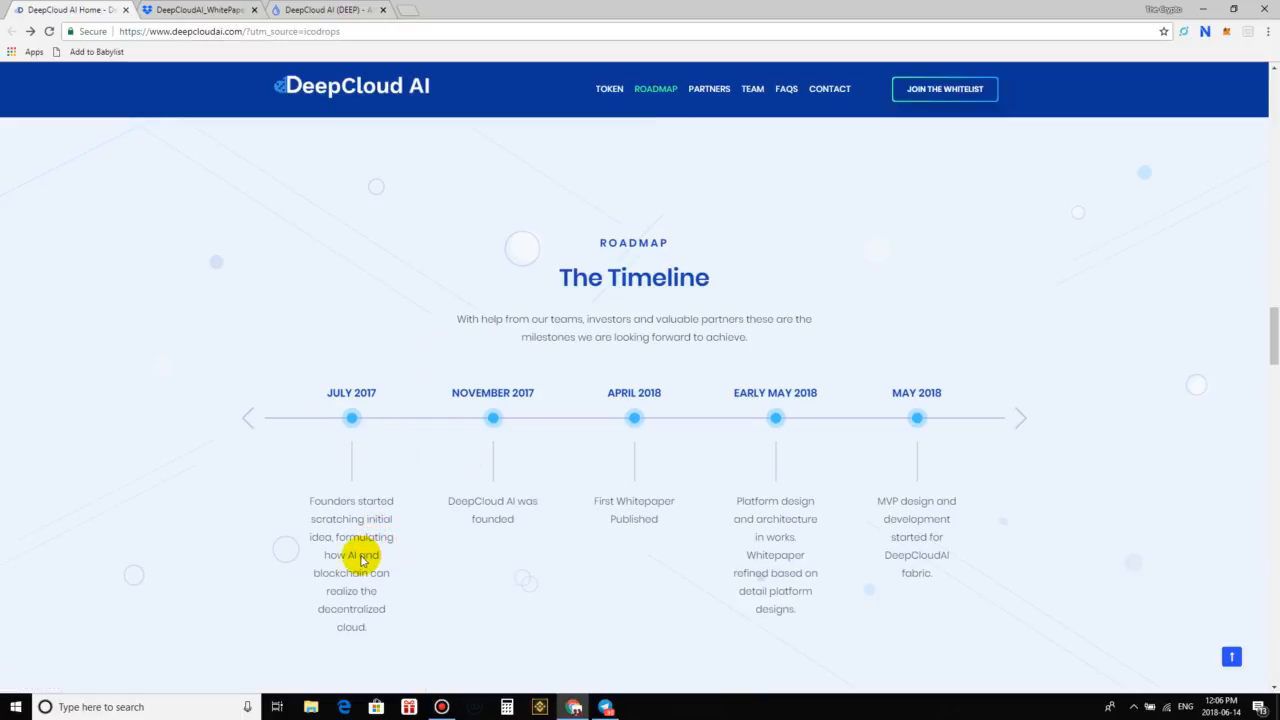
mouse_move(393, 598)
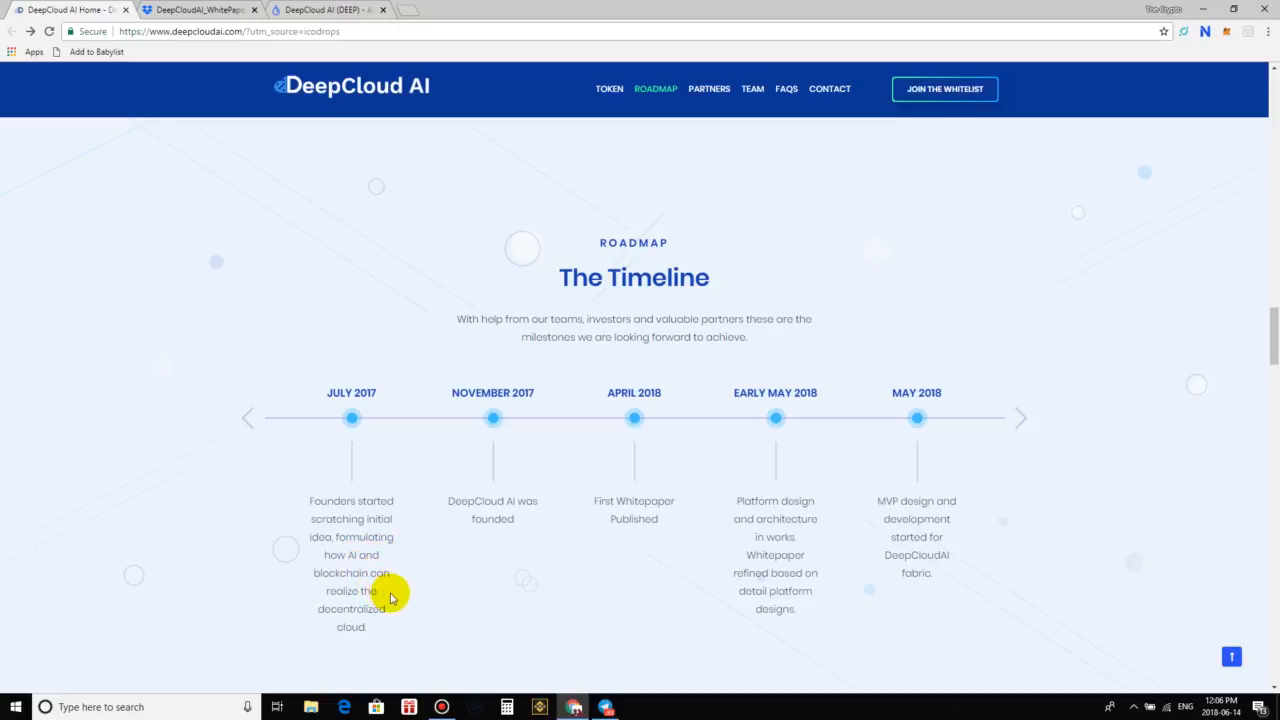
mouse_move(378, 624)
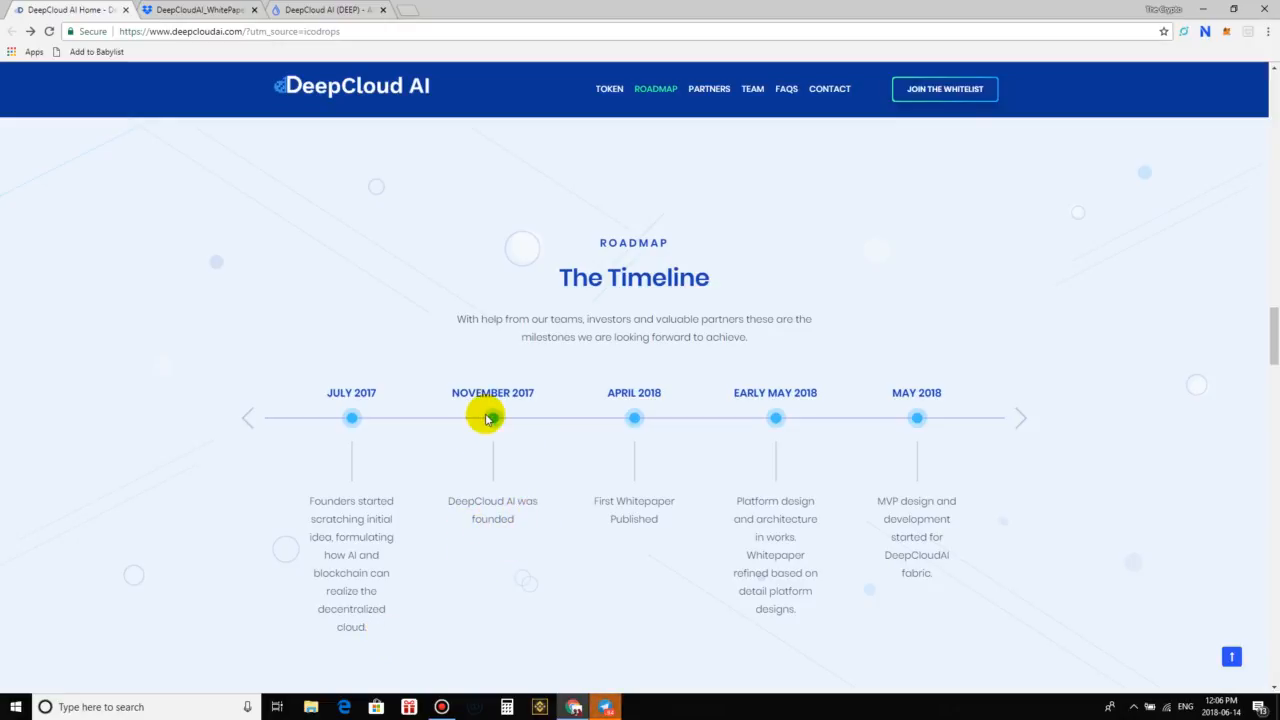
mouse_move(600, 448)
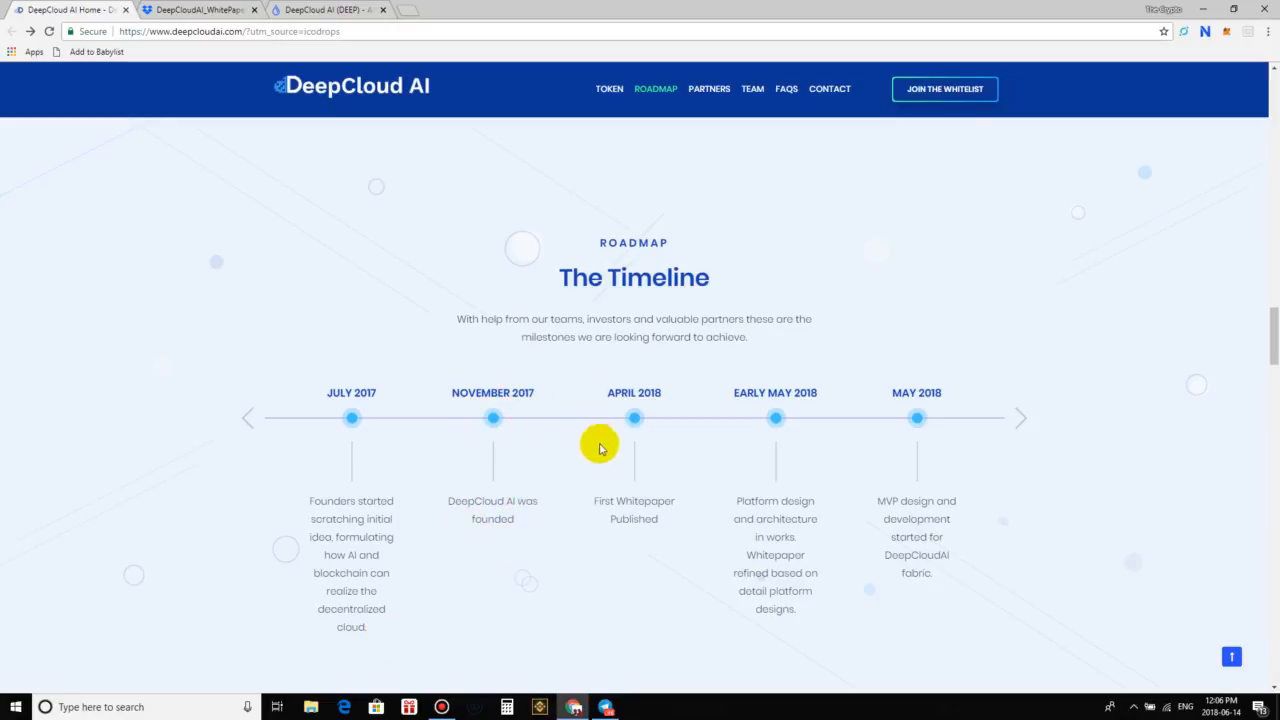
mouse_move(634, 537)
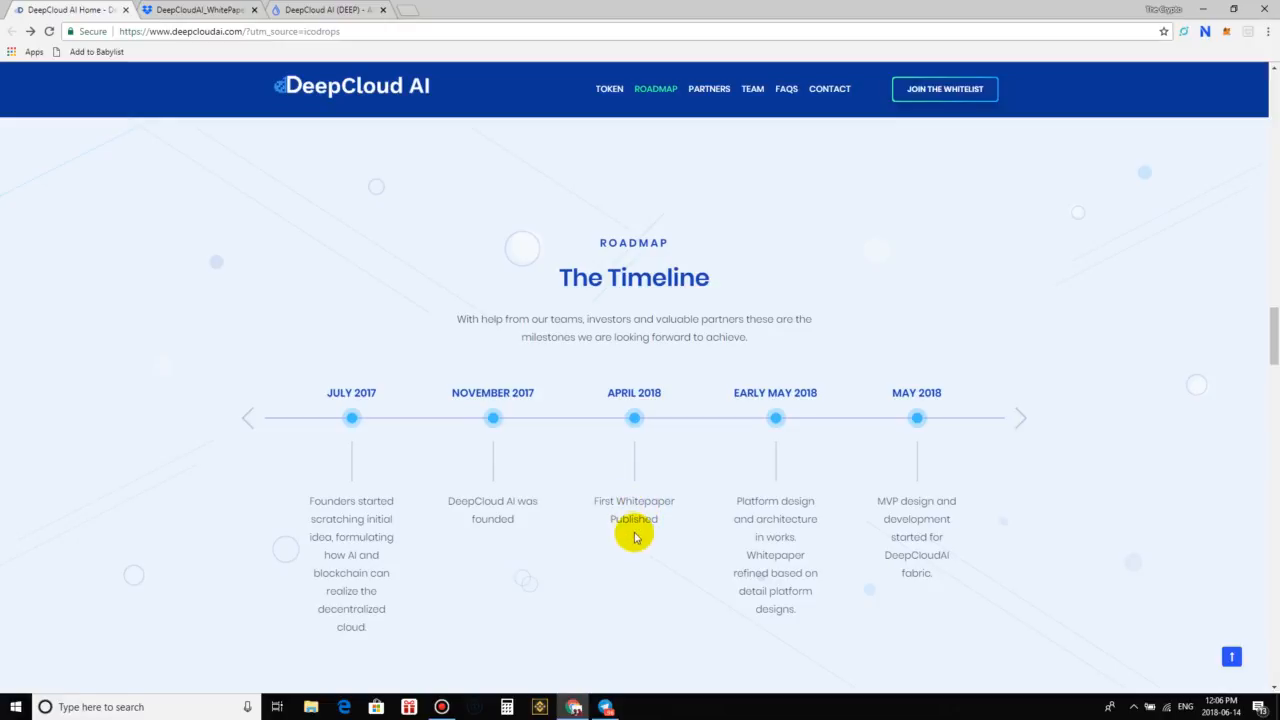
mouse_move(778, 402)
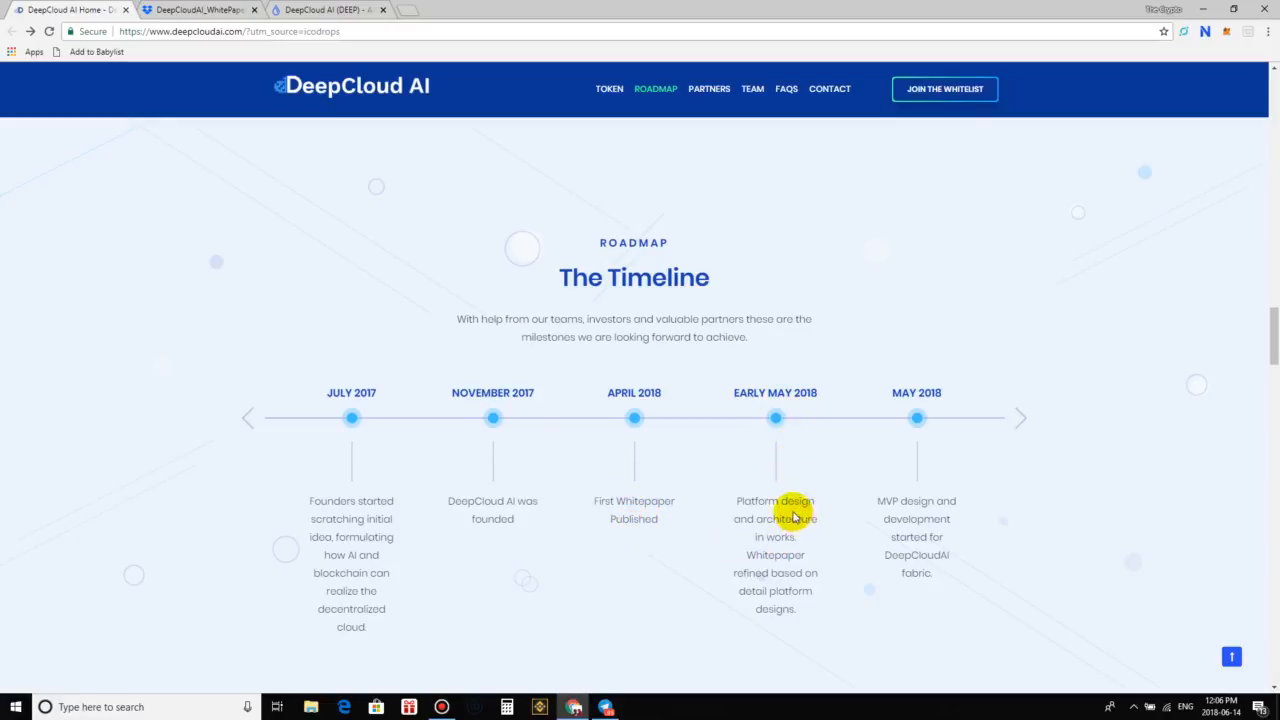
mouse_move(805, 540)
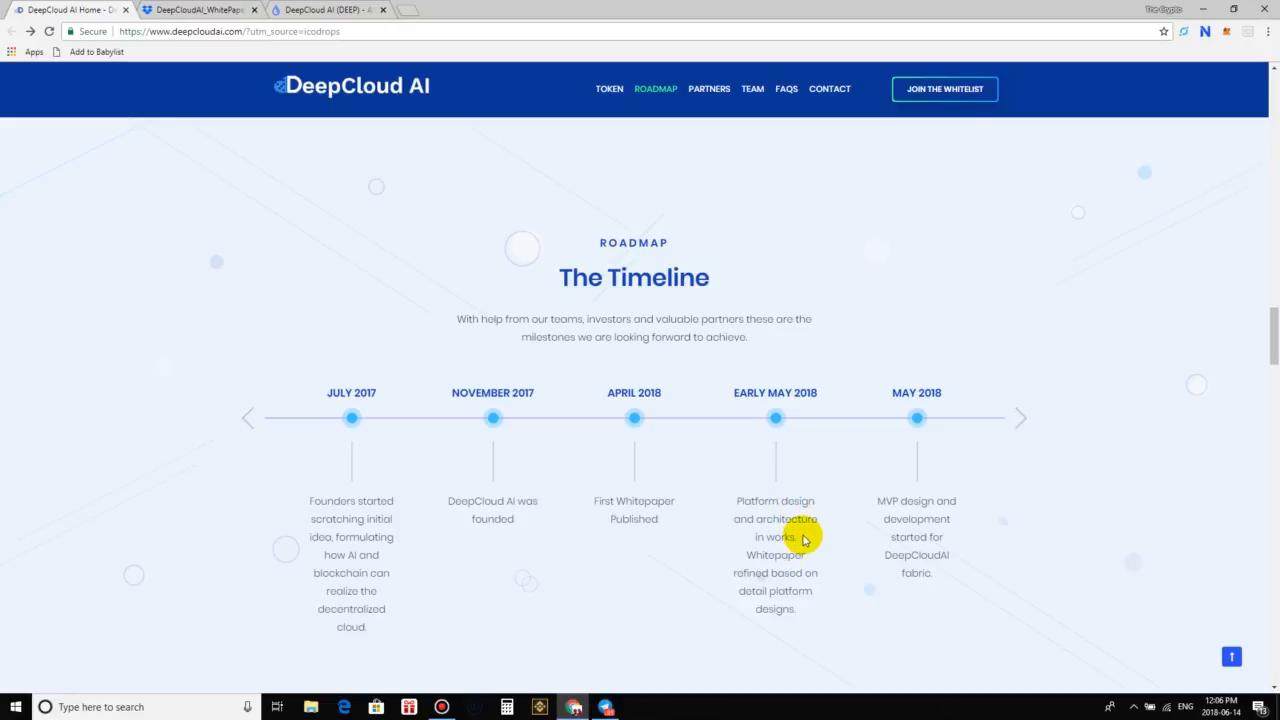
mouse_move(797, 573)
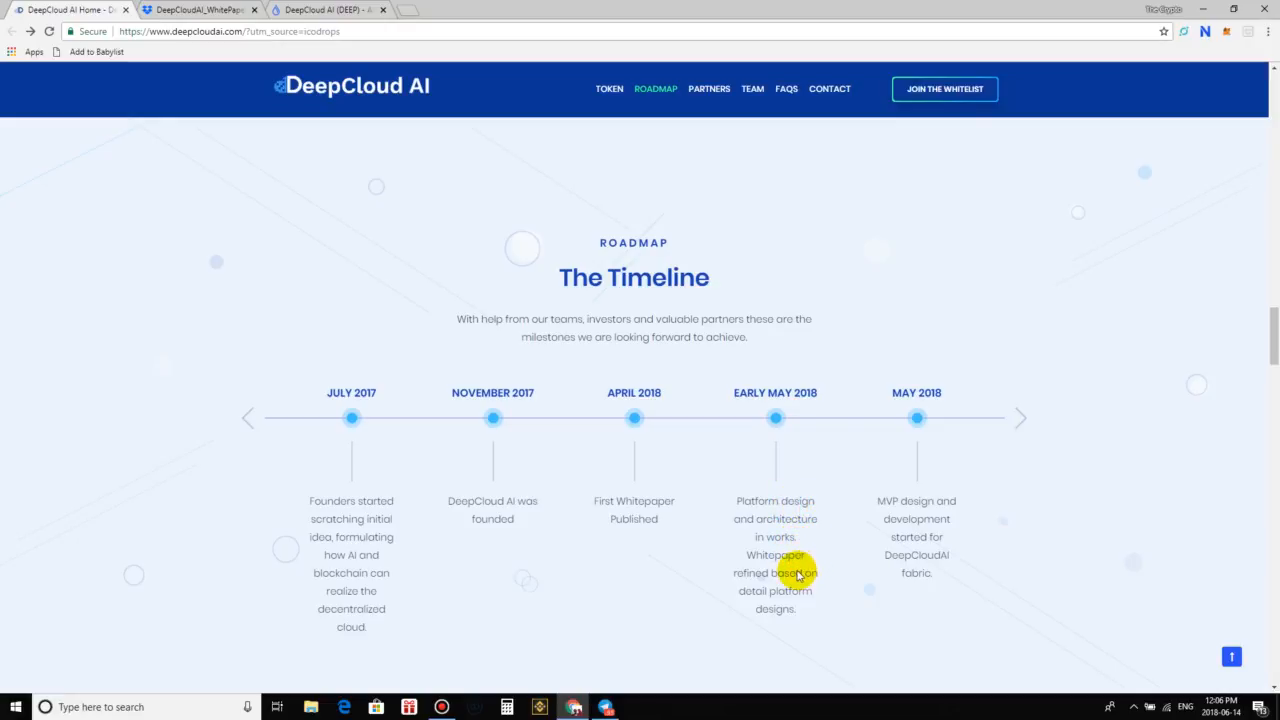
mouse_move(812, 612)
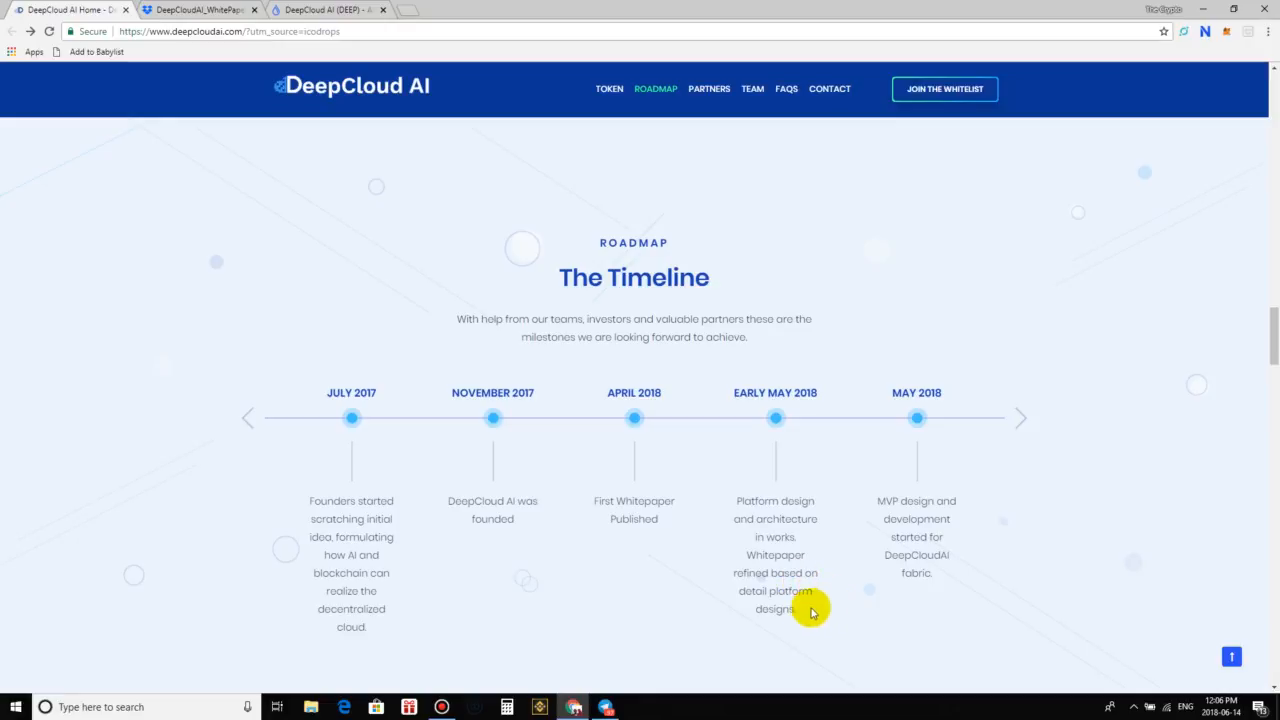
mouse_move(955, 405)
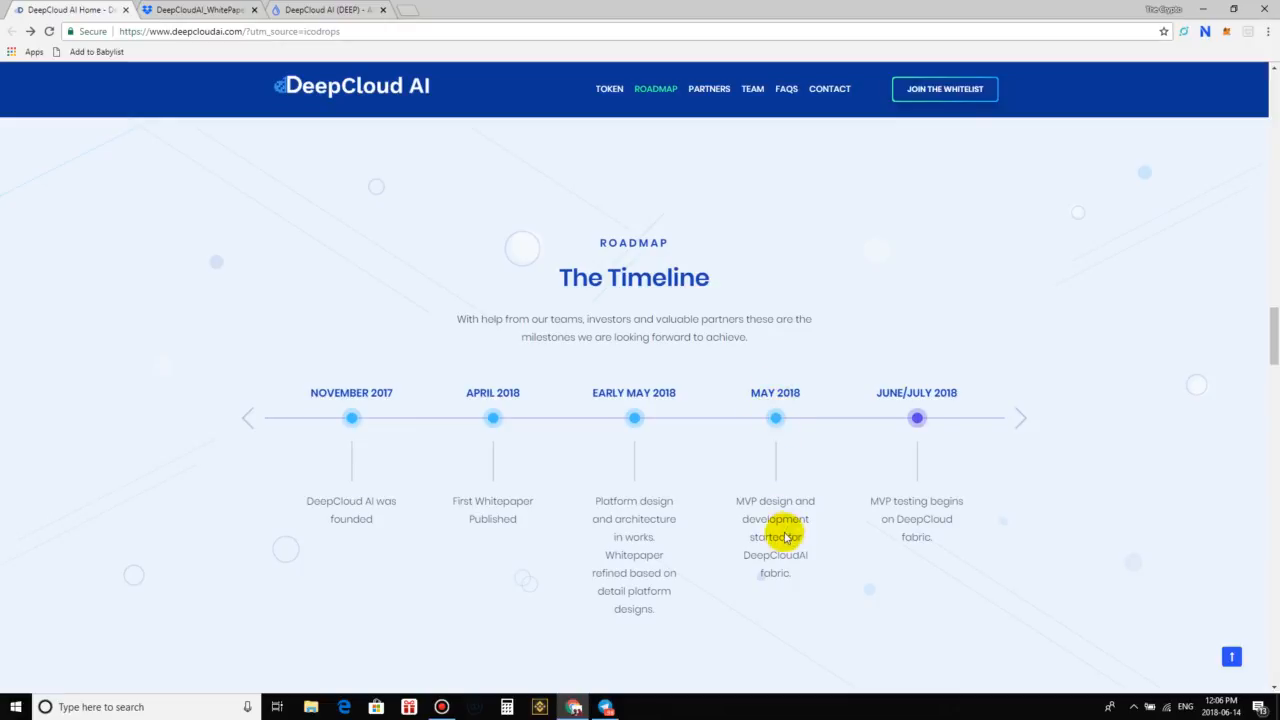
mouse_move(745, 517)
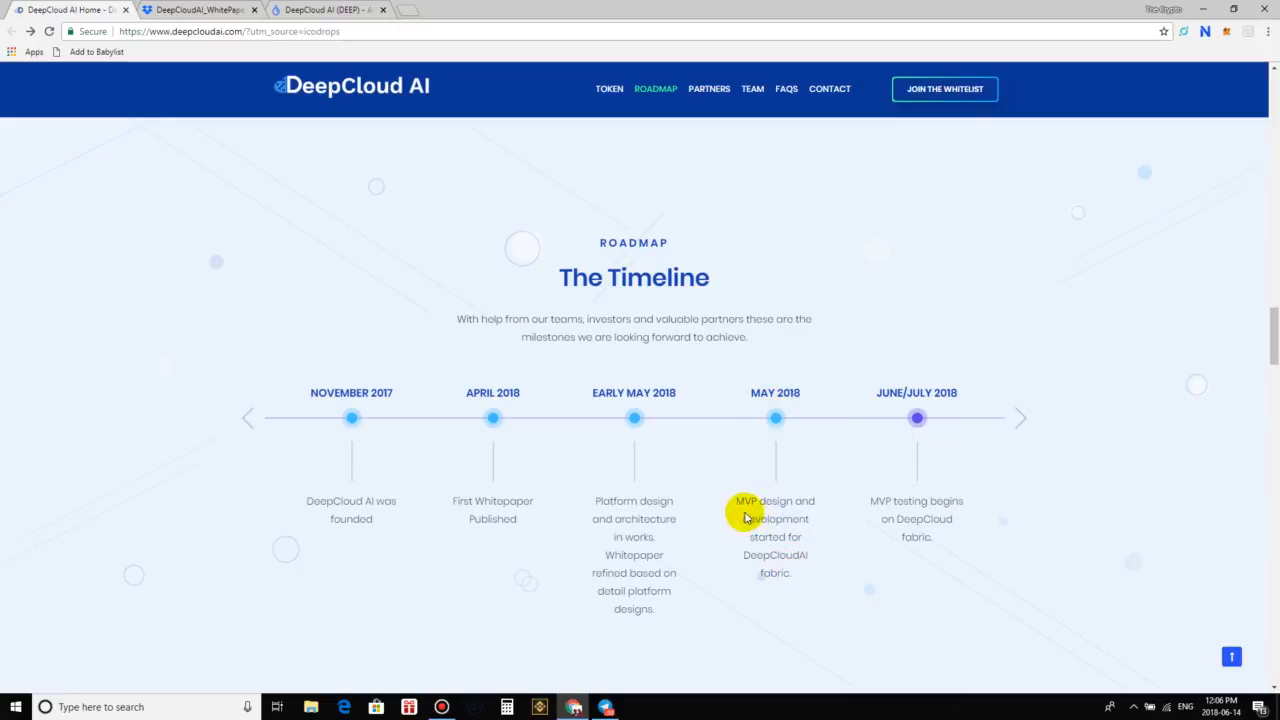
mouse_move(800, 597)
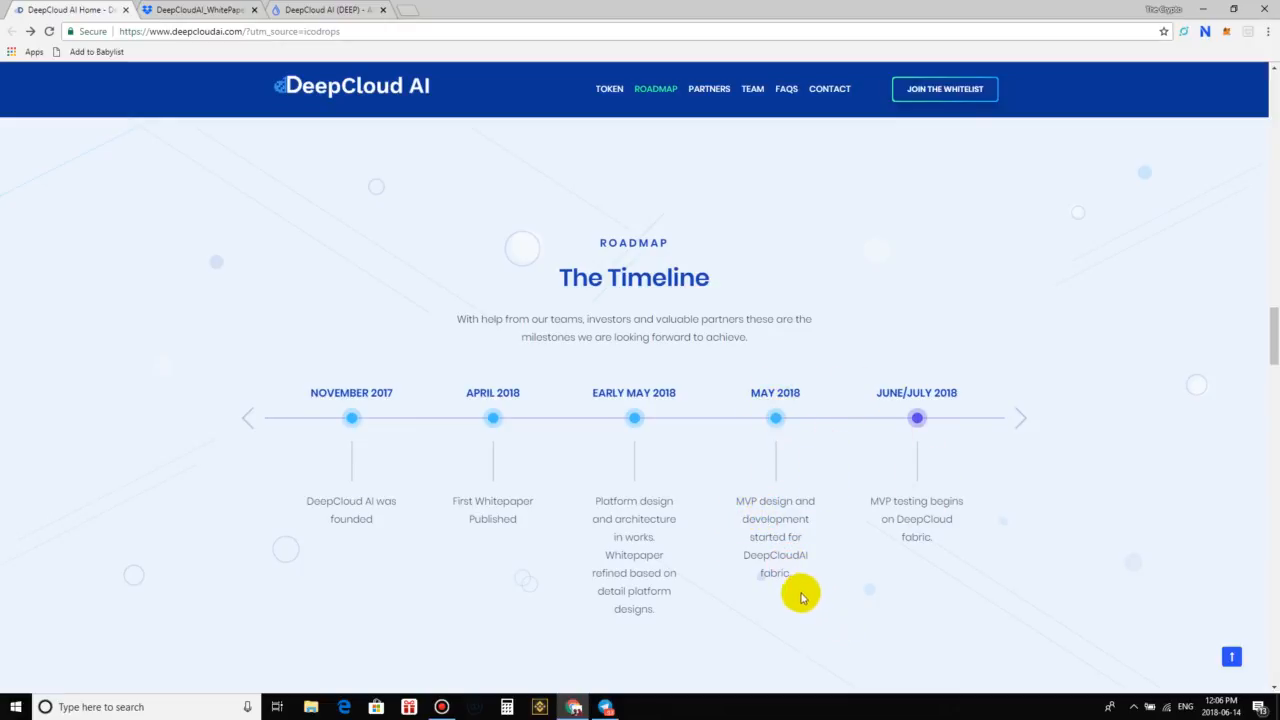
mouse_move(966, 417)
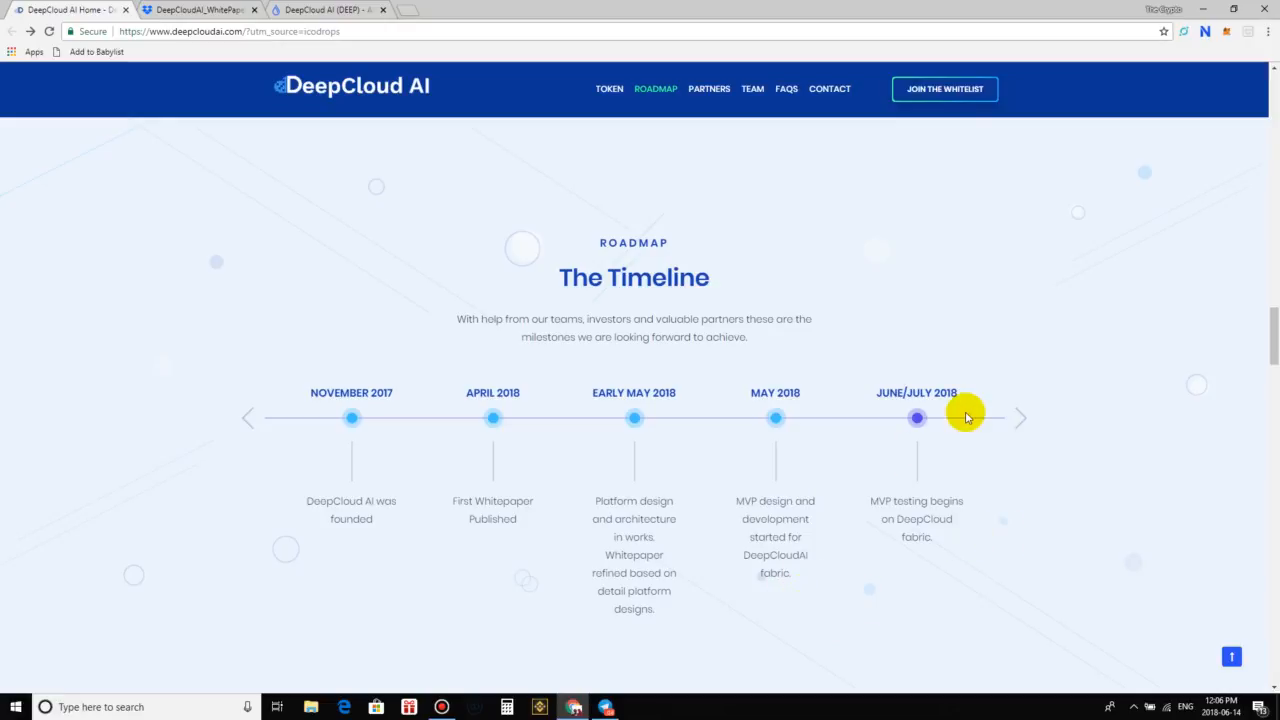
mouse_move(916, 604)
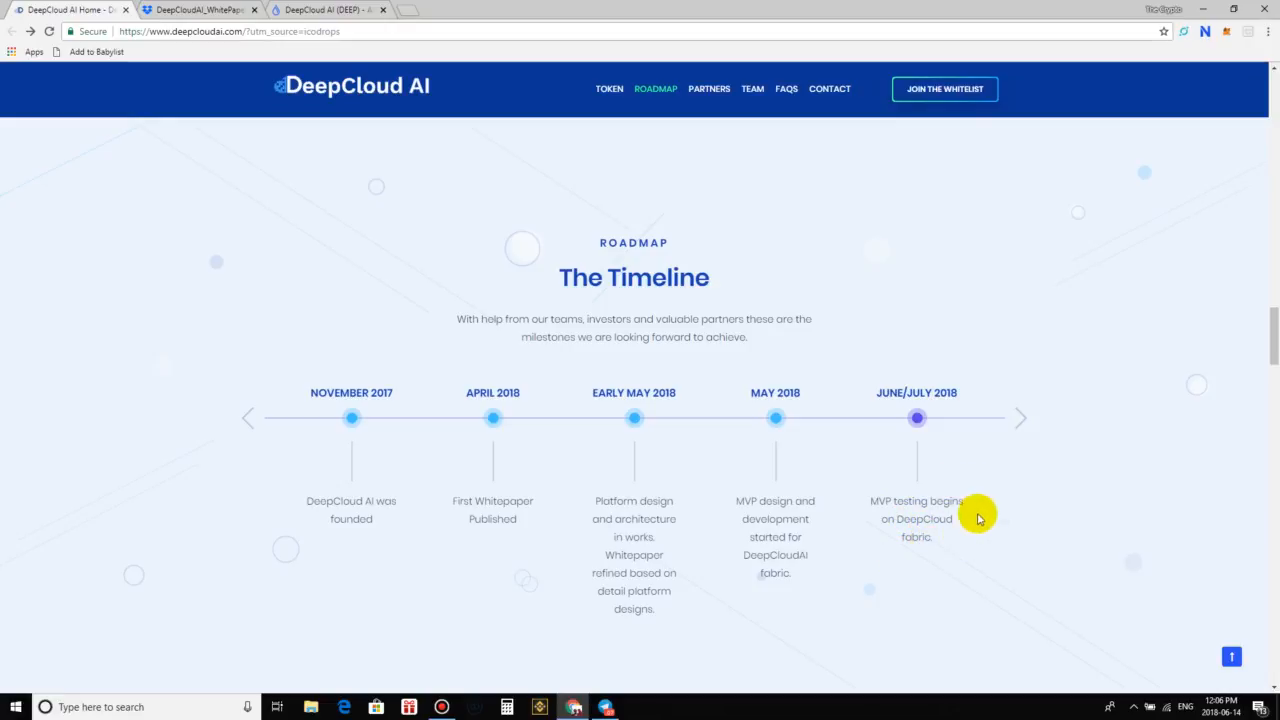
mouse_move(975, 628)
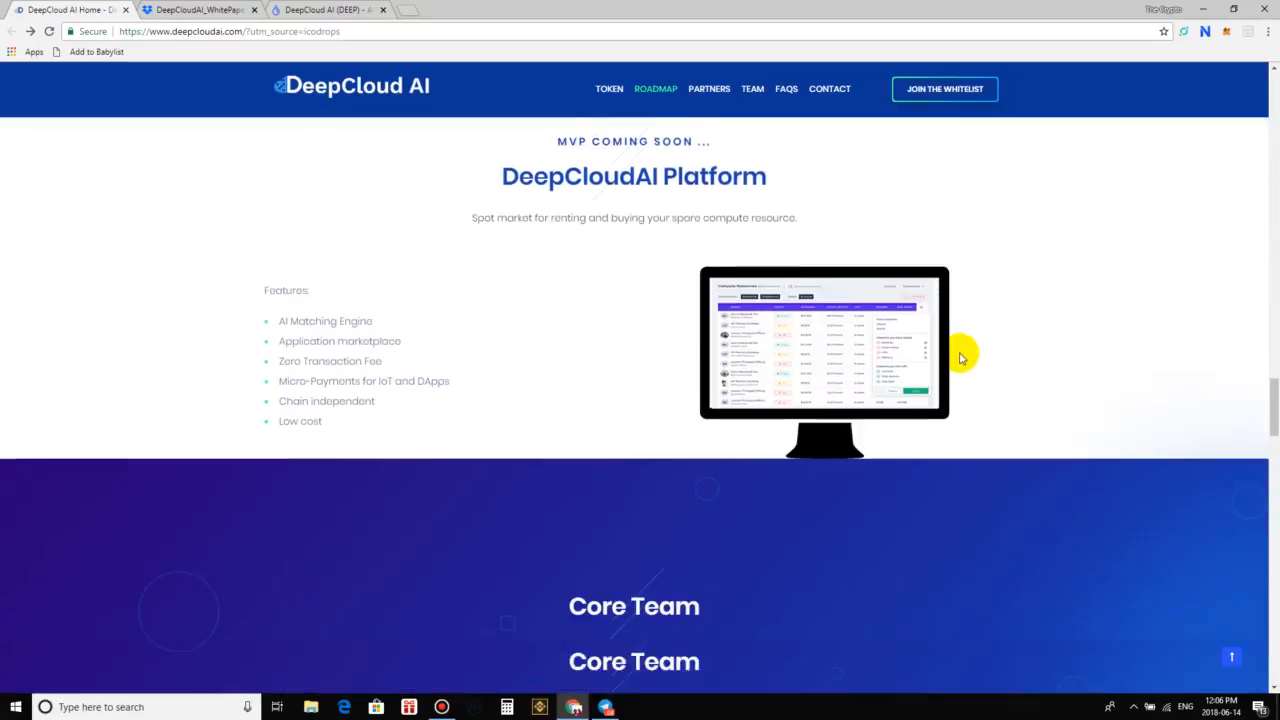
Browse the core team members and roles, then return to the whitepaper at page 24
left_click(752, 88)
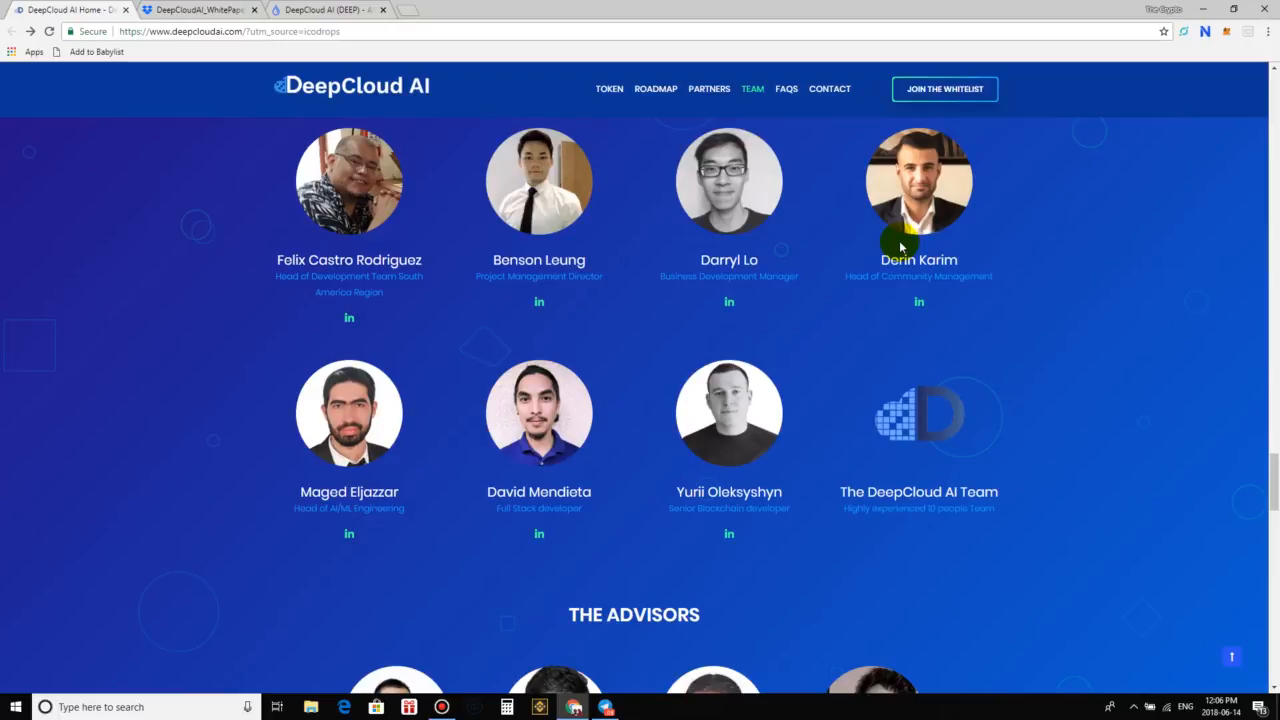
mouse_move(882, 290)
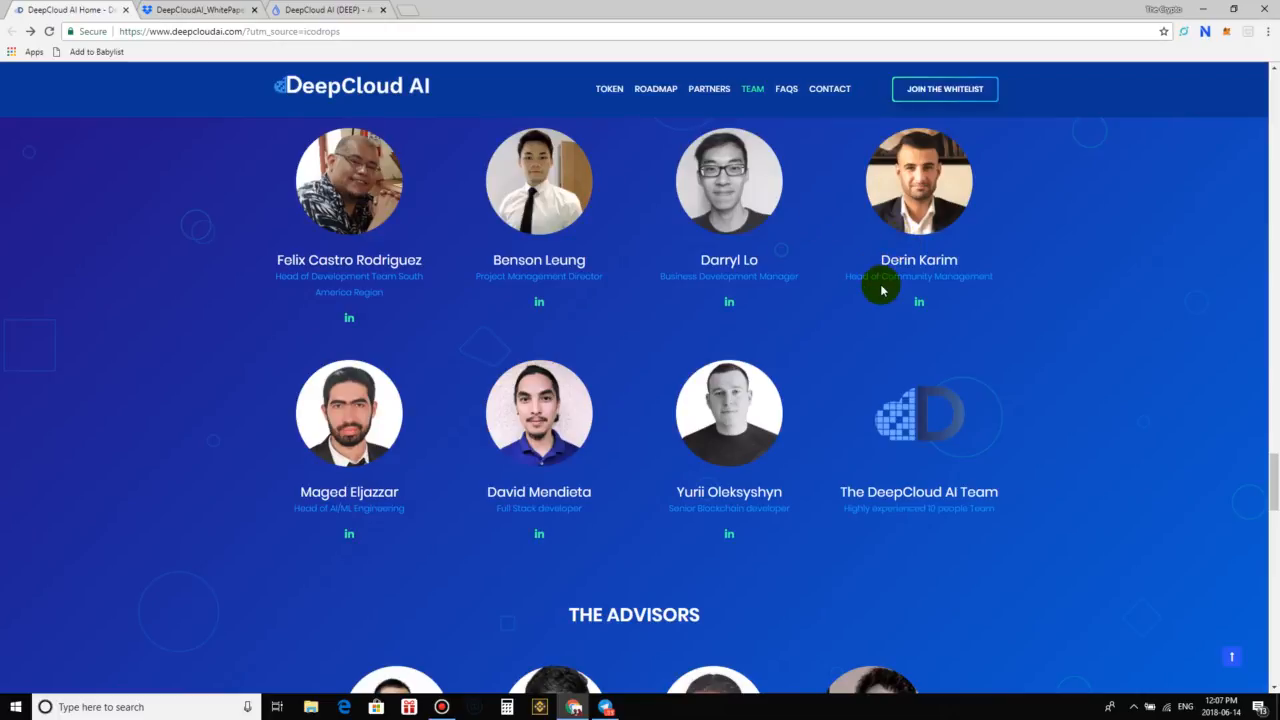
mouse_move(857, 479)
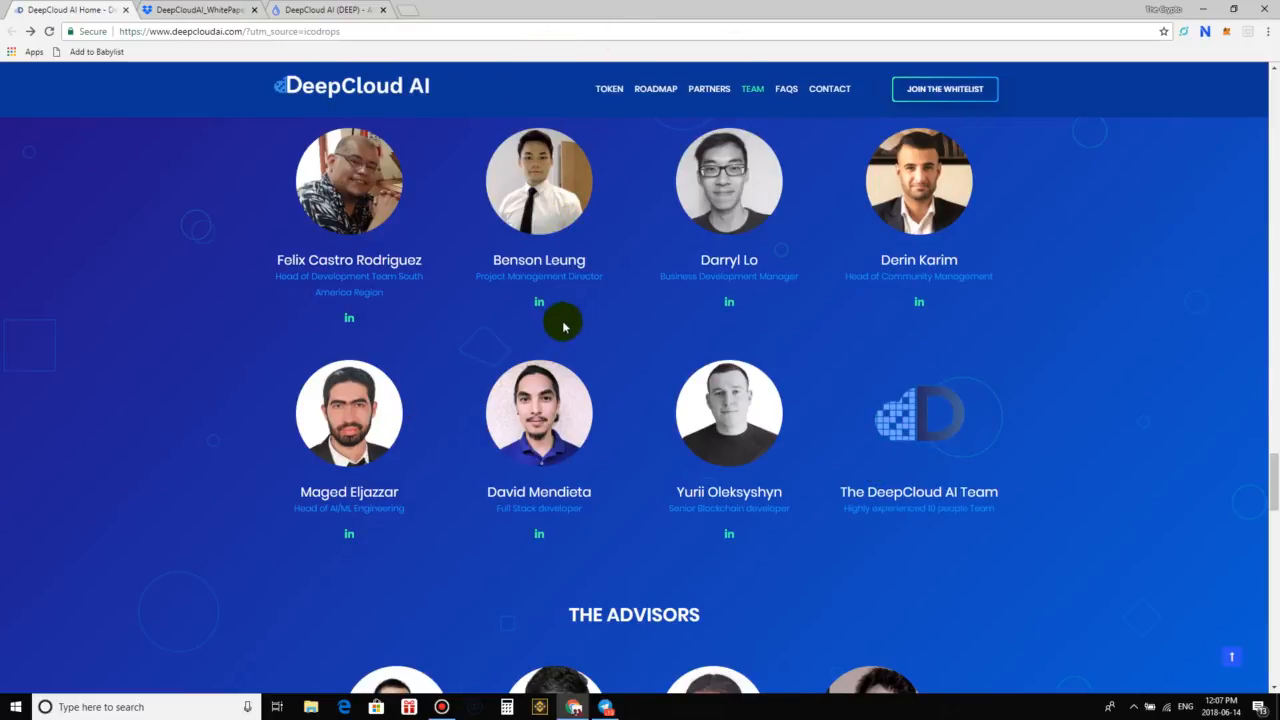
scroll("up", 3)
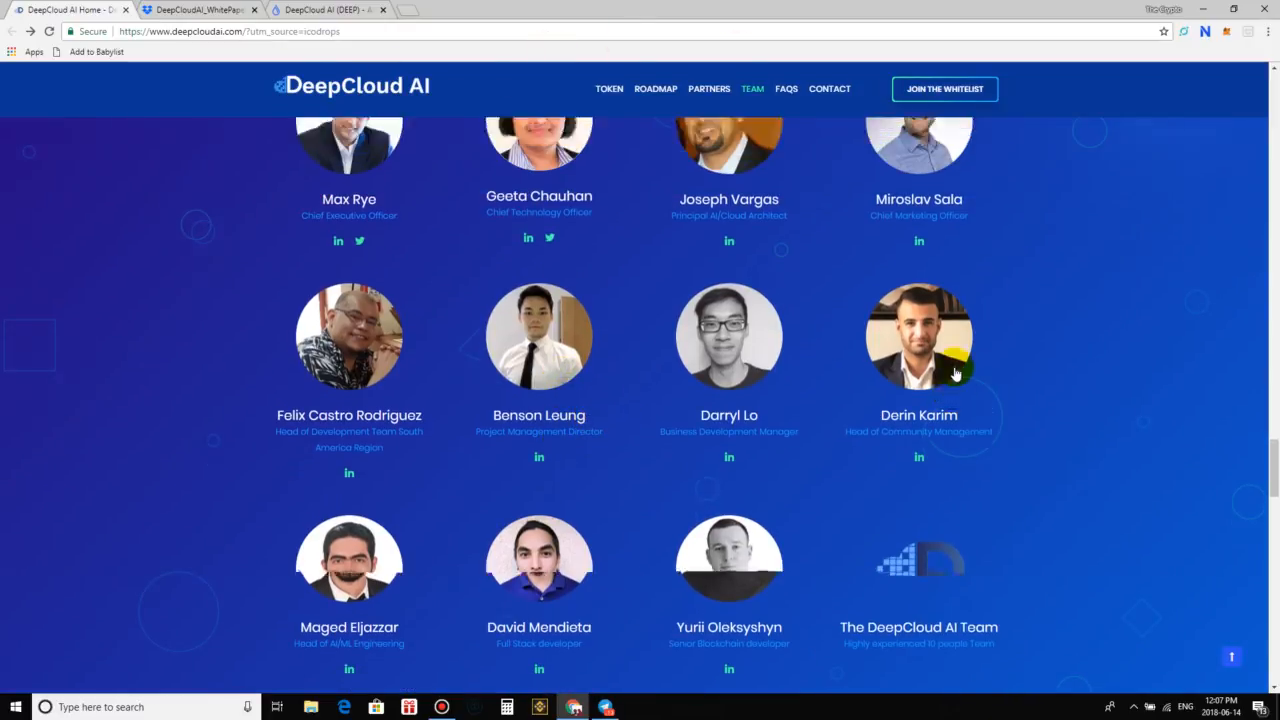
scroll("down", 3)
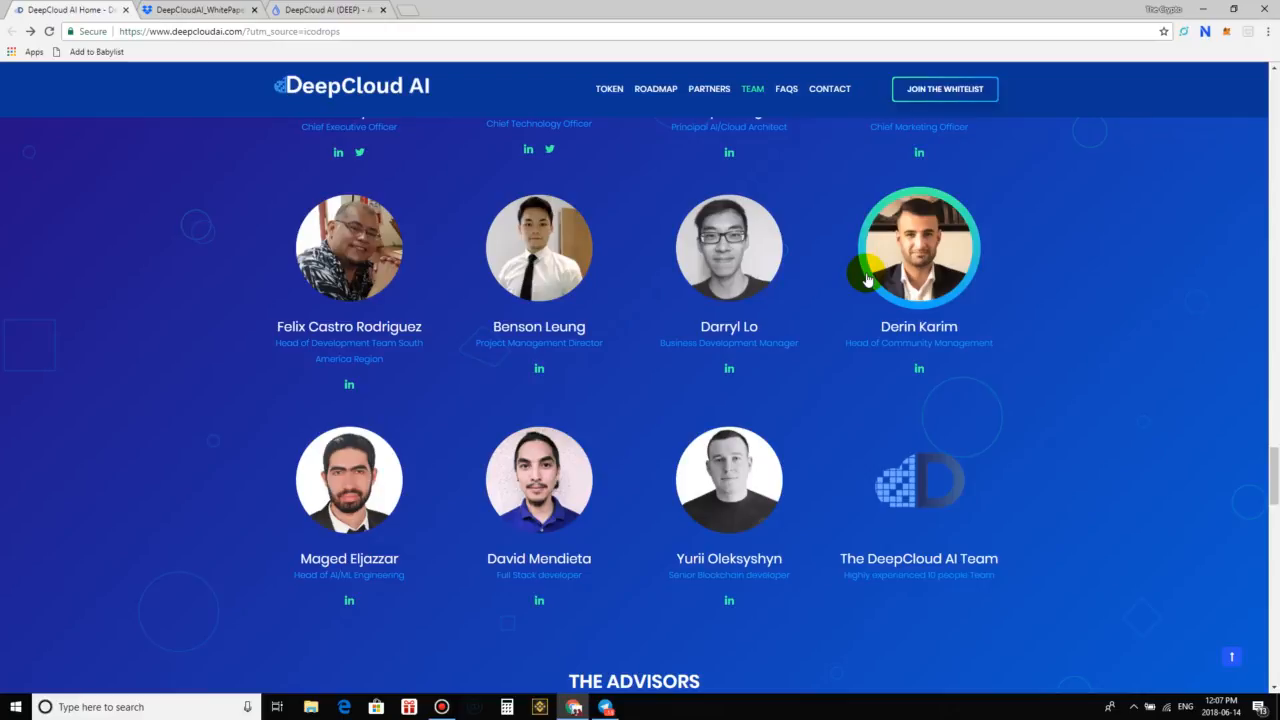
mouse_move(855, 513)
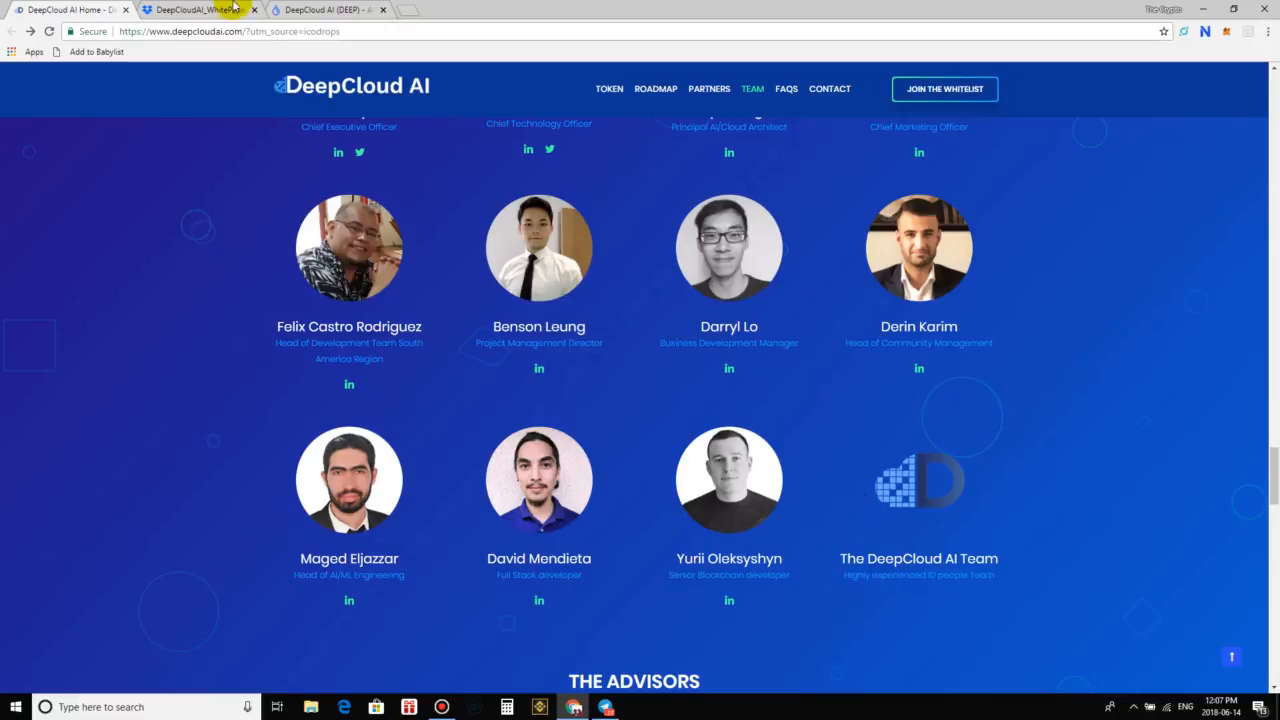
left_click(197, 9)
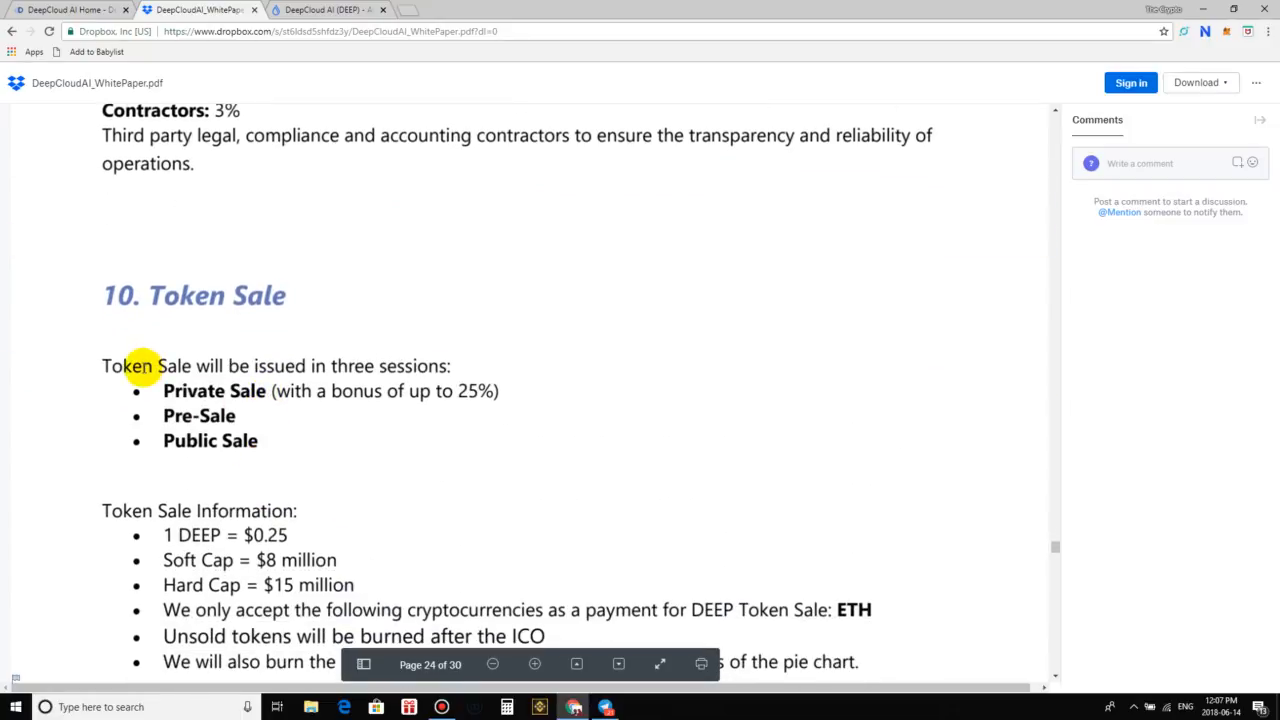
mouse_move(307, 350)
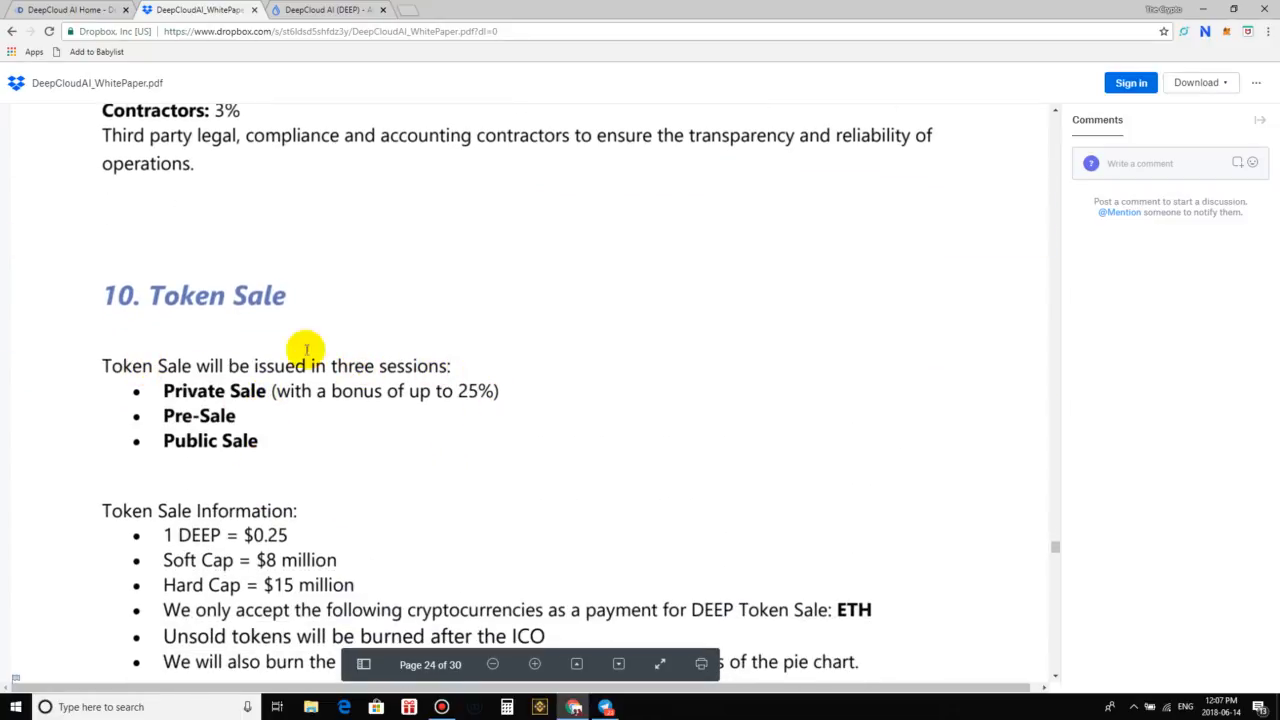
mouse_move(199, 415)
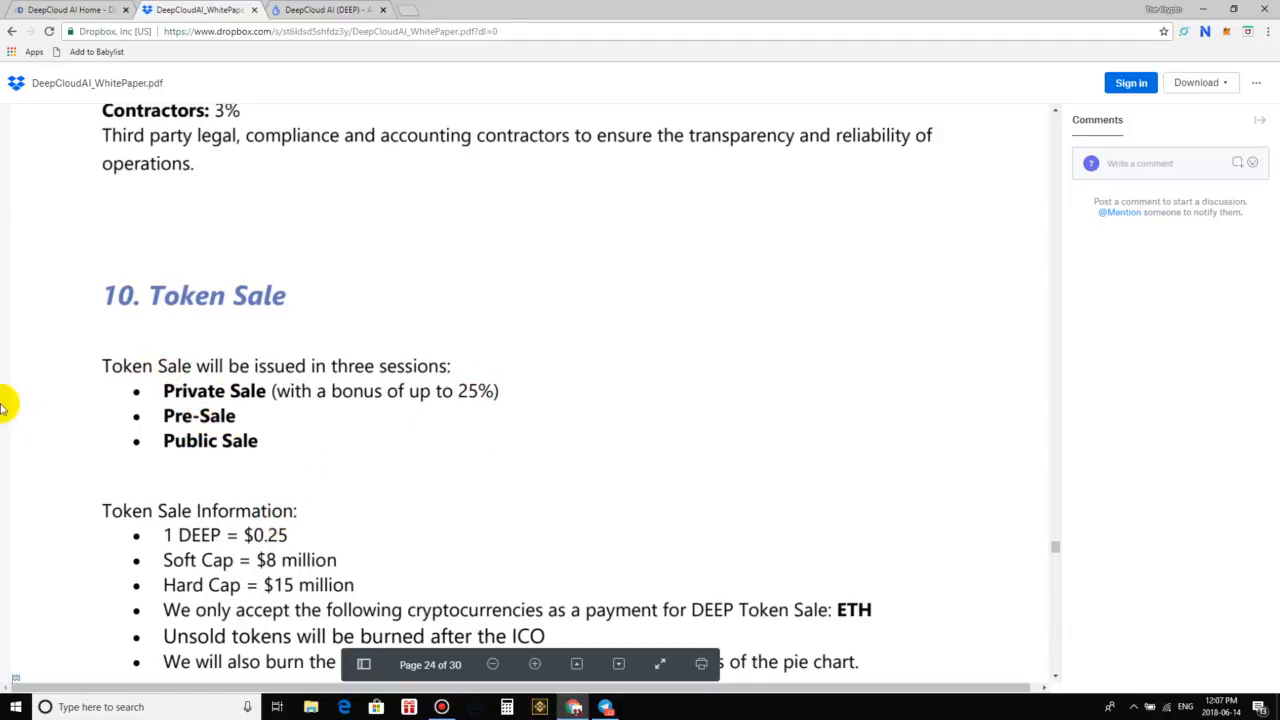
mouse_move(590, 378)
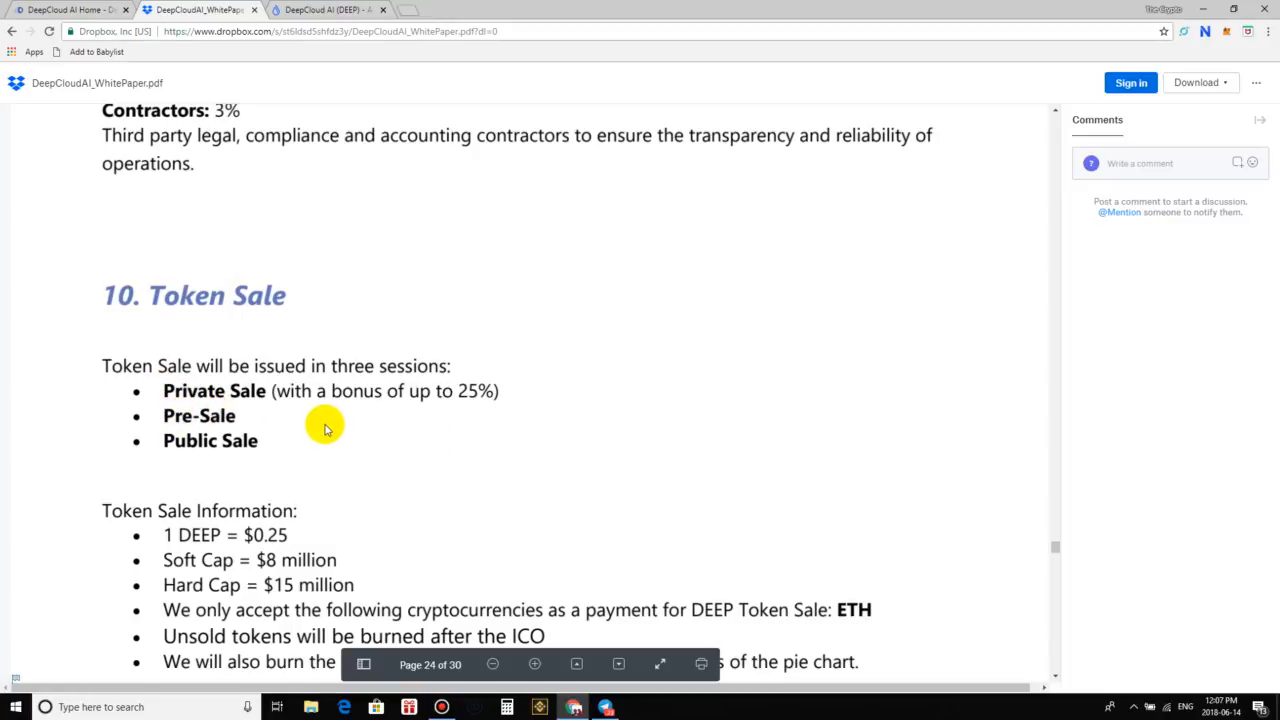
mouse_move(293, 431)
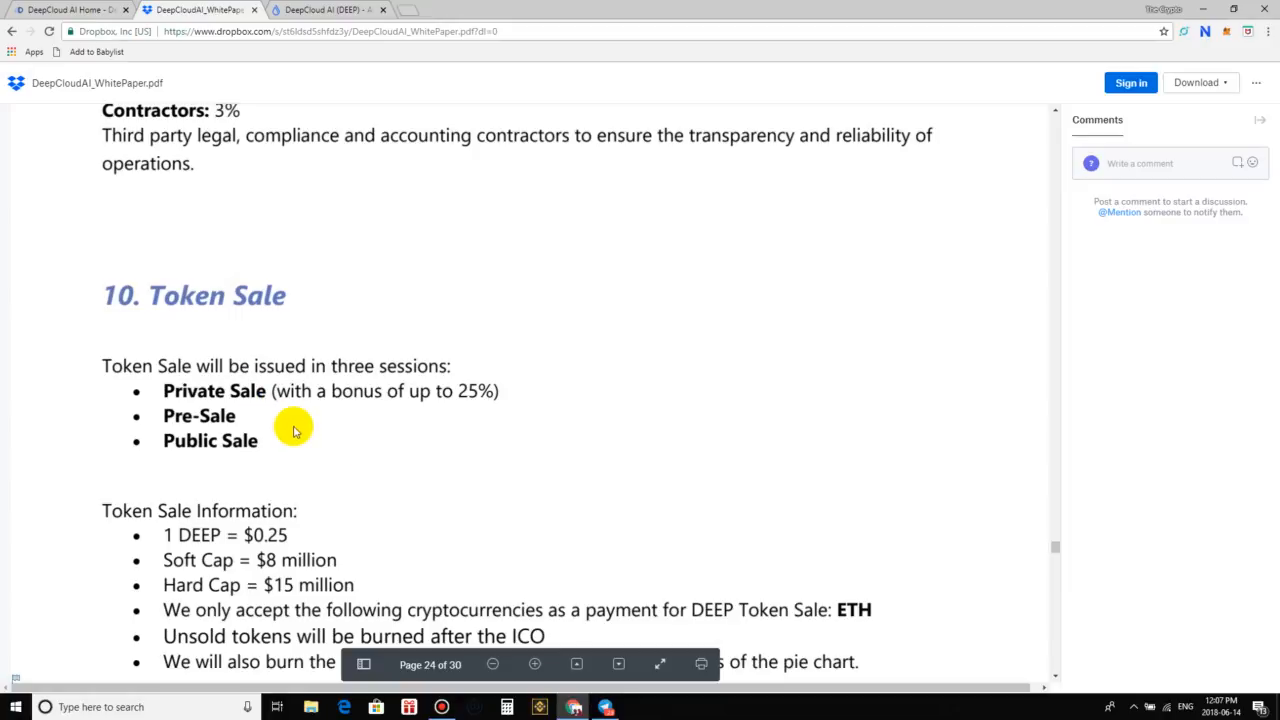
mouse_move(366, 408)
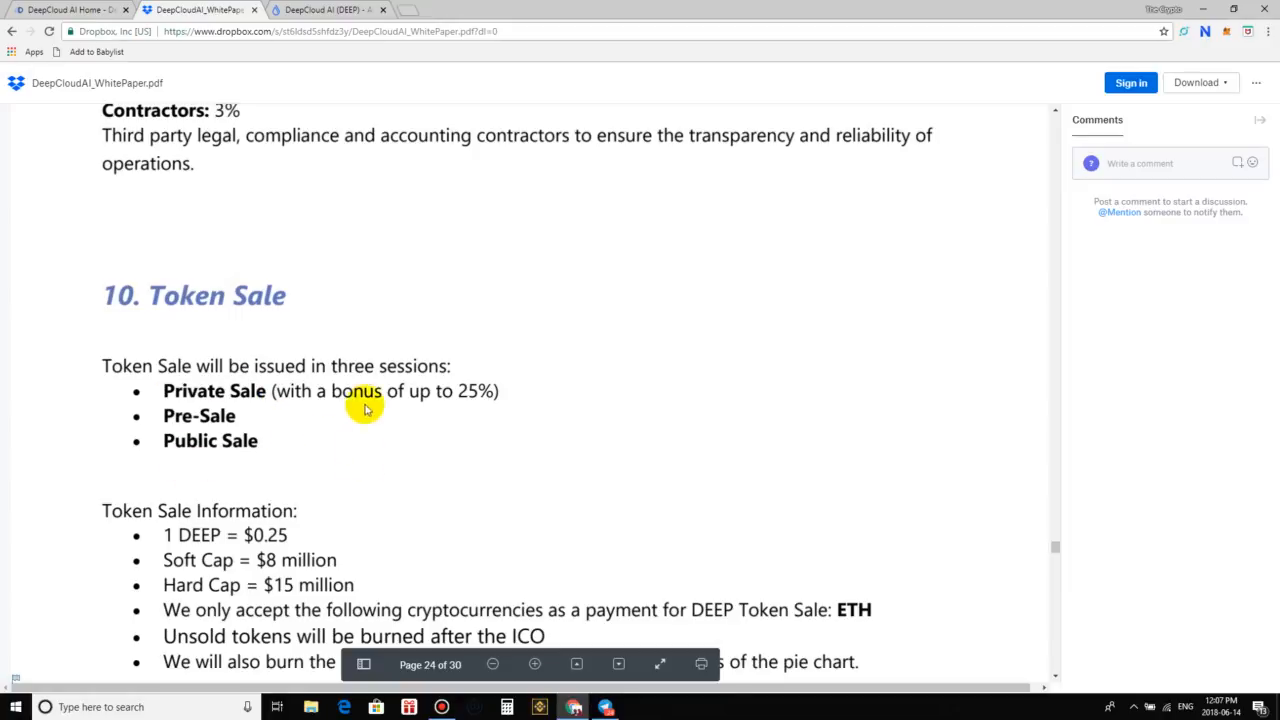
mouse_move(248, 412)
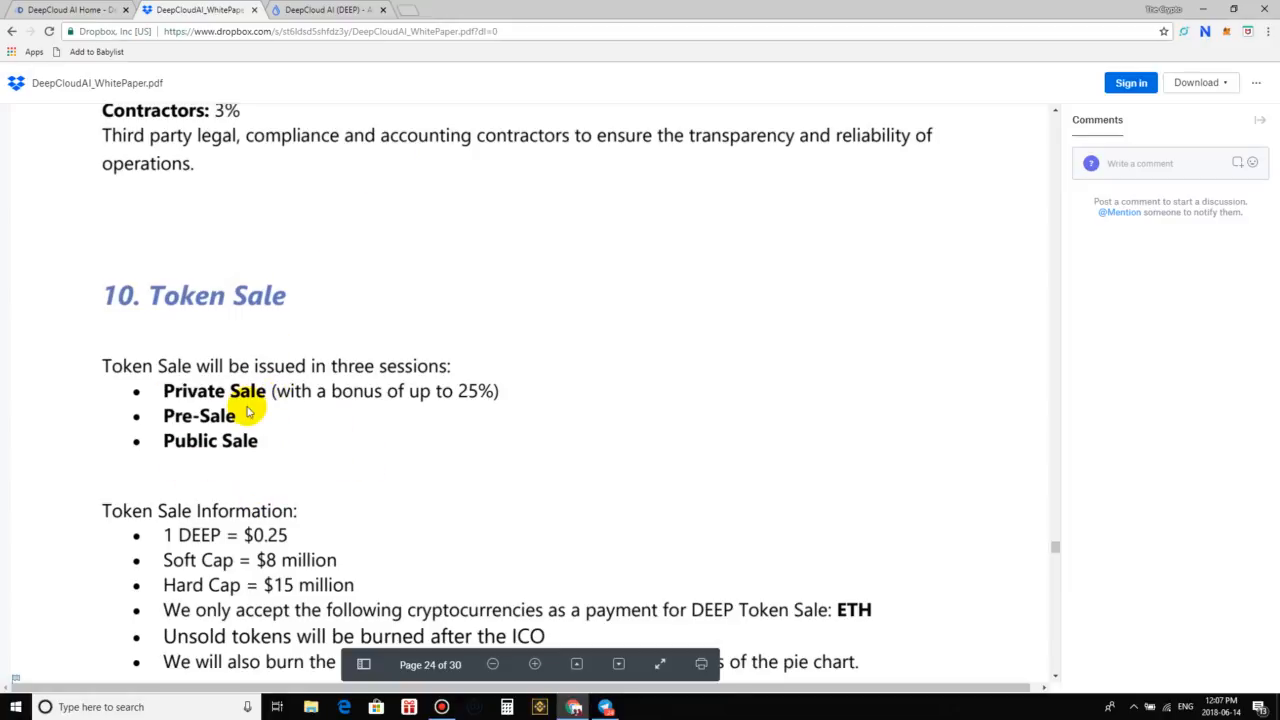
Show the Token Sale terms: 1 DEEP = $0.25, $8M soft cap, $15M hard cap
scroll("down", 3)
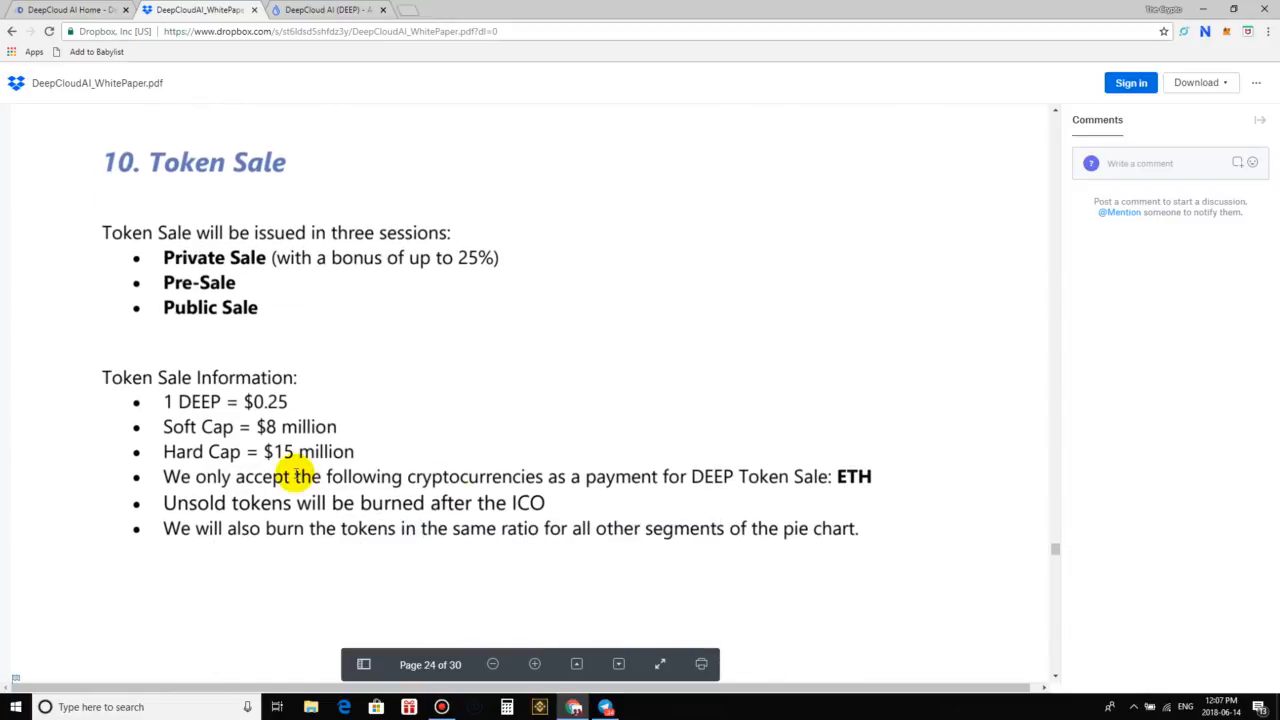
mouse_move(393, 531)
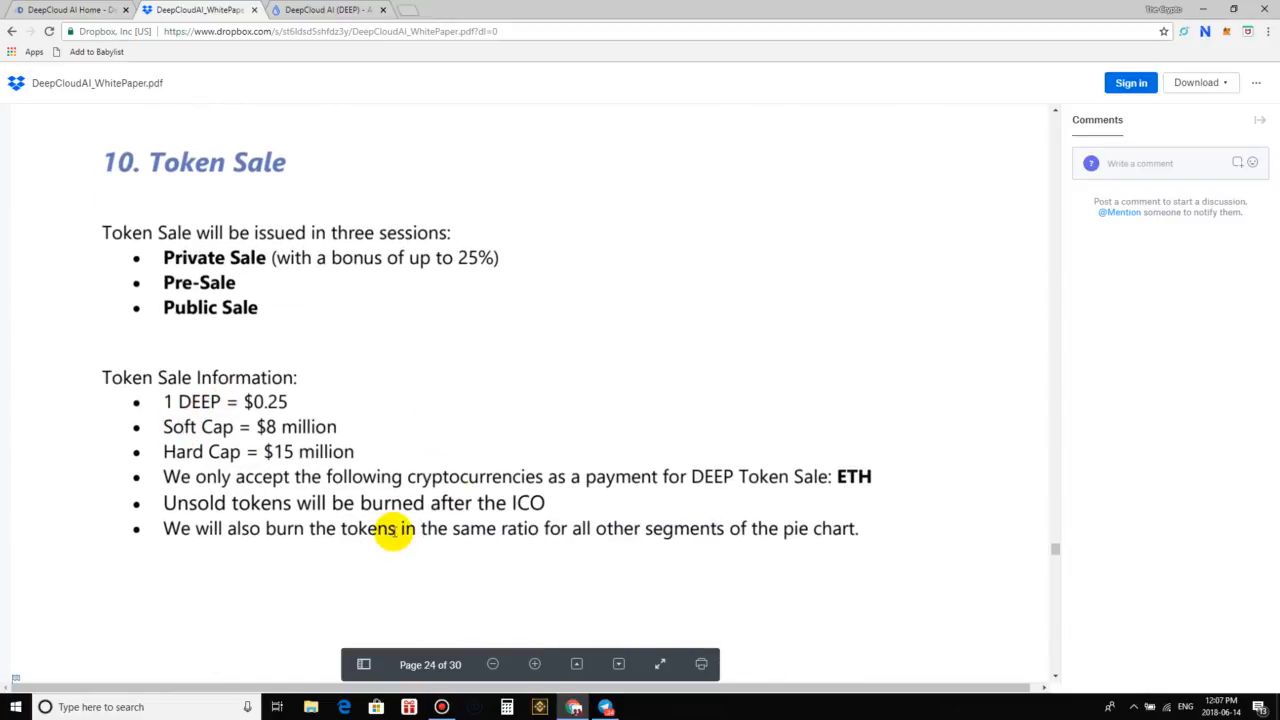
mouse_move(280, 476)
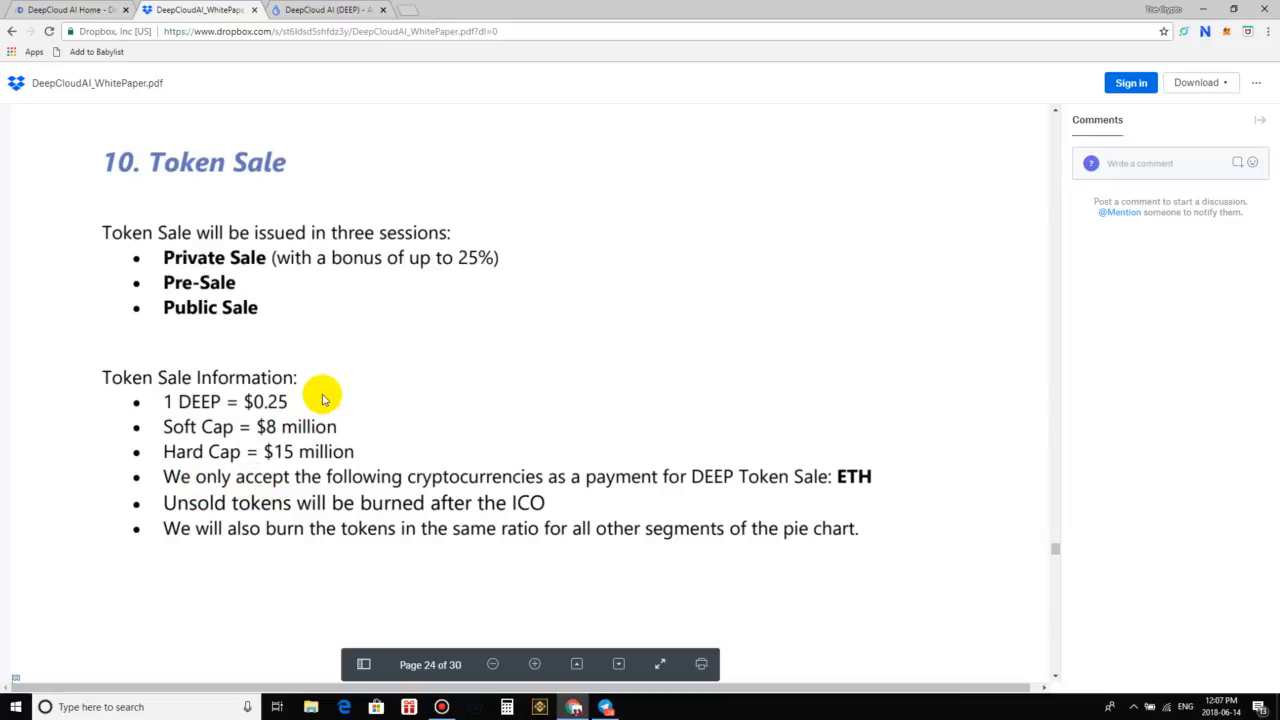
mouse_move(298, 249)
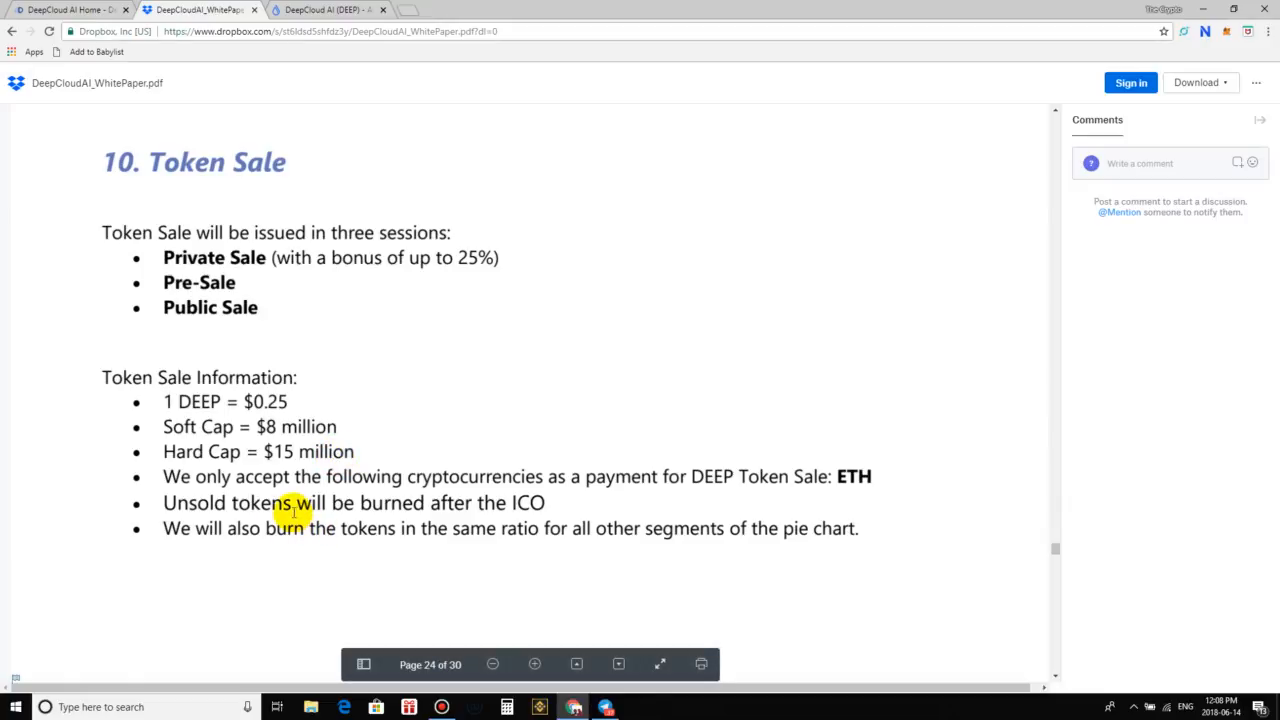
mouse_move(733, 495)
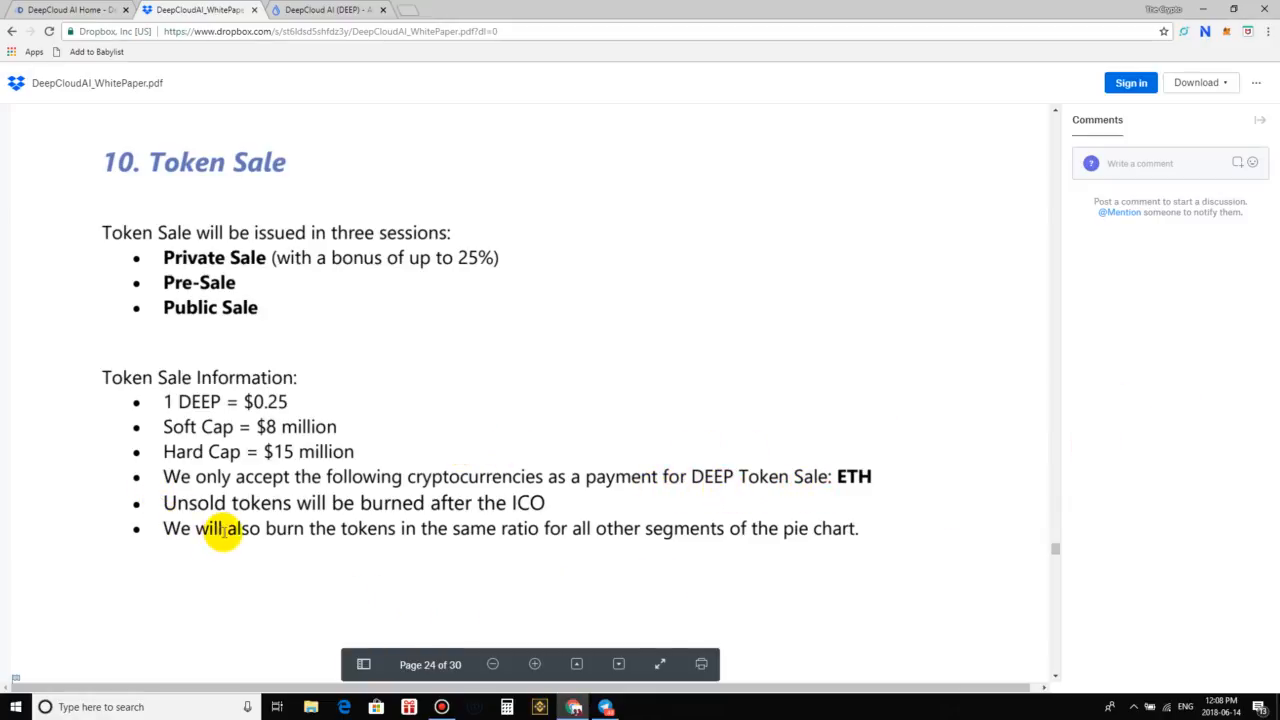
mouse_move(475, 560)
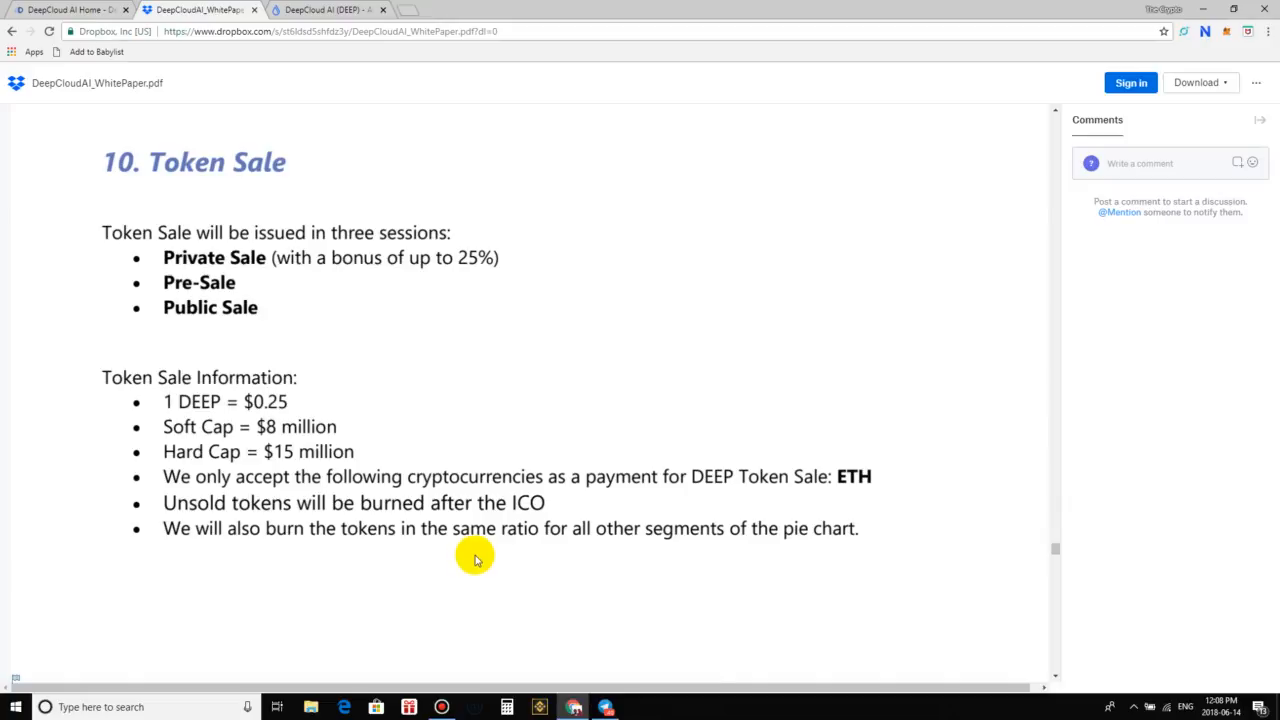
mouse_move(507, 458)
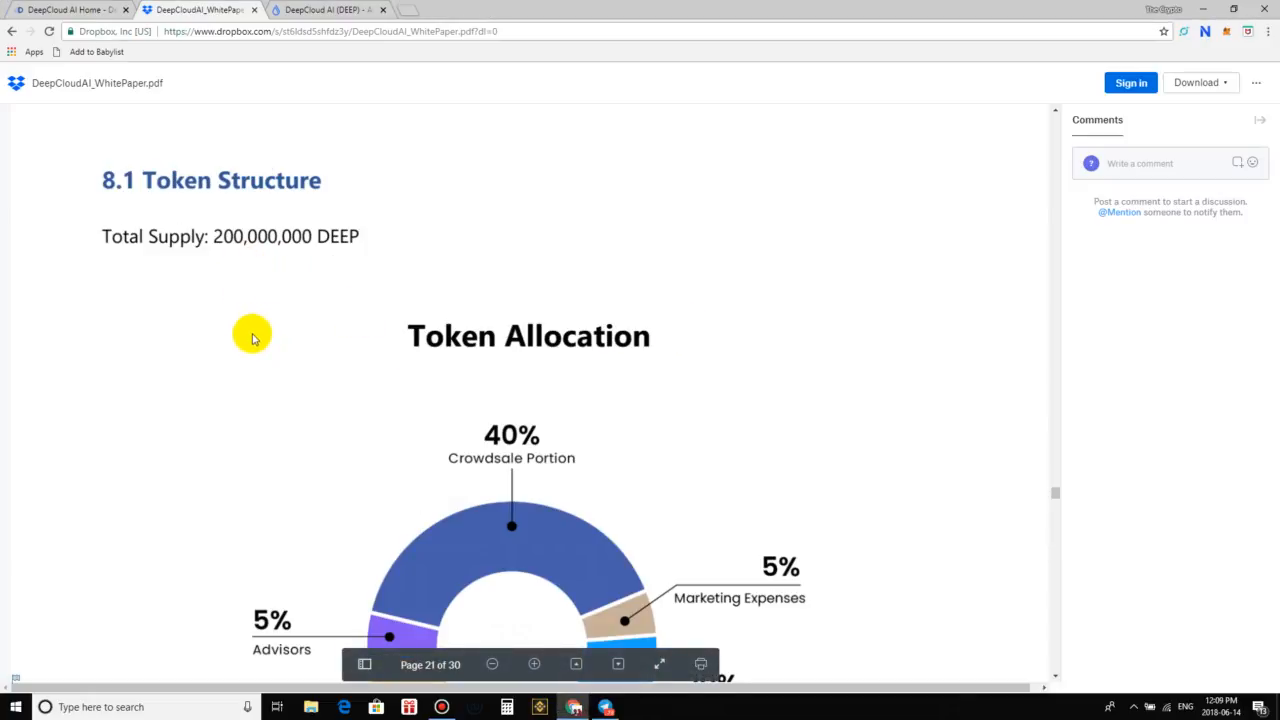
mouse_move(252, 275)
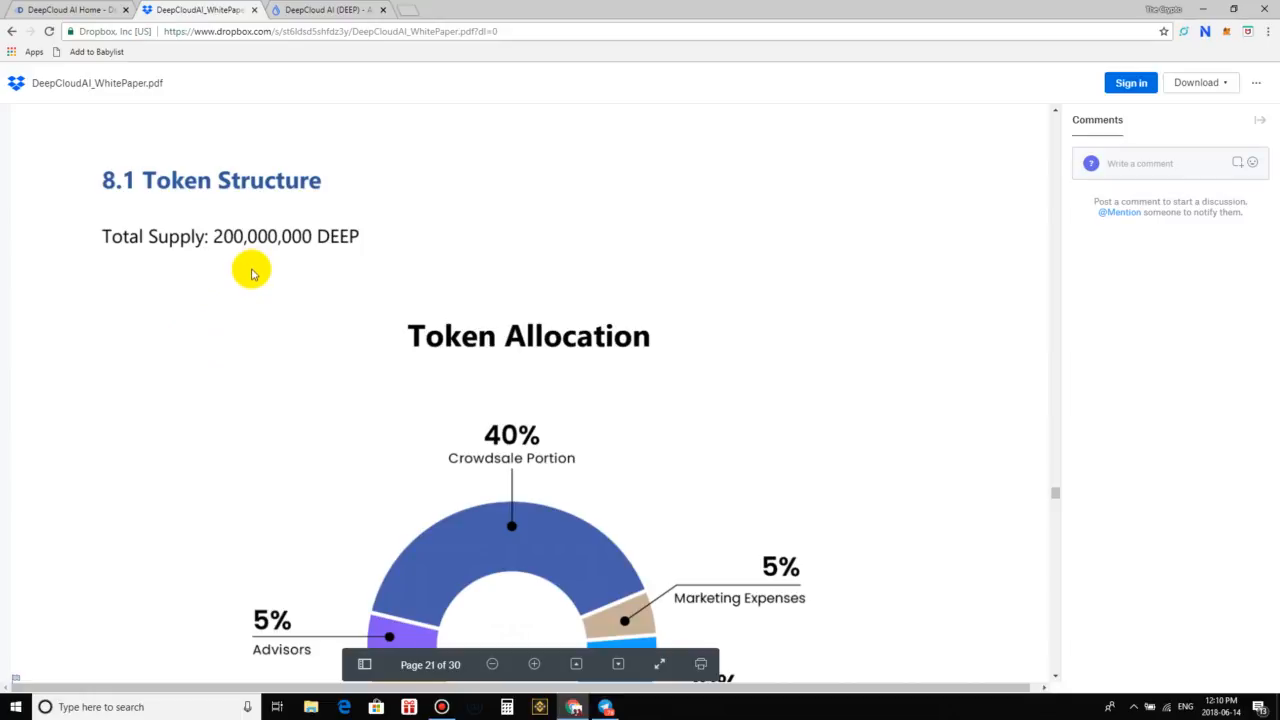
Scroll from 8.1 Token Structure past the Token Allocation chart to the Crowd sale 40% description
scroll("down", 3)
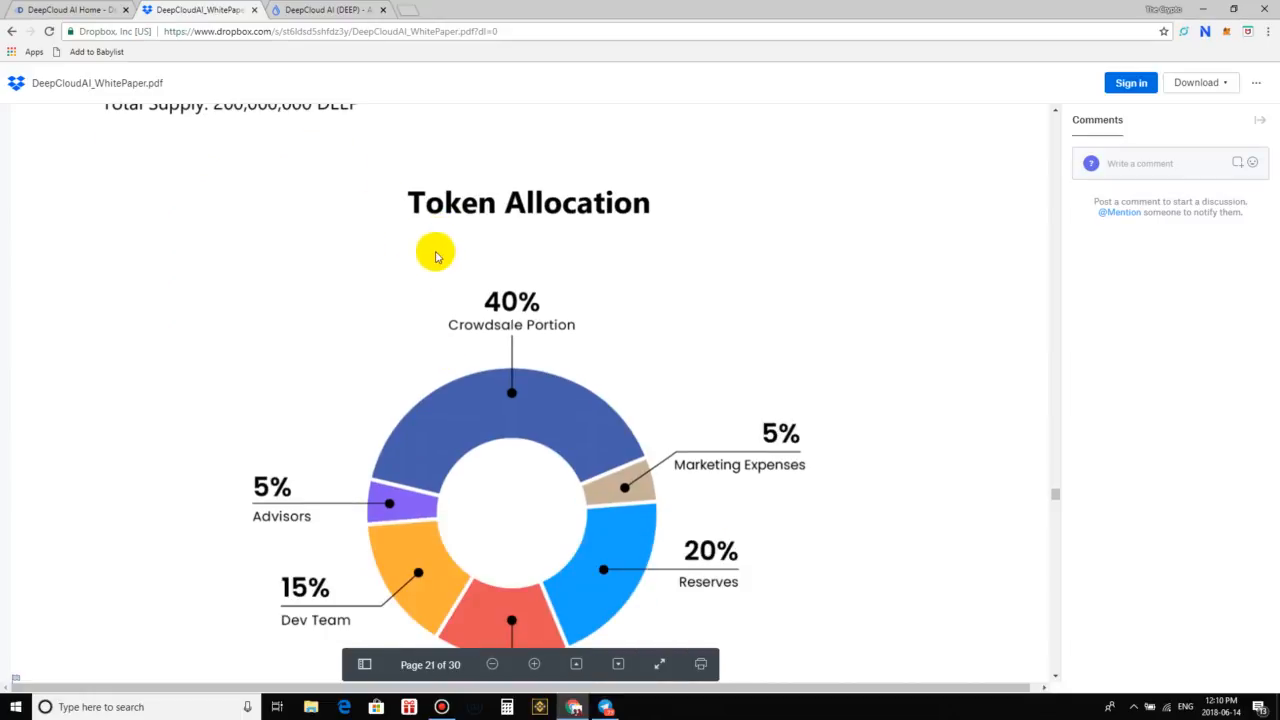
scroll("down", 3)
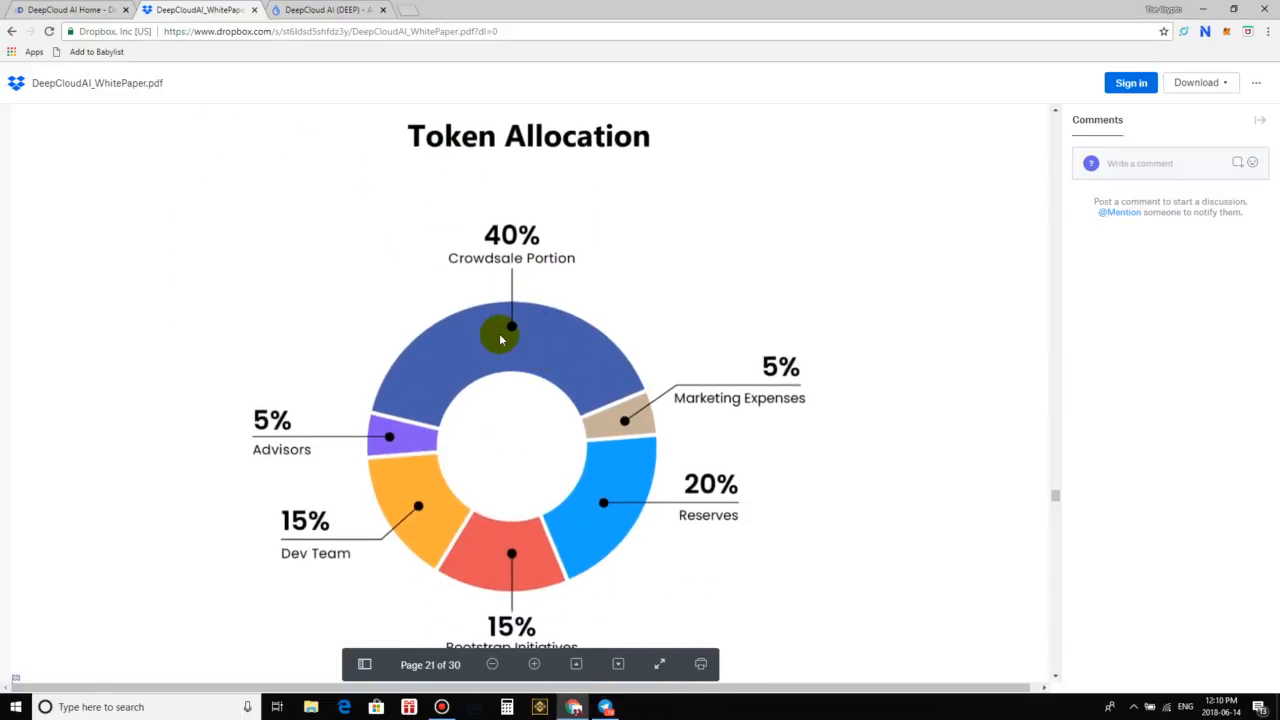
mouse_move(478, 378)
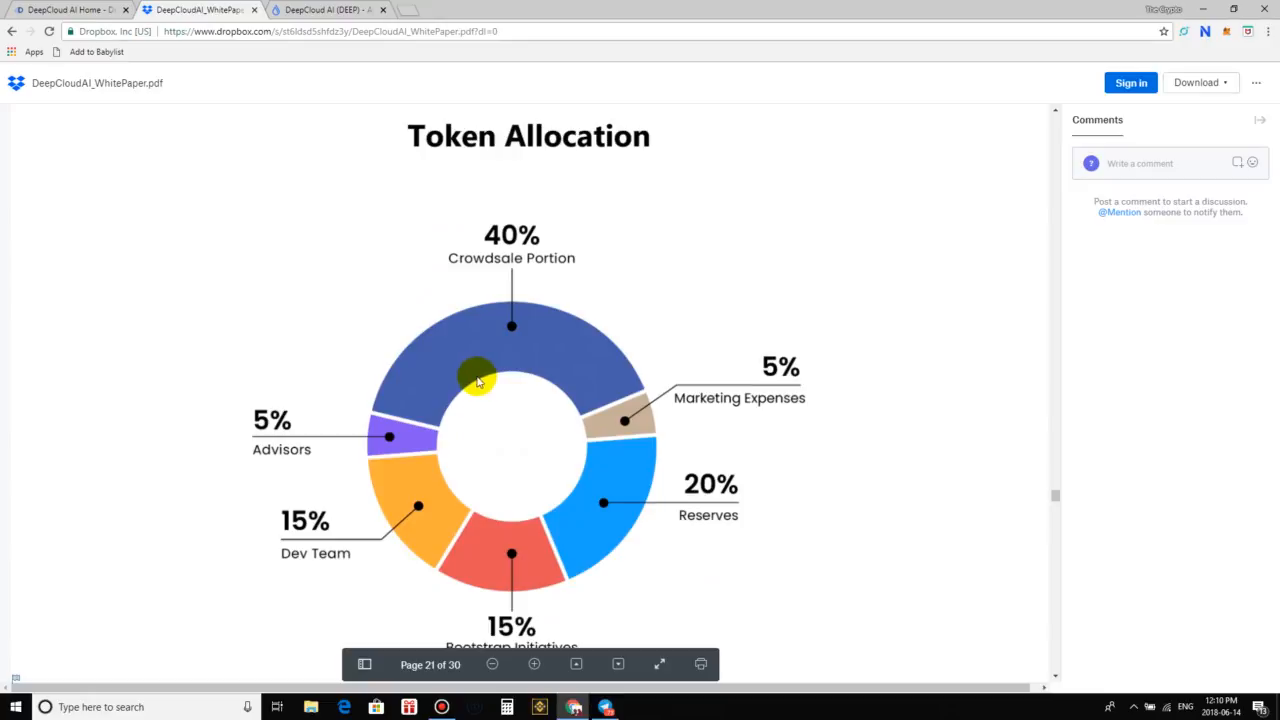
mouse_move(543, 287)
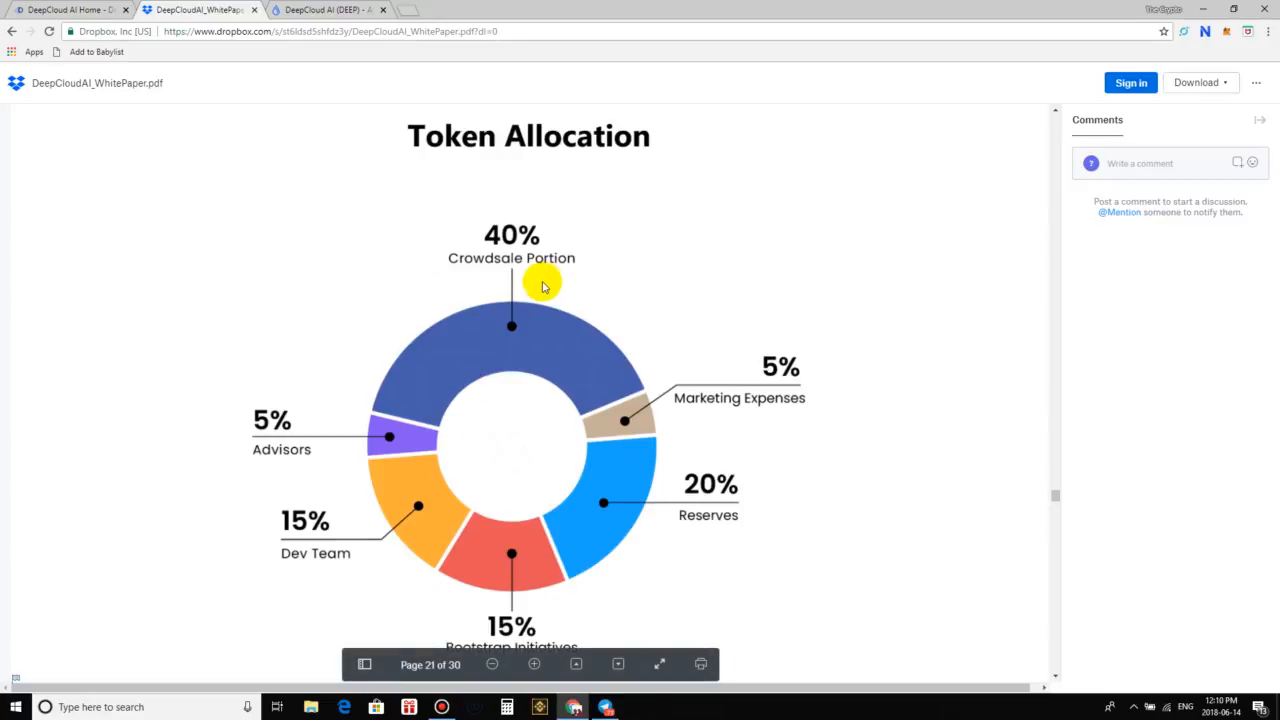
mouse_move(717, 178)
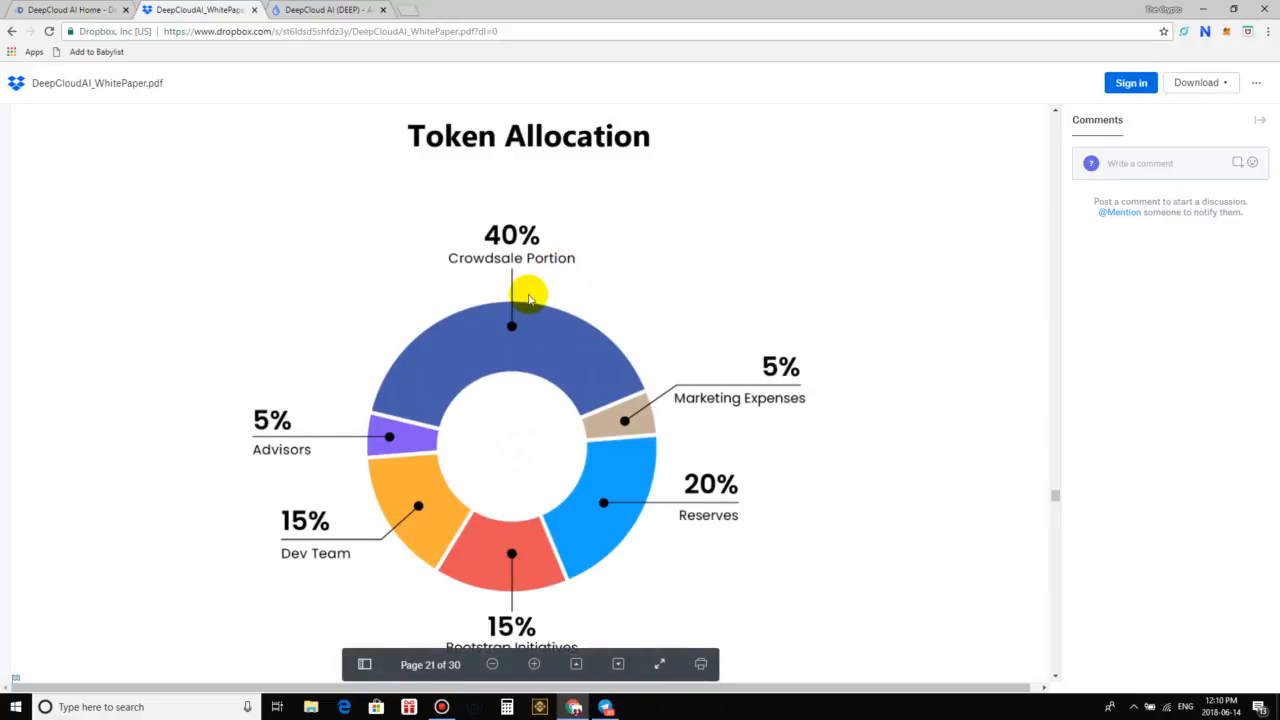
mouse_move(618, 380)
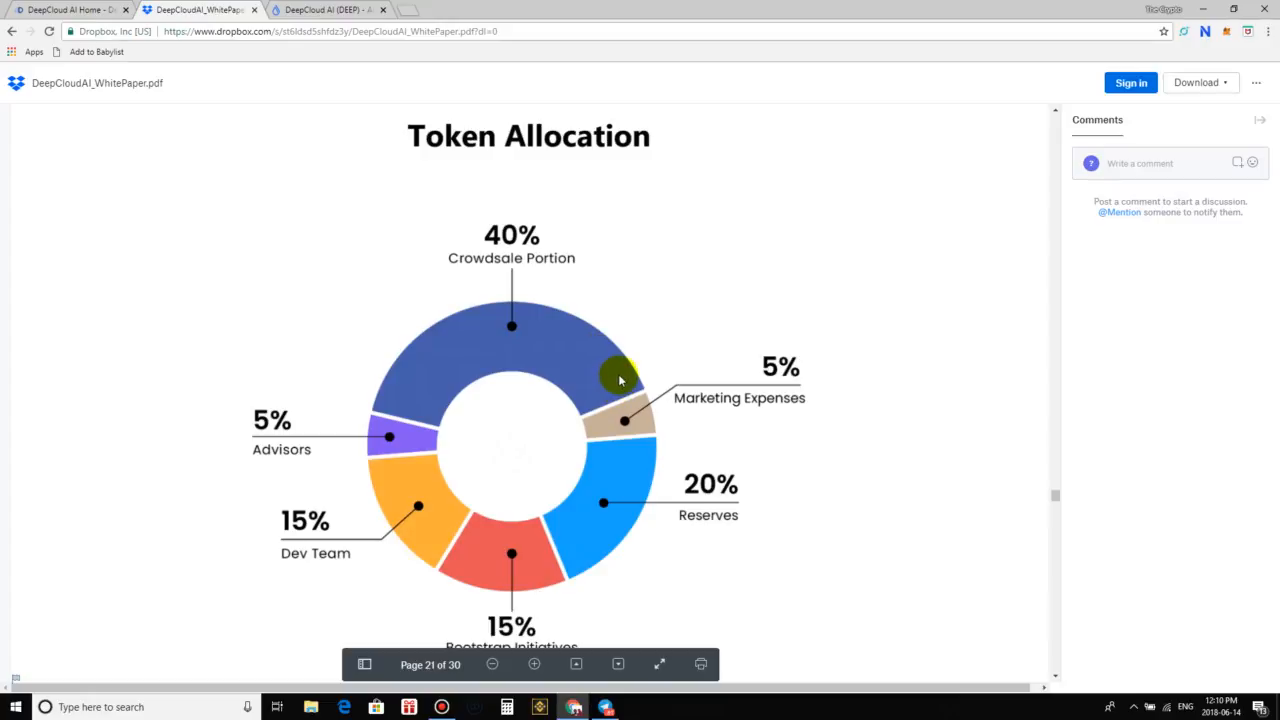
scroll("down", 3)
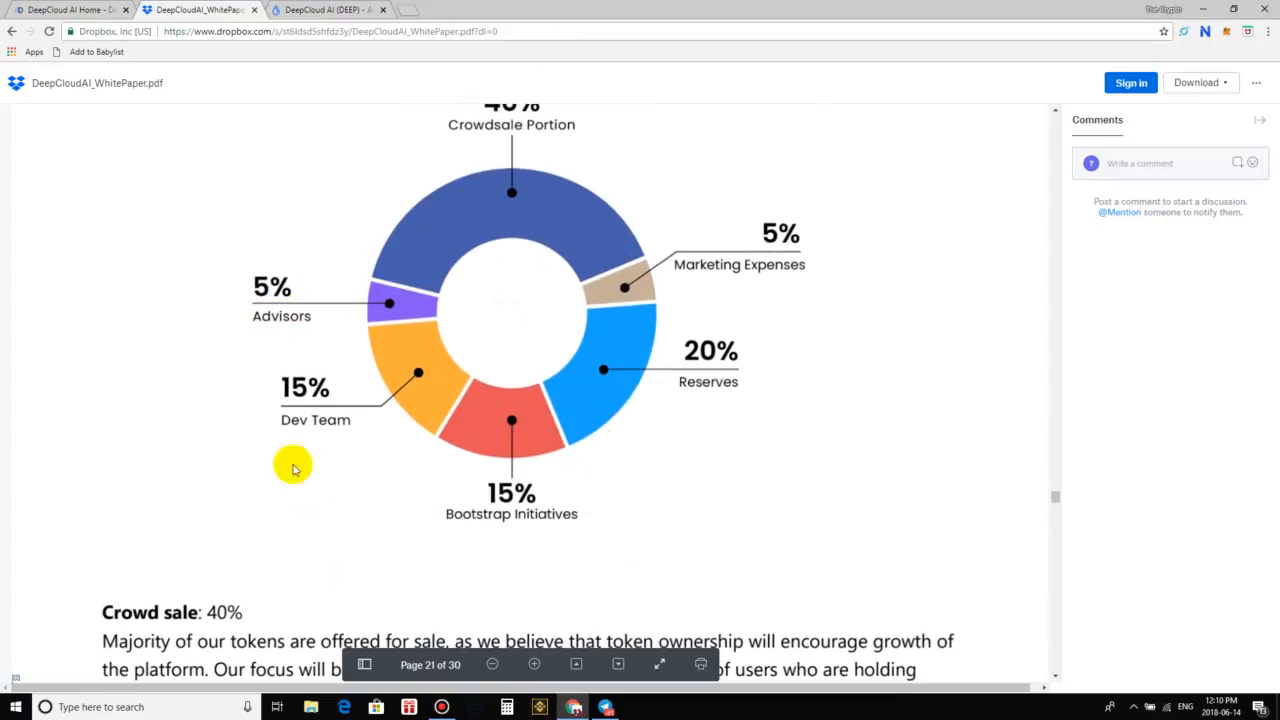
mouse_move(528, 597)
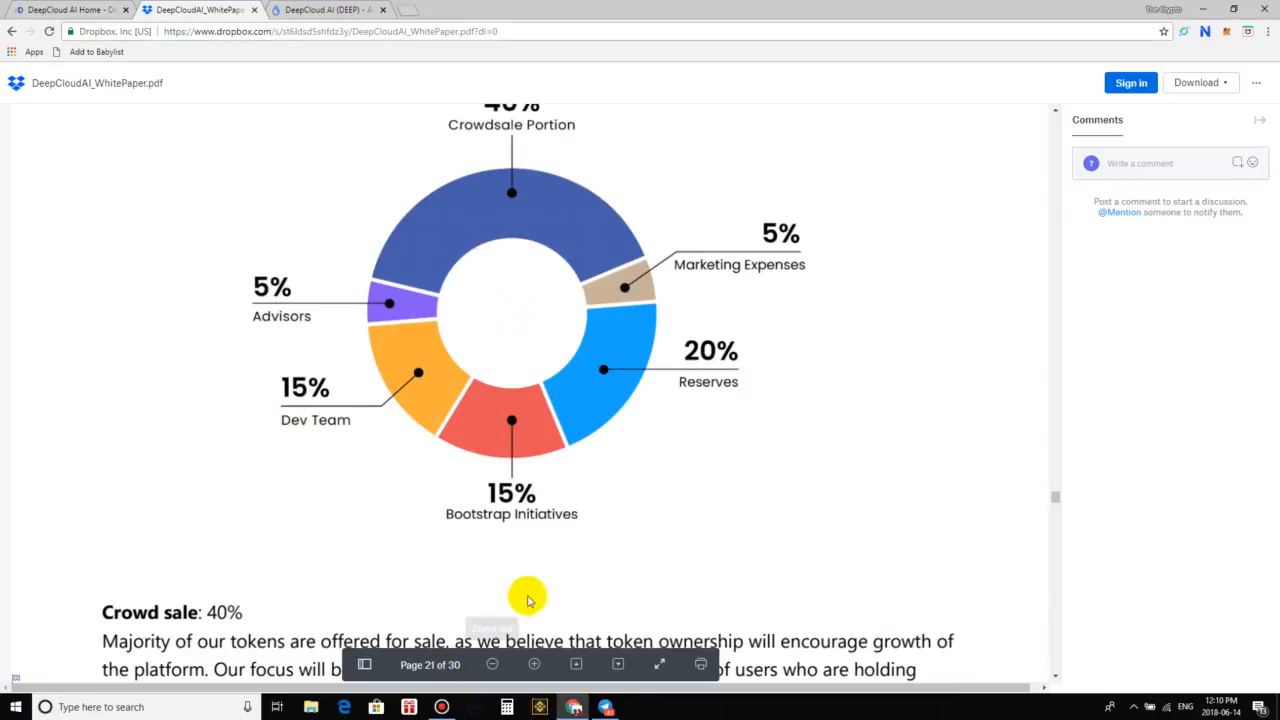
mouse_move(580, 545)
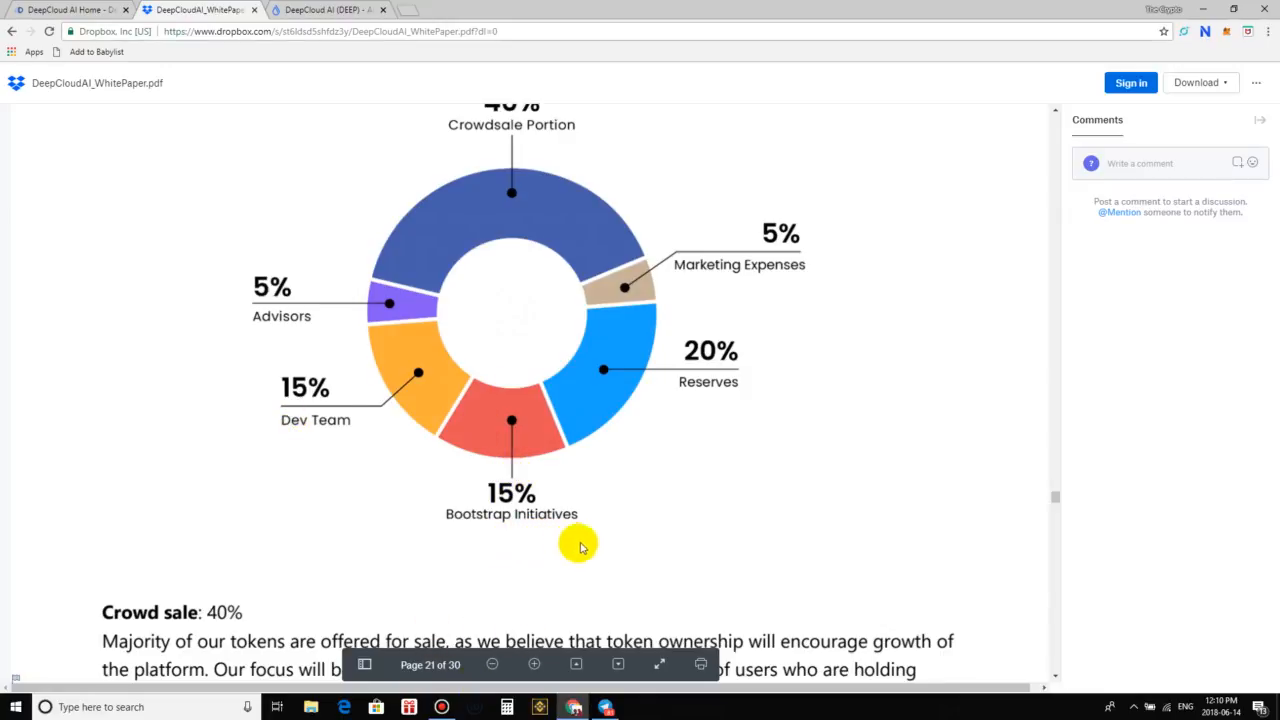
mouse_move(778, 340)
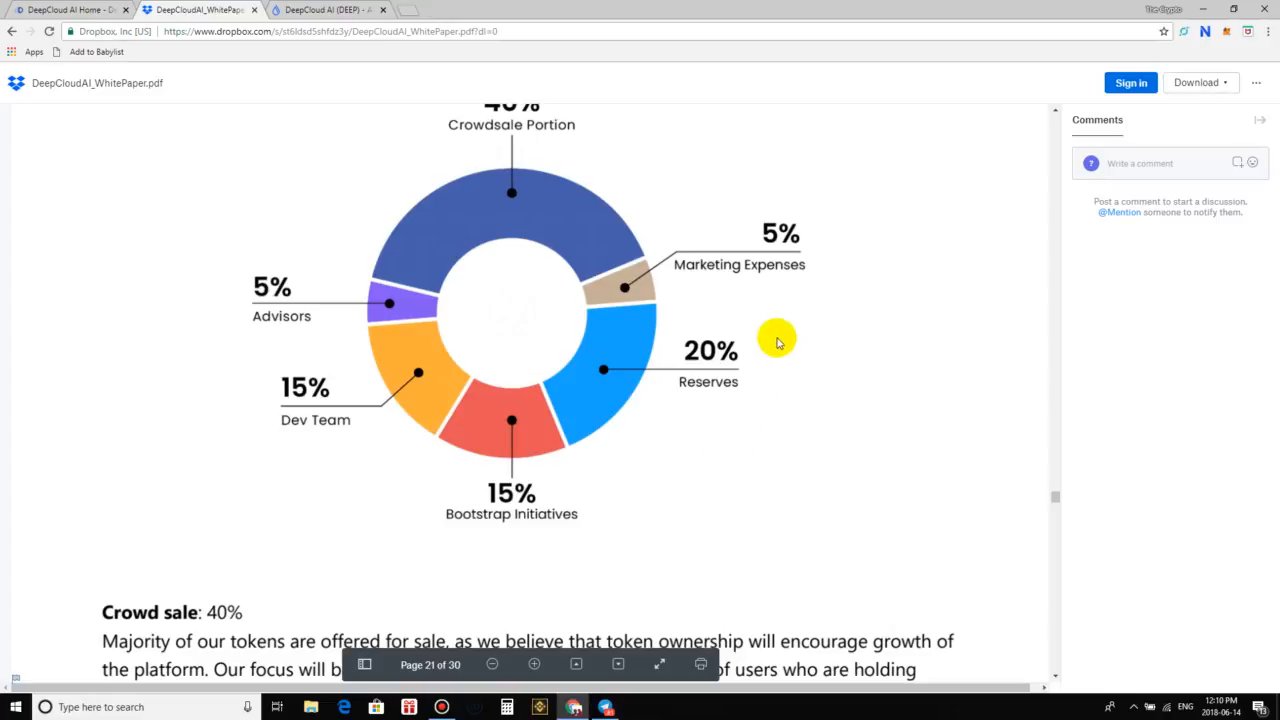
scroll("down", 3)
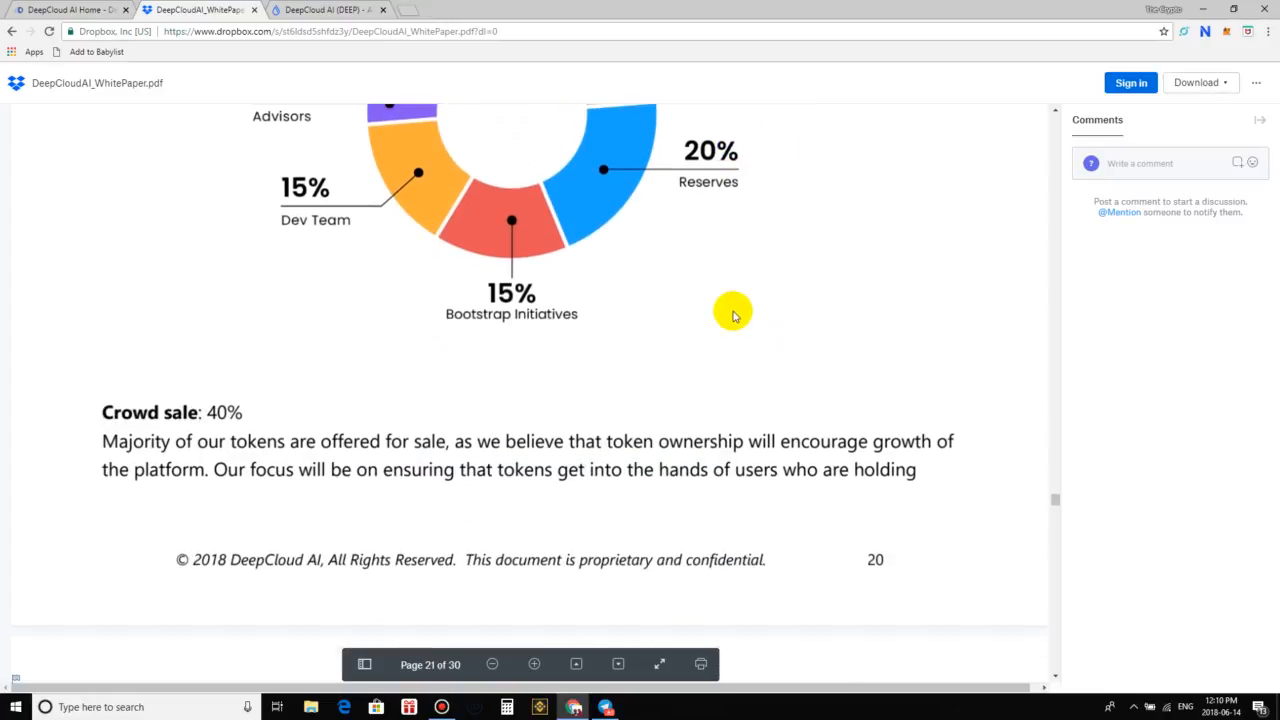
scroll("down", 3)
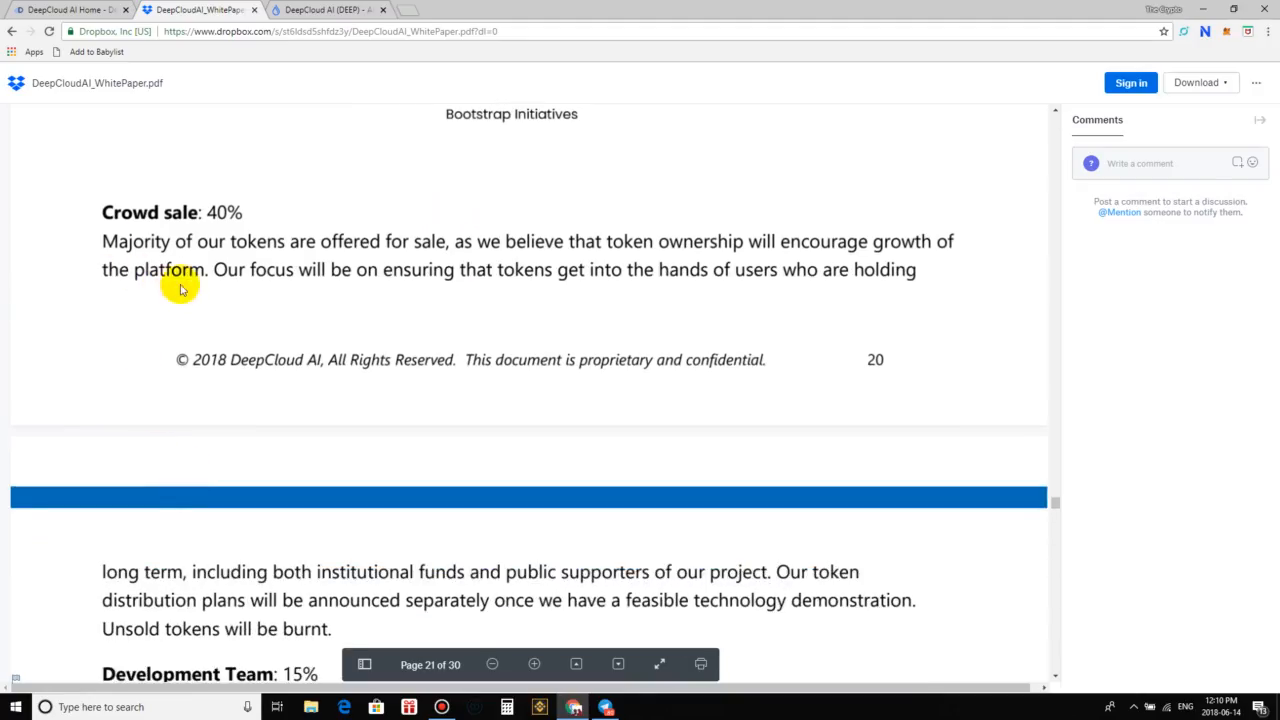
mouse_move(185, 262)
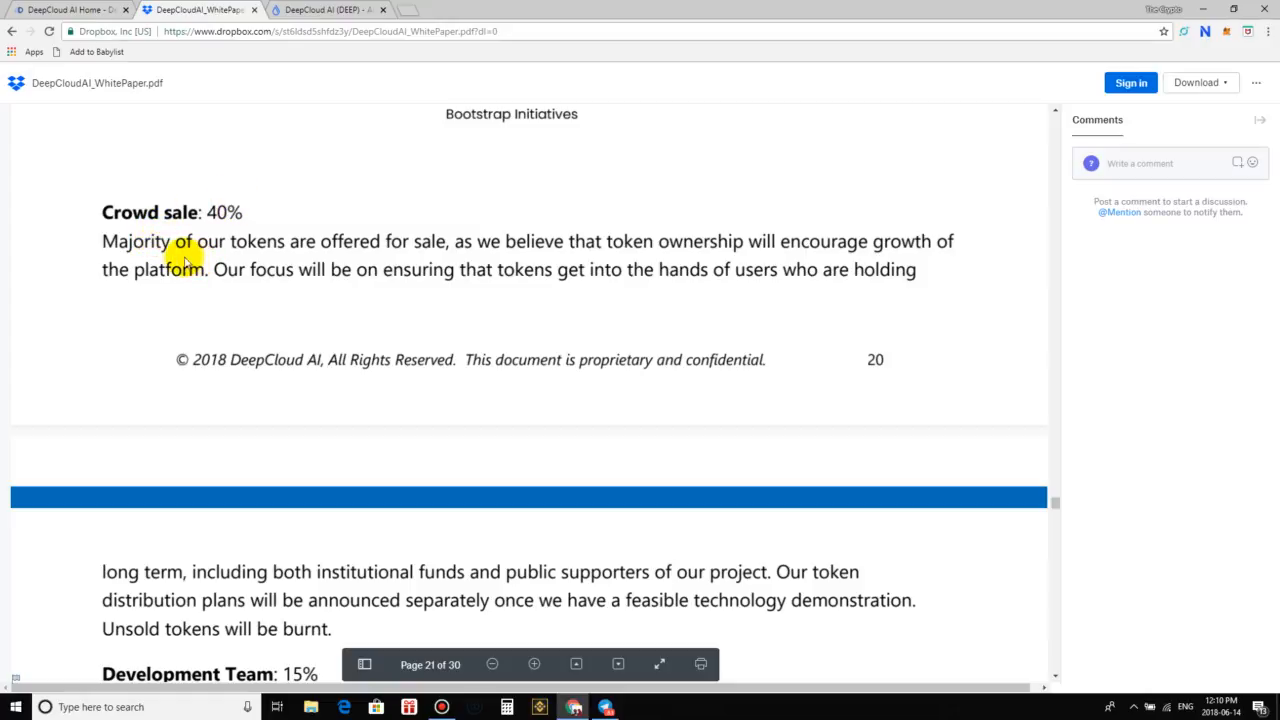
mouse_move(143, 258)
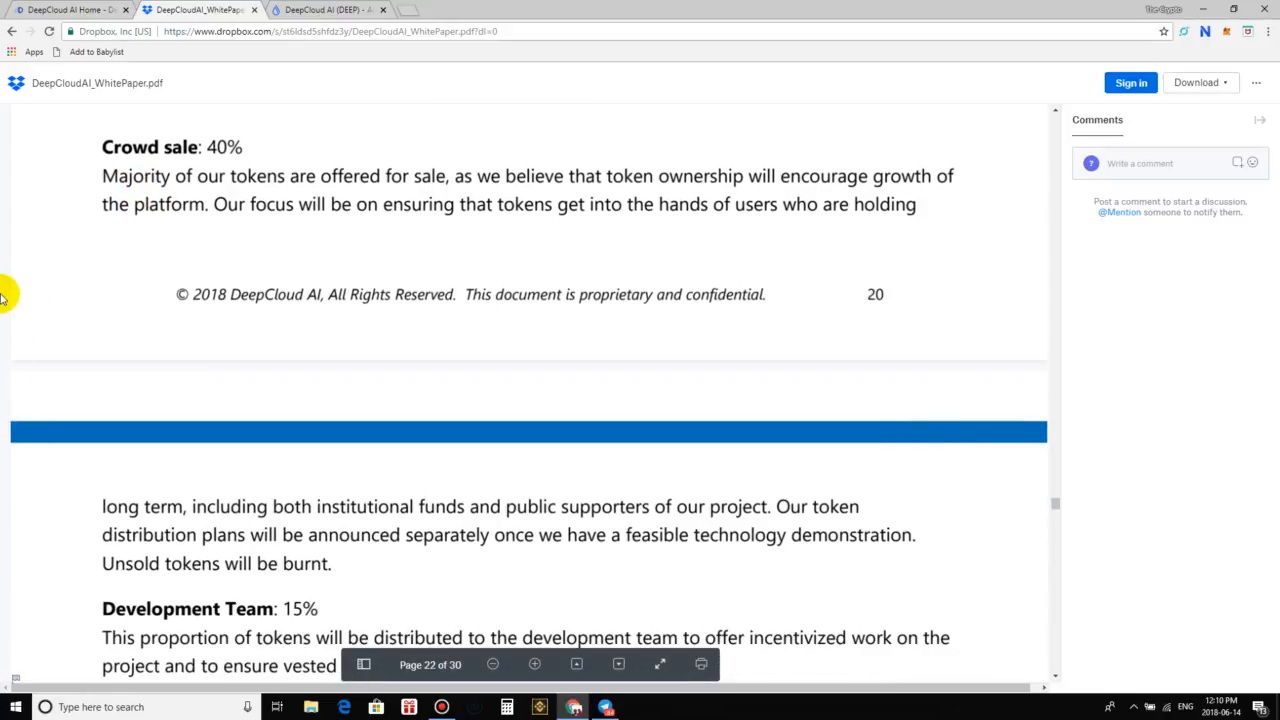
mouse_move(520, 553)
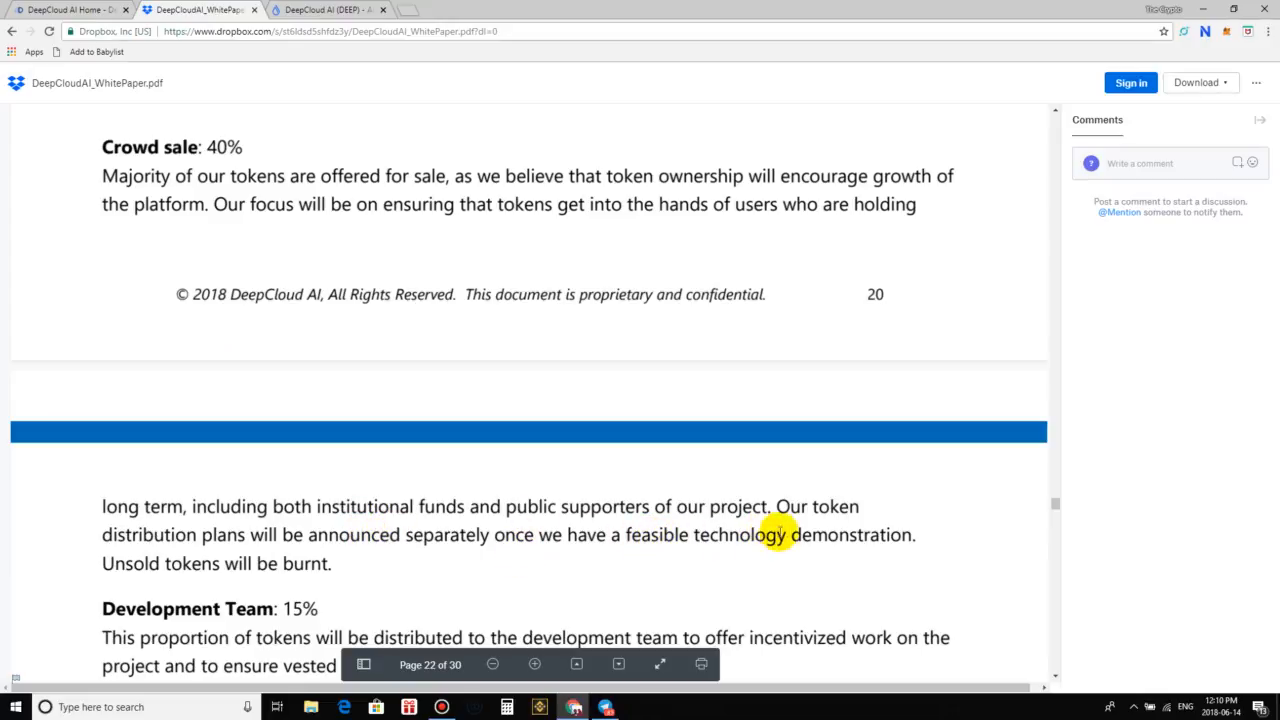
mouse_move(378, 580)
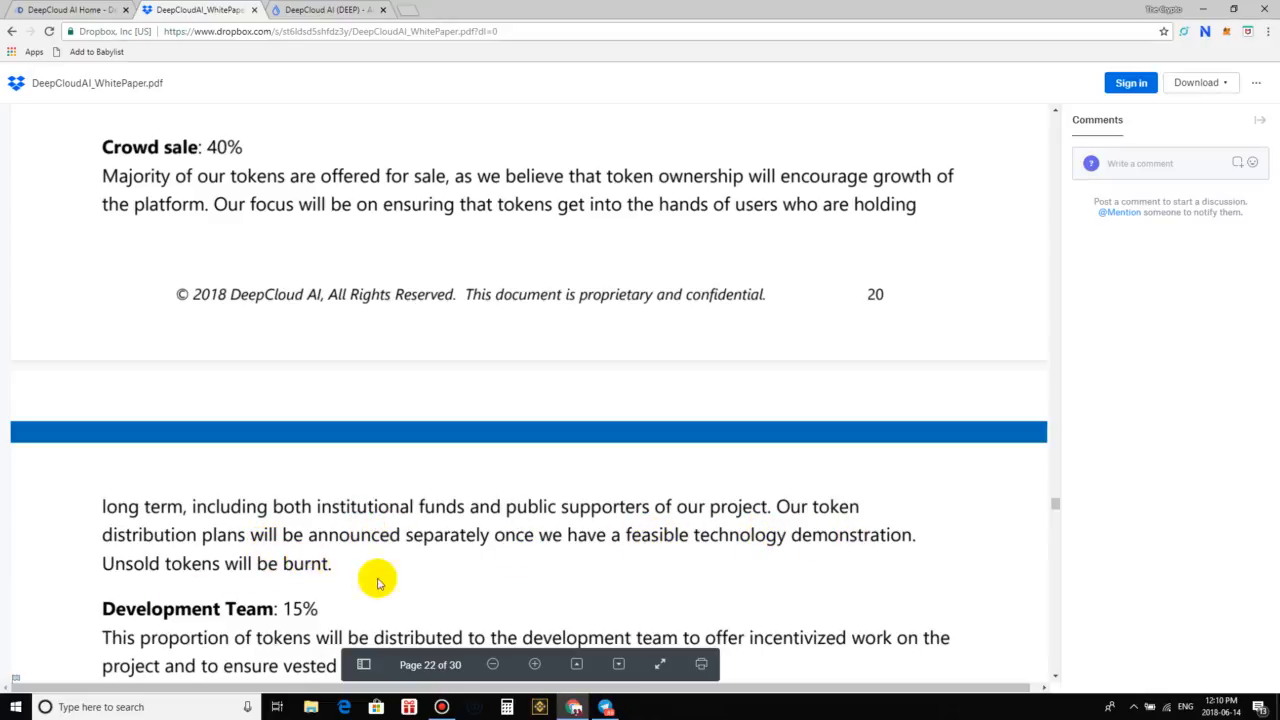
mouse_move(620, 565)
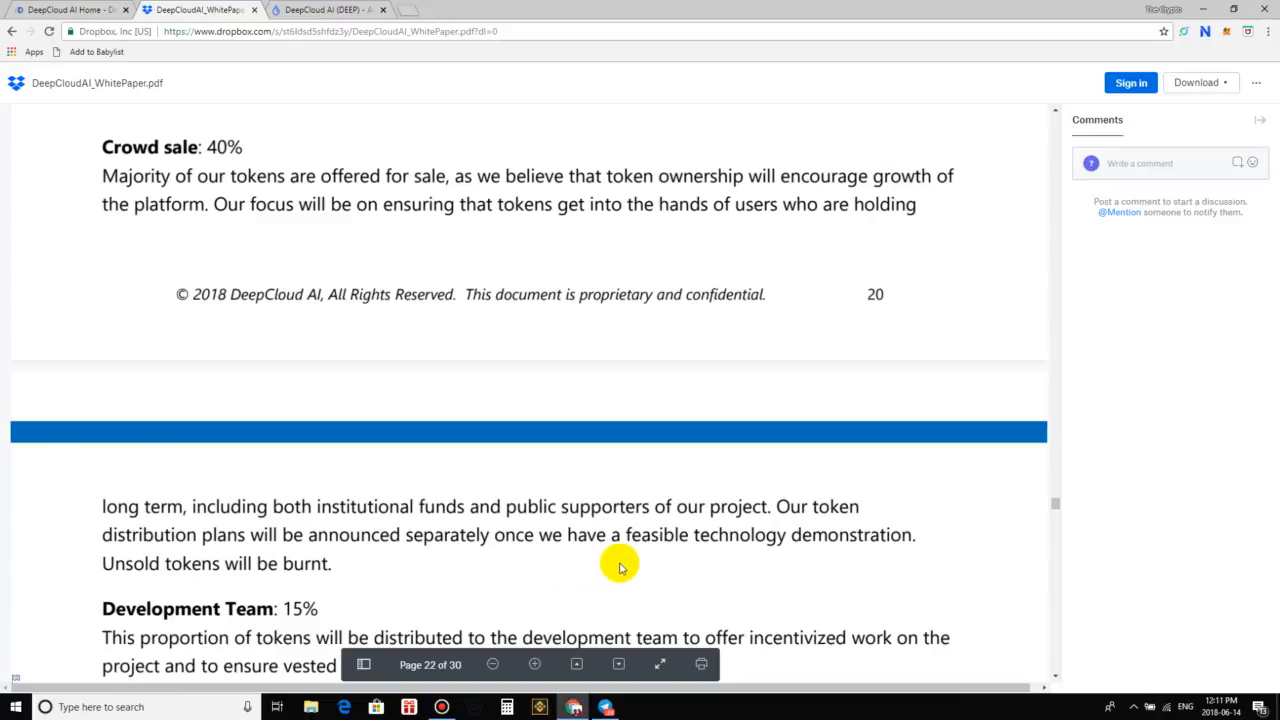
mouse_move(398, 614)
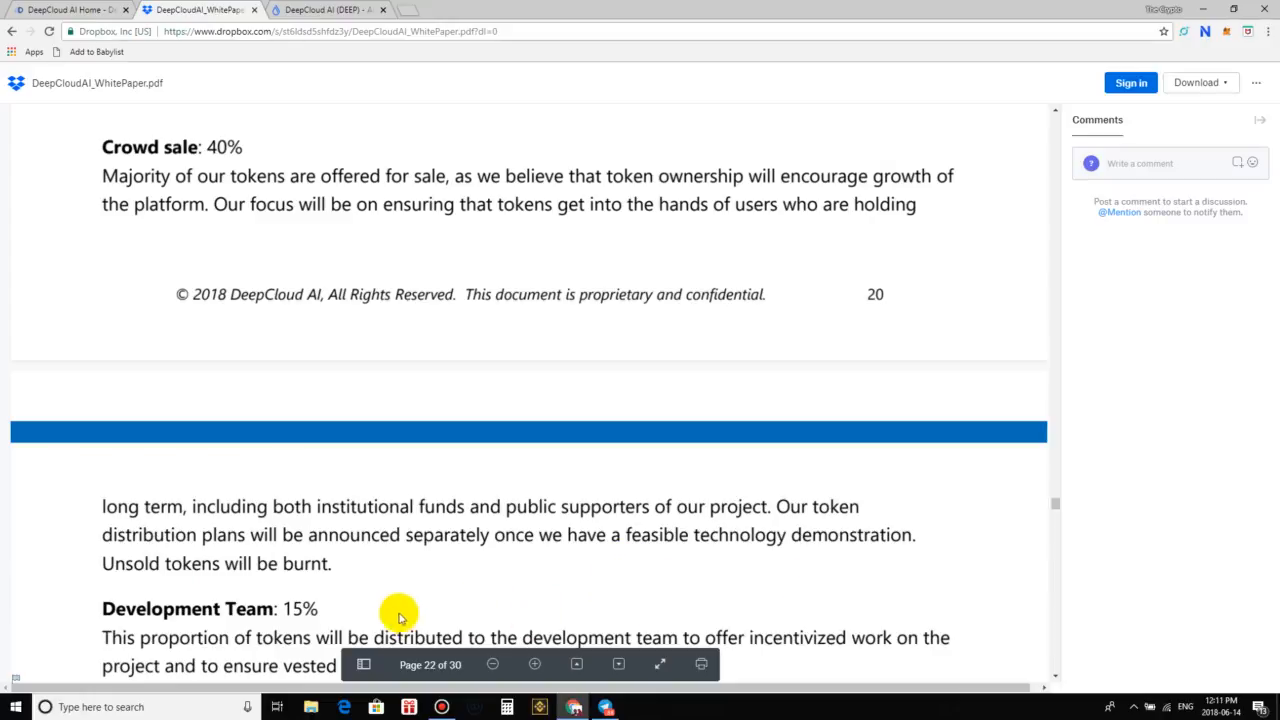
mouse_move(320, 599)
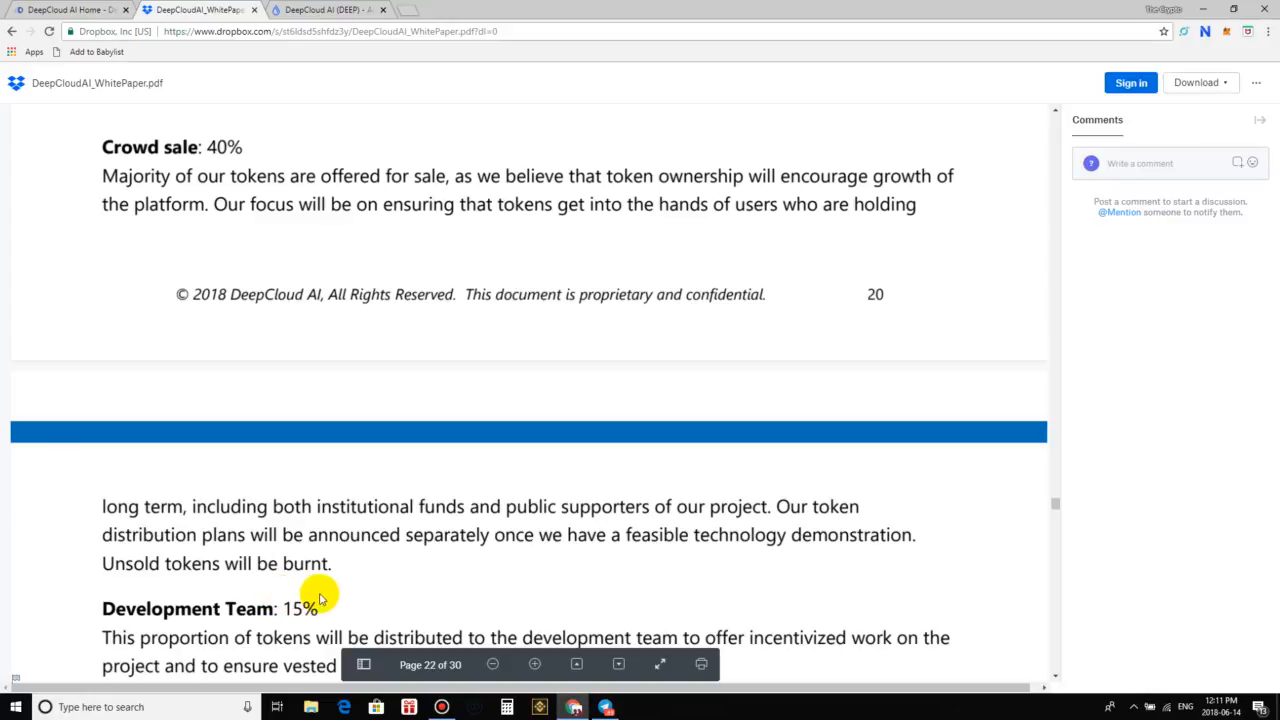
mouse_move(330, 605)
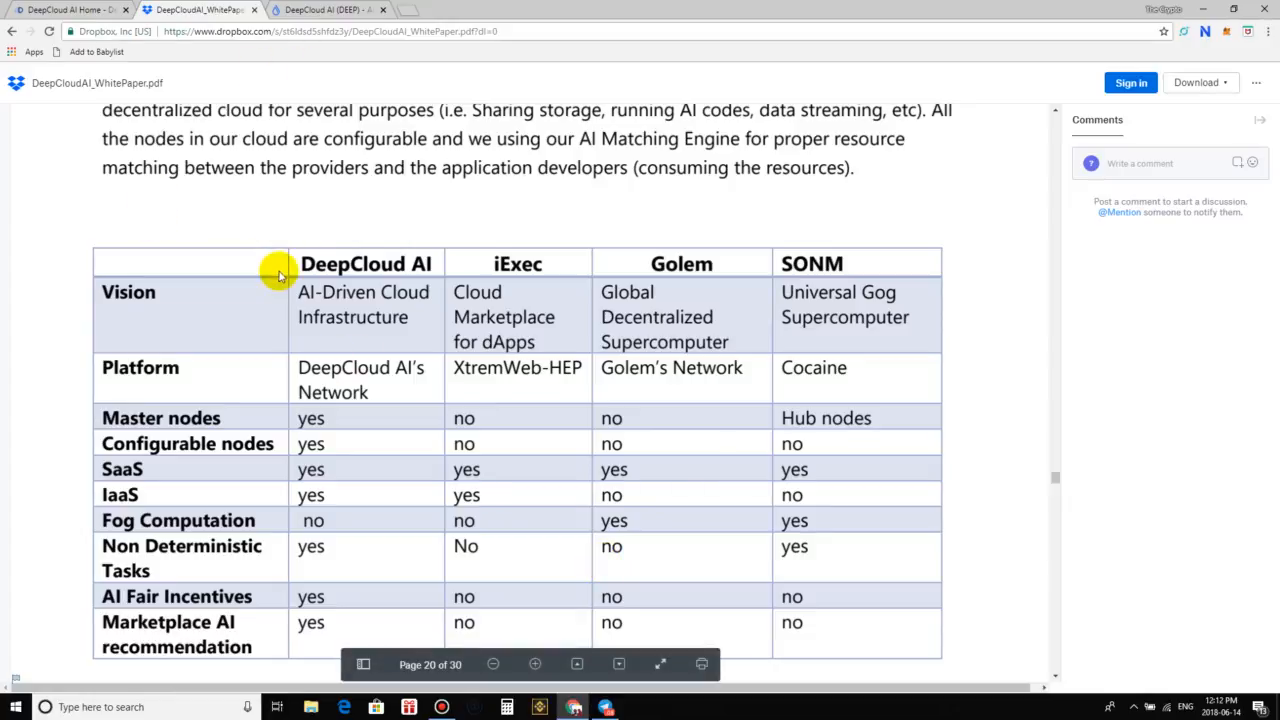
mouse_move(375, 322)
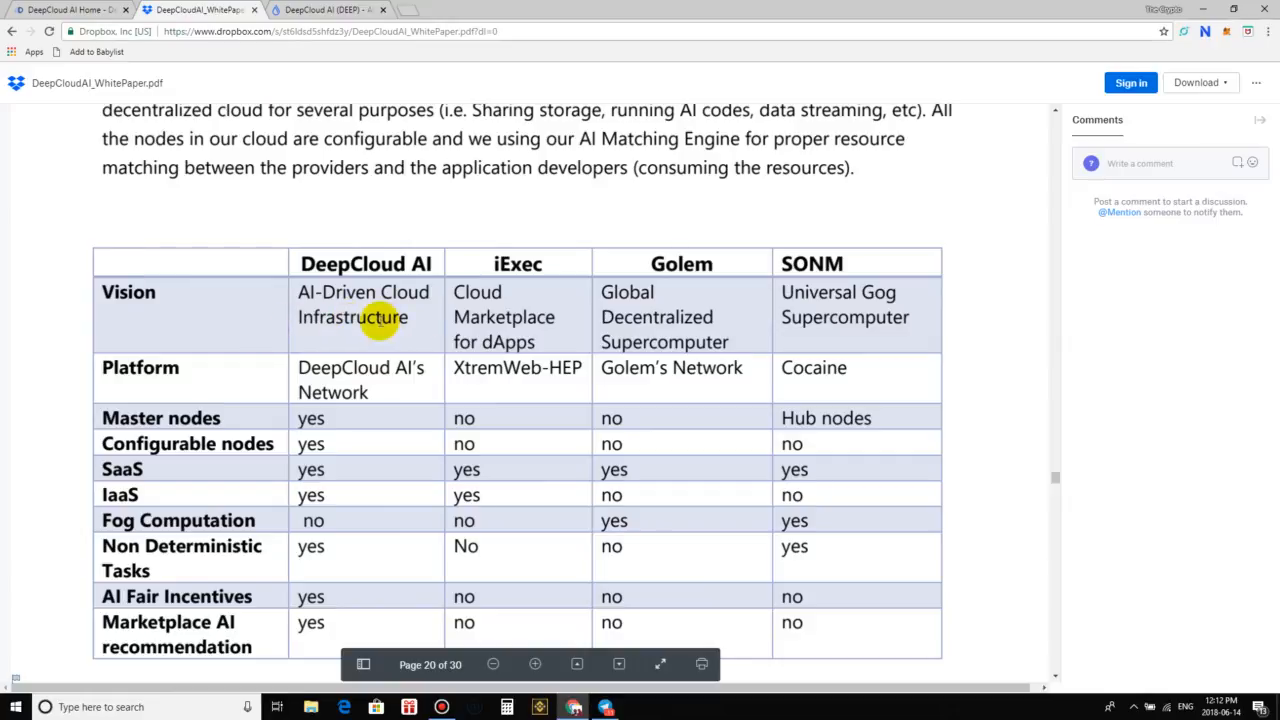
mouse_move(483, 281)
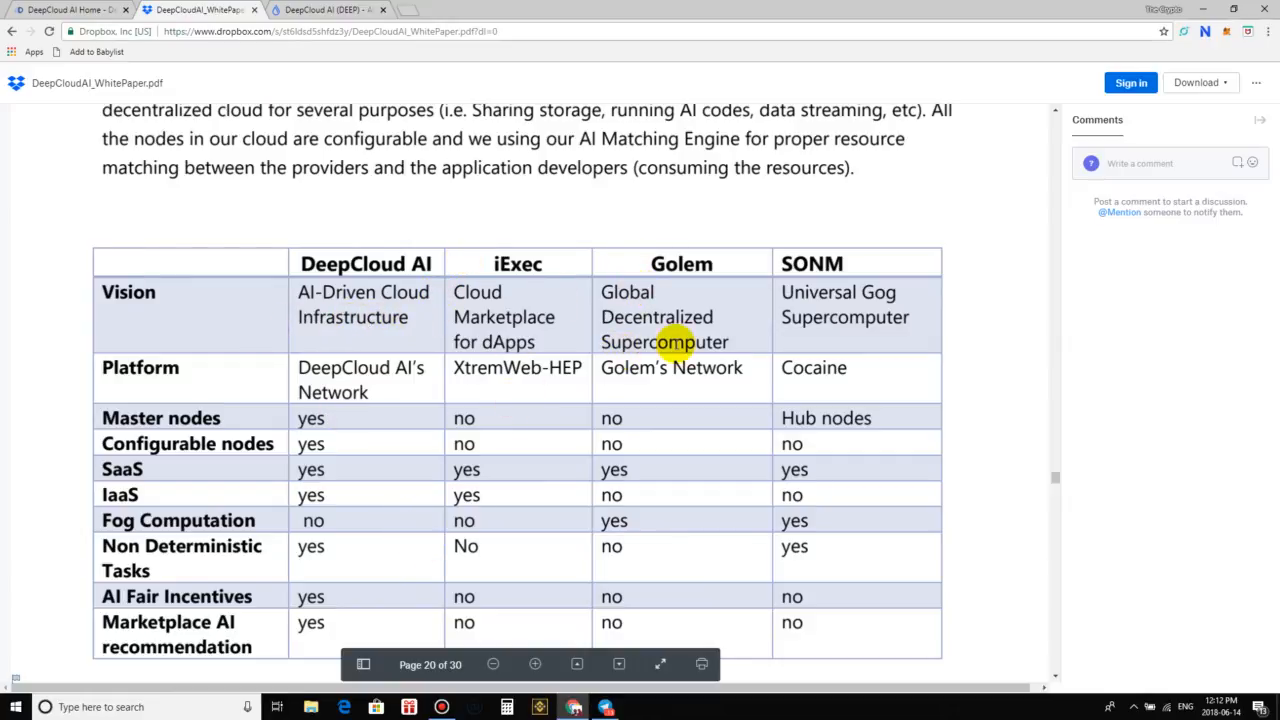
mouse_move(735, 335)
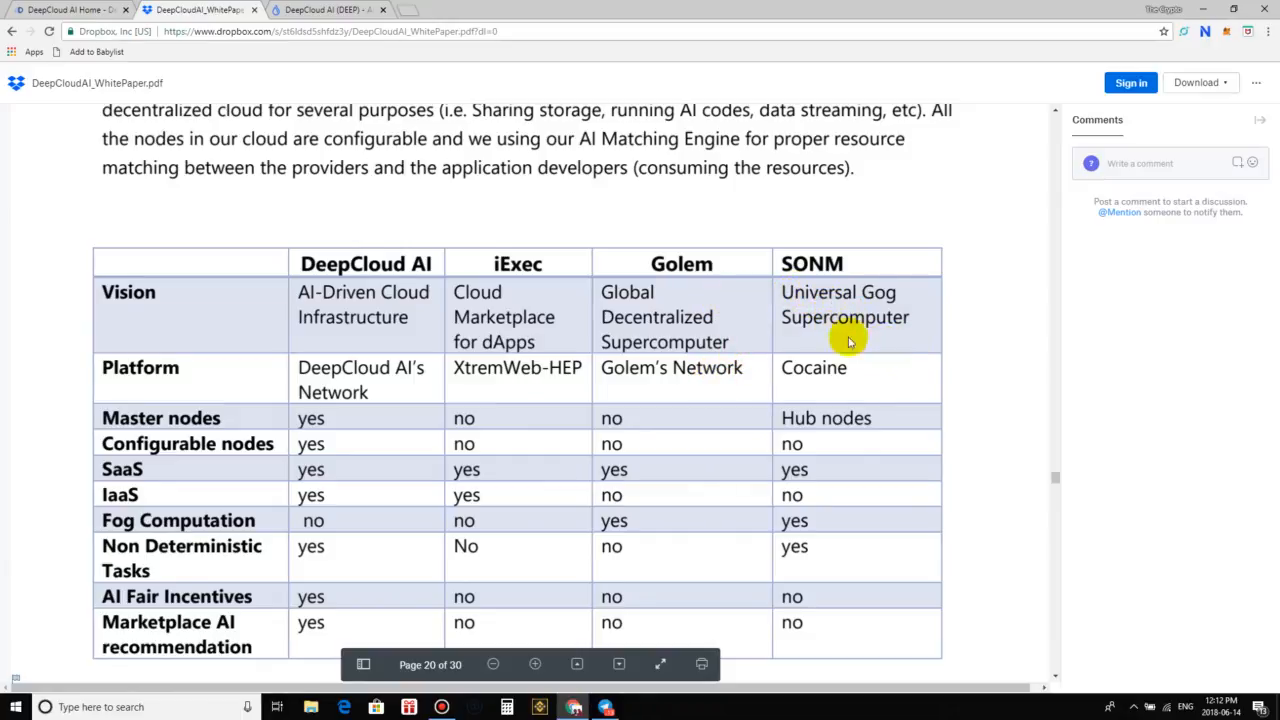
mouse_move(393, 337)
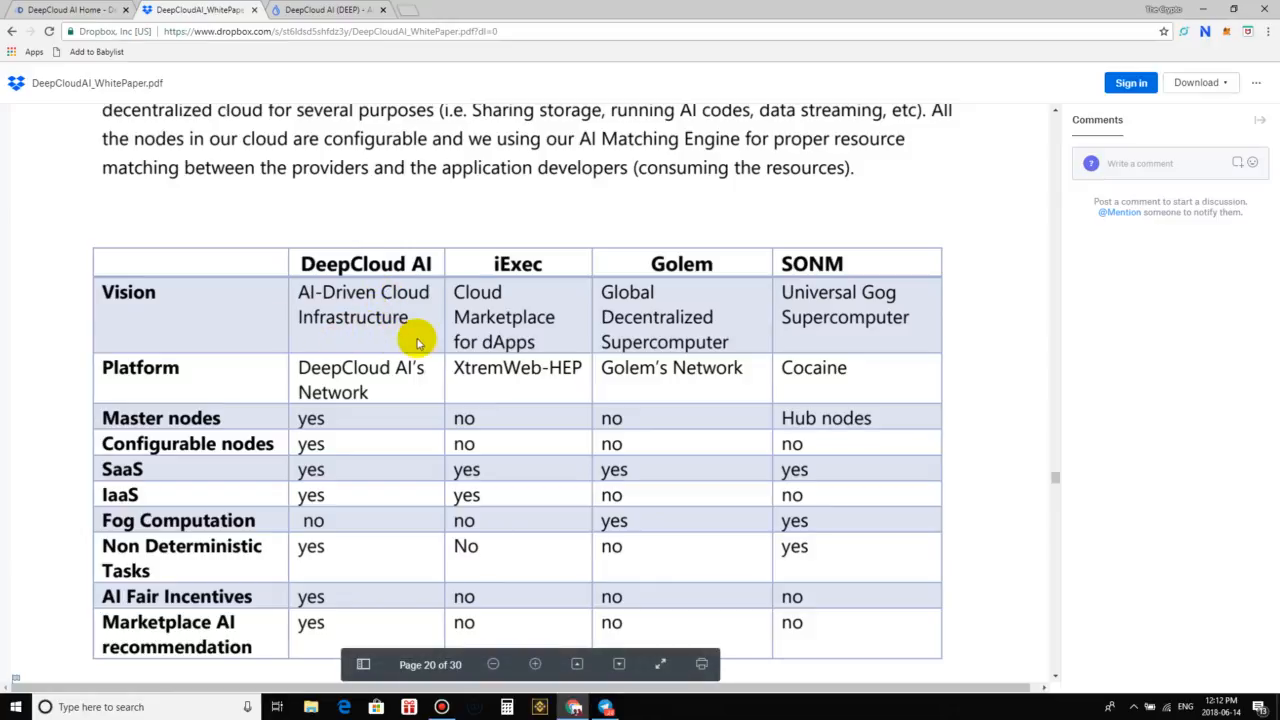
mouse_move(635, 240)
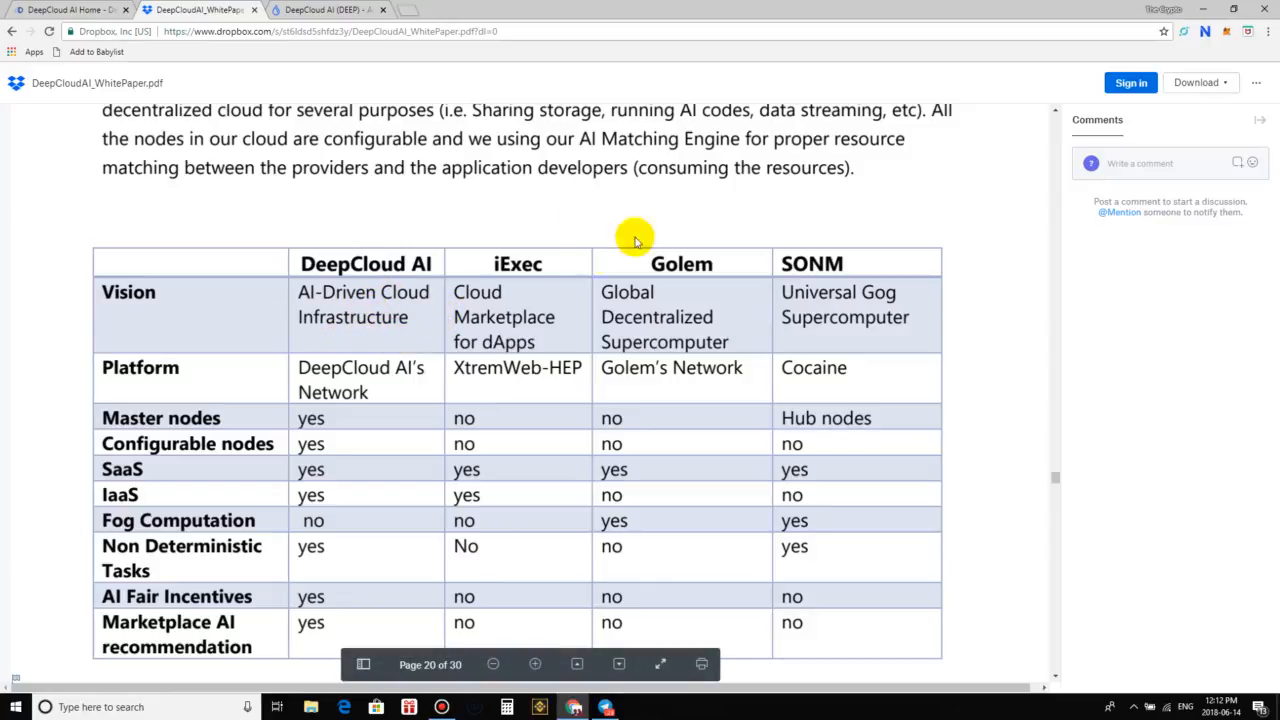
mouse_move(170, 400)
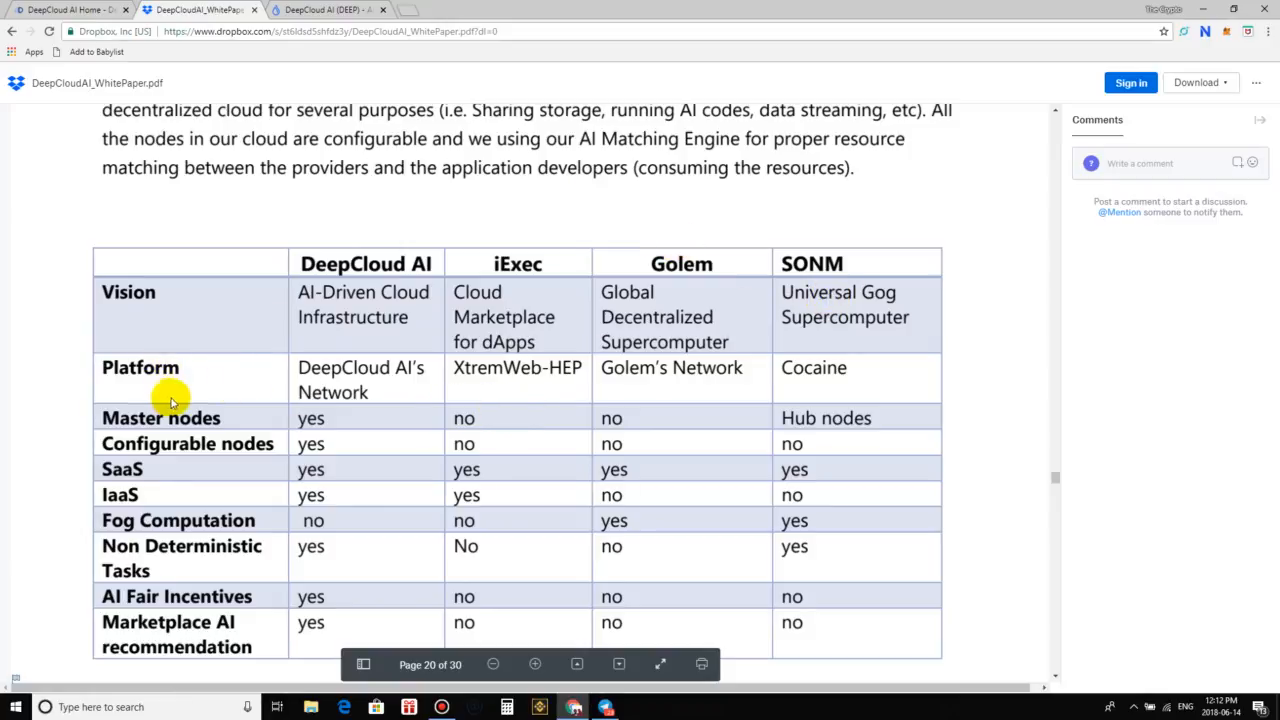
mouse_move(408, 402)
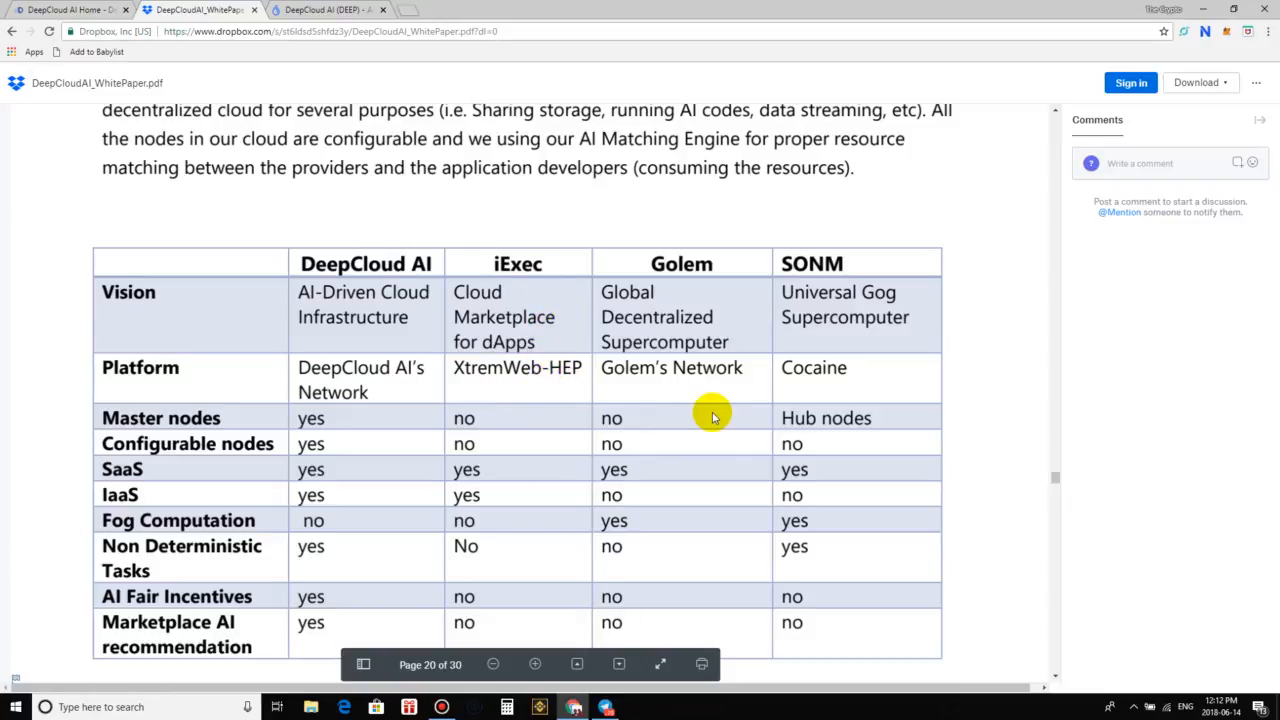
mouse_move(828, 307)
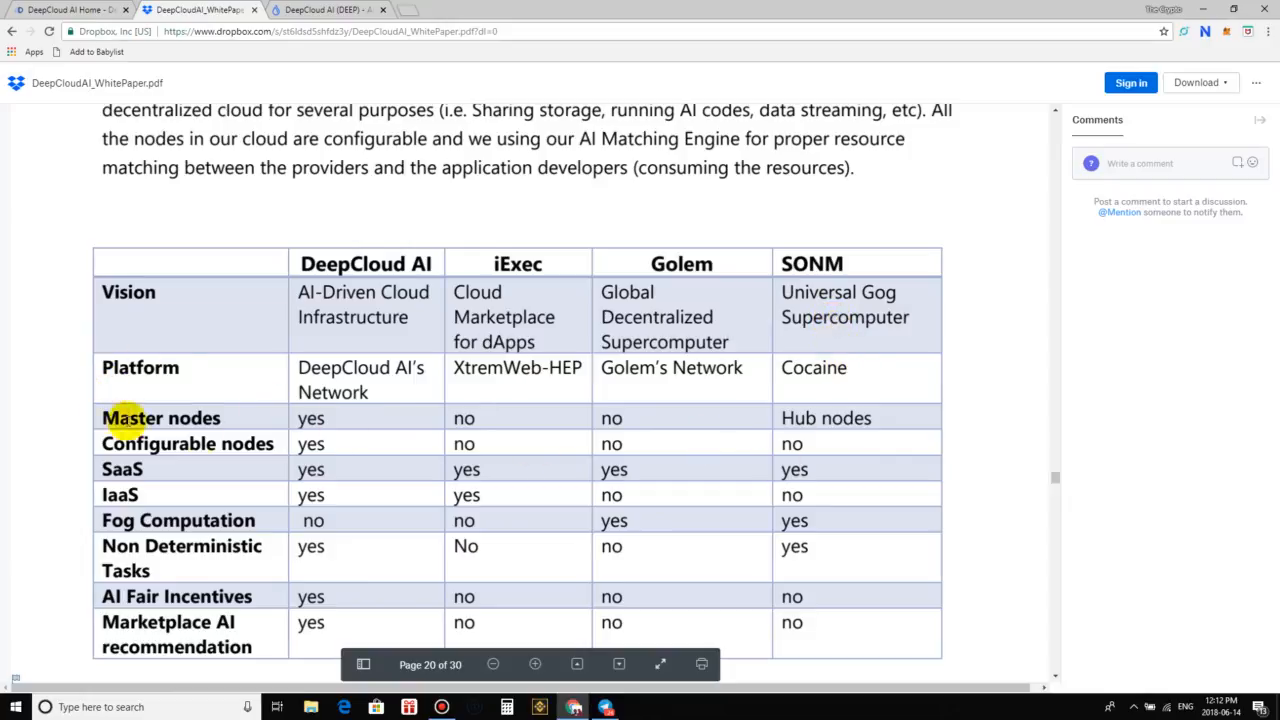
mouse_move(665, 525)
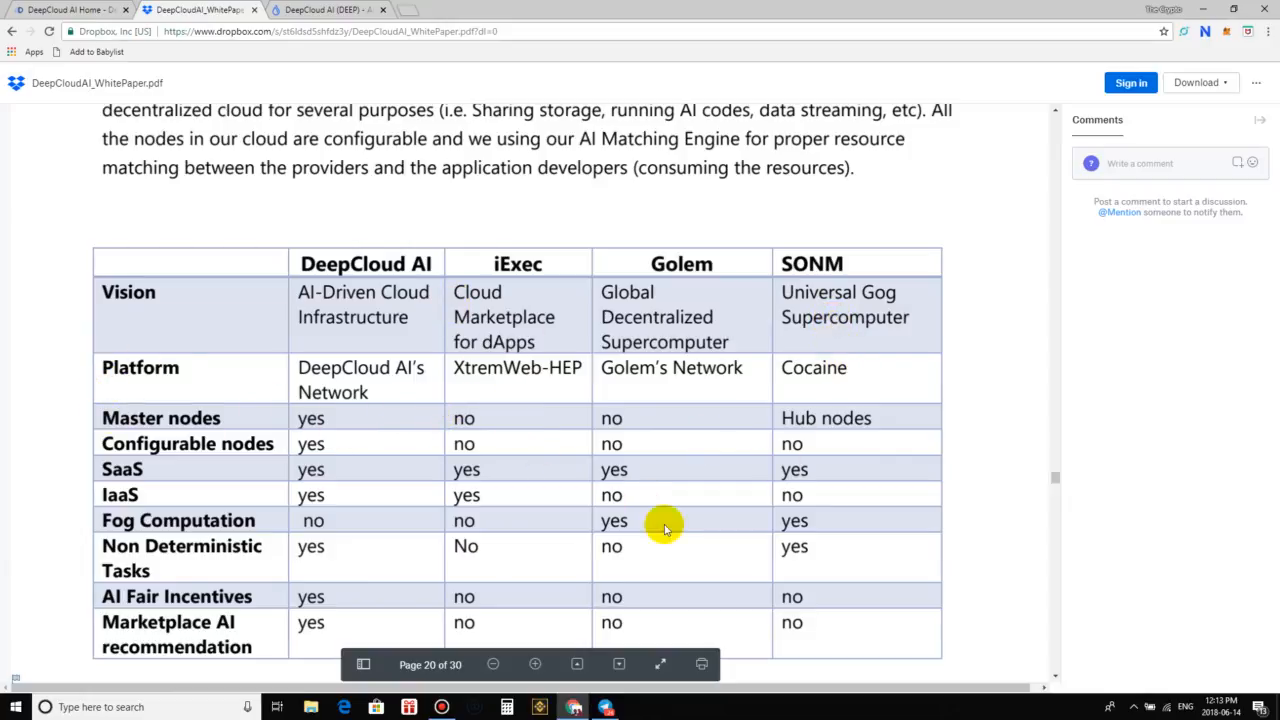
mouse_move(845, 418)
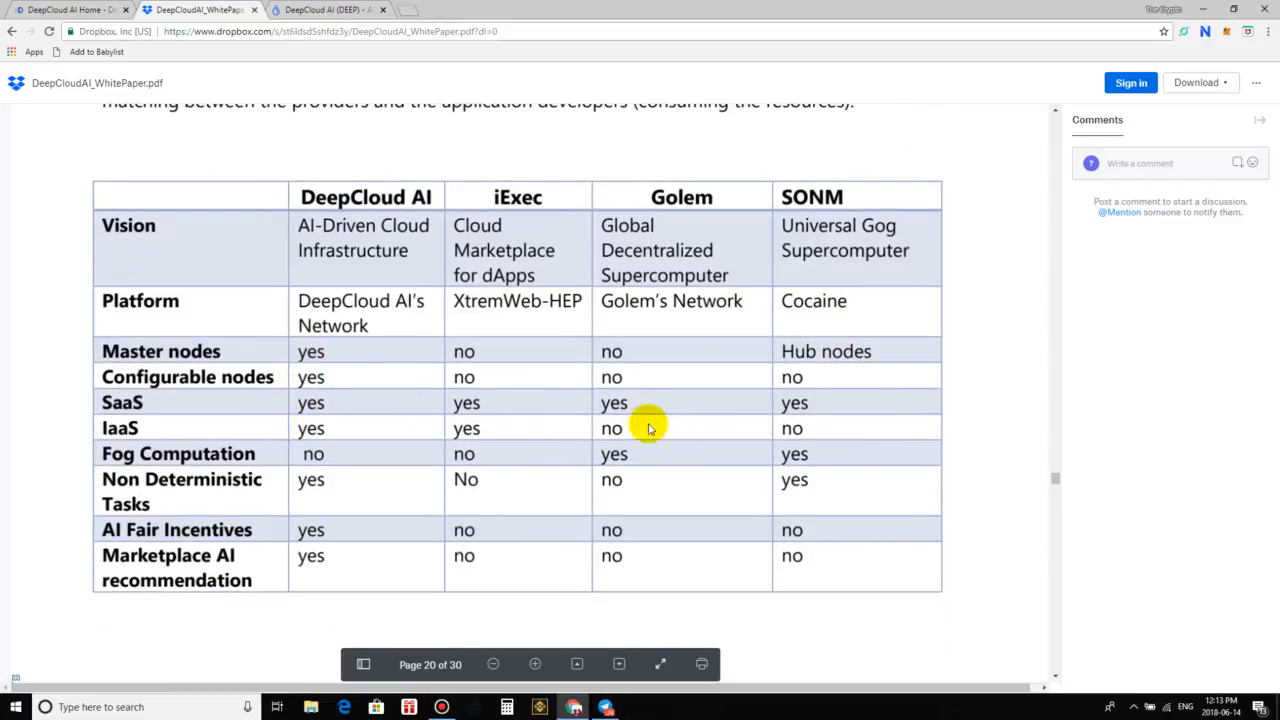
mouse_move(880, 351)
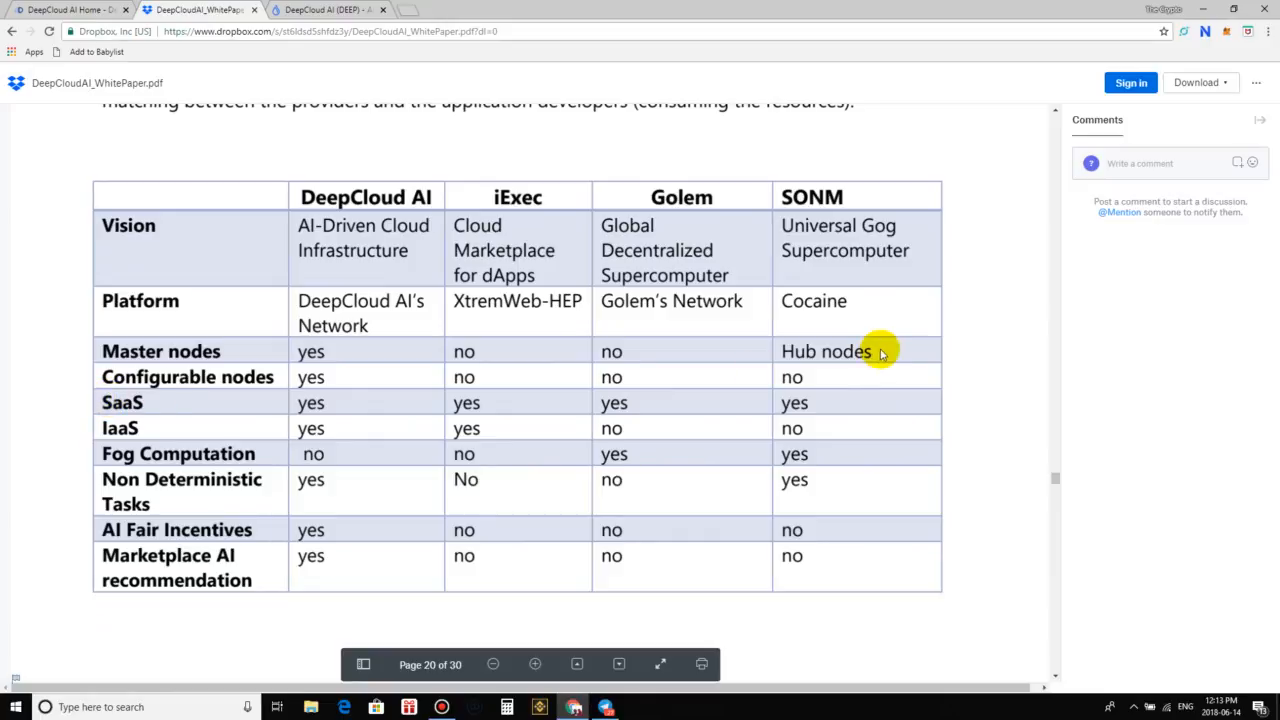
mouse_move(650, 7)
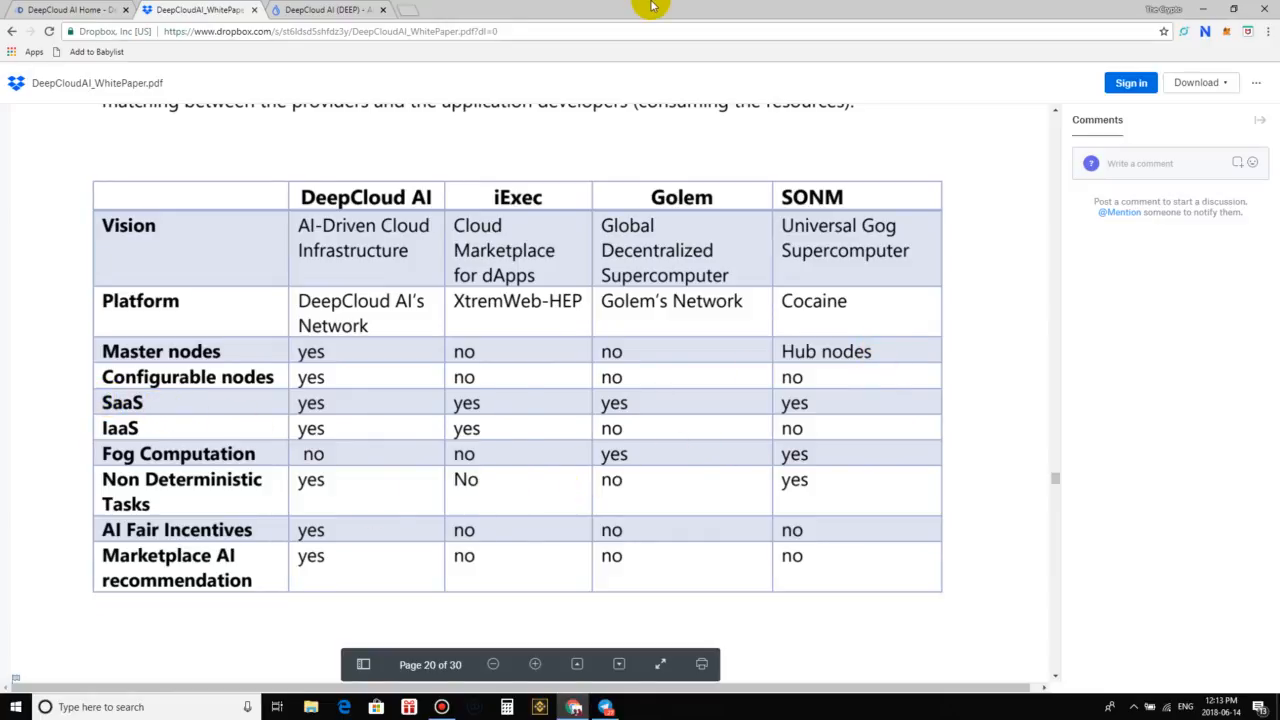
mouse_move(278, 700)
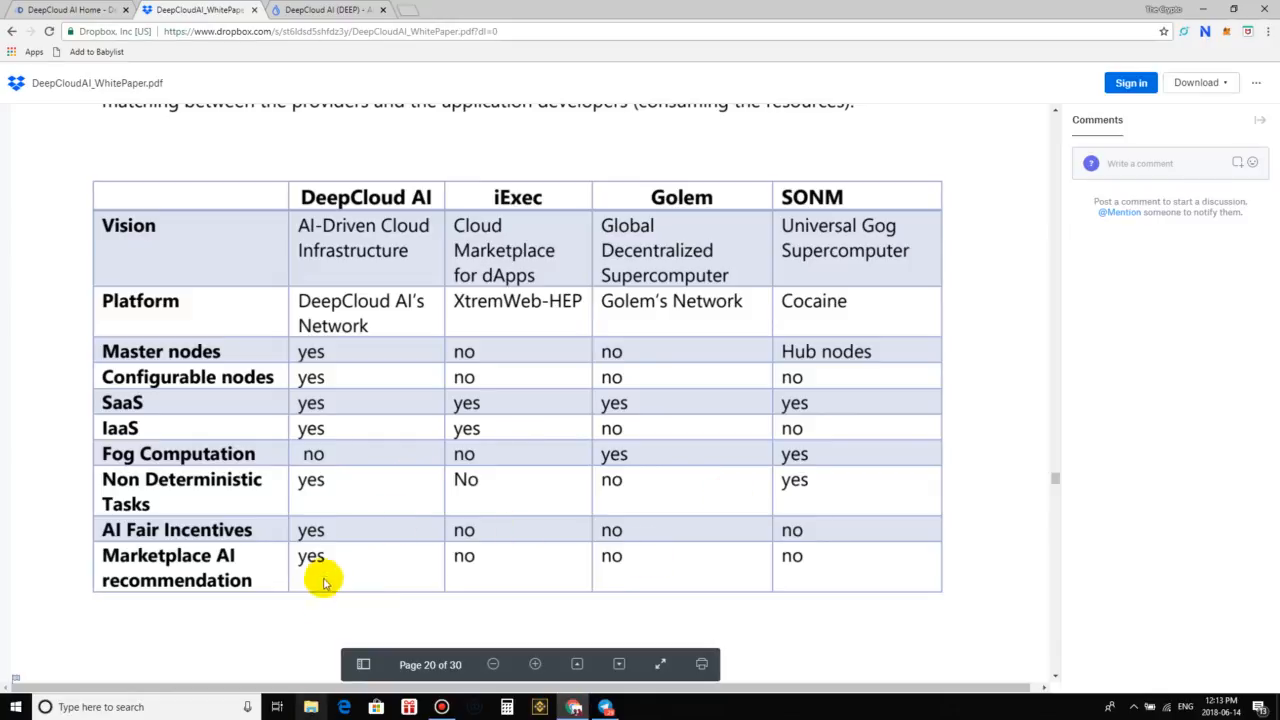
mouse_move(185, 472)
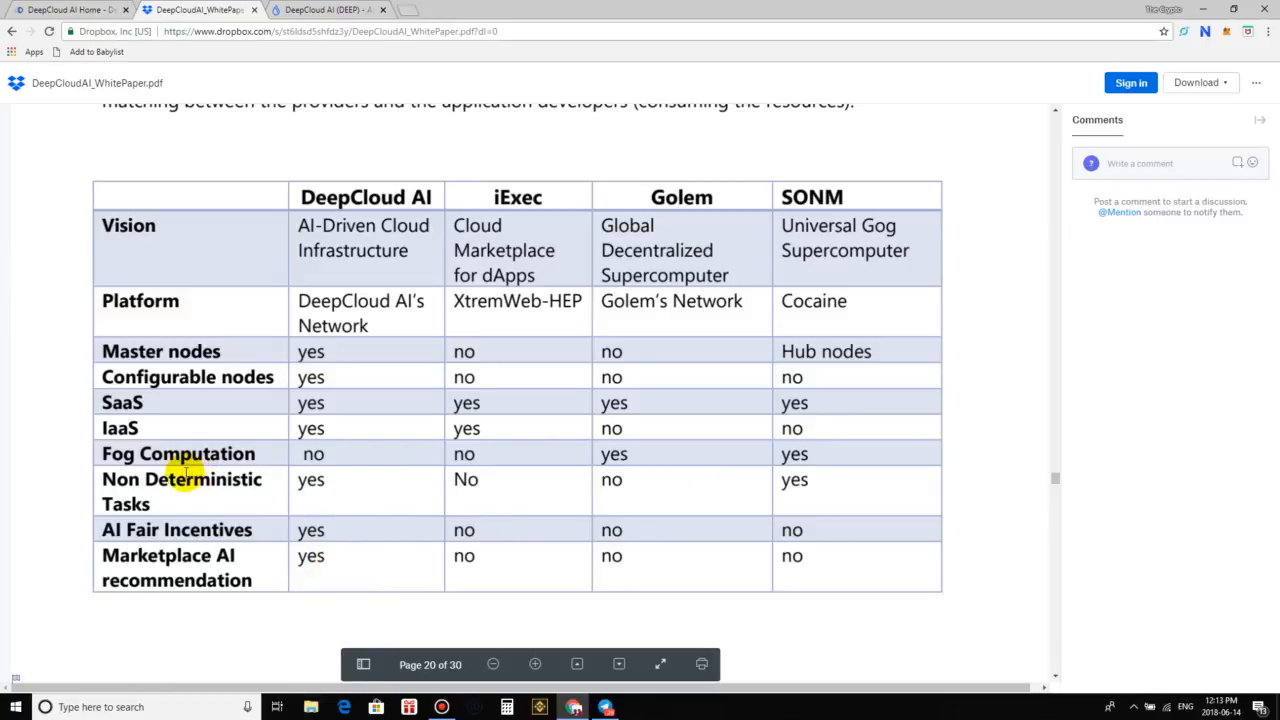
mouse_move(438, 463)
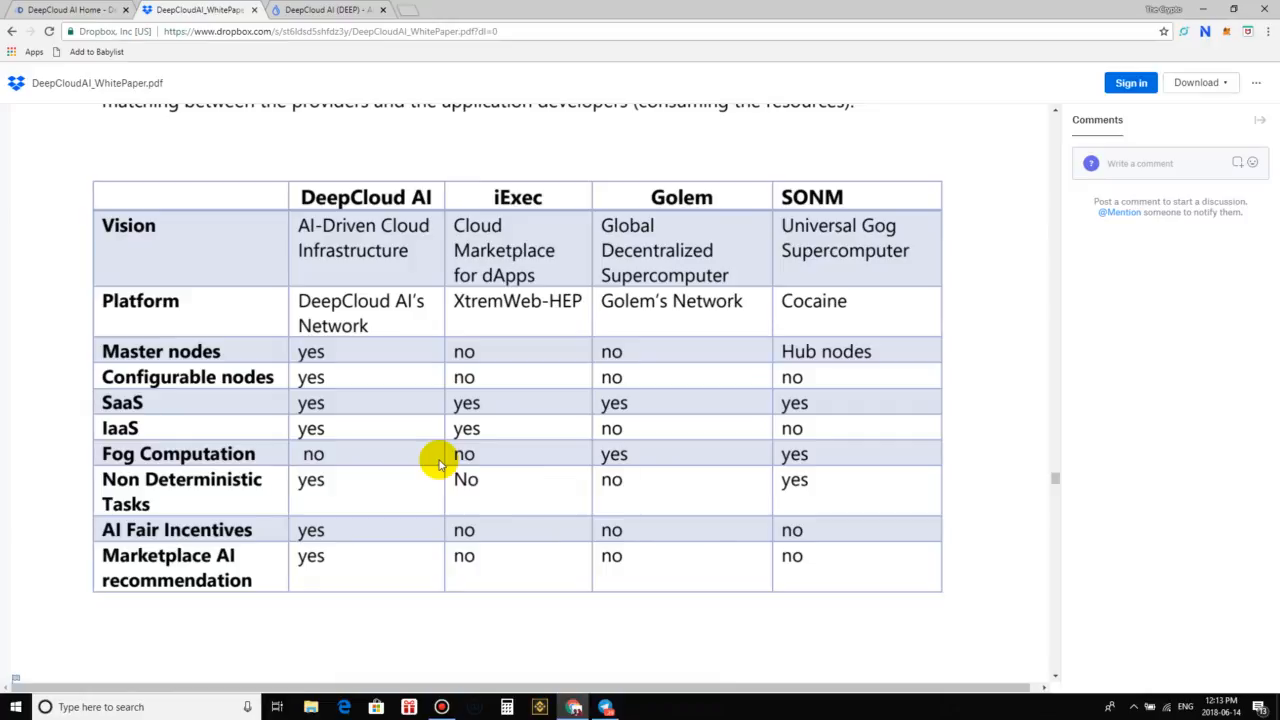
mouse_move(490, 463)
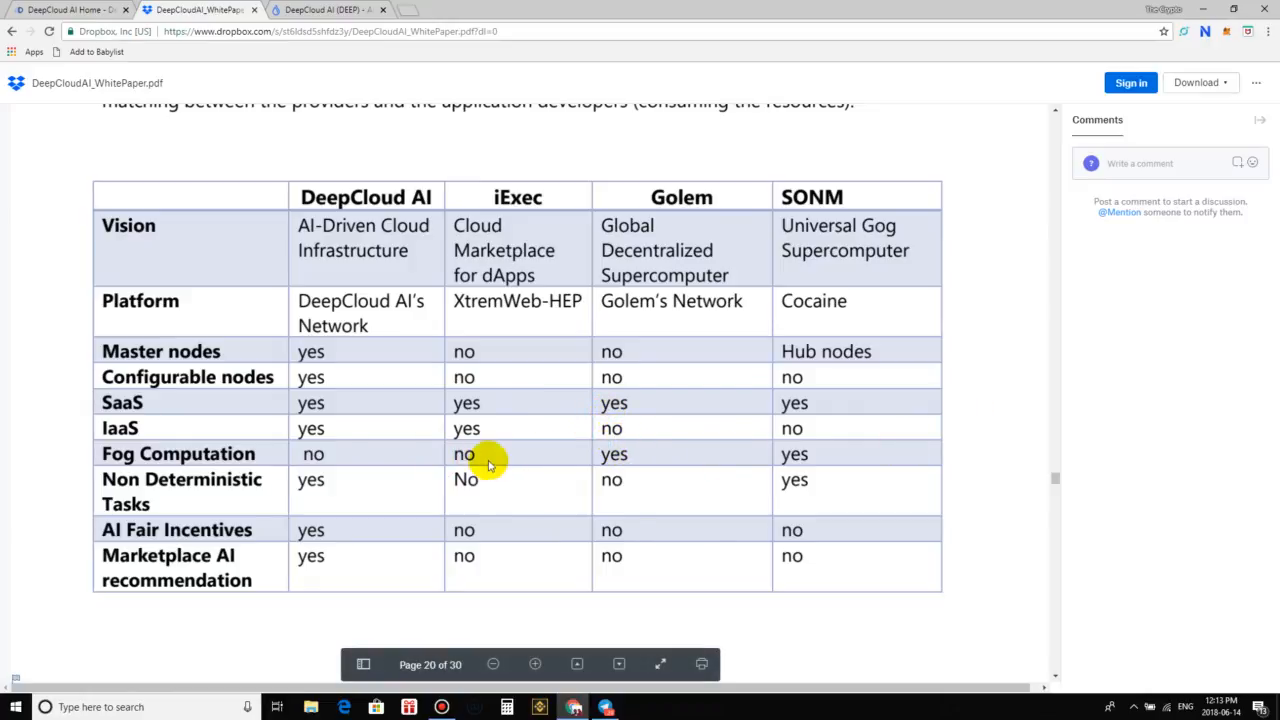
mouse_move(336, 500)
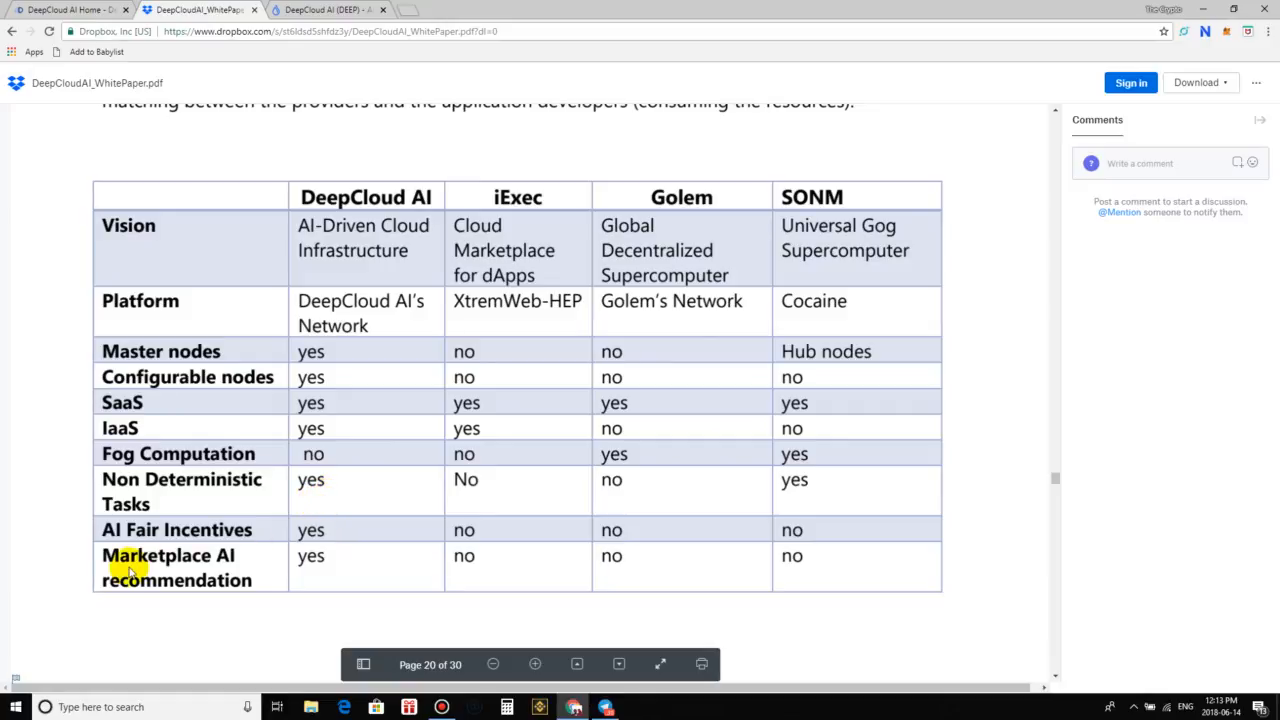
mouse_move(364, 546)
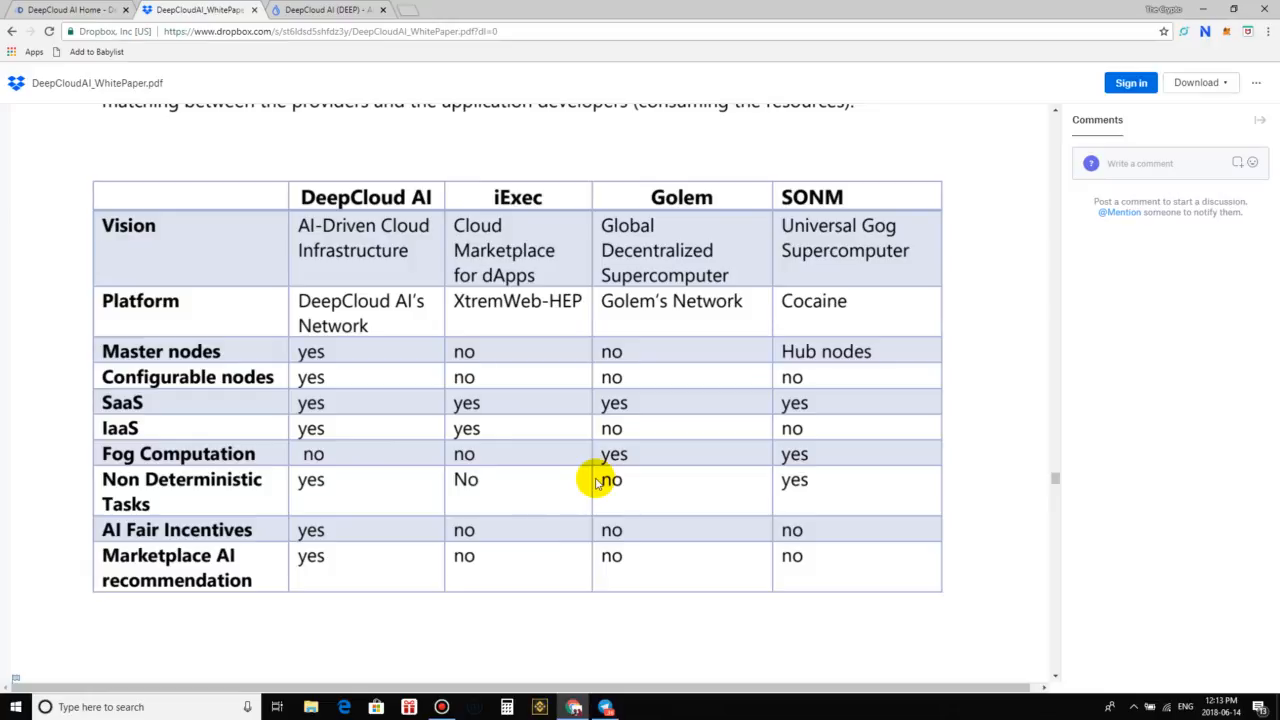
mouse_move(8, 230)
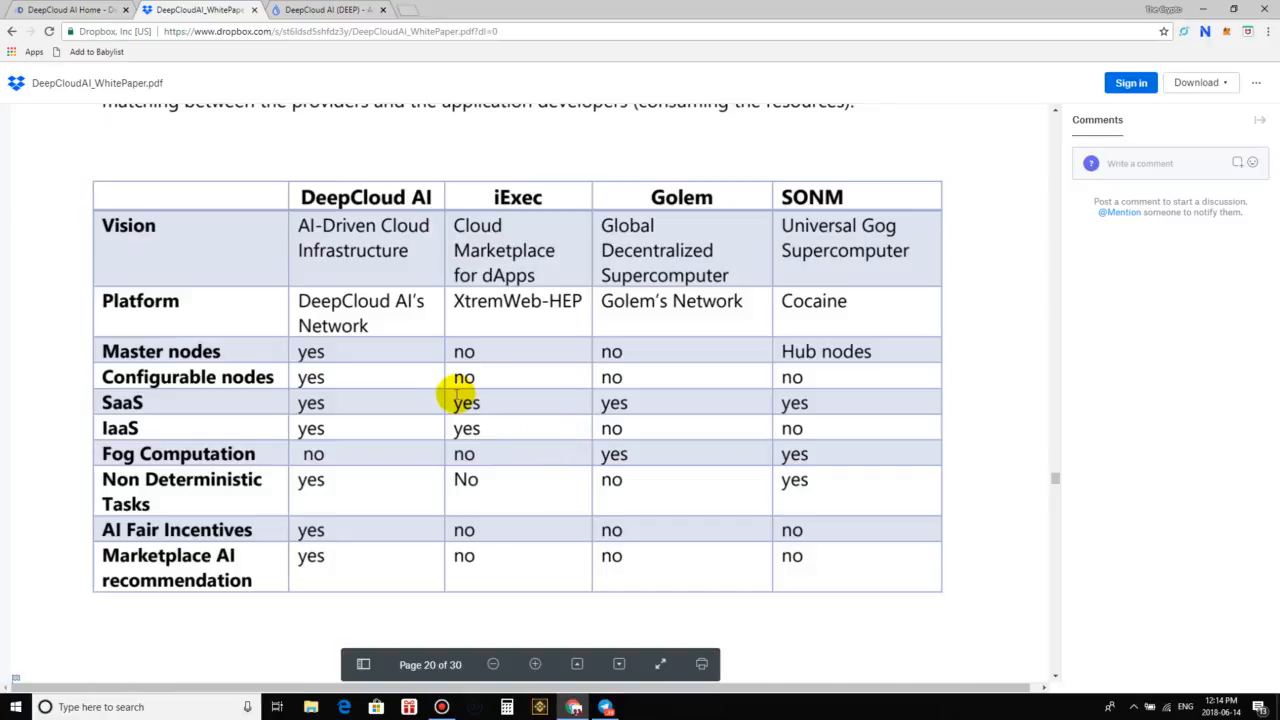
mouse_move(537, 567)
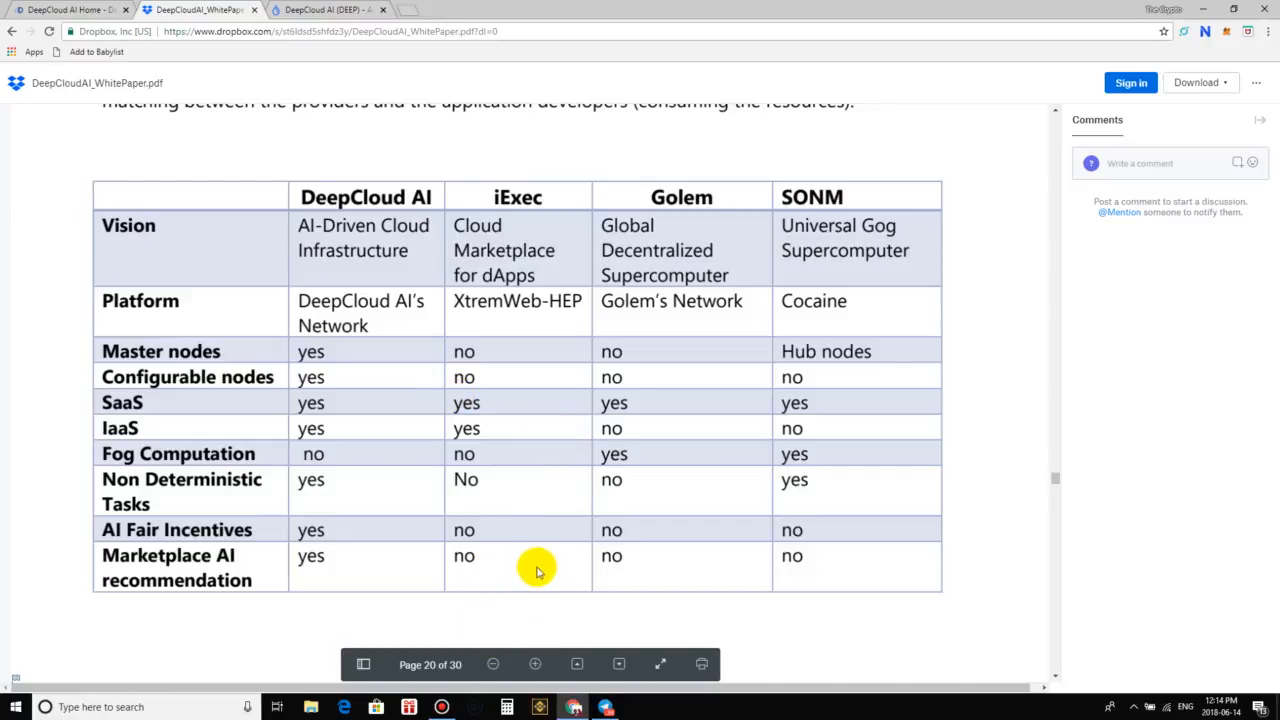
mouse_move(490, 520)
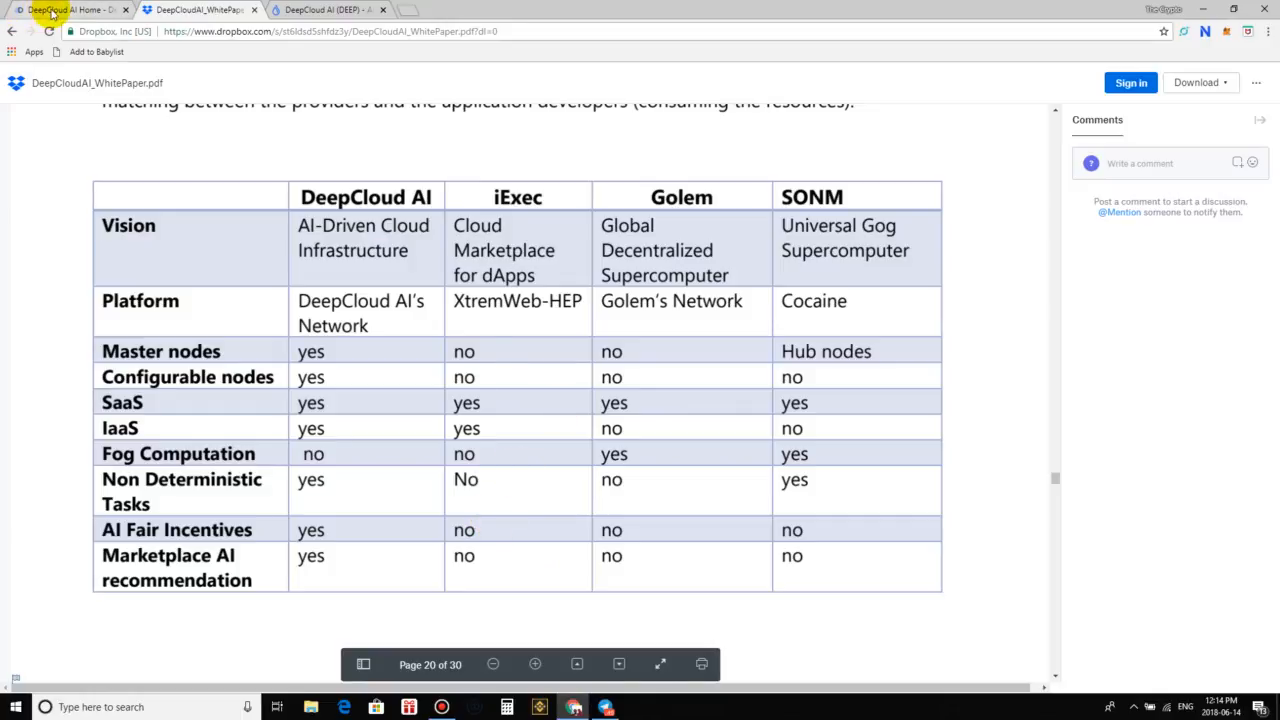
Move from the iExec, Golem and SONM comparison table to the DeepCloud AI website's team section
left_click(65, 9)
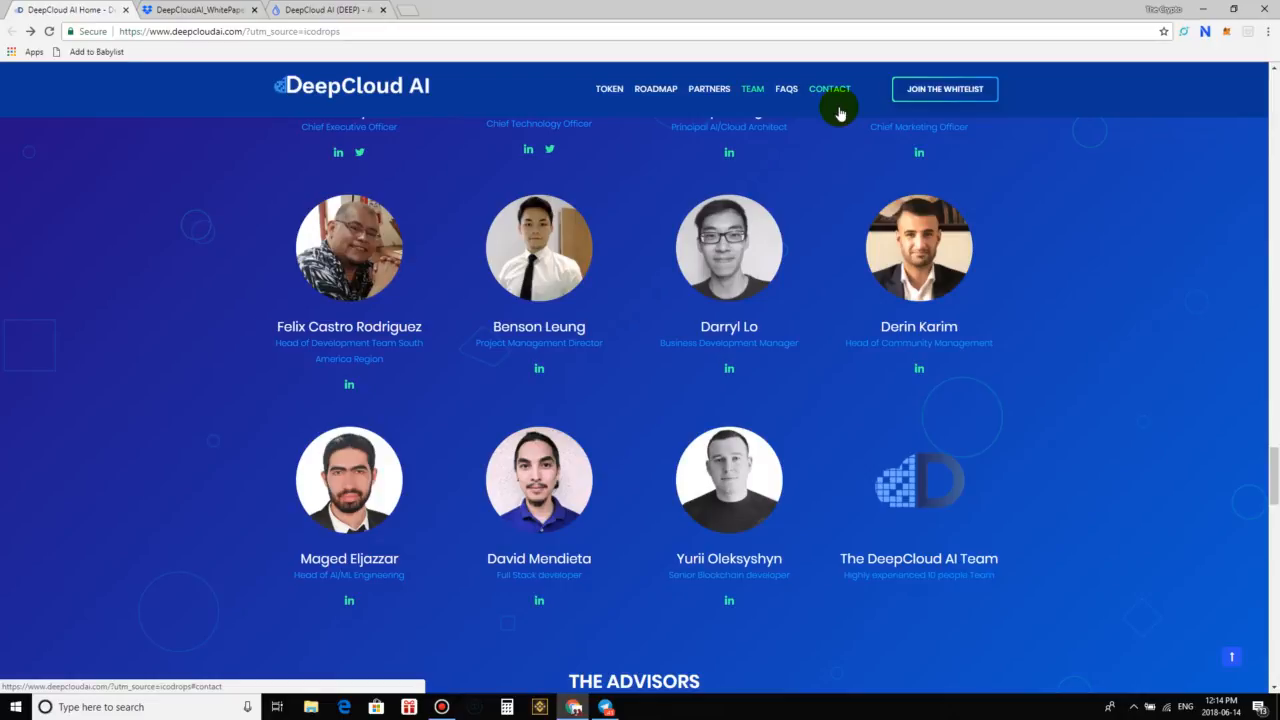
mouse_move(743, 400)
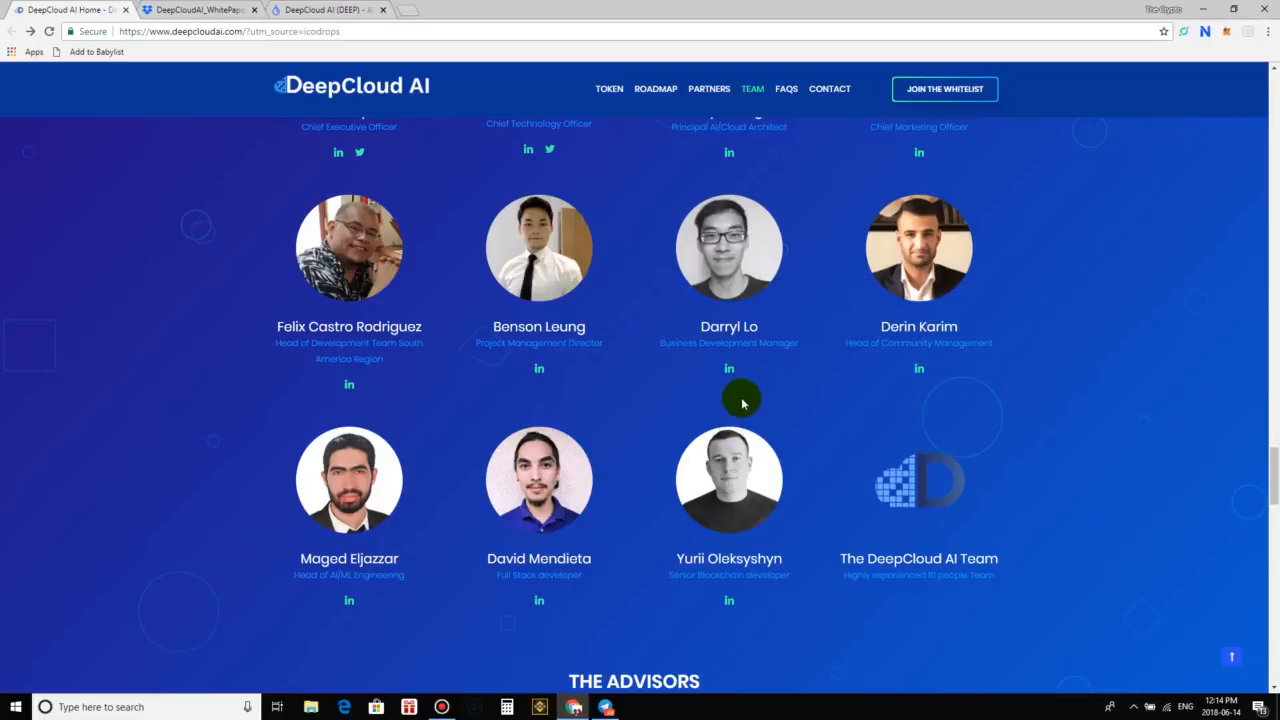
mouse_move(749, 375)
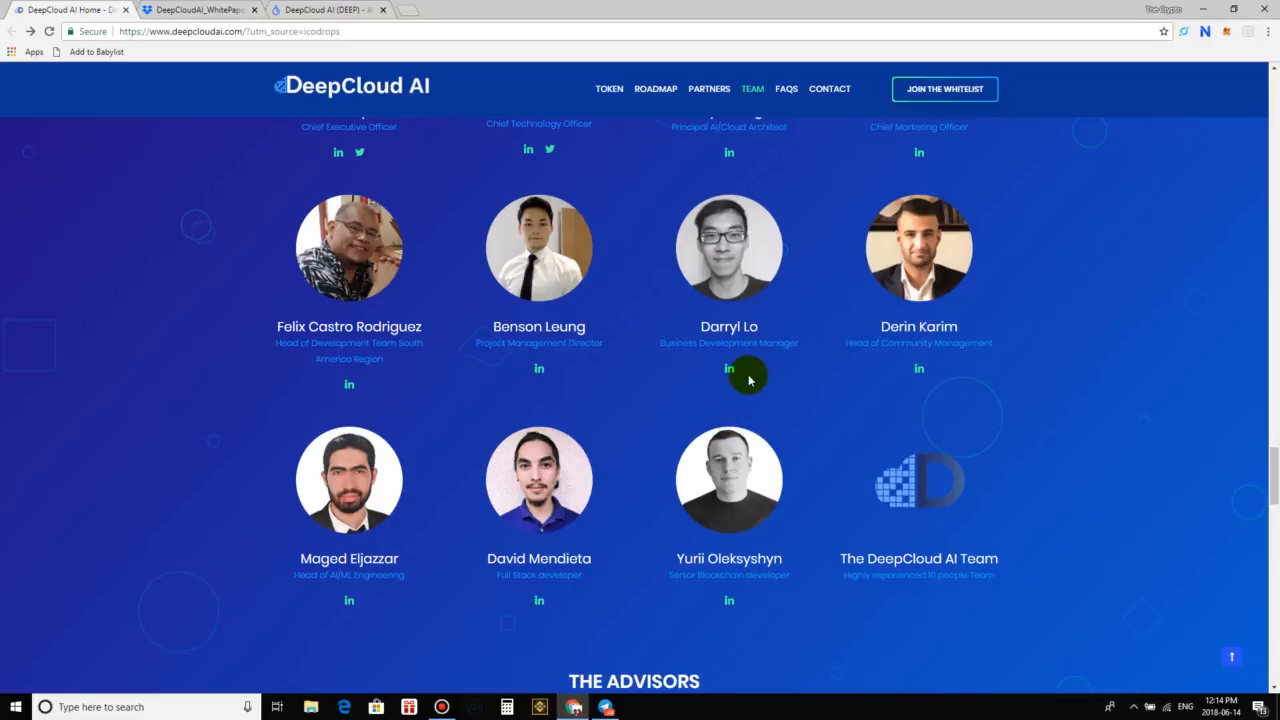
mouse_move(610, 515)
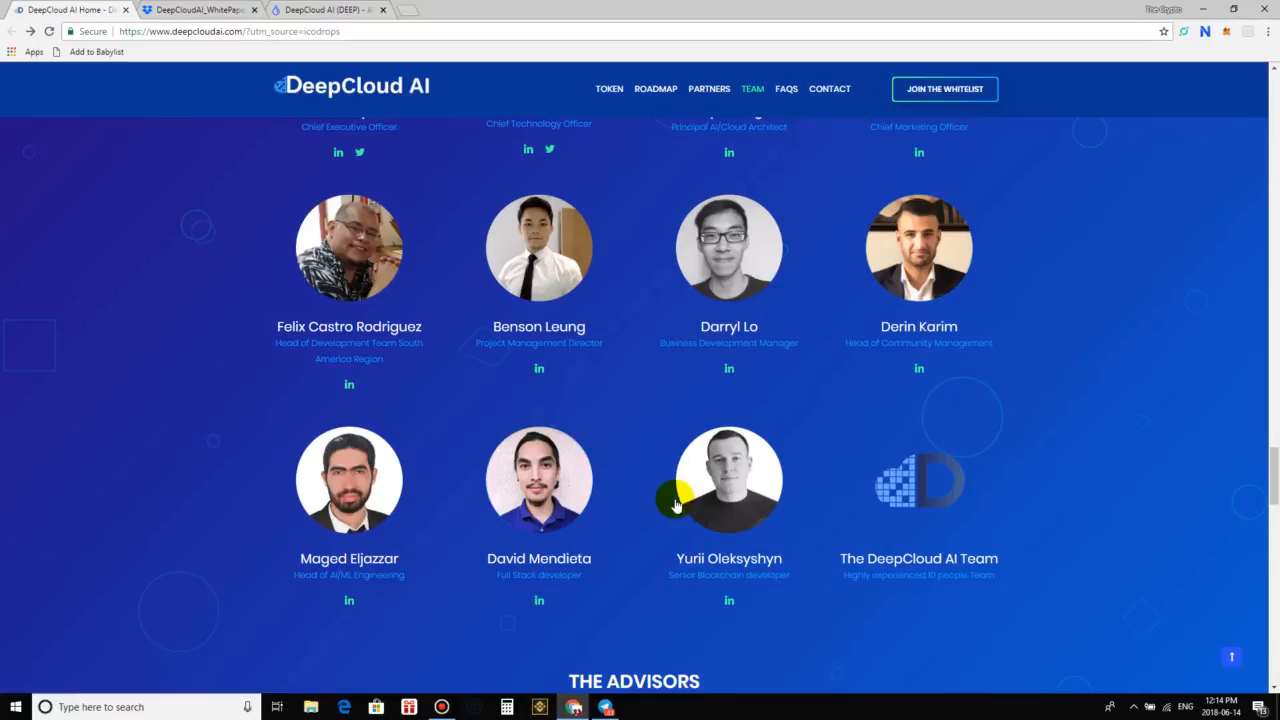
Go back to the whitepaper's DeepCloud AI, iExec, Golem and SONM comparison table
left_click(195, 9)
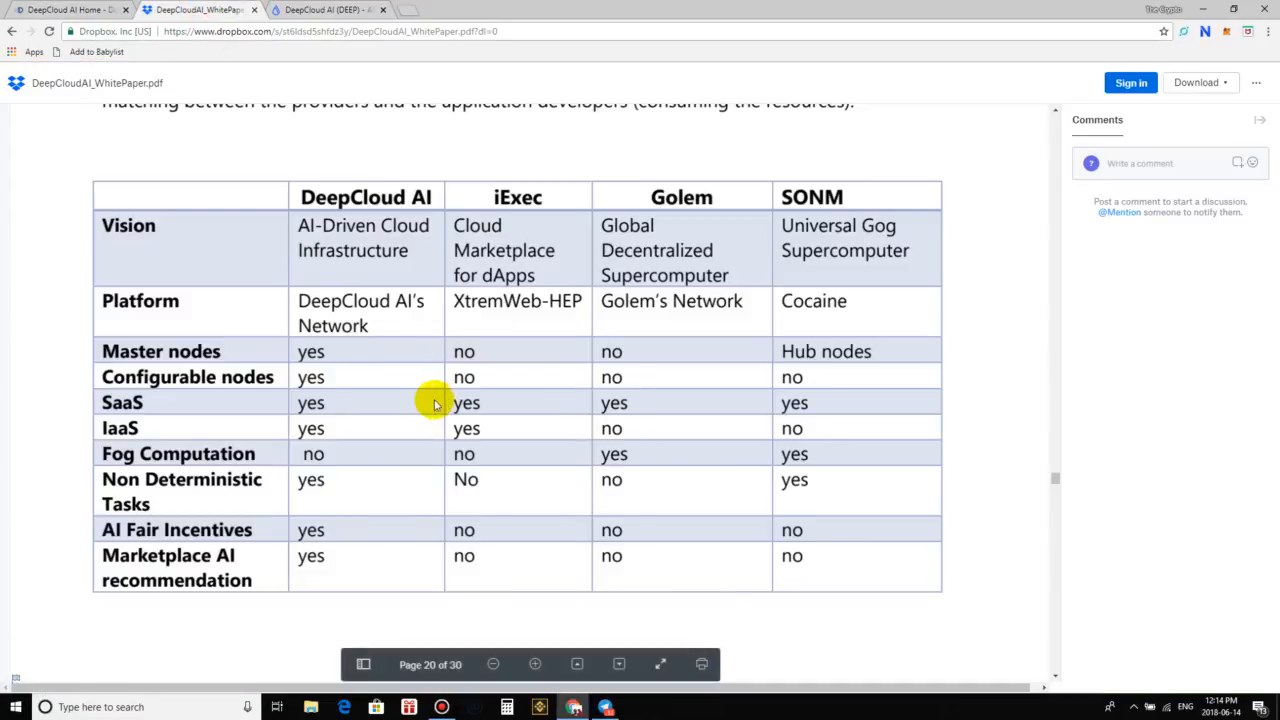
mouse_move(527, 451)
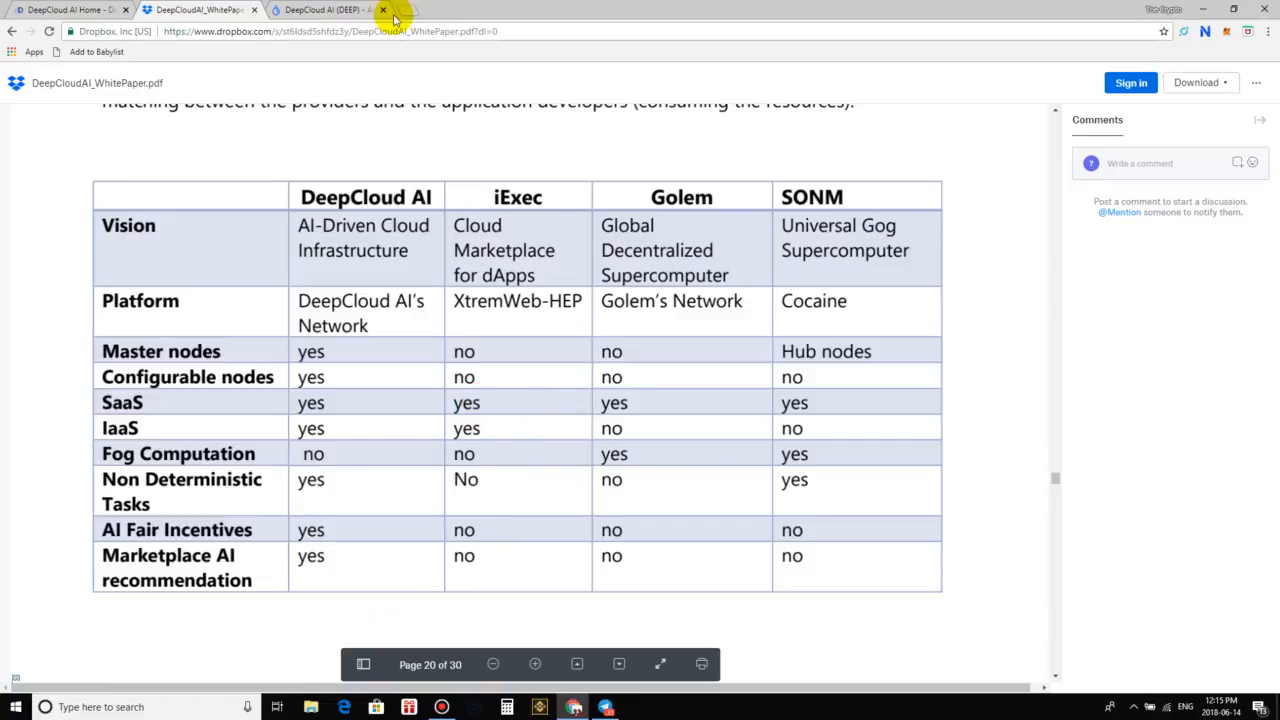
Return to the website's team section, showing members and roles down to the advisors heading
left_click(60, 9)
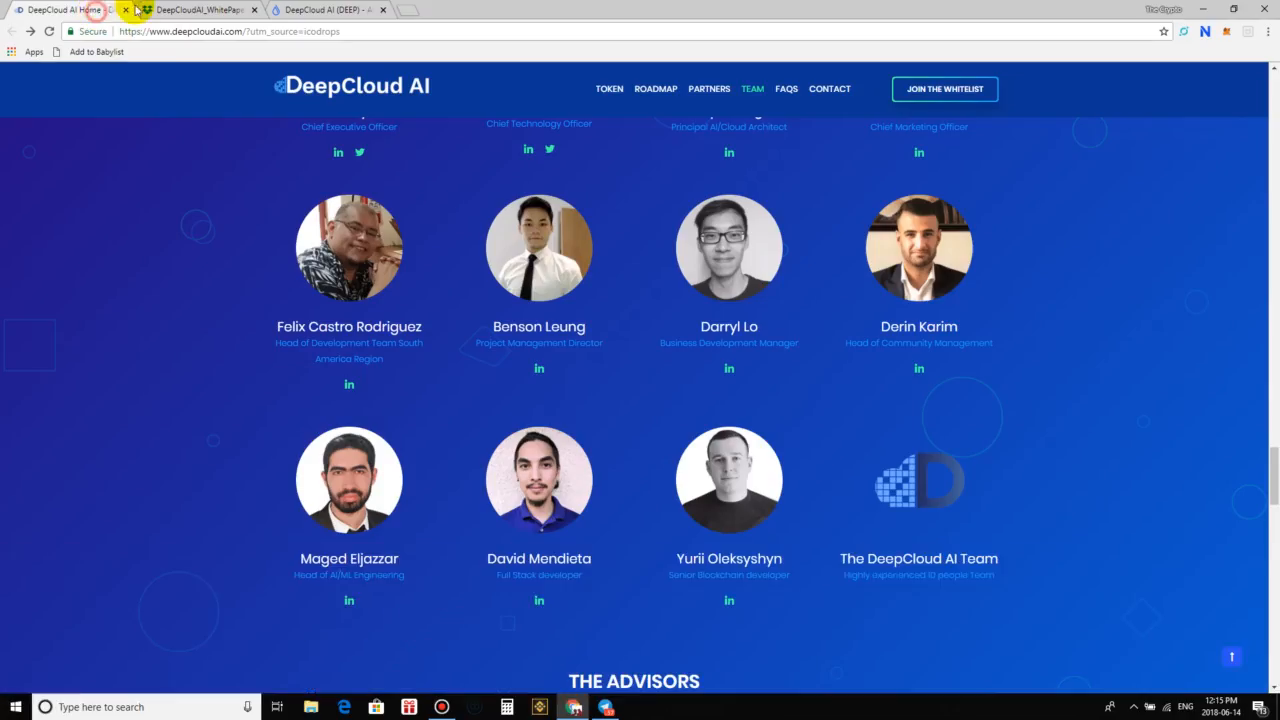
Jump to the TOKEN 'Pre-Sale & Values' section with Token Allocation and Use of Funds charts
left_click(655, 89)
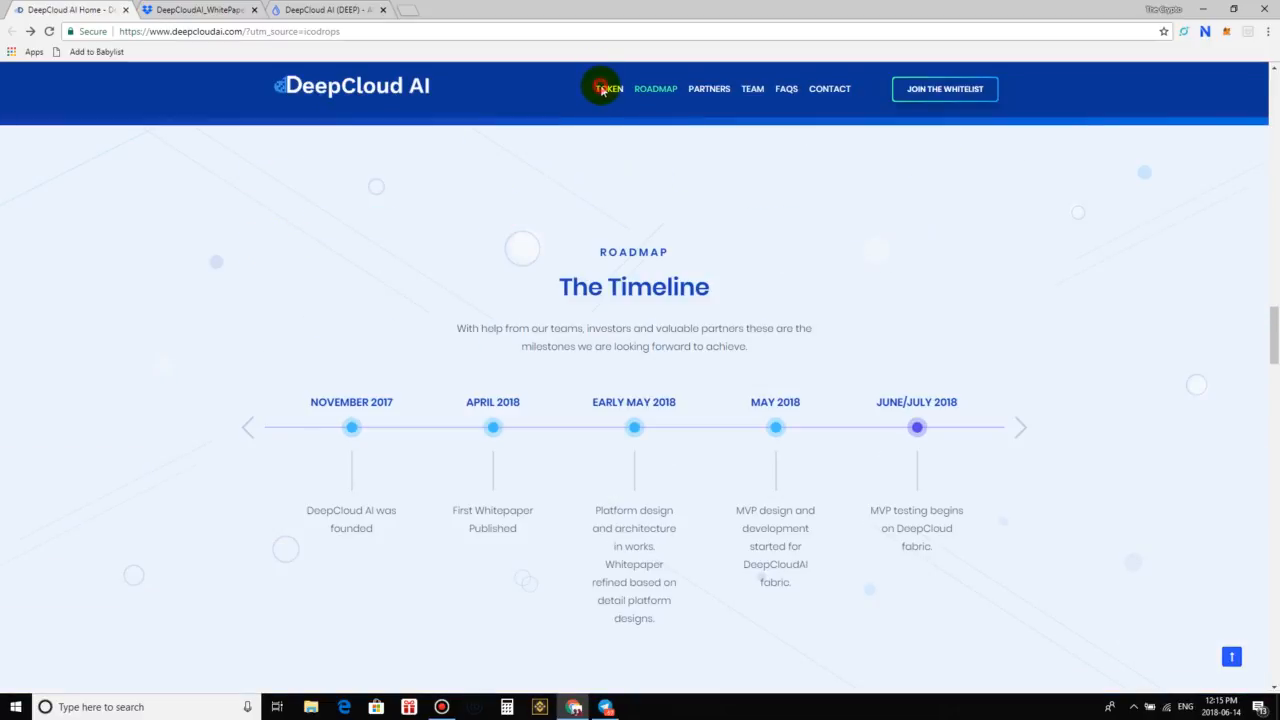
left_click(608, 89)
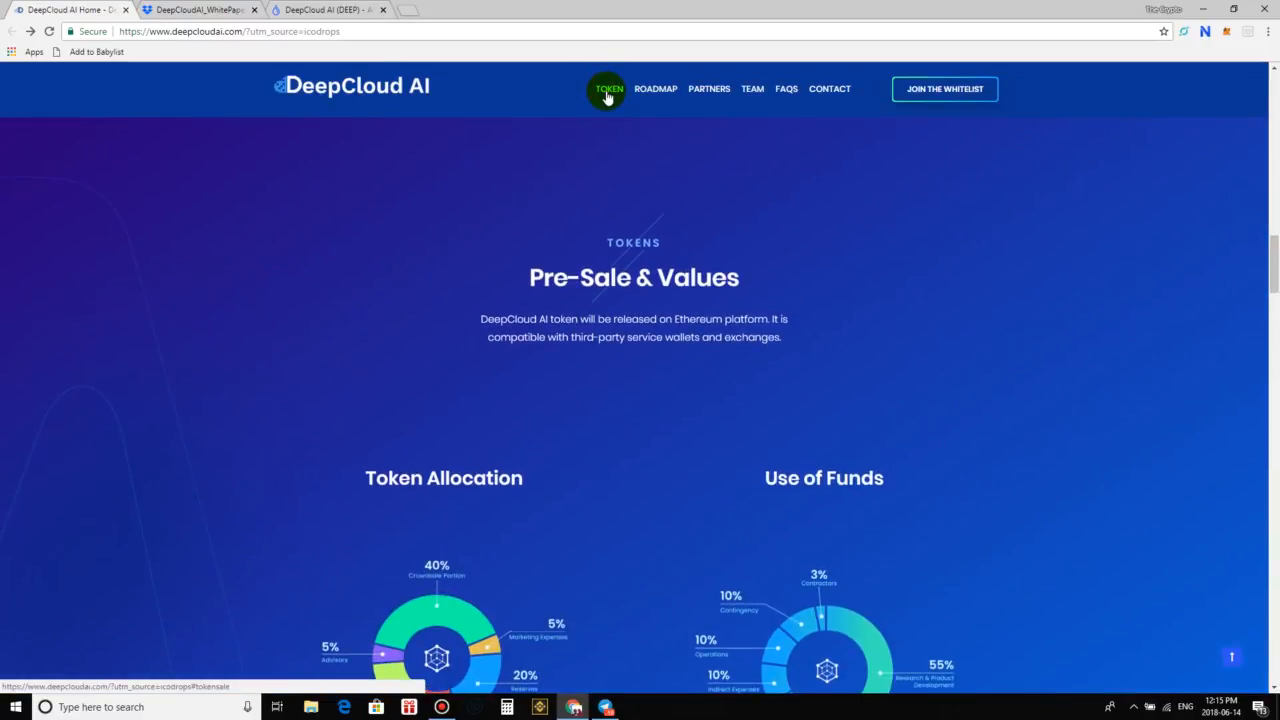